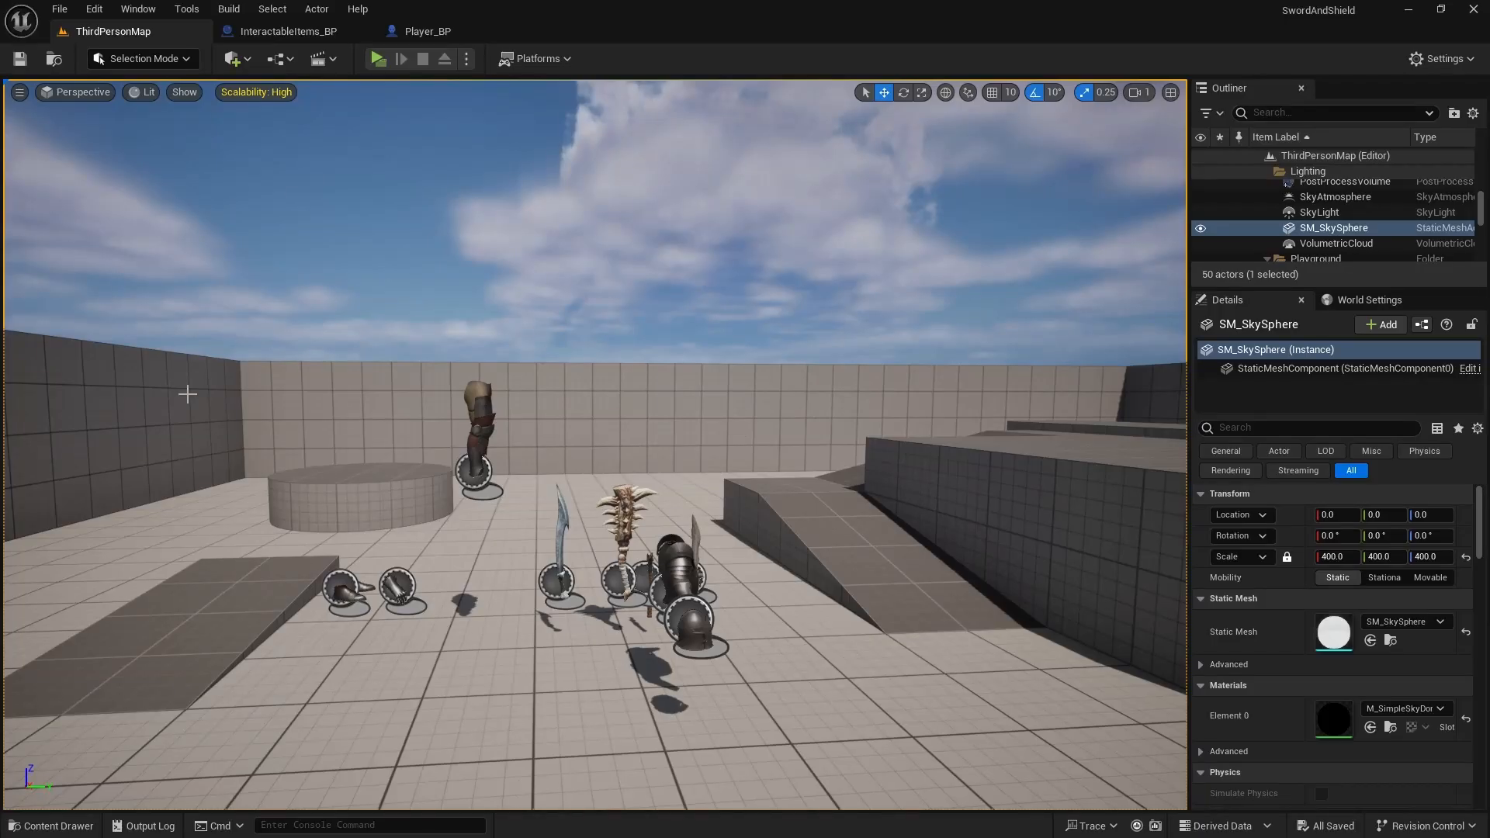
pyautogui.moveTo(233, 59)
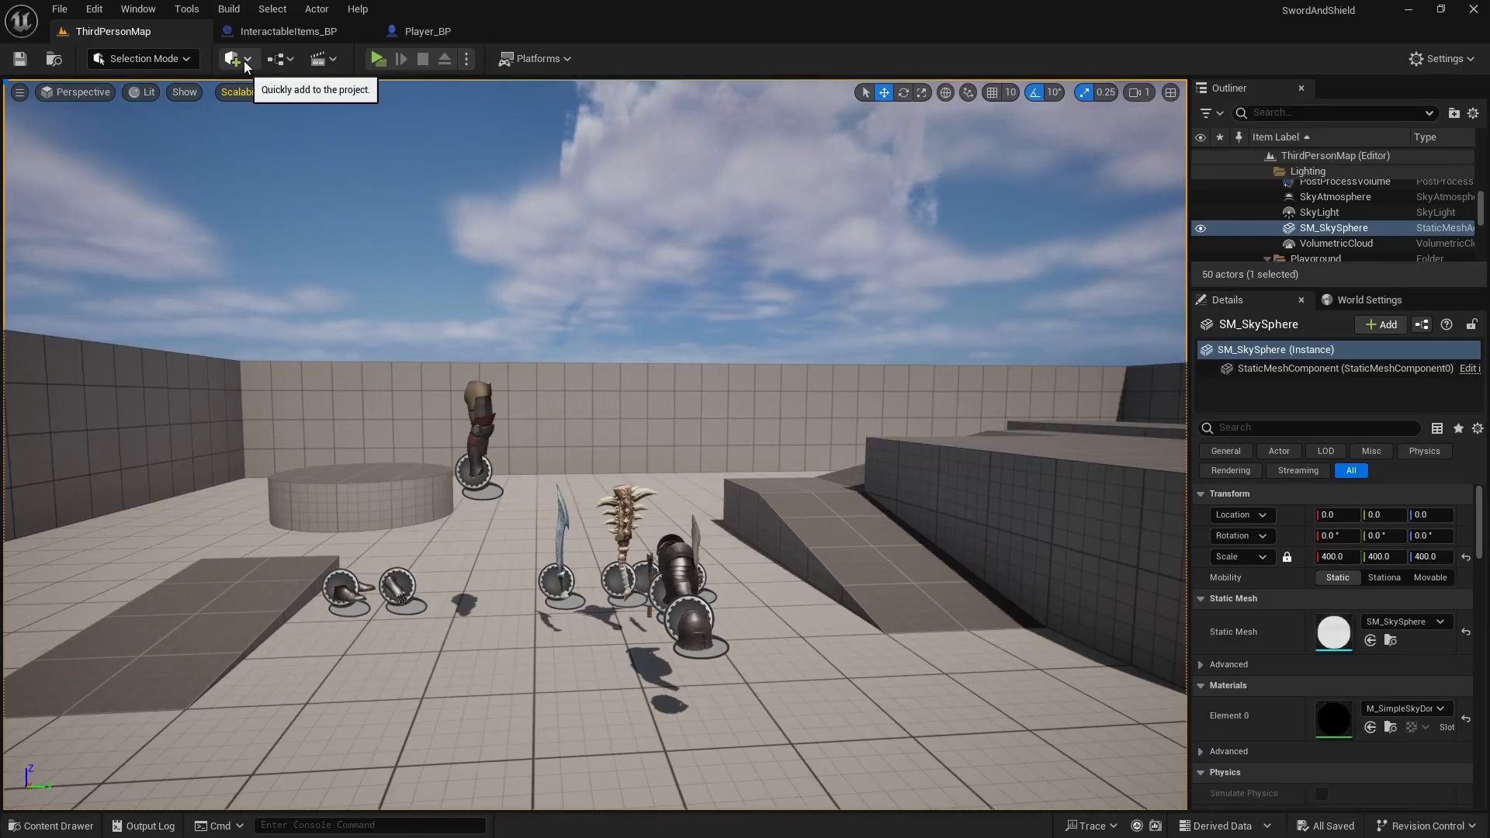
# Launch Quixel Bridge from Quick Add and show the Leather Water Pot's details
pyautogui.click(231, 58)
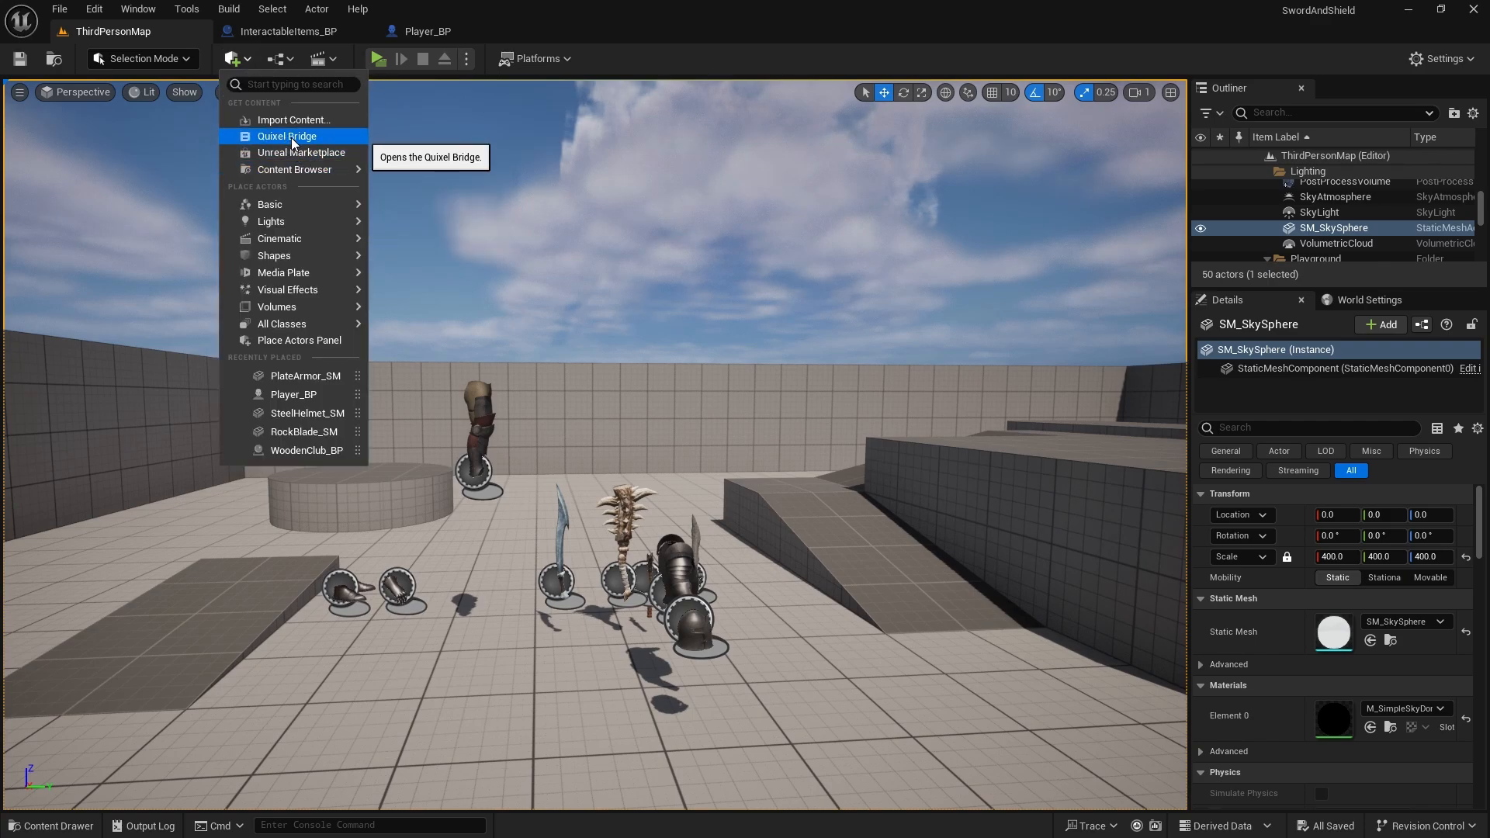
pyautogui.click(287, 136)
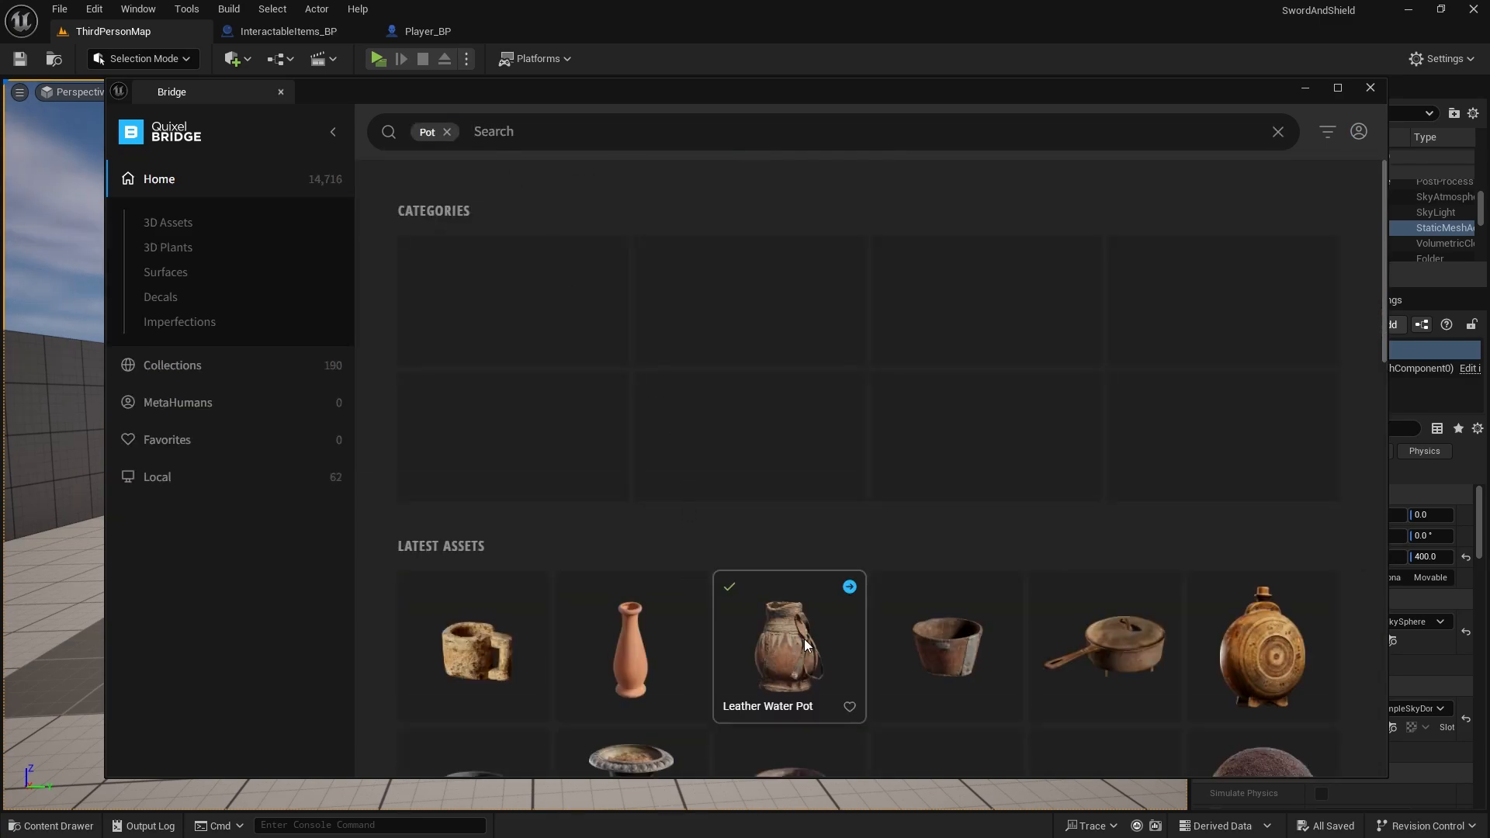
pyautogui.click(788, 646)
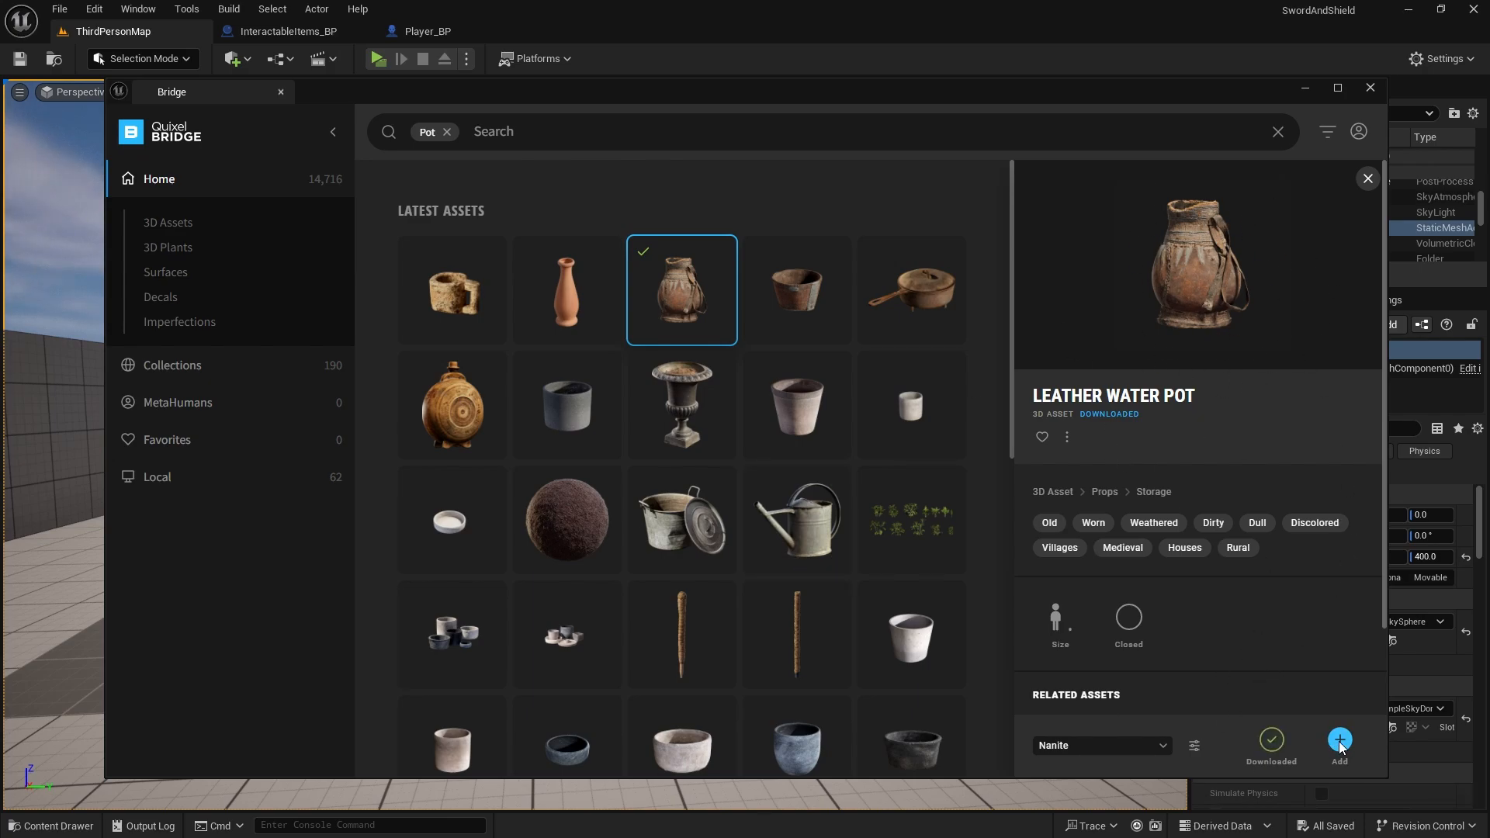
# Add the pot to the project, open Gold_SM and apply Convex Decomposition collision
pyautogui.click(1339, 741)
pyautogui.write('Gold_Sh')
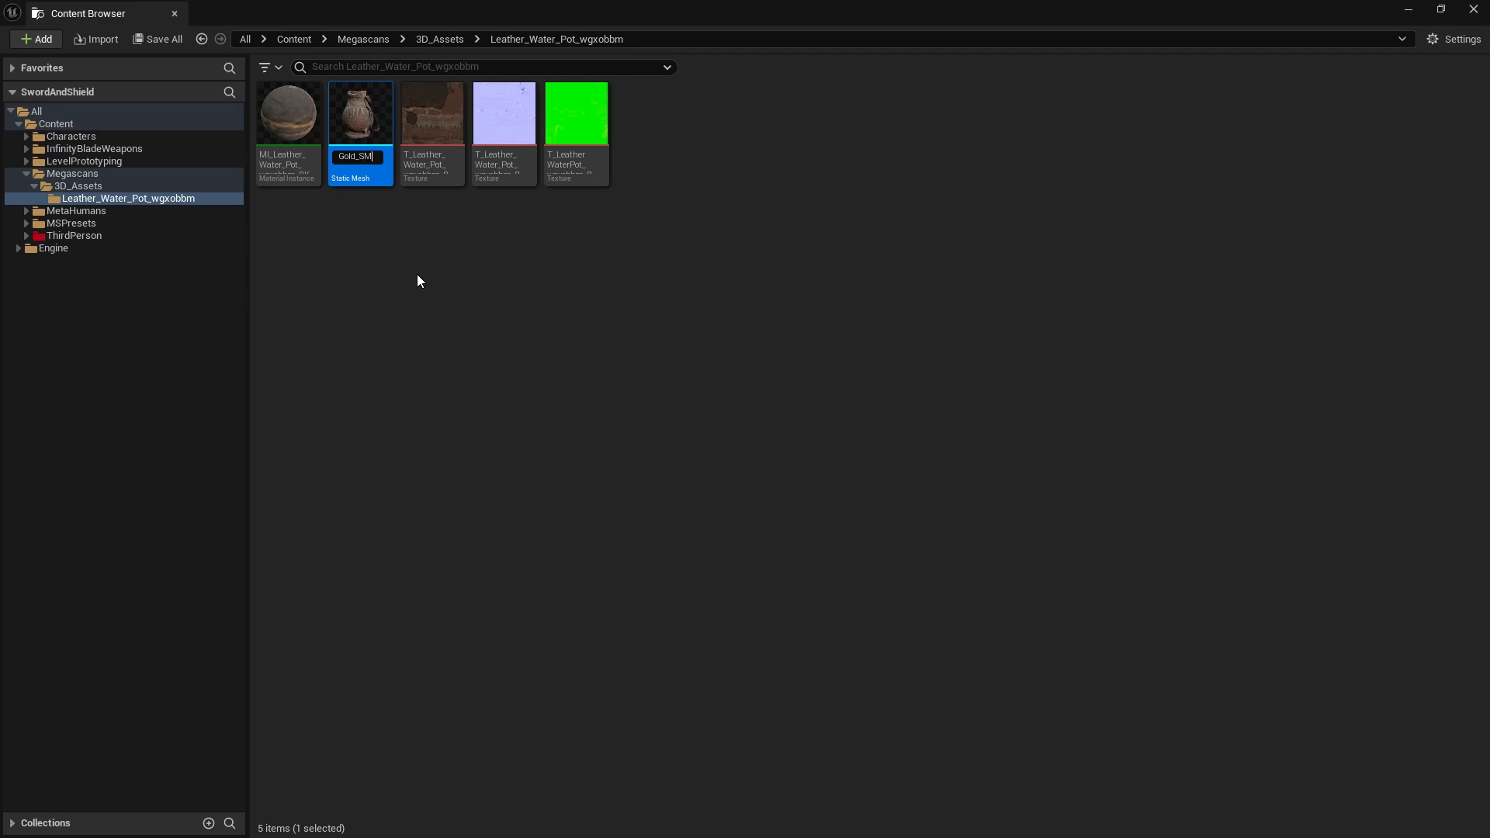
pyautogui.doubleClick(361, 112)
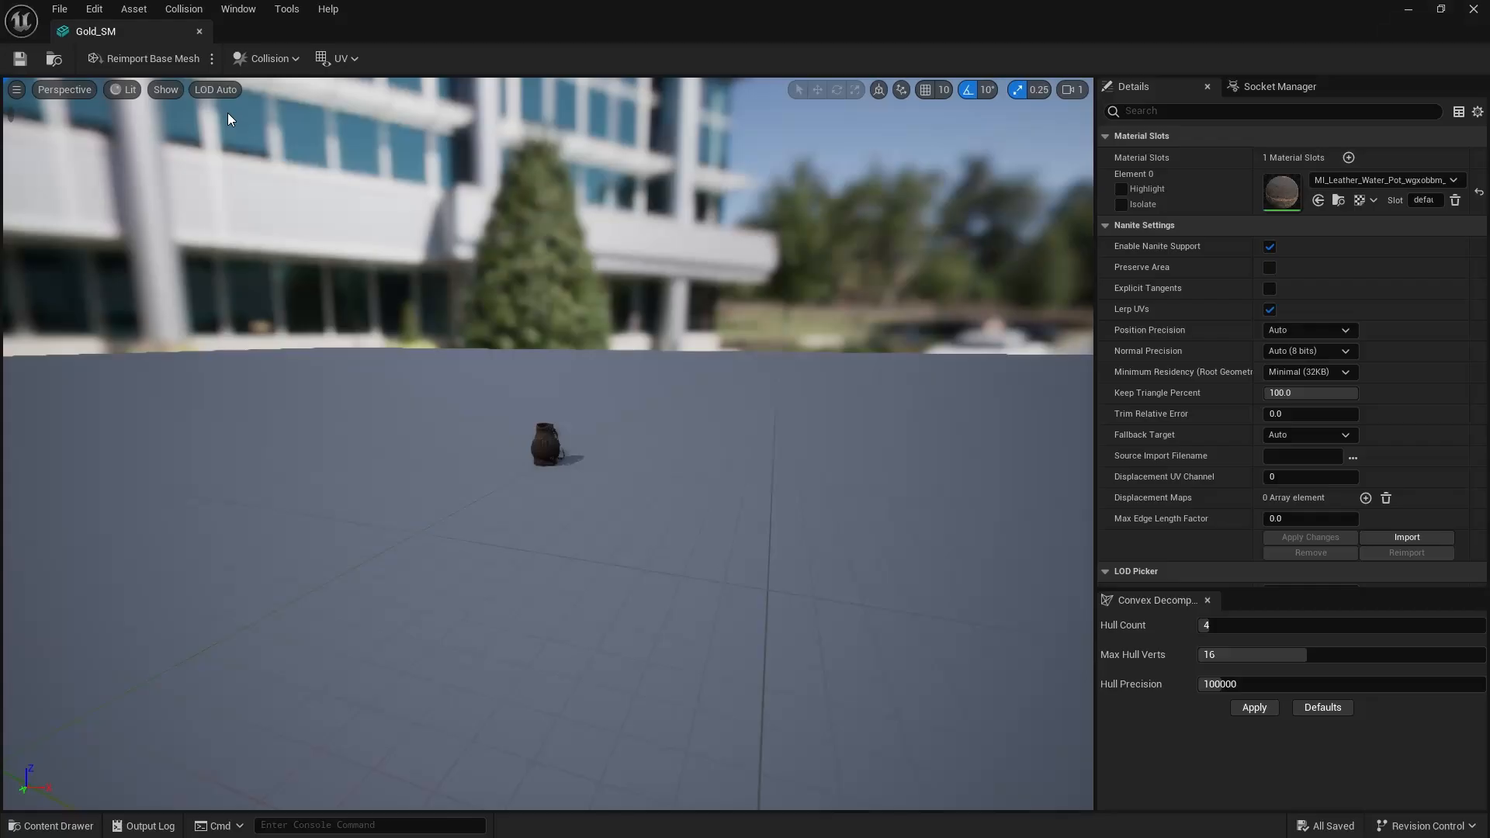
pyautogui.click(268, 58)
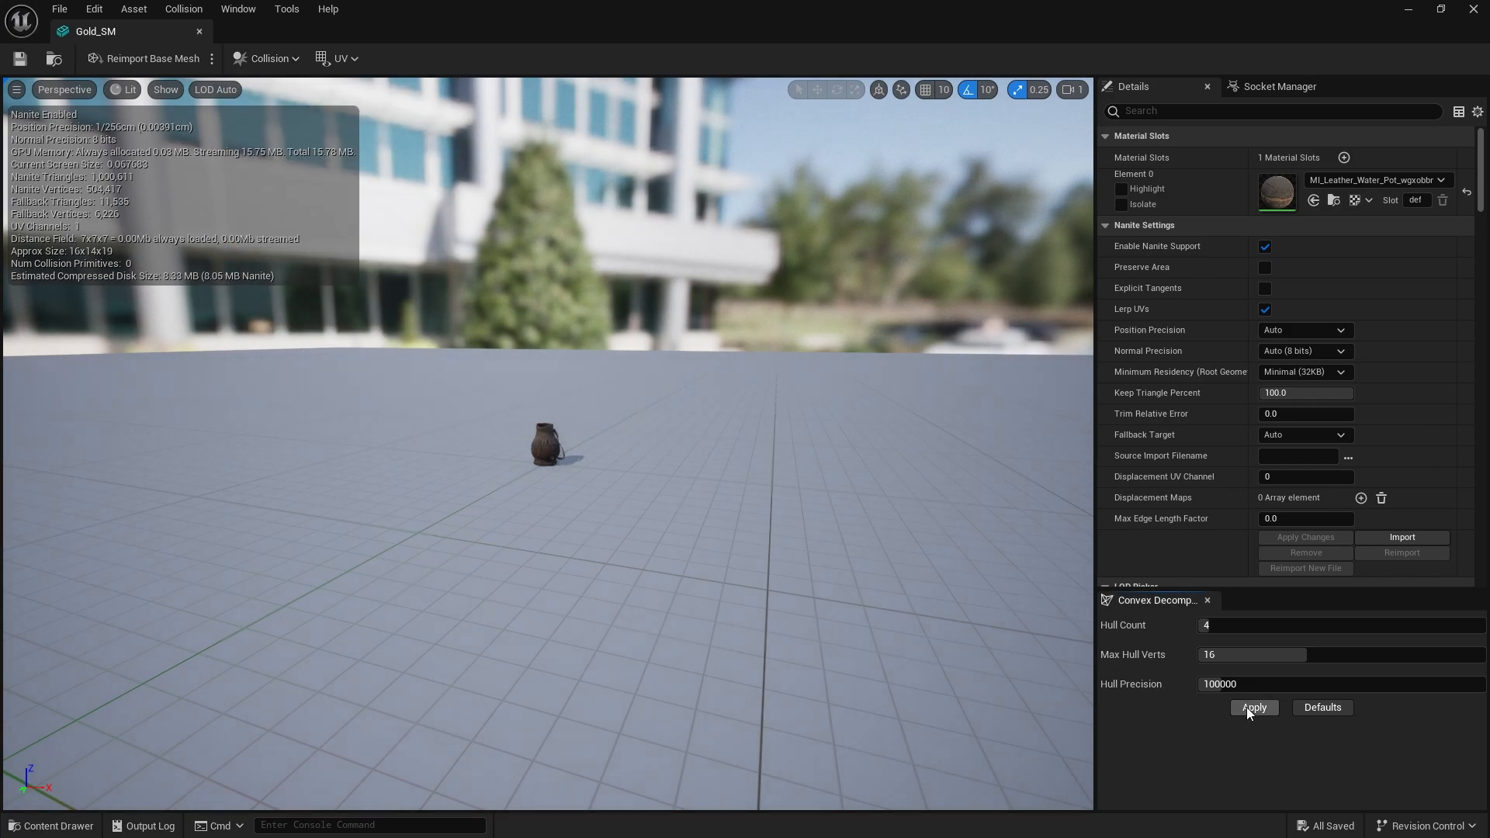
pyautogui.click(1253, 707)
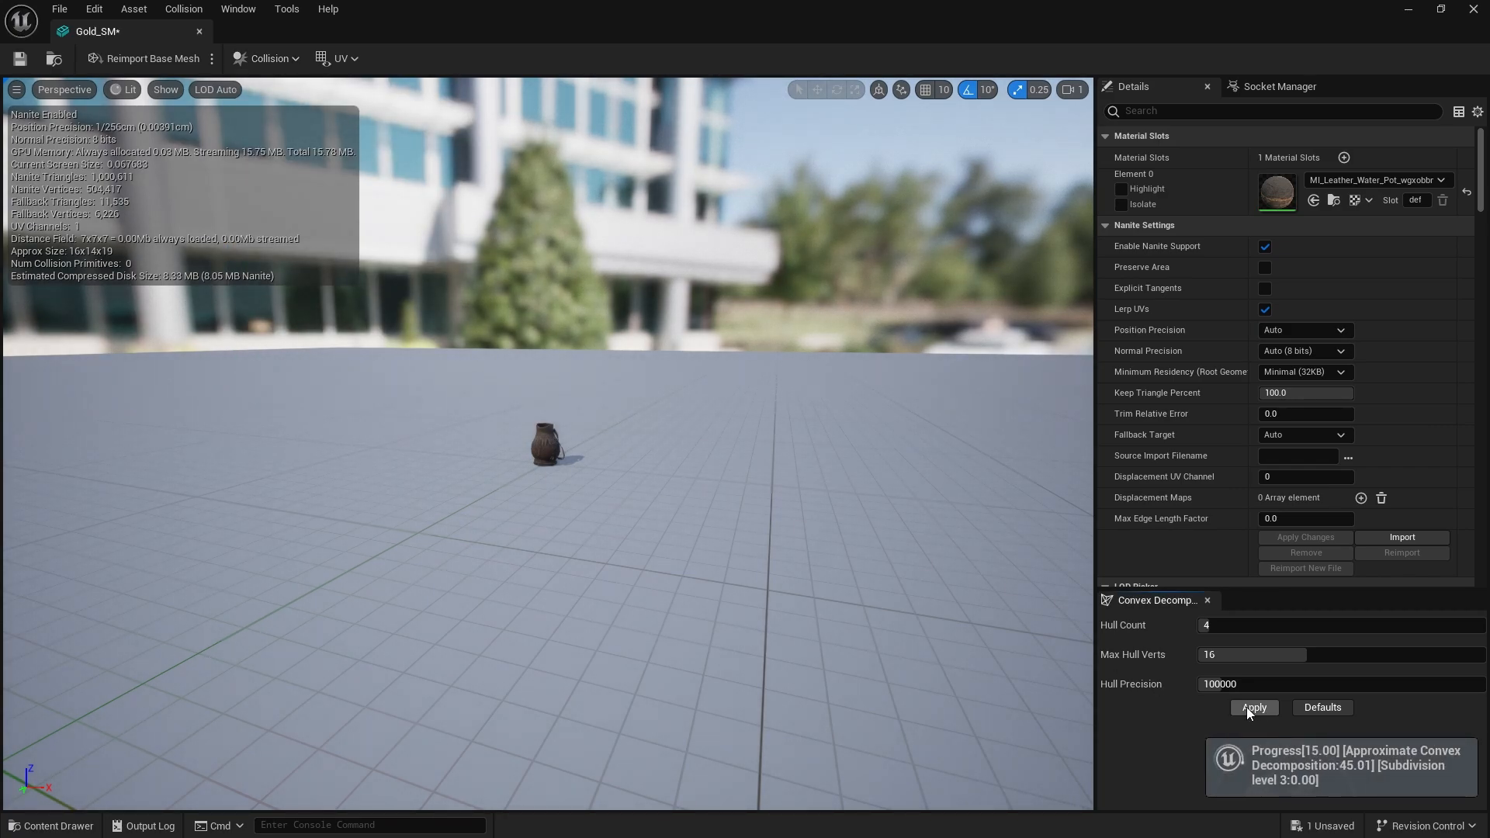
pyautogui.click(1252, 707)
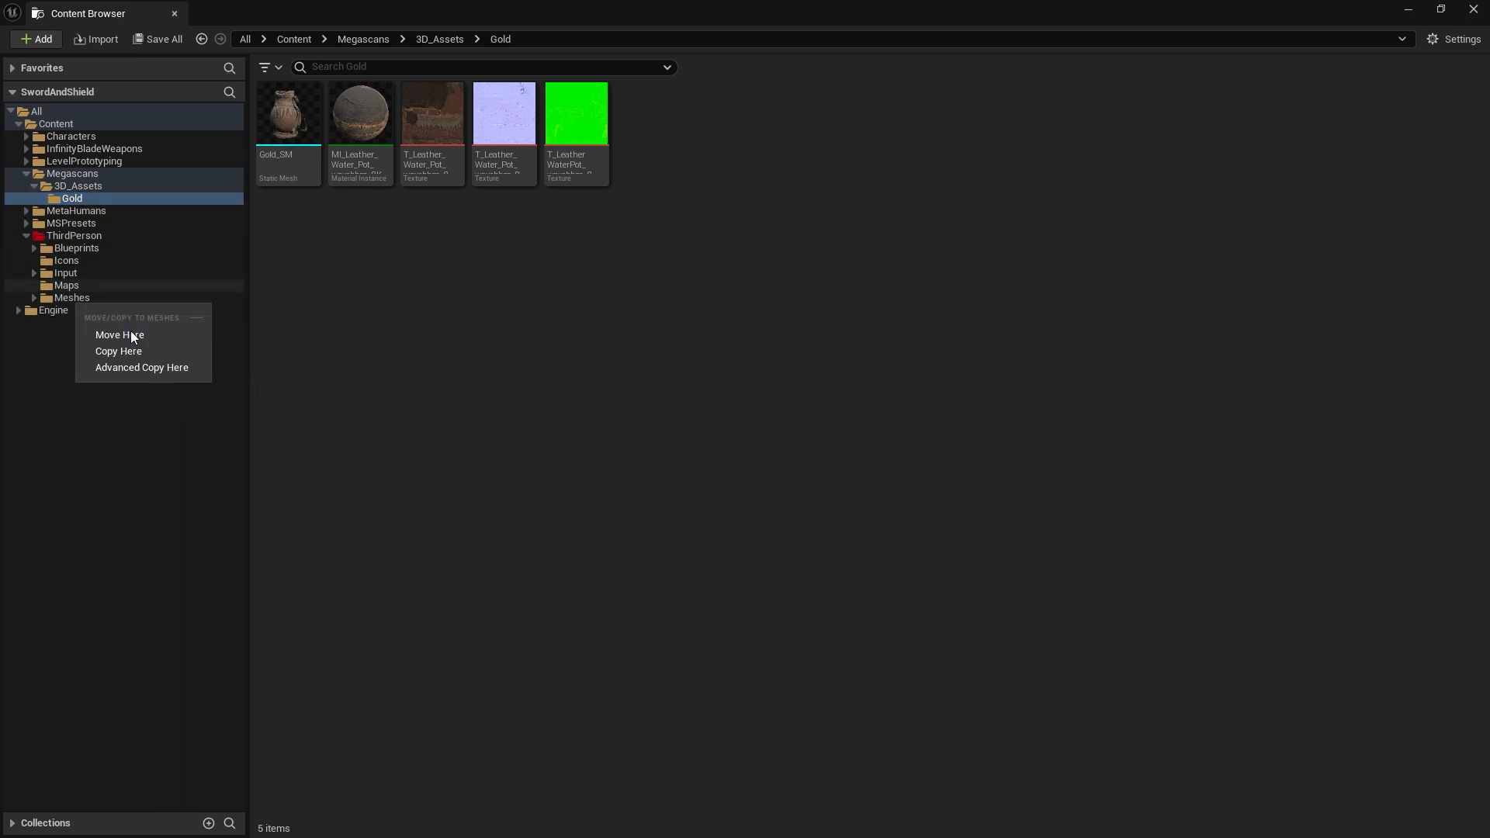
# Move Gold_SM into the ThirdPerson Meshes folder with Move Here
pyautogui.click(118, 335)
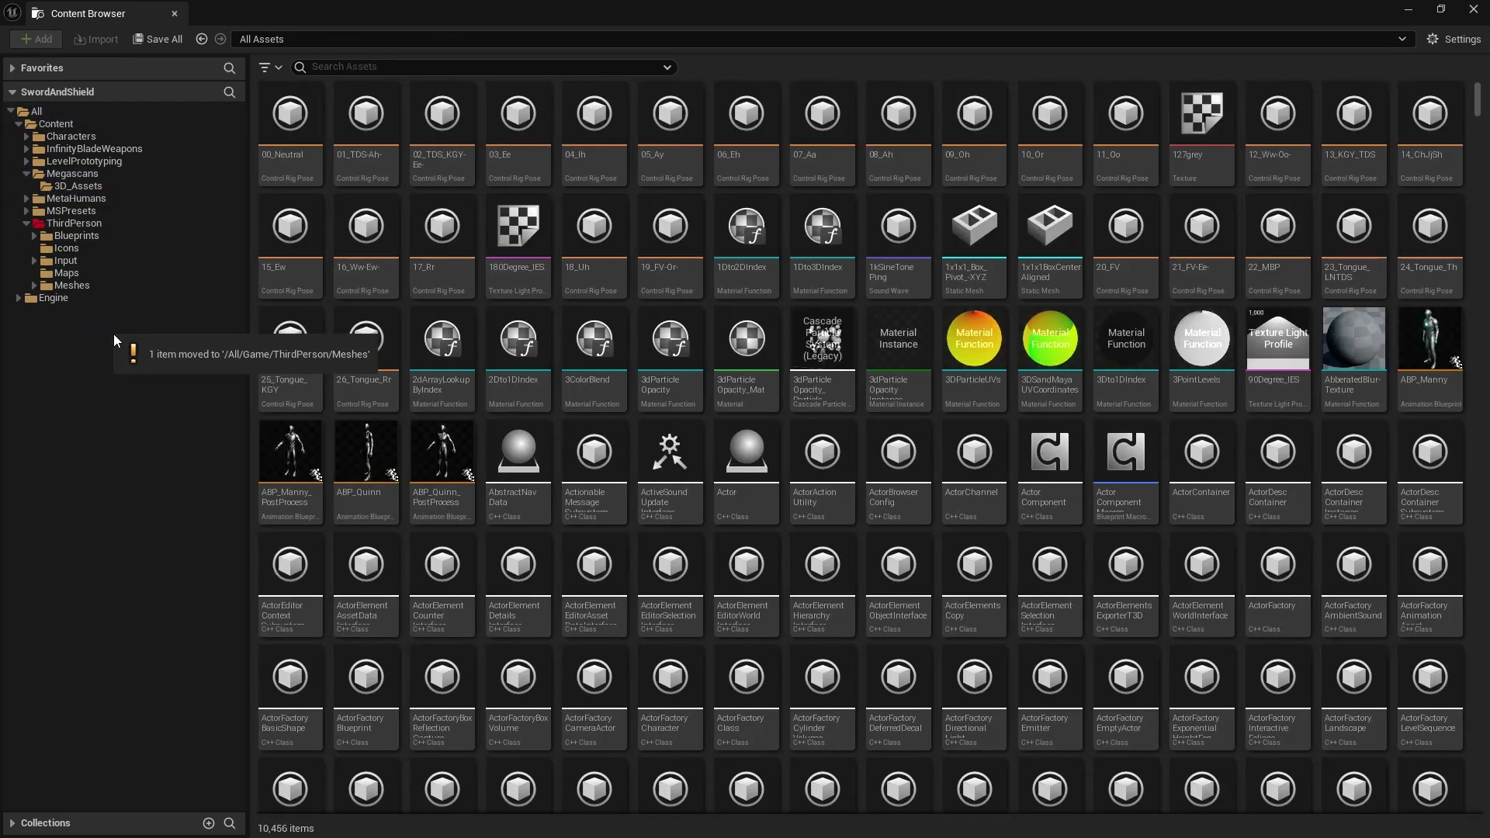
pyautogui.rightClick(72, 285)
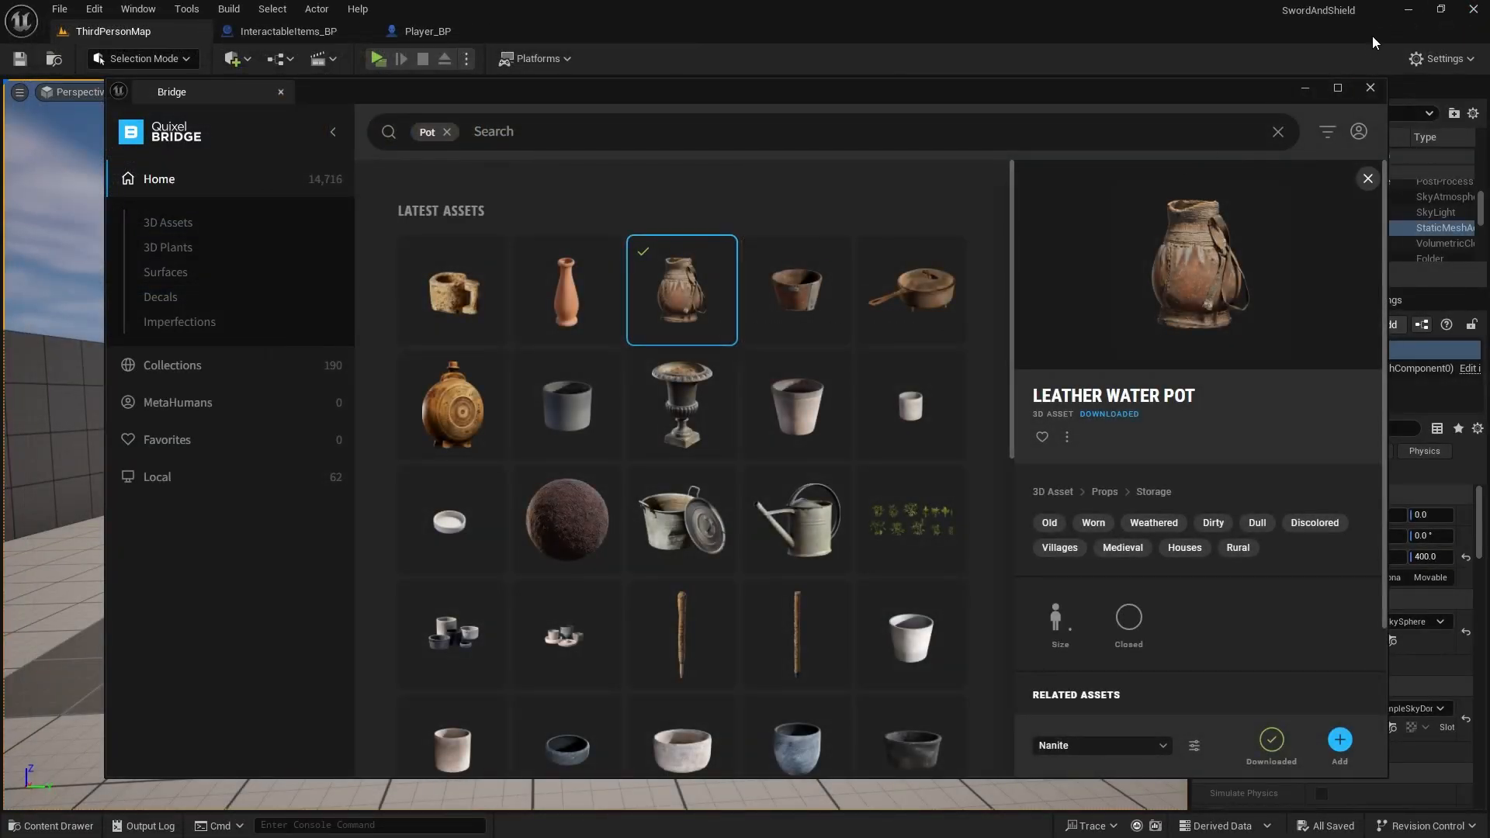
# Close Bridge, then create Gold_BP as a child of Items_BP in Blueprints/Items
pyautogui.click(1368, 86)
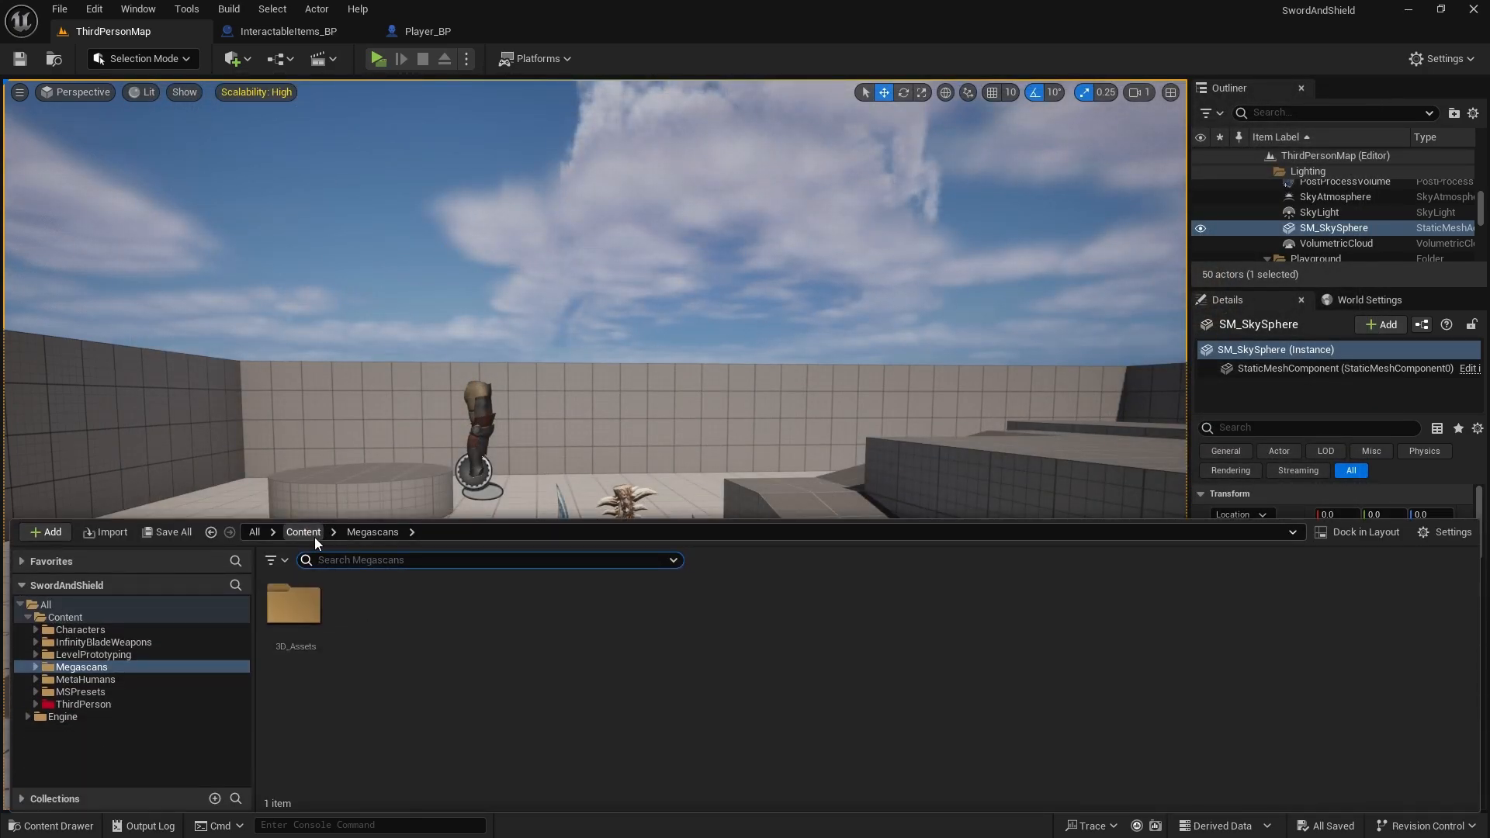
pyautogui.click(86, 716)
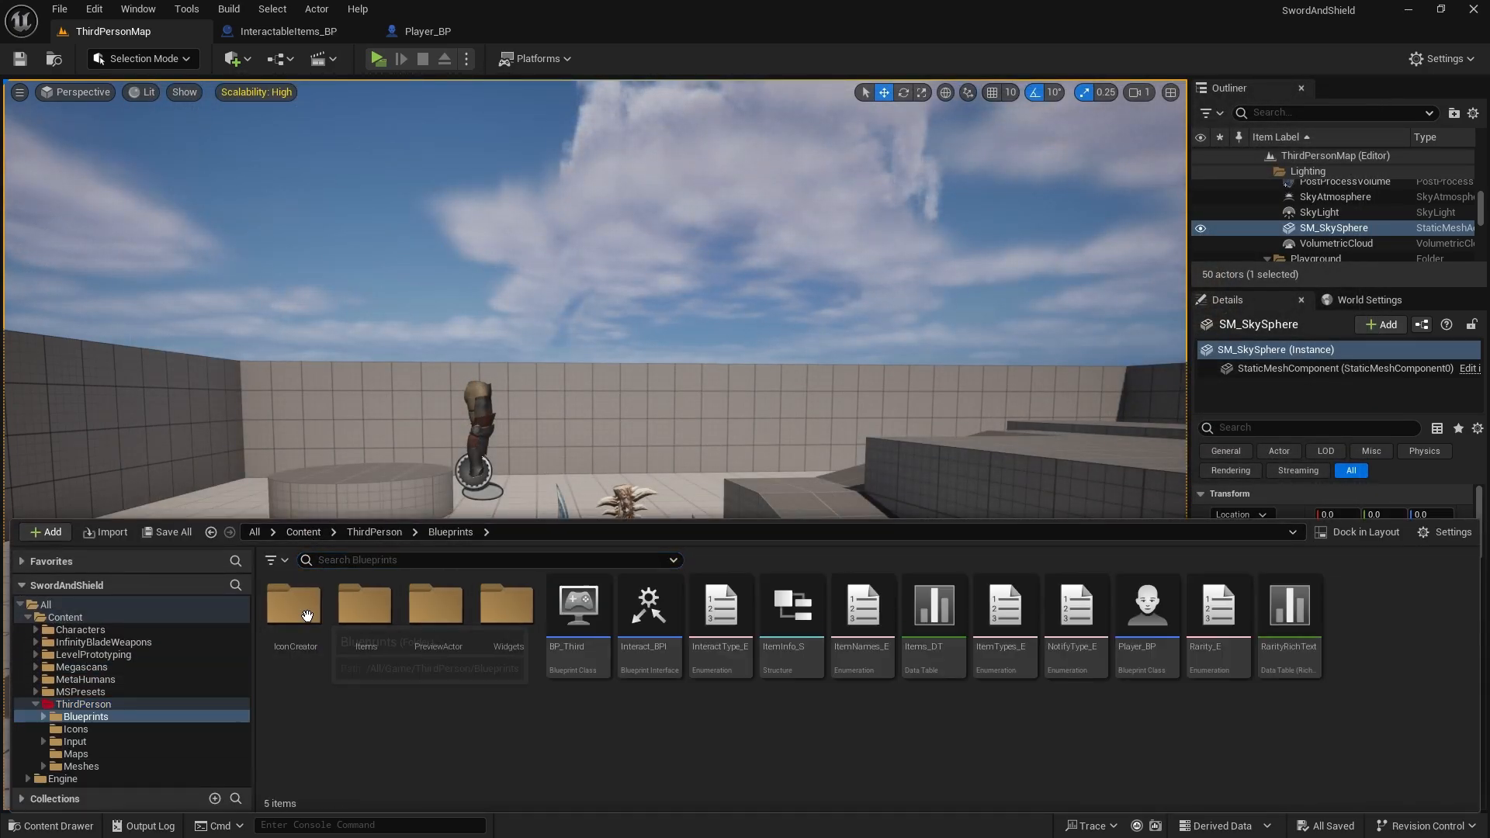
pyautogui.click(365, 605)
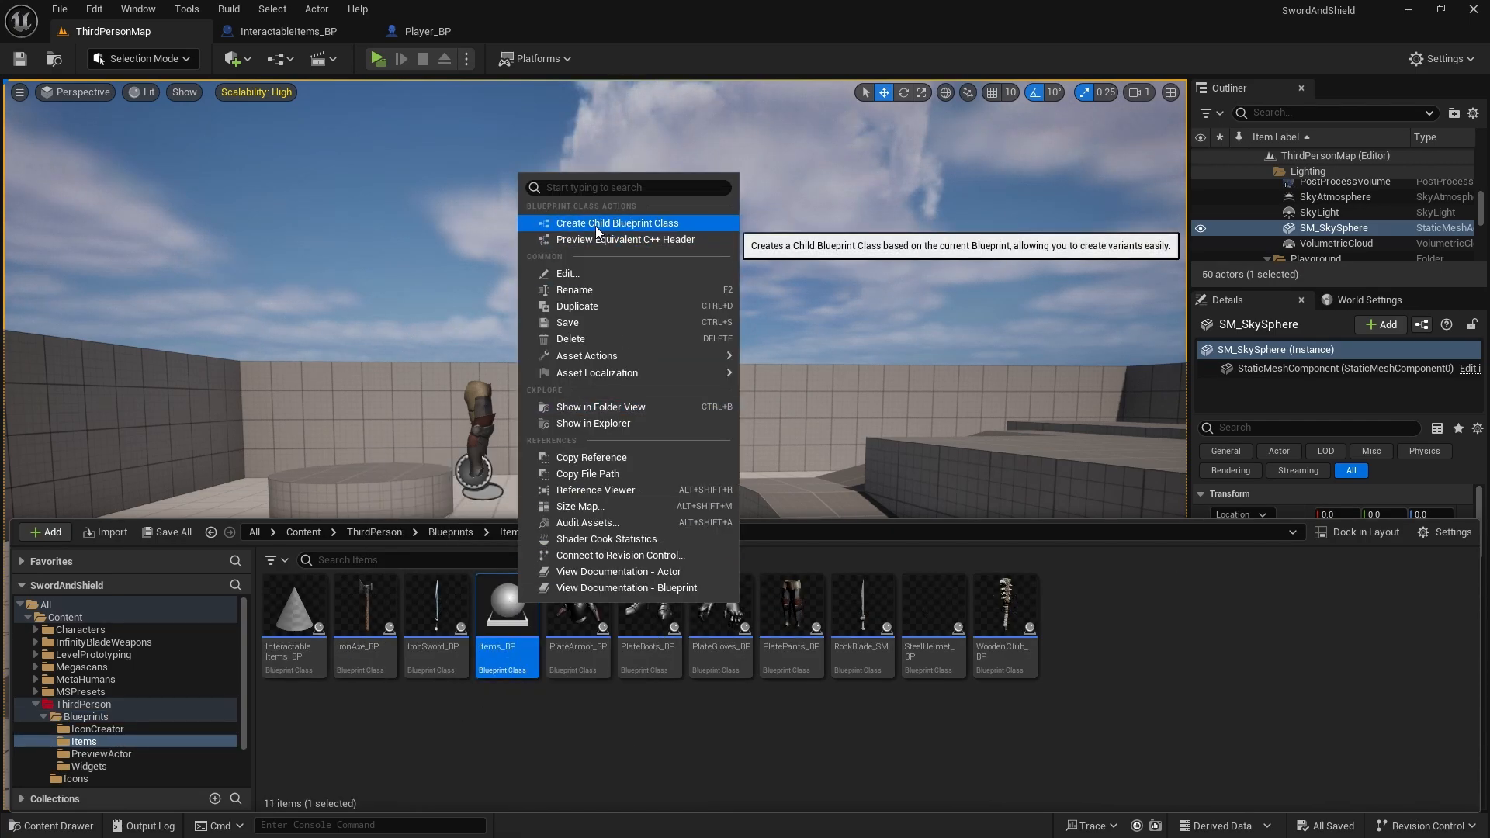
pyautogui.click(617, 224)
pyautogui.write('Gold_BP')
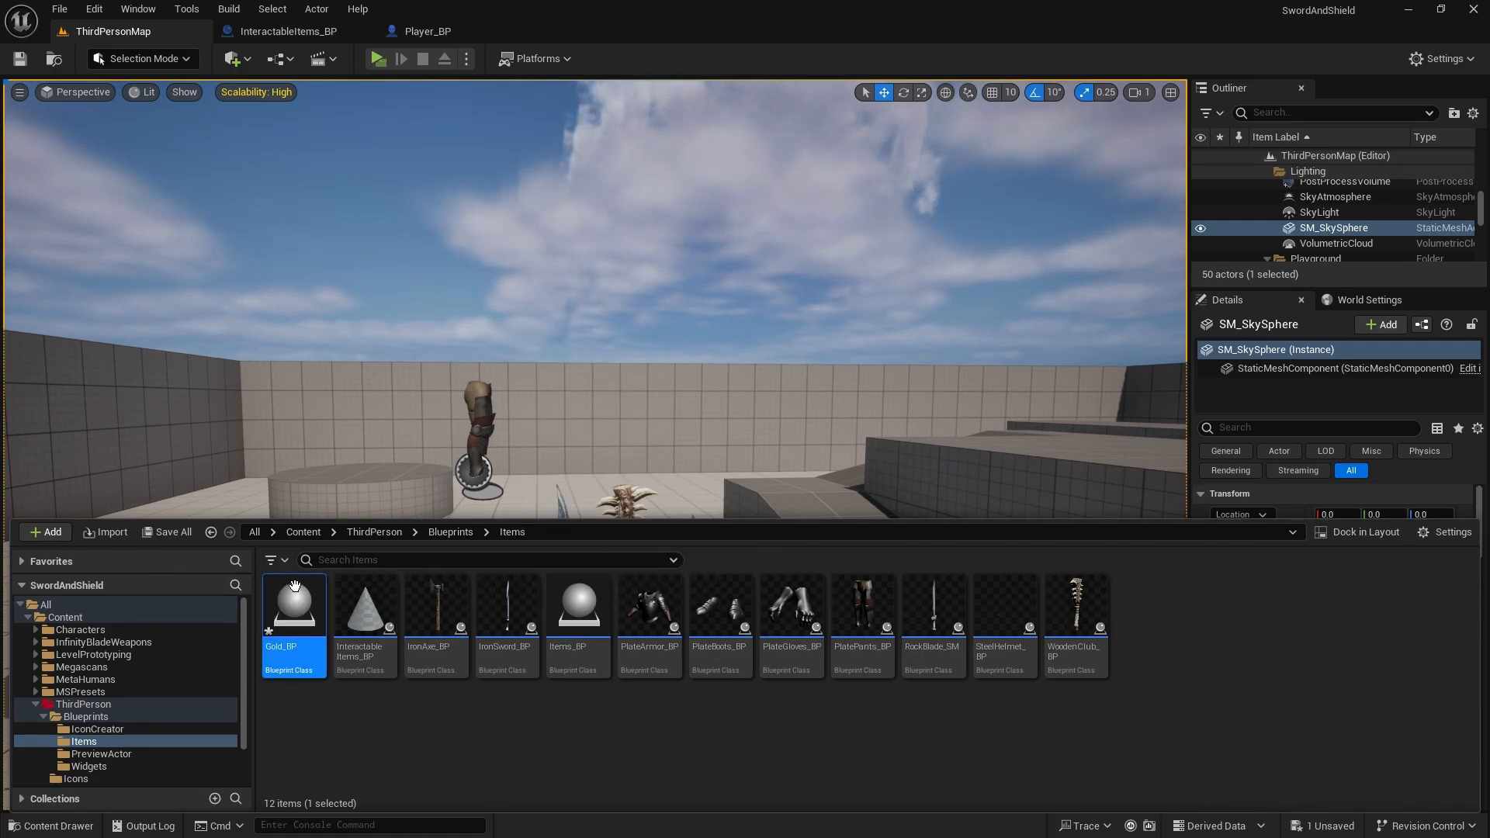
# Set Gold_BP's ItemMesh static mesh to Gold_SM and close the blueprint editor
pyautogui.doubleClick(293, 606)
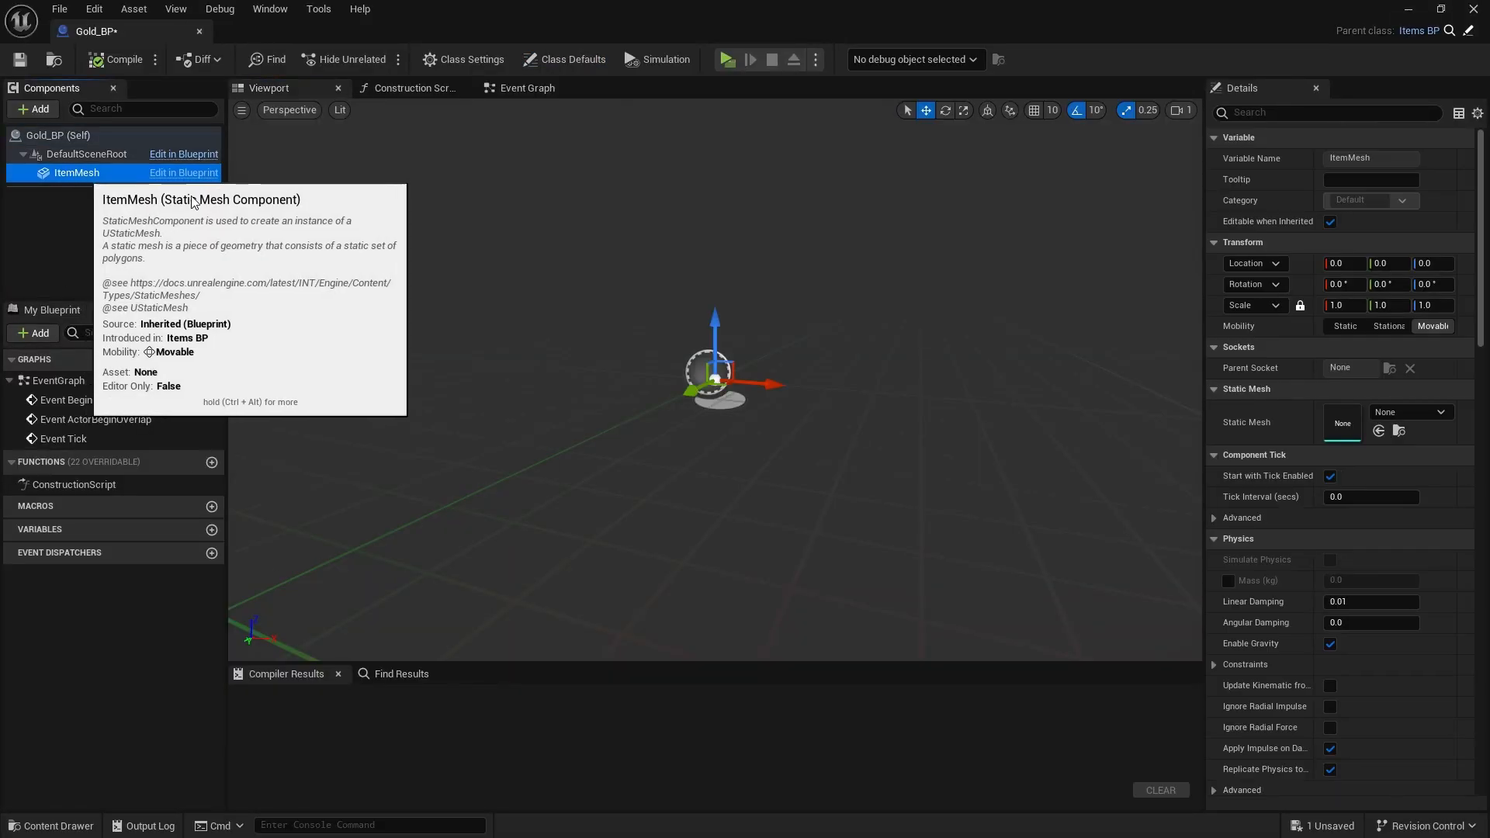
pyautogui.click(1411, 412)
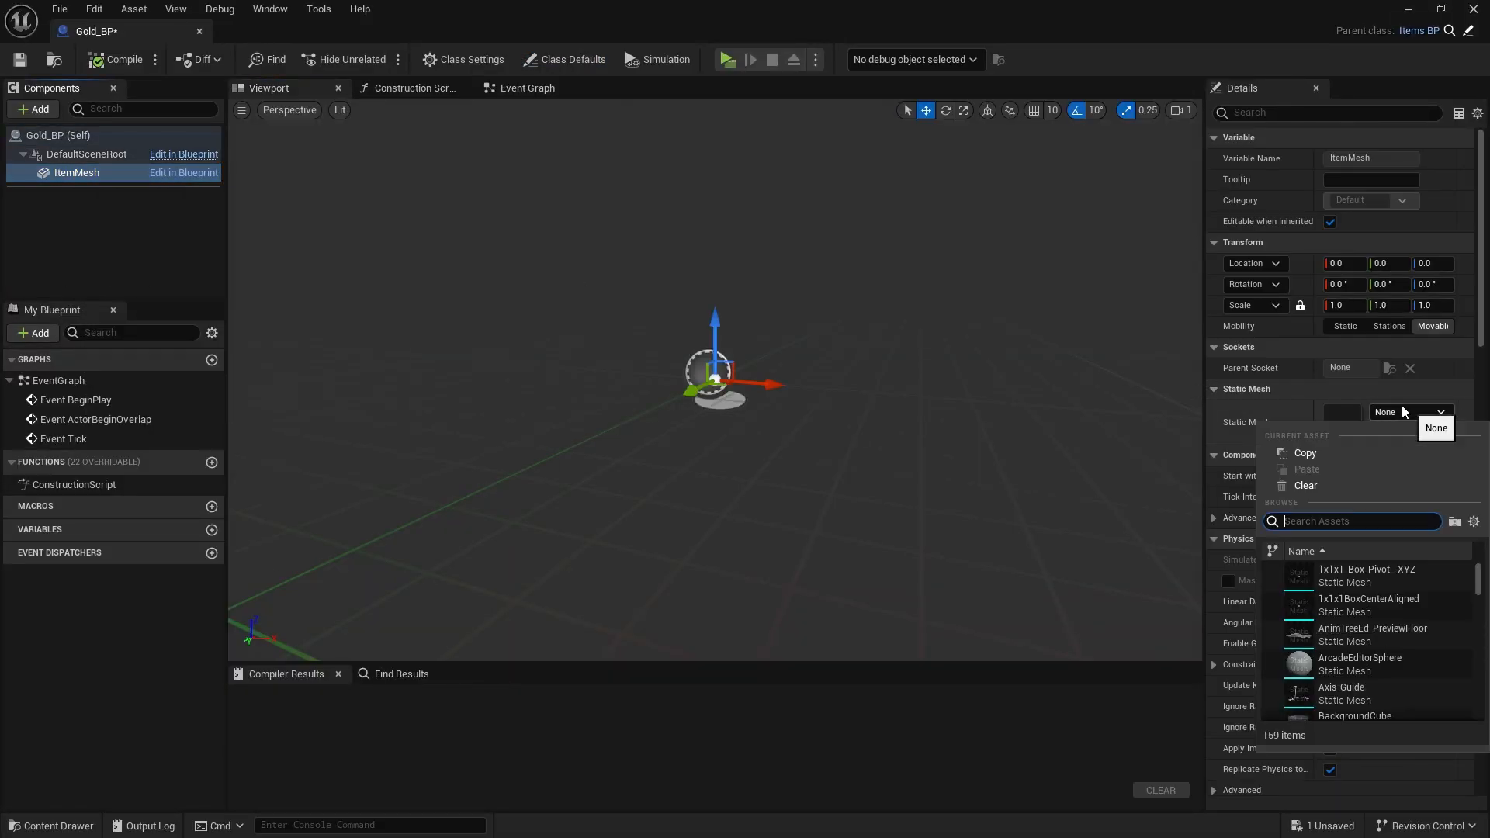
pyautogui.write('gold')
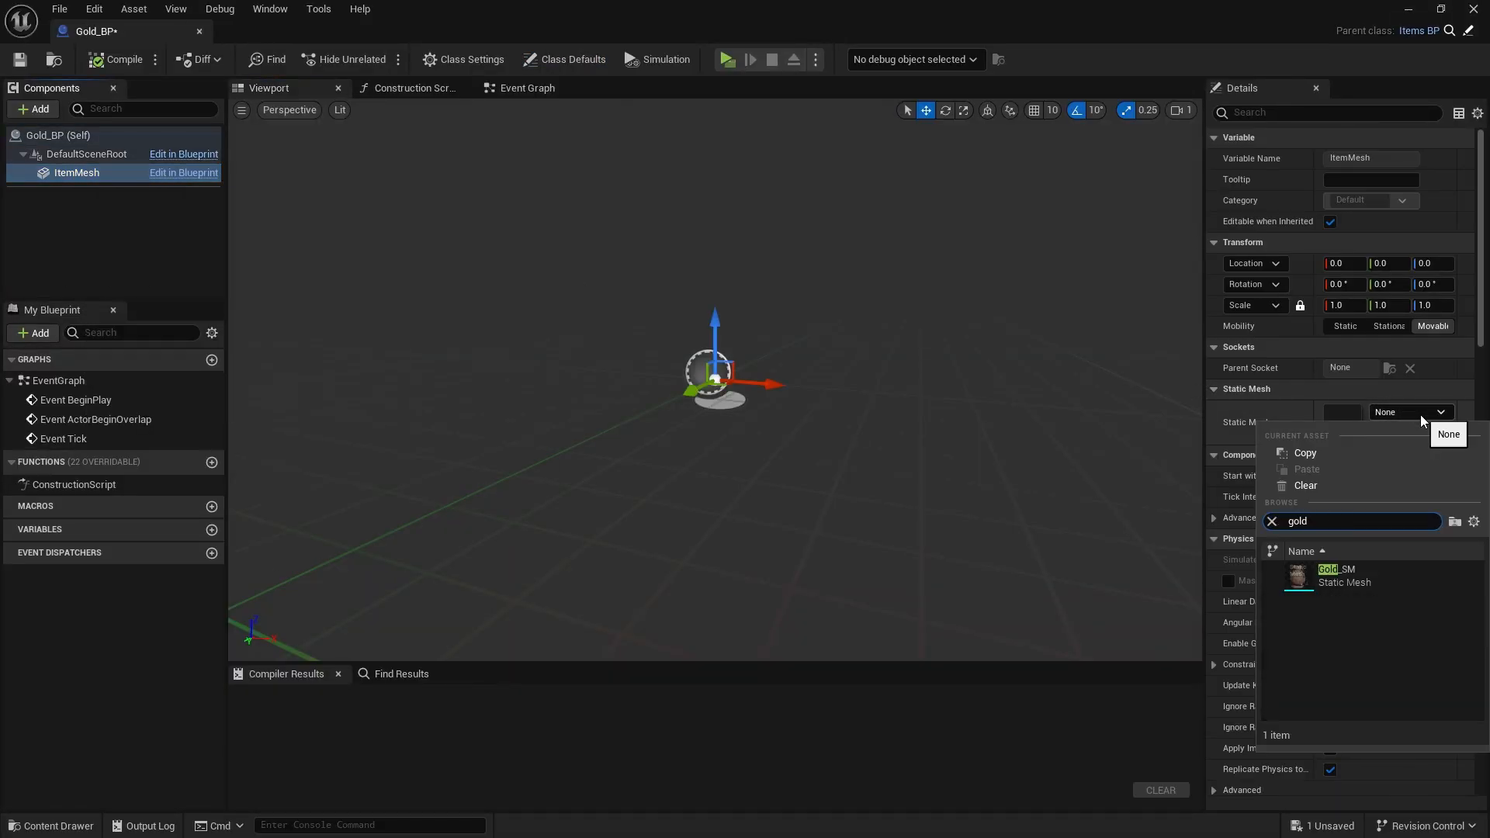
pyautogui.click(1337, 576)
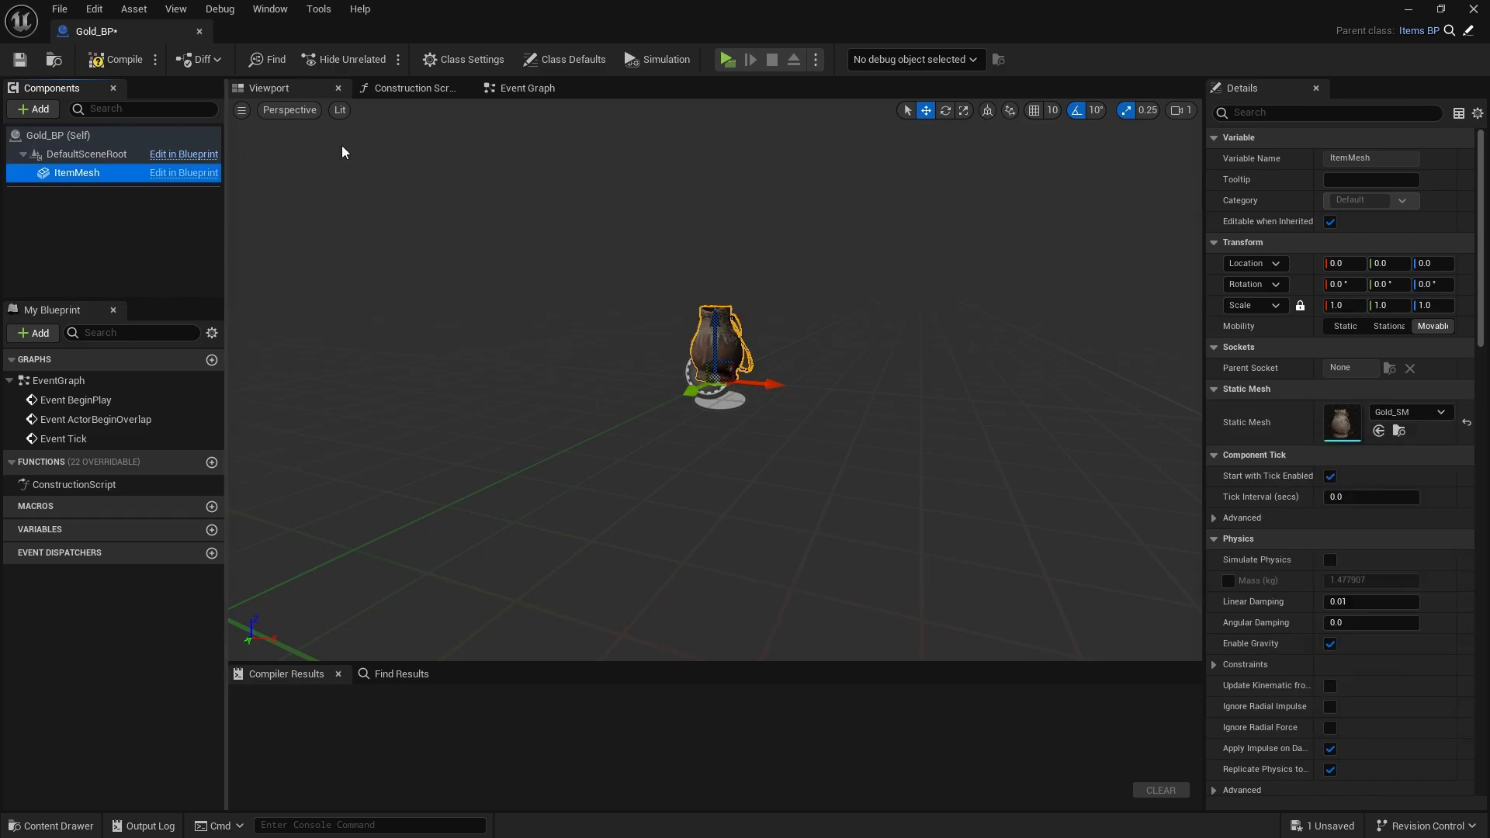
pyautogui.click(118, 59)
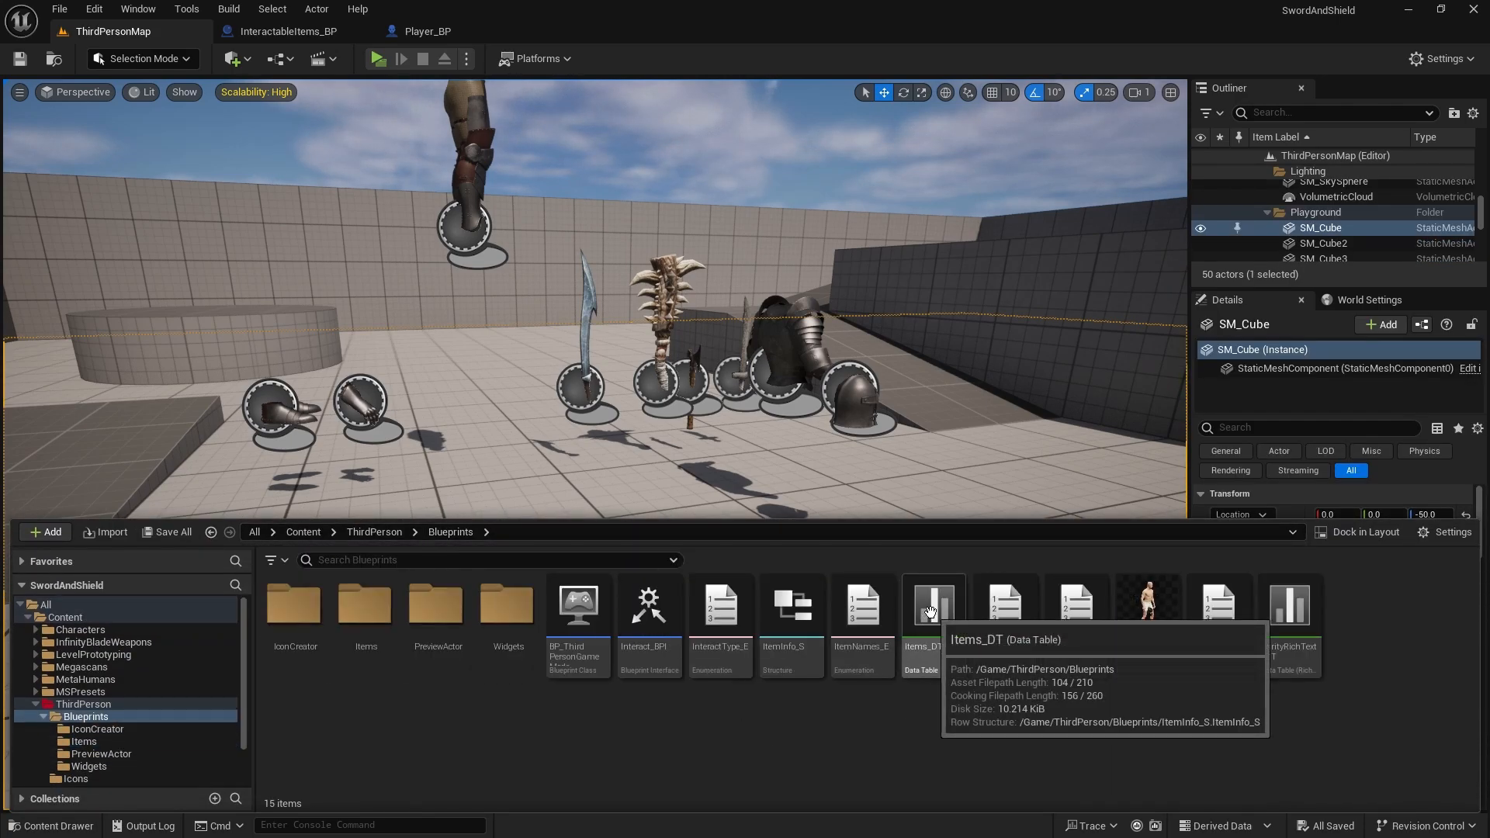
# Add a Gold row to Items_DT with row name and display name Gold
pyautogui.doubleClick(932, 605)
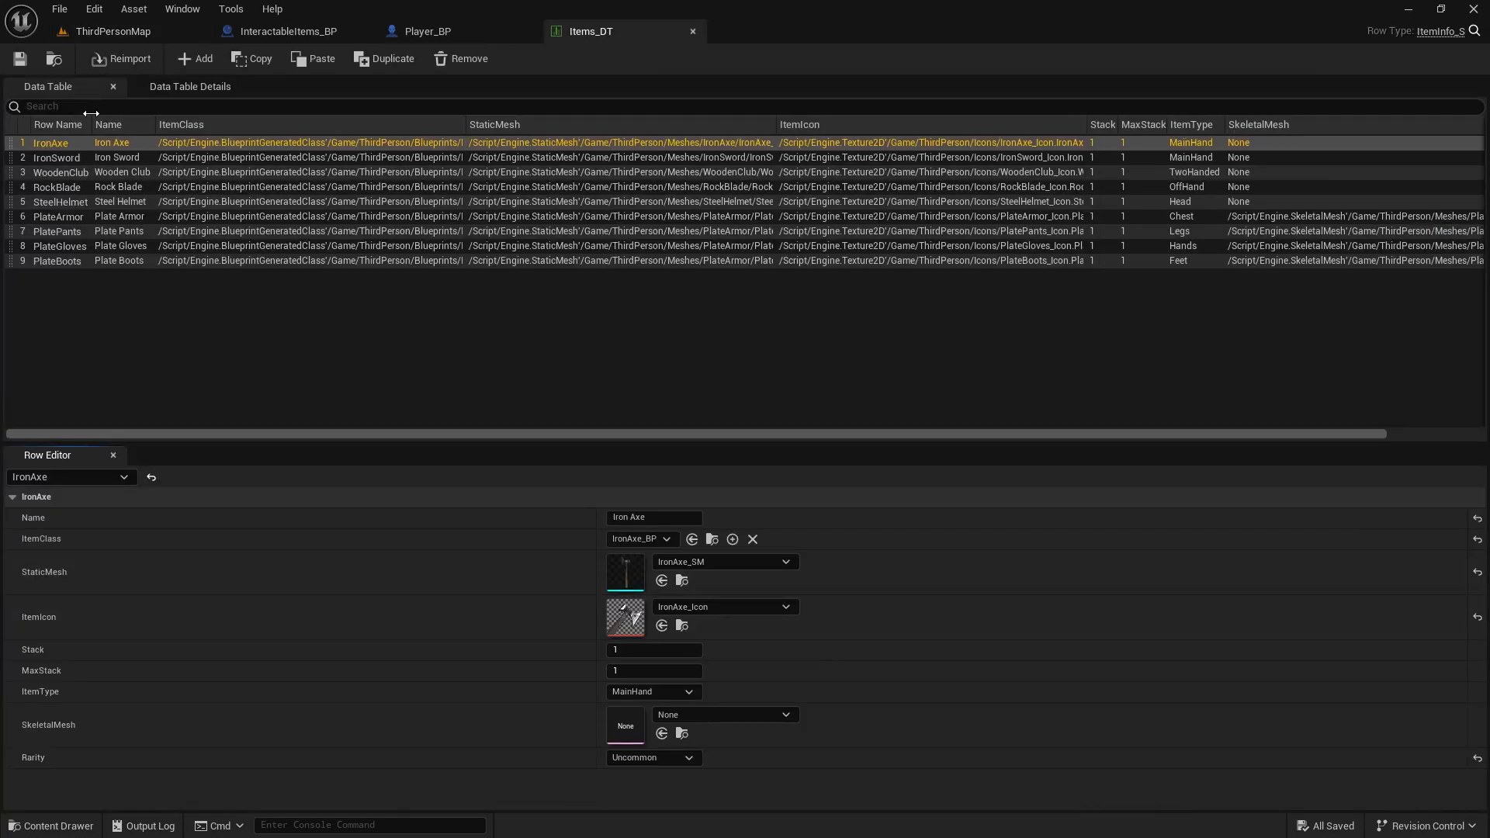
pyautogui.click(194, 58)
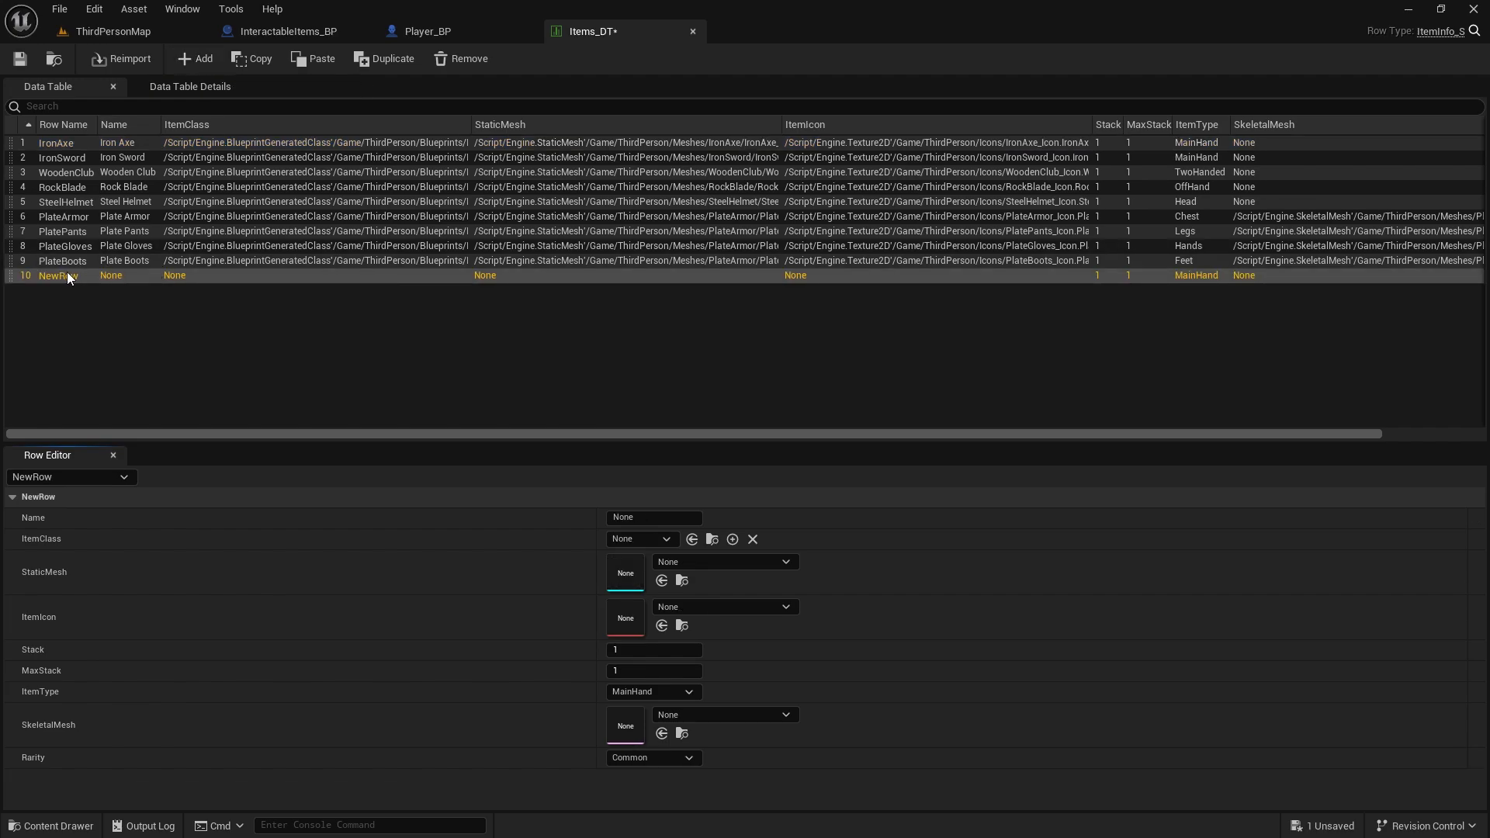
pyautogui.doubleClick(62, 275)
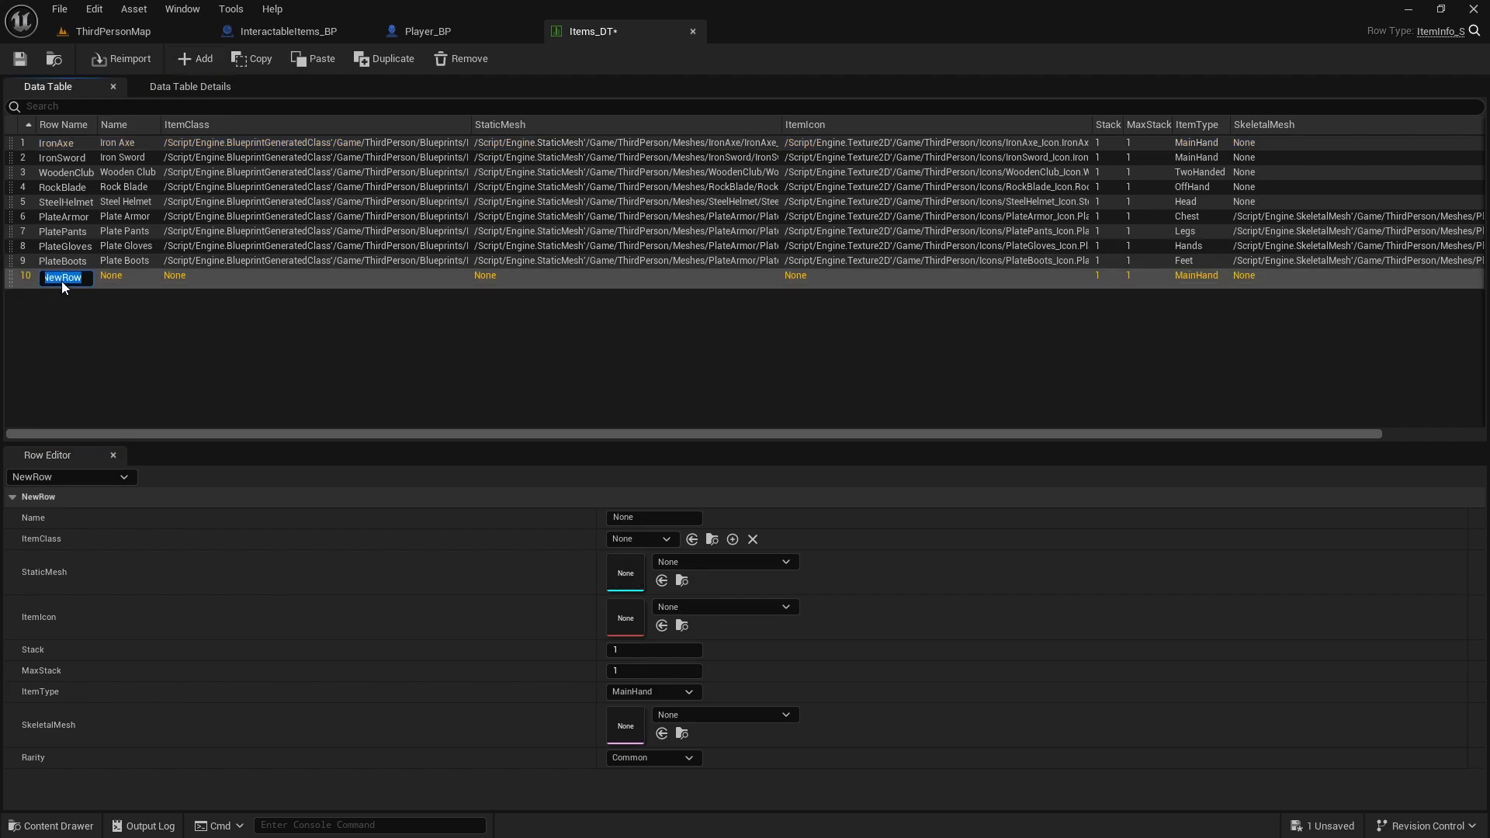
pyautogui.write('Gold')
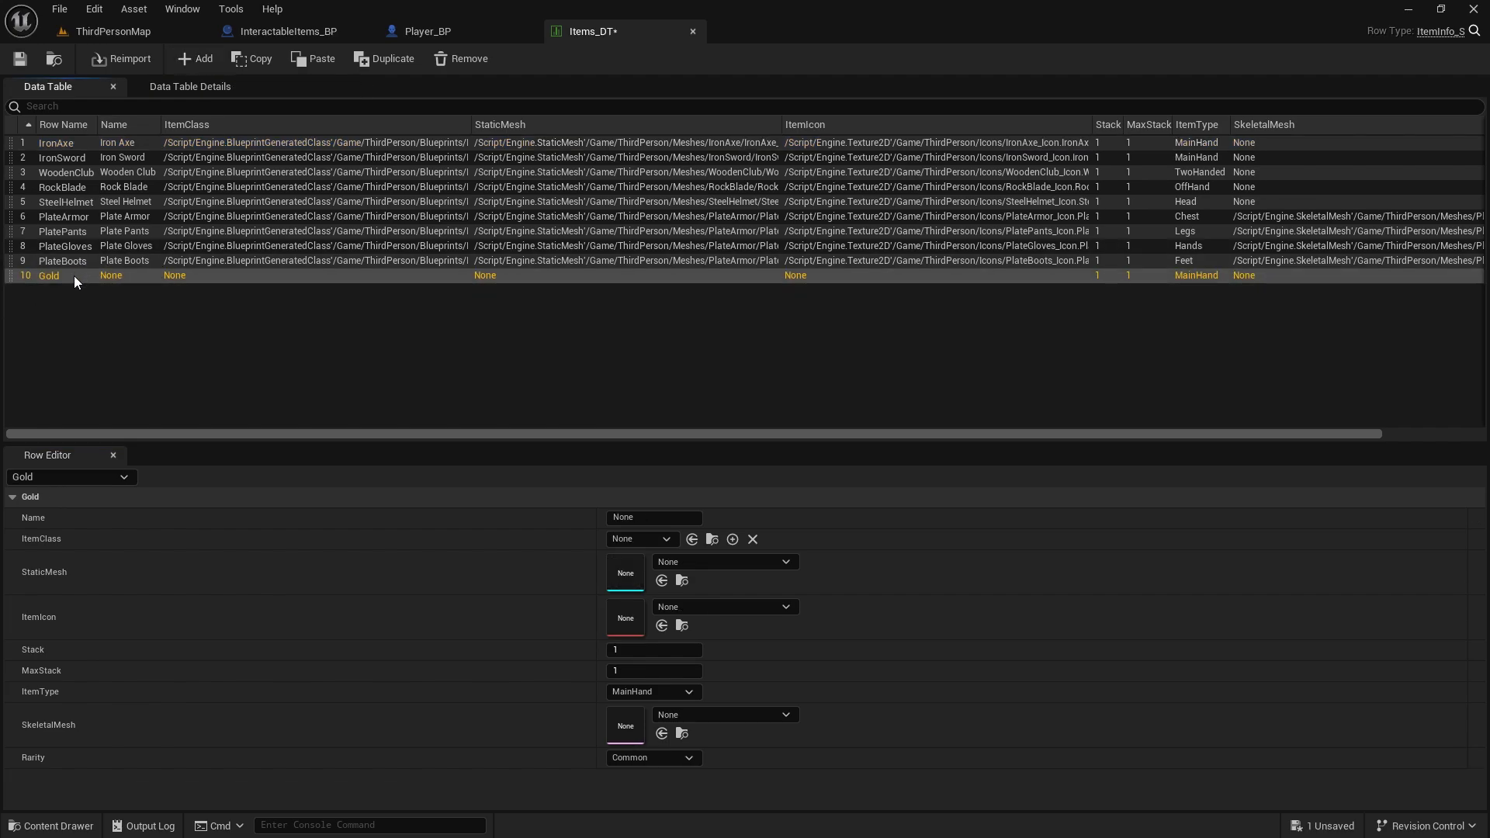
pyautogui.click(653, 517)
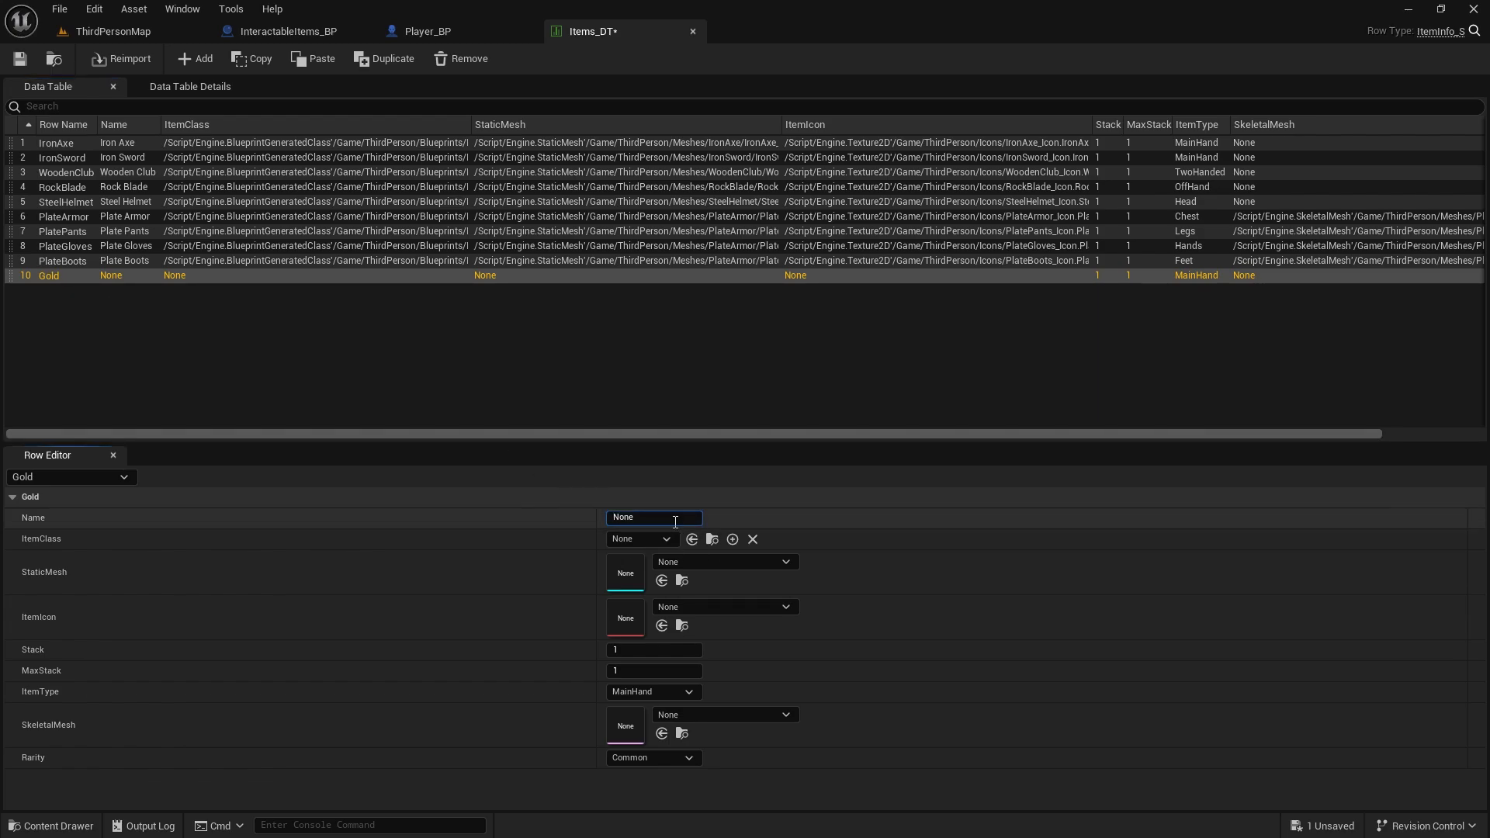
pyautogui.write('Gold')
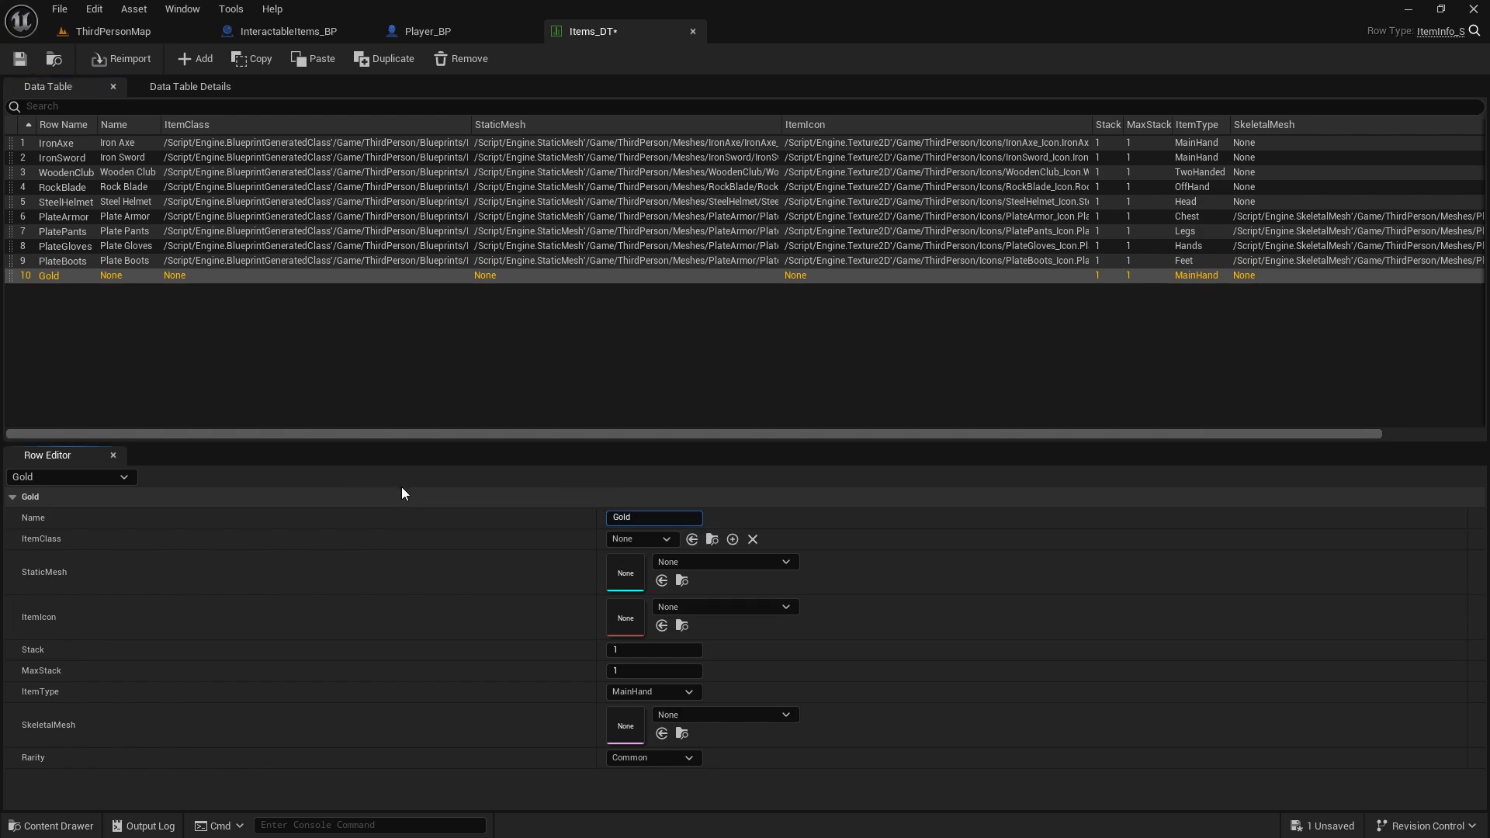
# Set the Gold row's class to Gold_BP and MaxStack to 100000
pyautogui.click(640, 539)
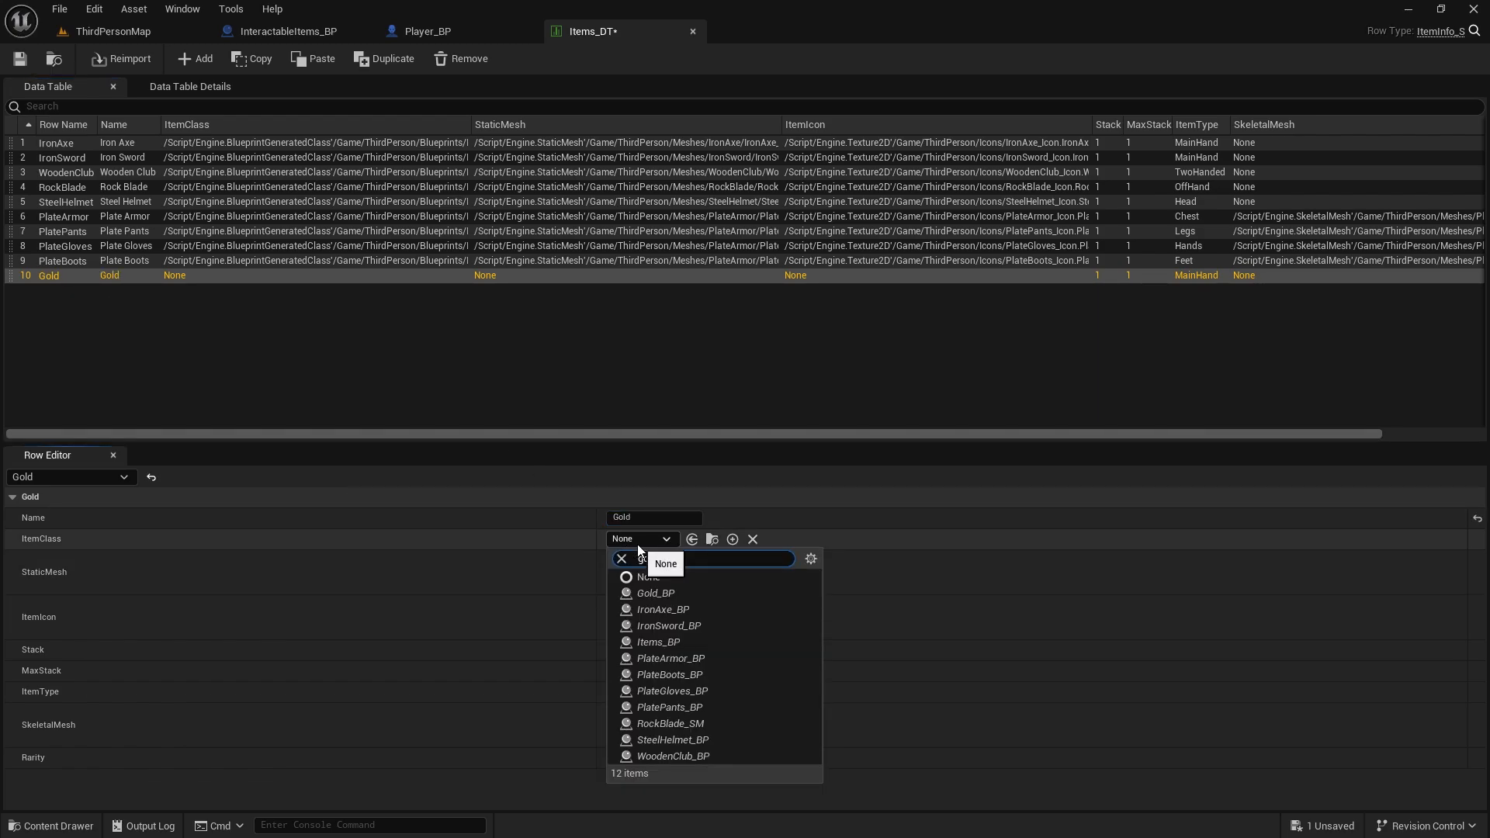
pyautogui.click(654, 592)
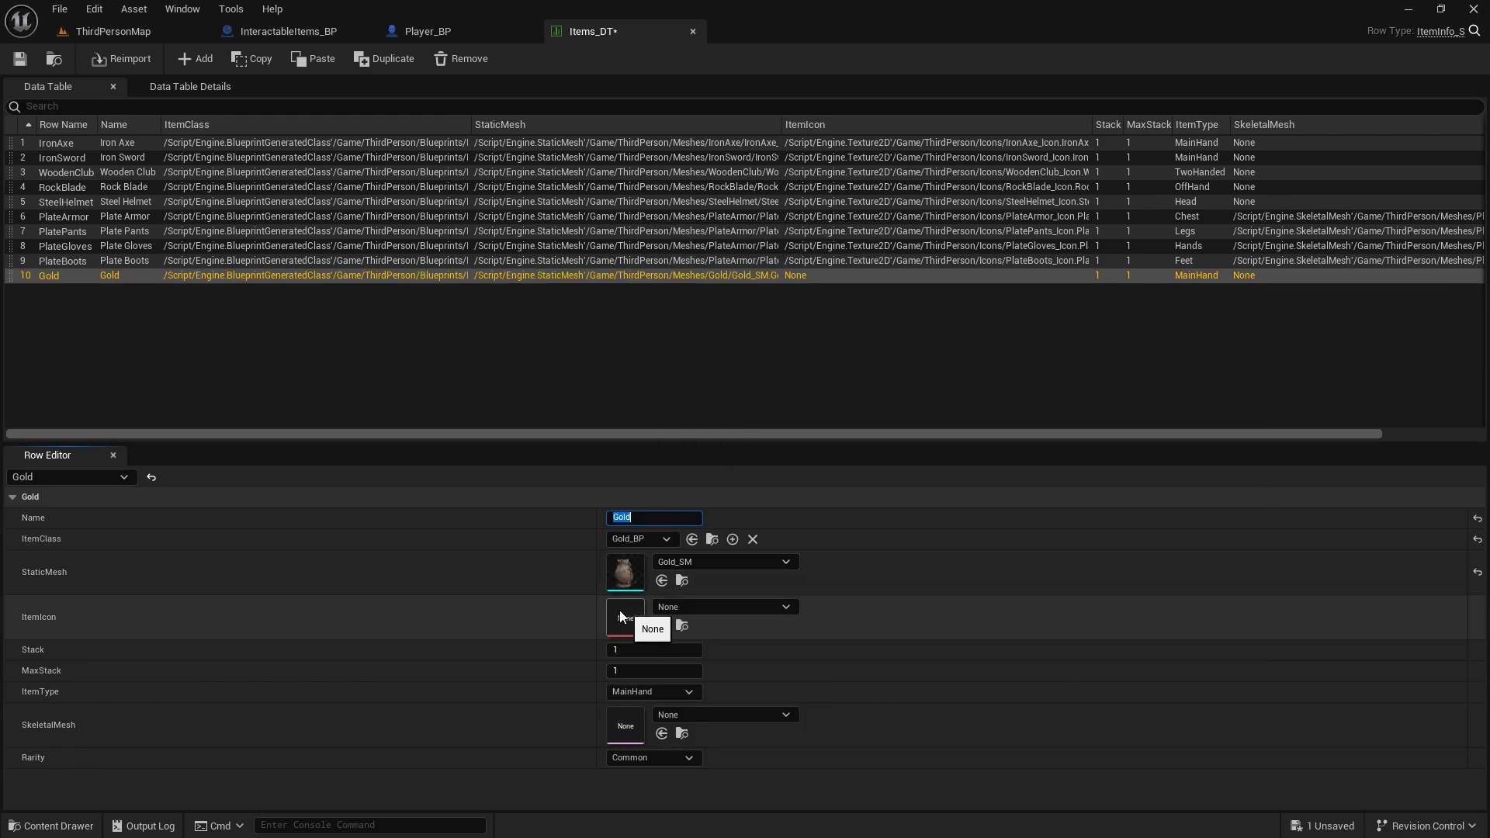
pyautogui.moveTo(530, 611)
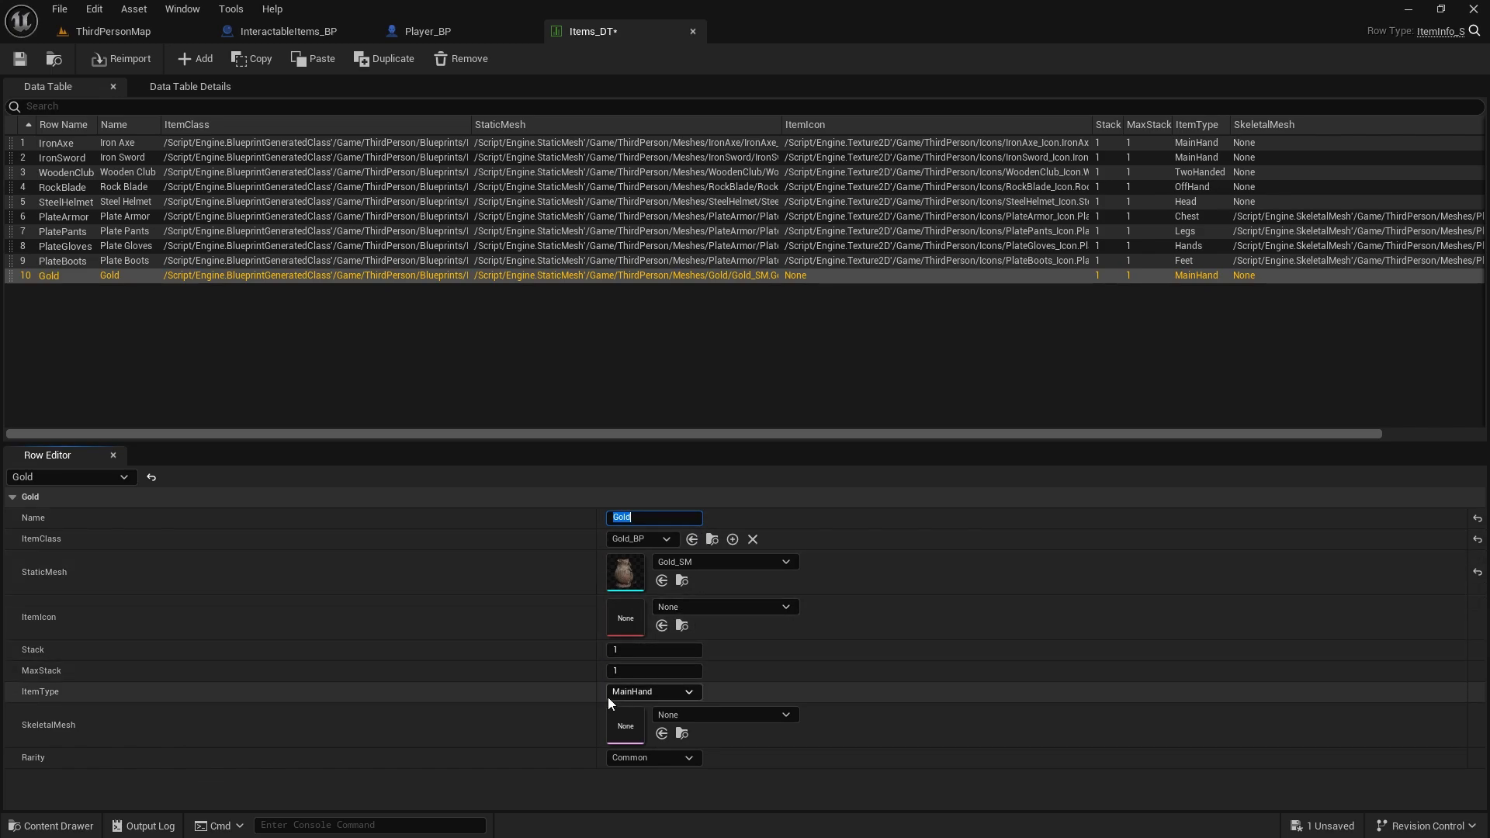
pyautogui.moveTo(653, 691)
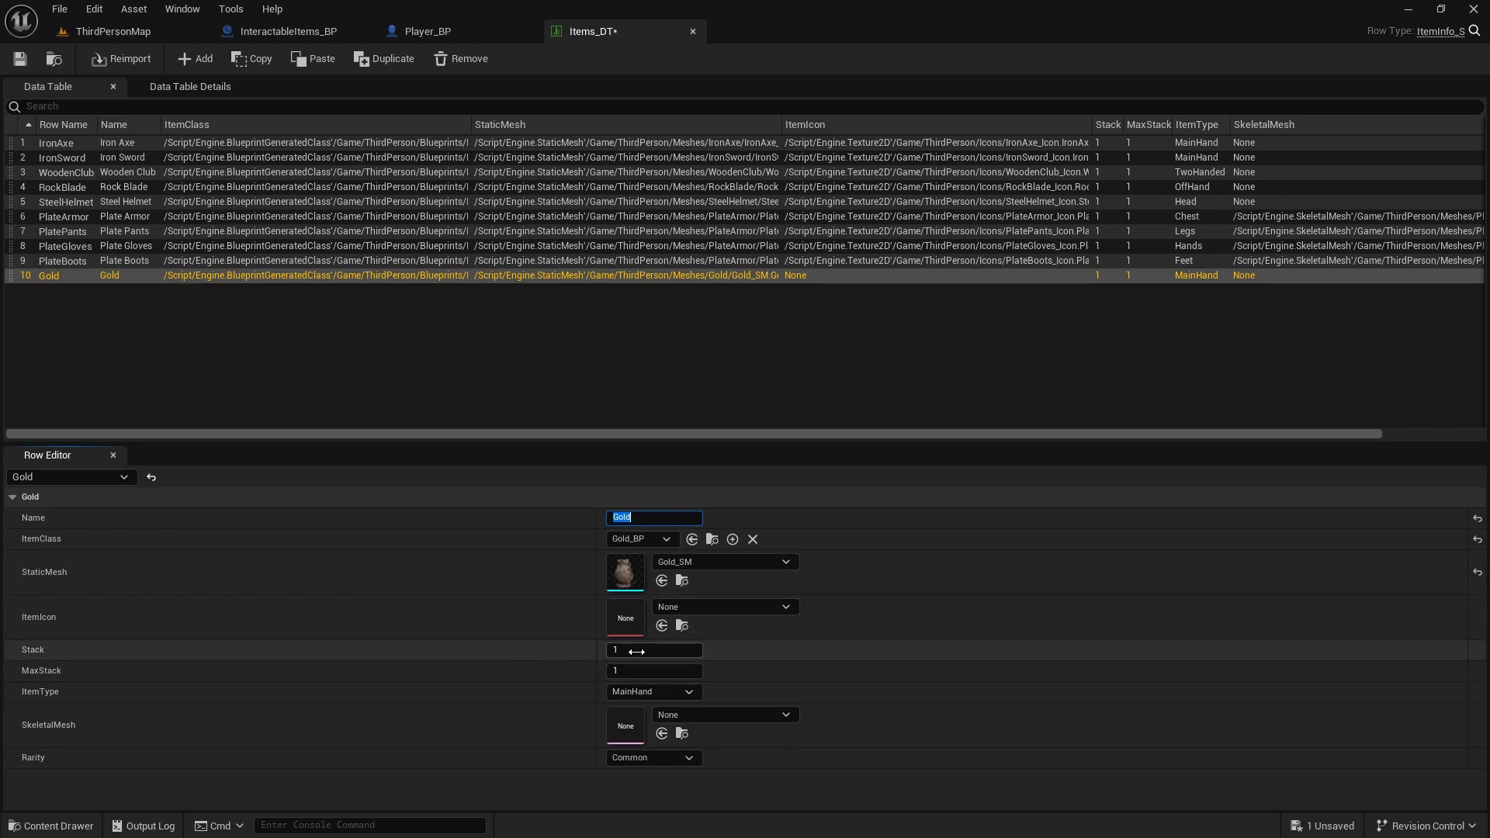
pyautogui.write('100000')
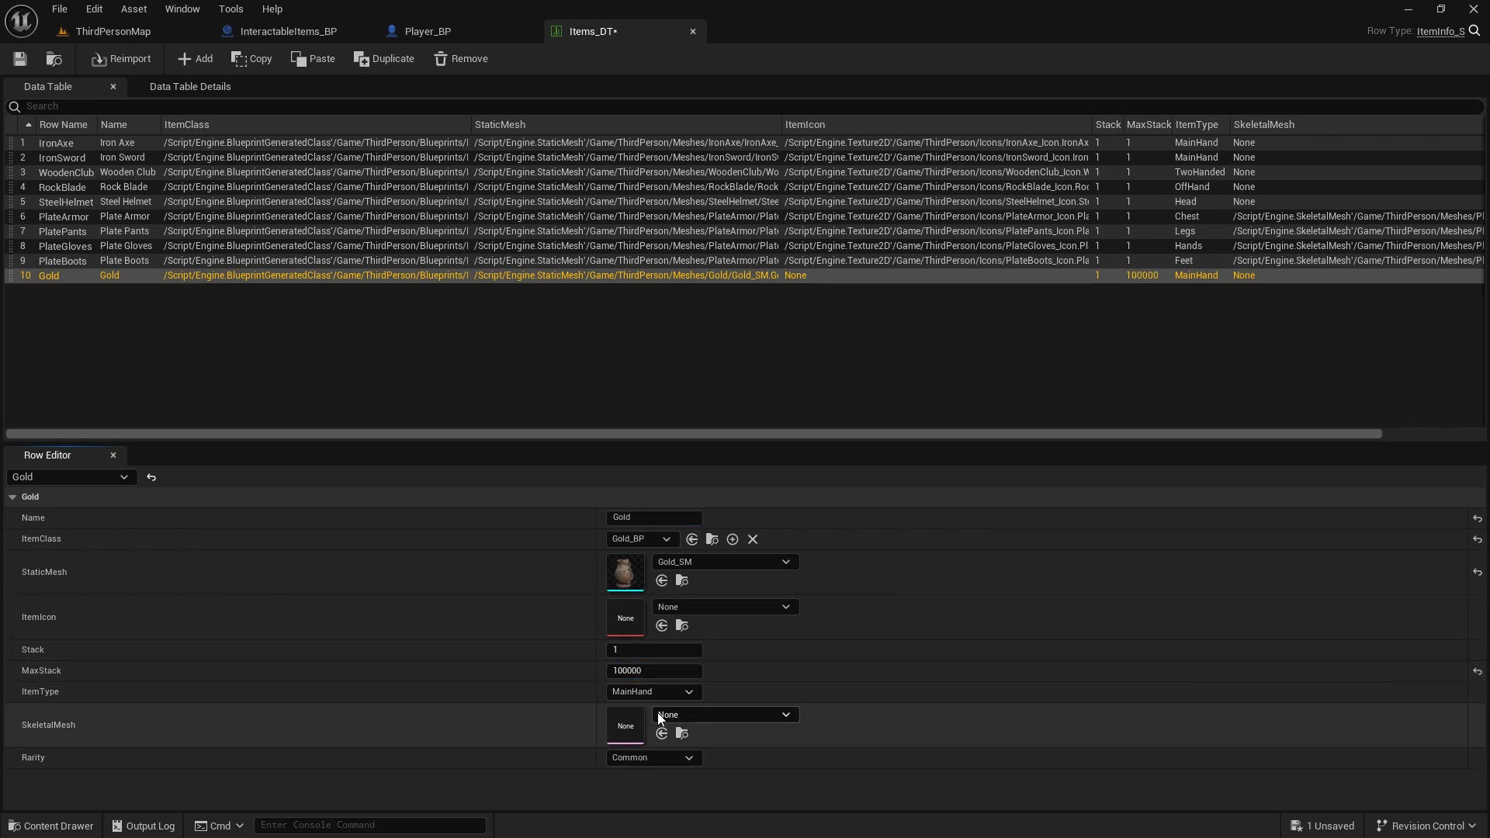
pyautogui.click(652, 691)
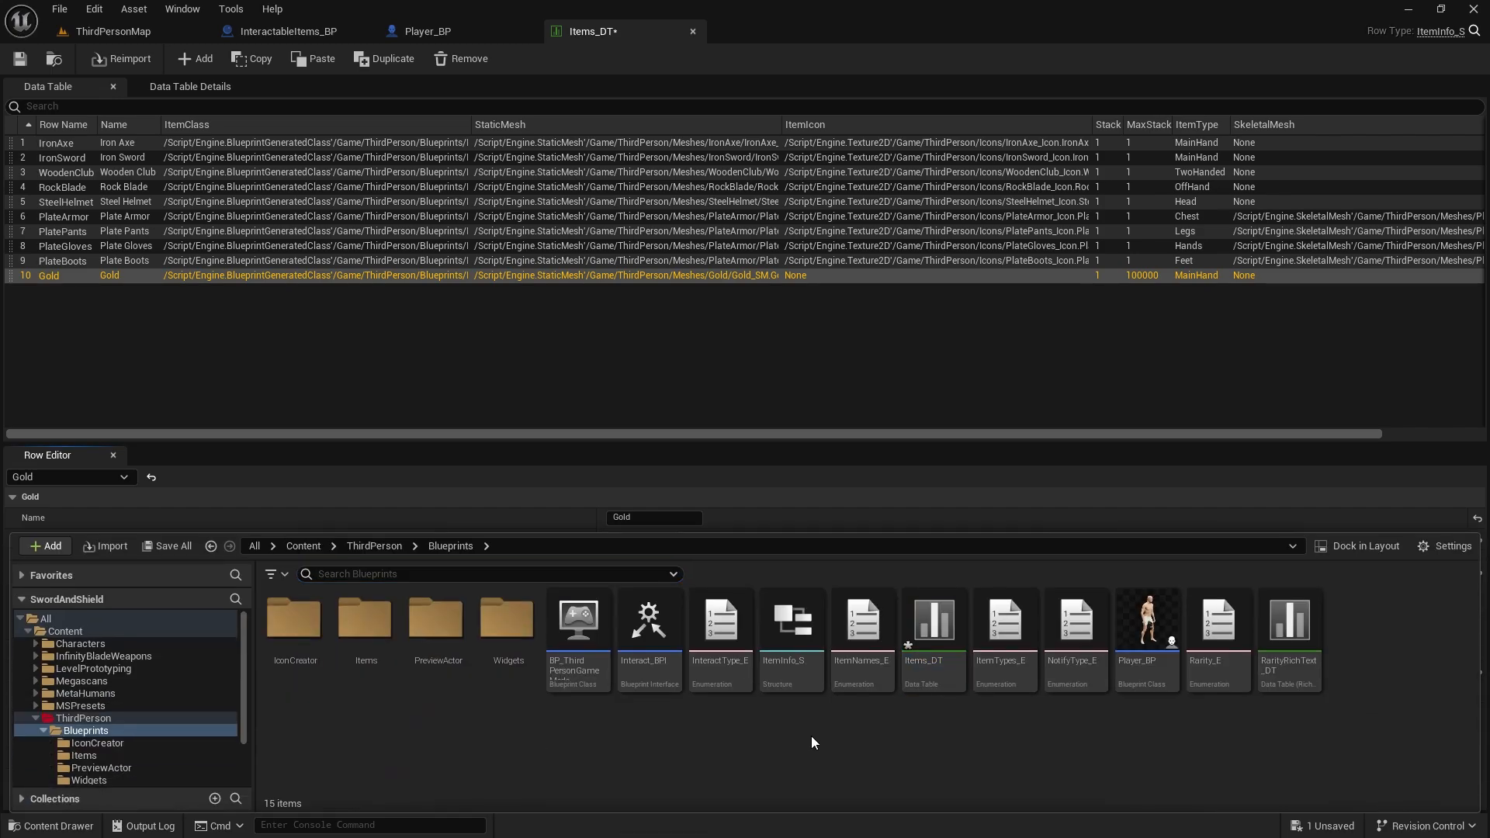
# Add a Gold enumerator to ItemTypes_E and save it
pyautogui.click(1003, 622)
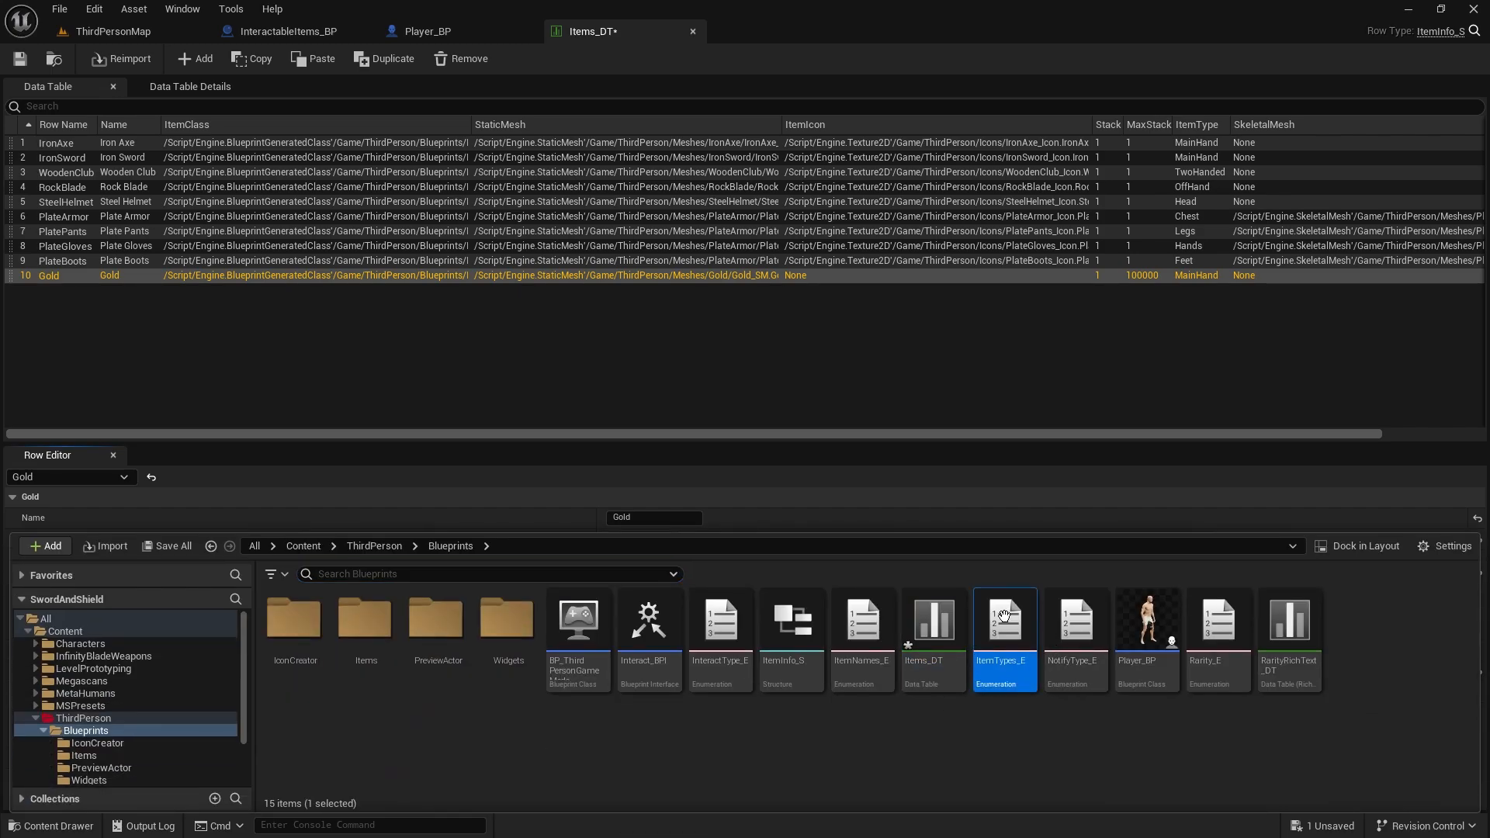
pyautogui.doubleClick(1003, 622)
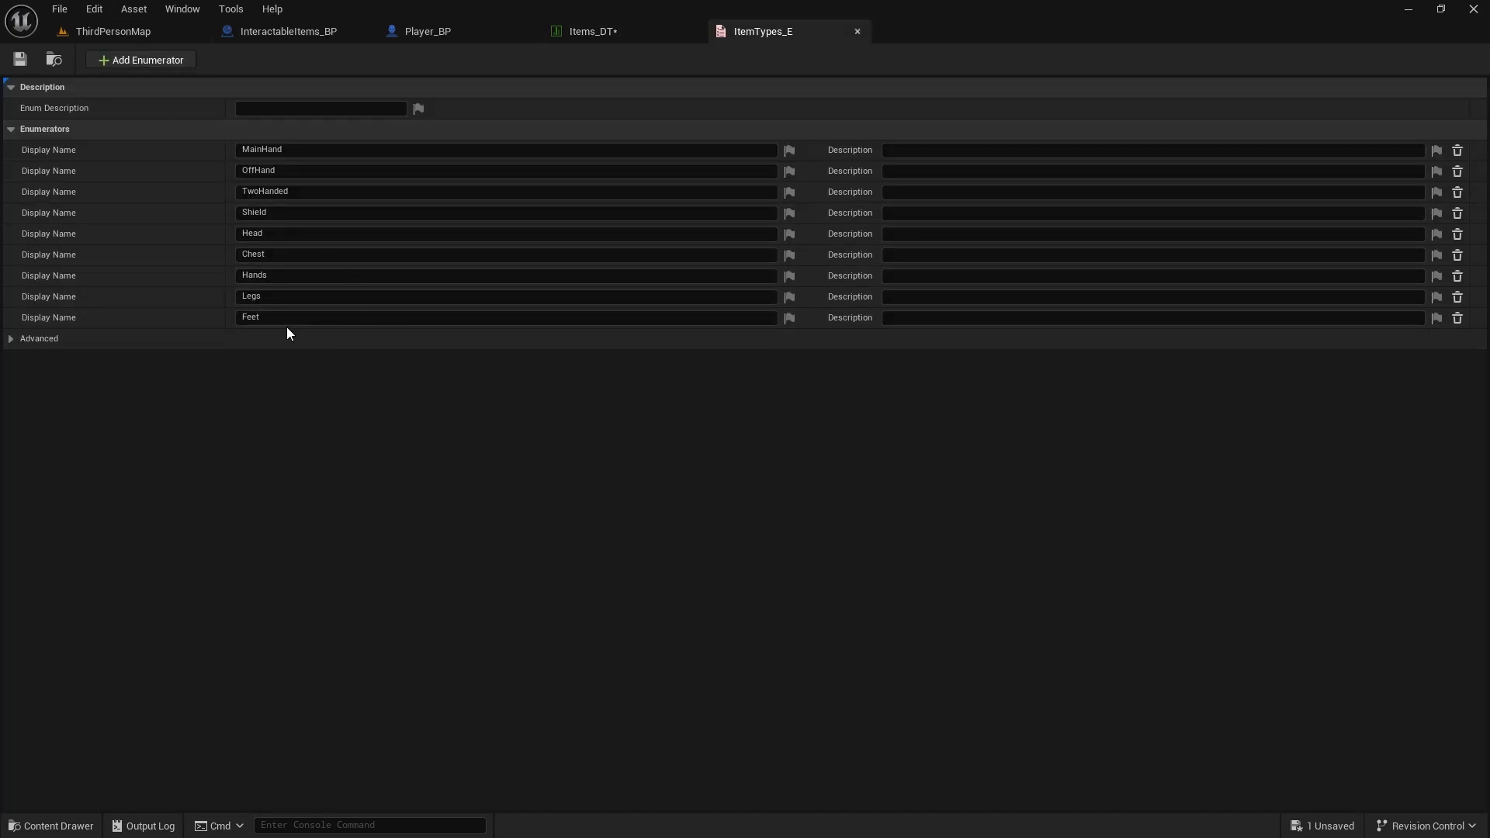
pyautogui.write('G')
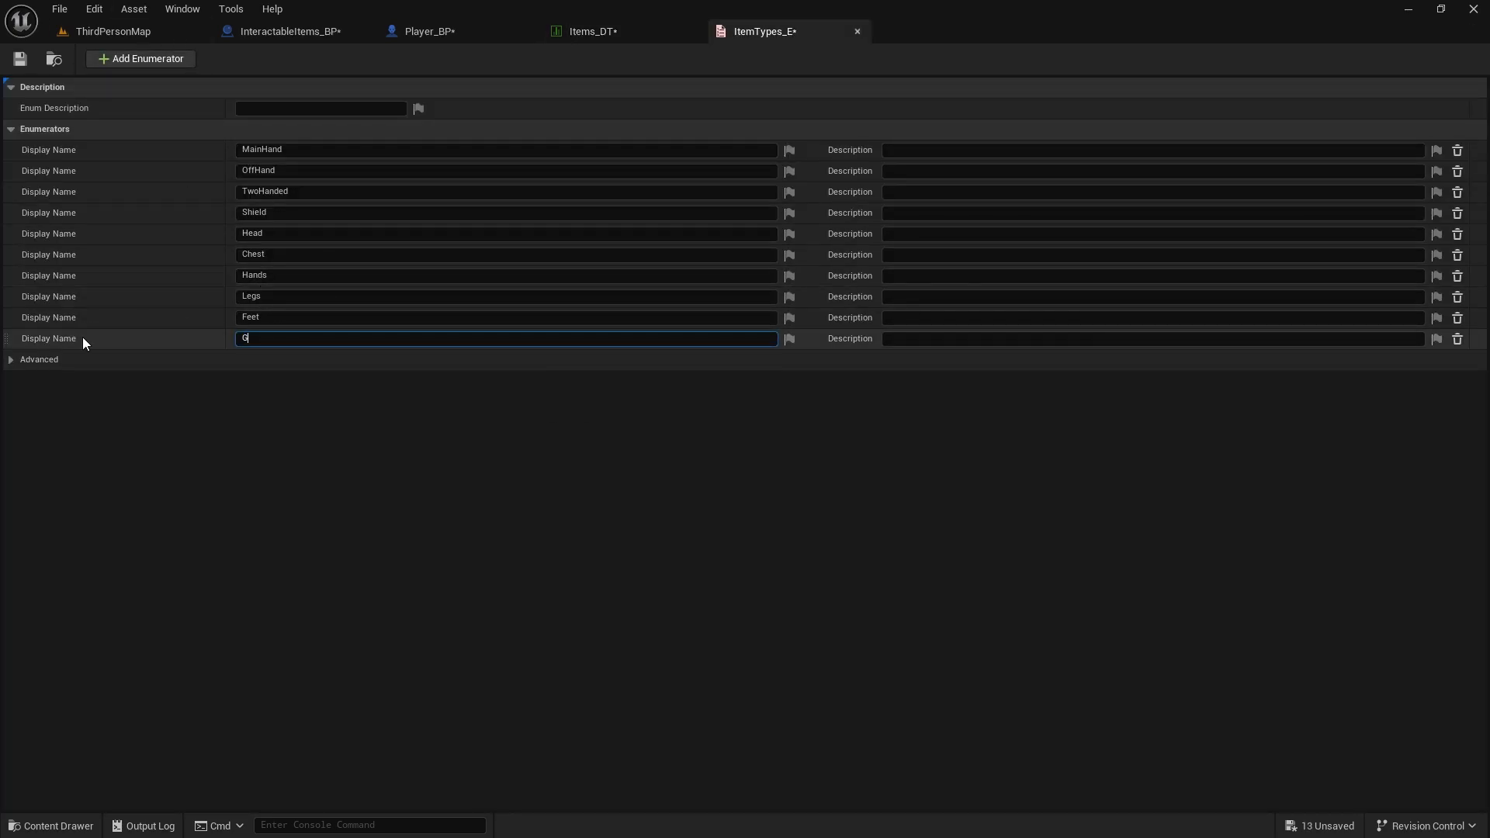
pyautogui.write('old')
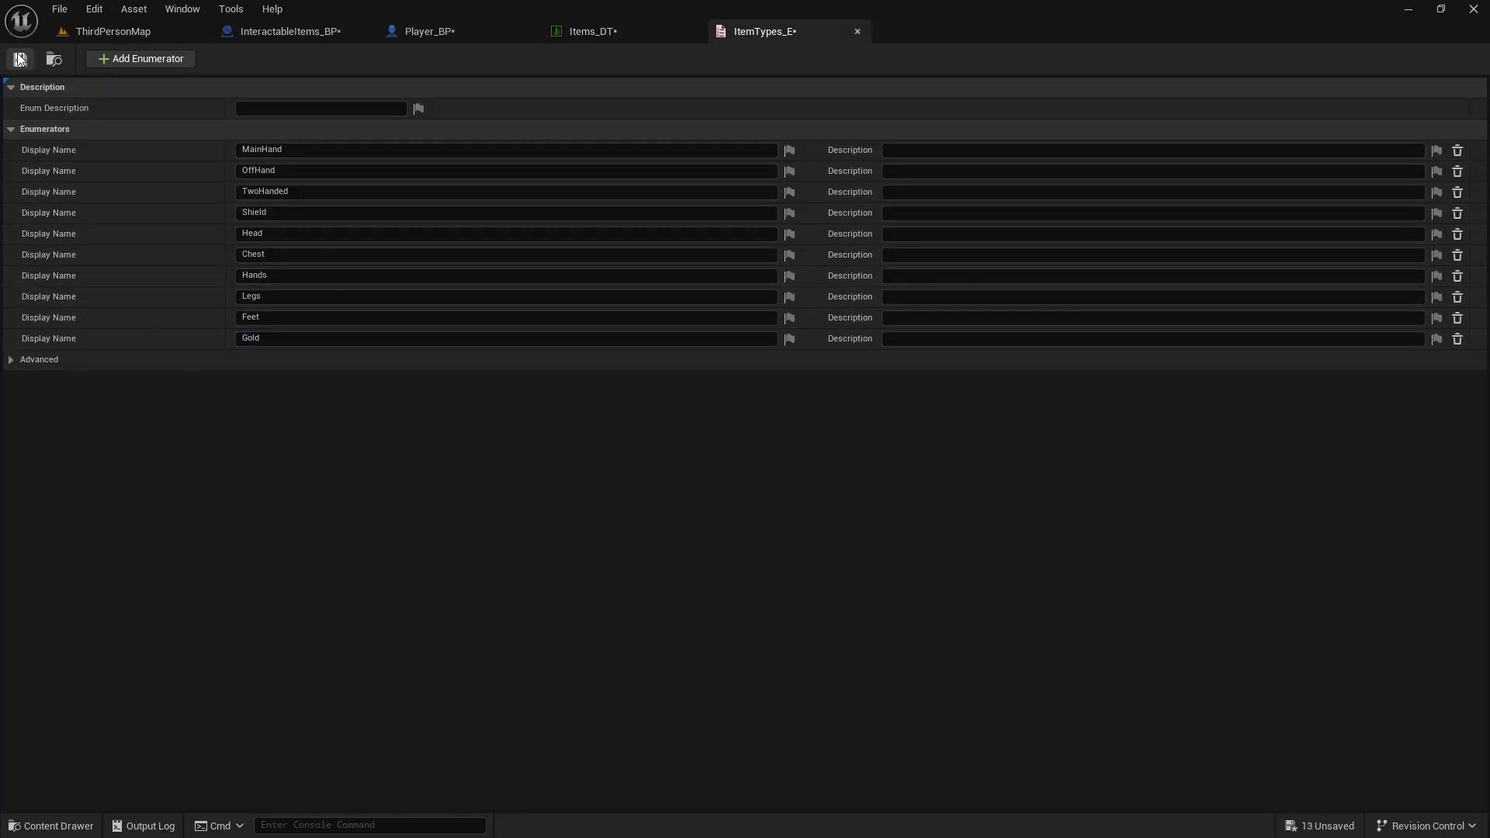
pyautogui.click(593, 30)
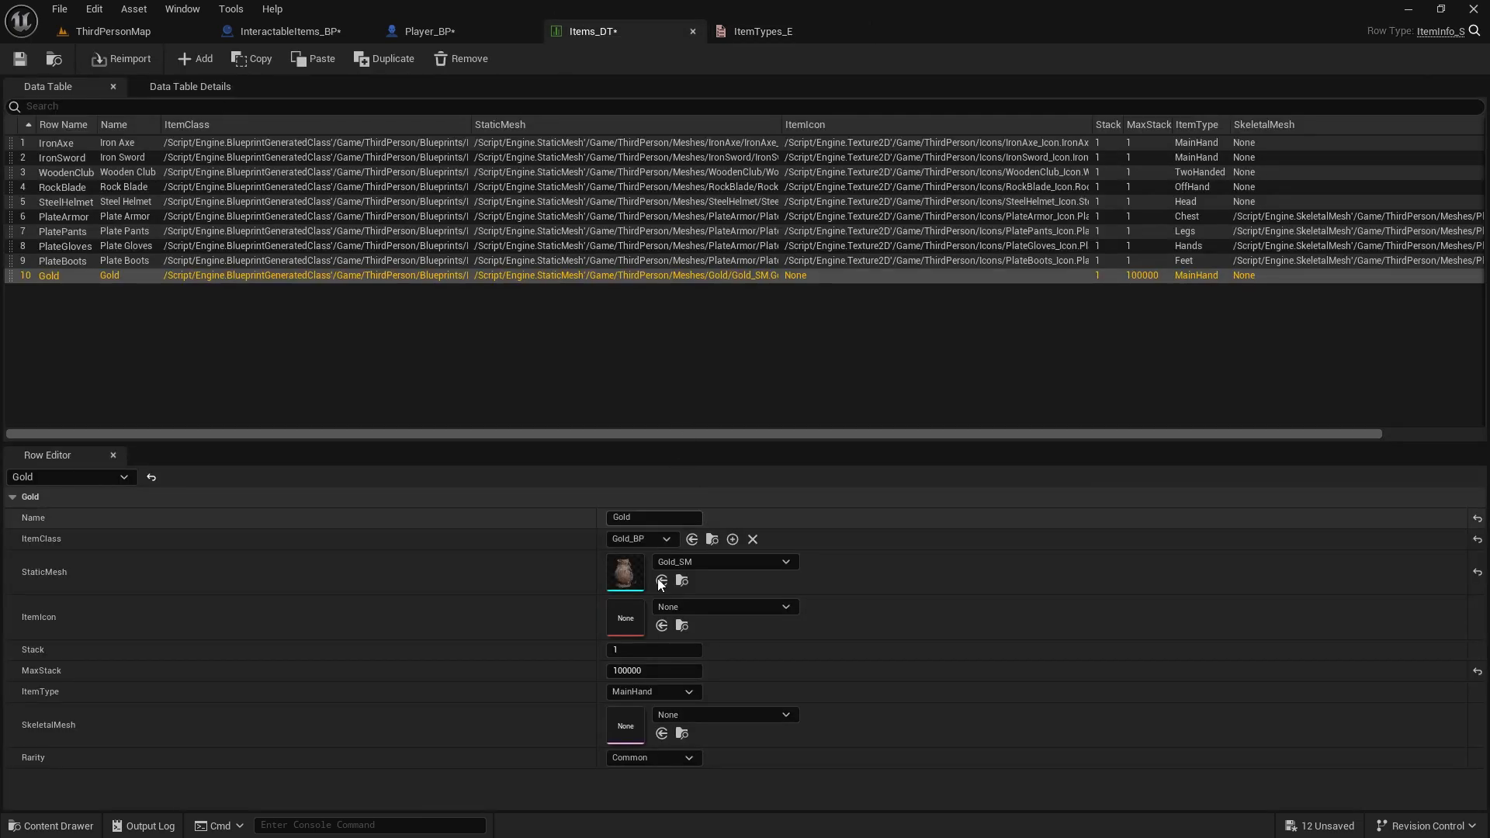
# Set the Gold row's ItemType to Gold and Rarity to Legendary
pyautogui.click(653, 690)
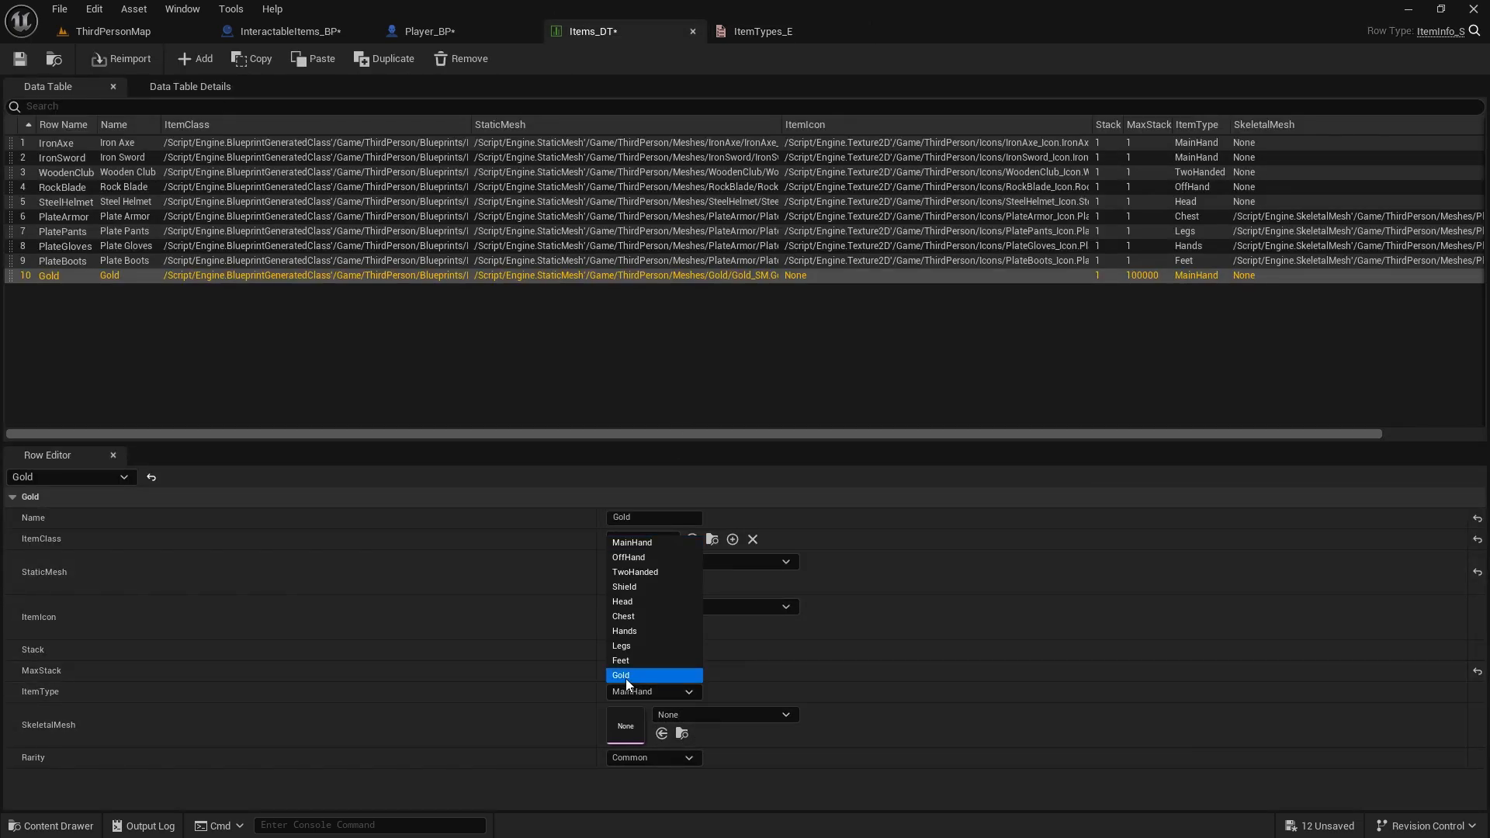
pyautogui.click(621, 674)
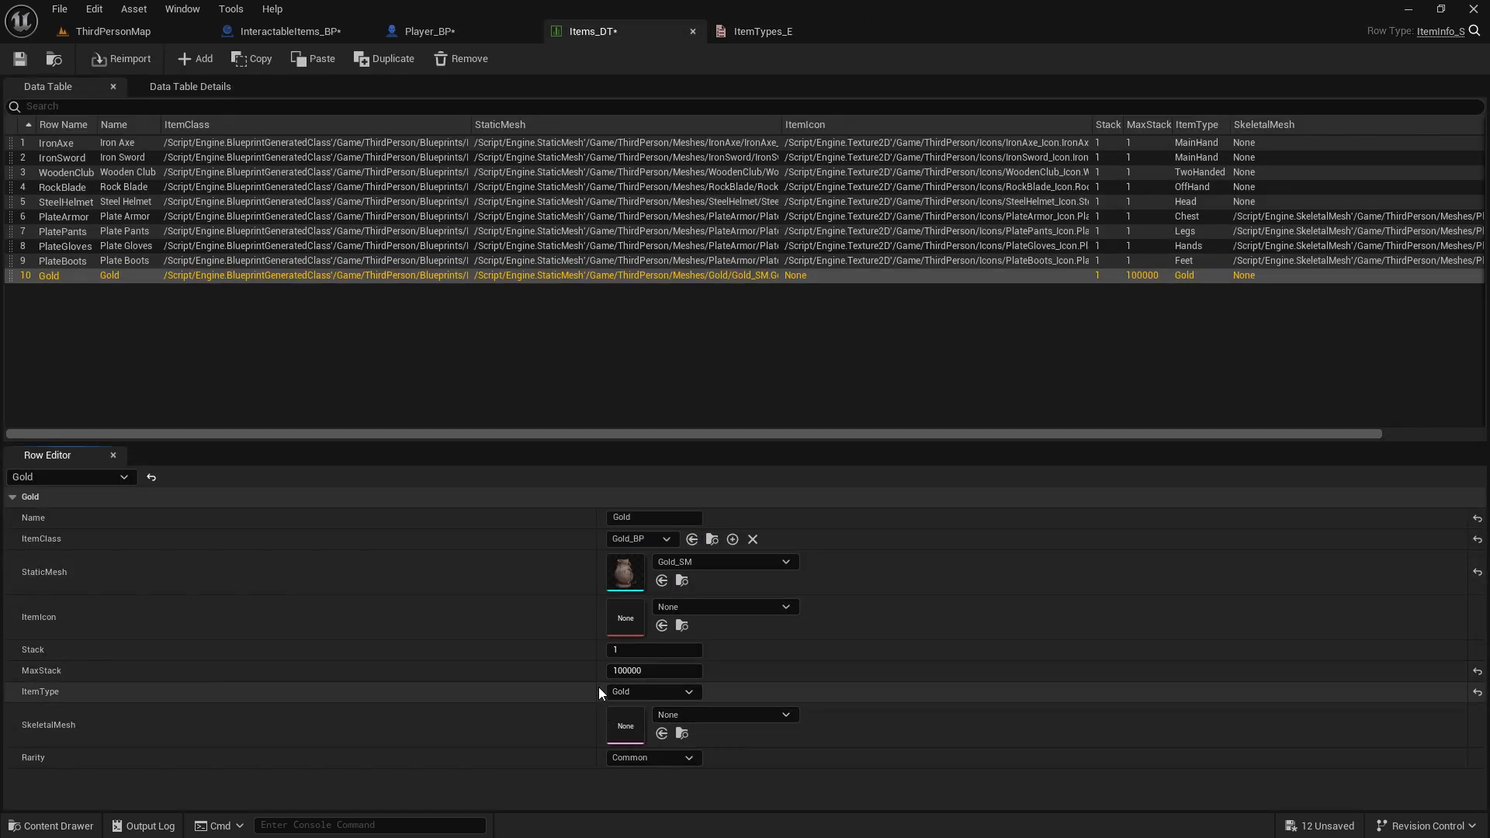
pyautogui.click(652, 758)
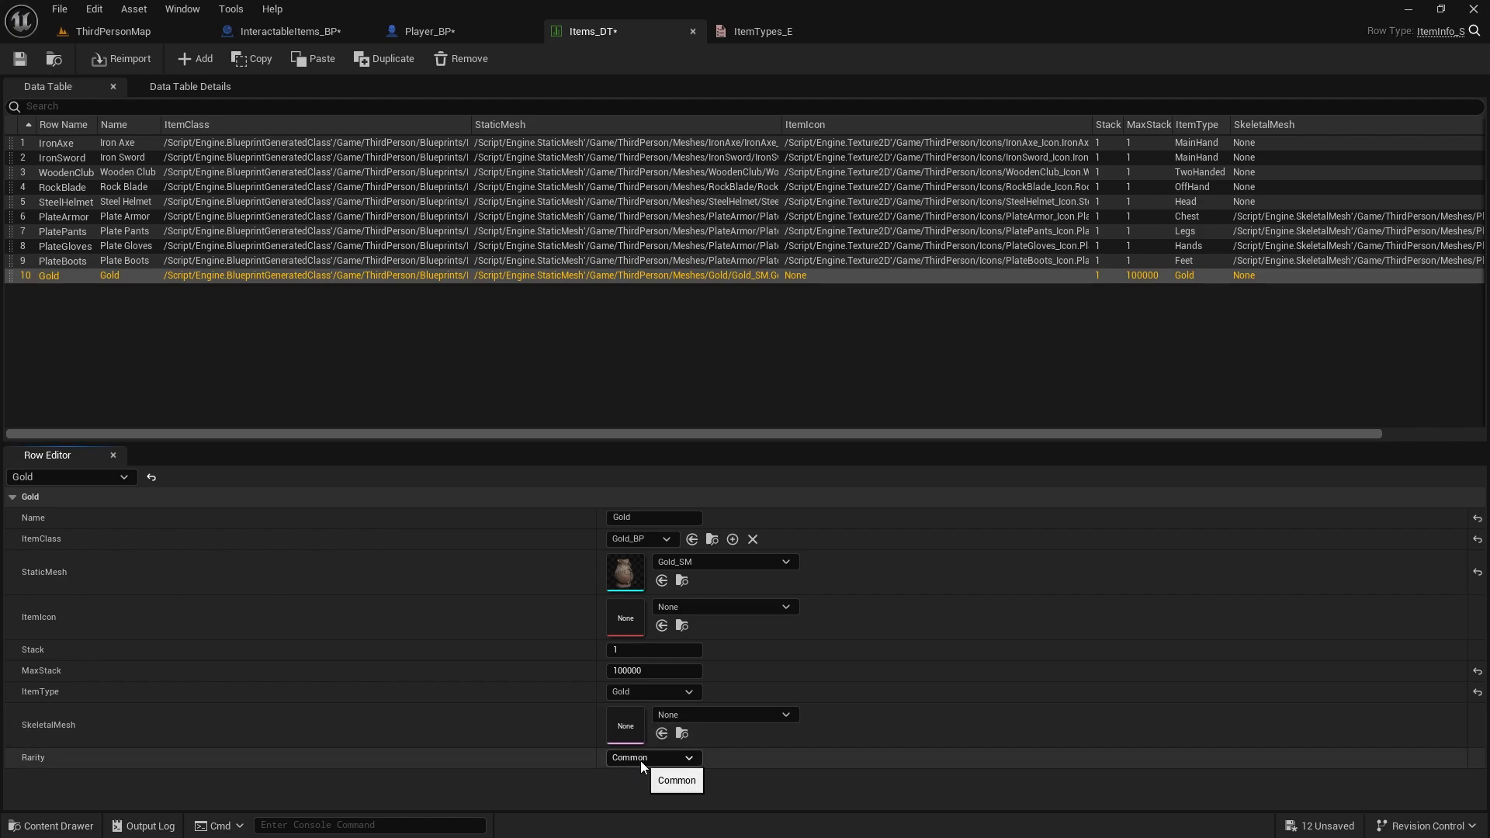
pyautogui.click(652, 757)
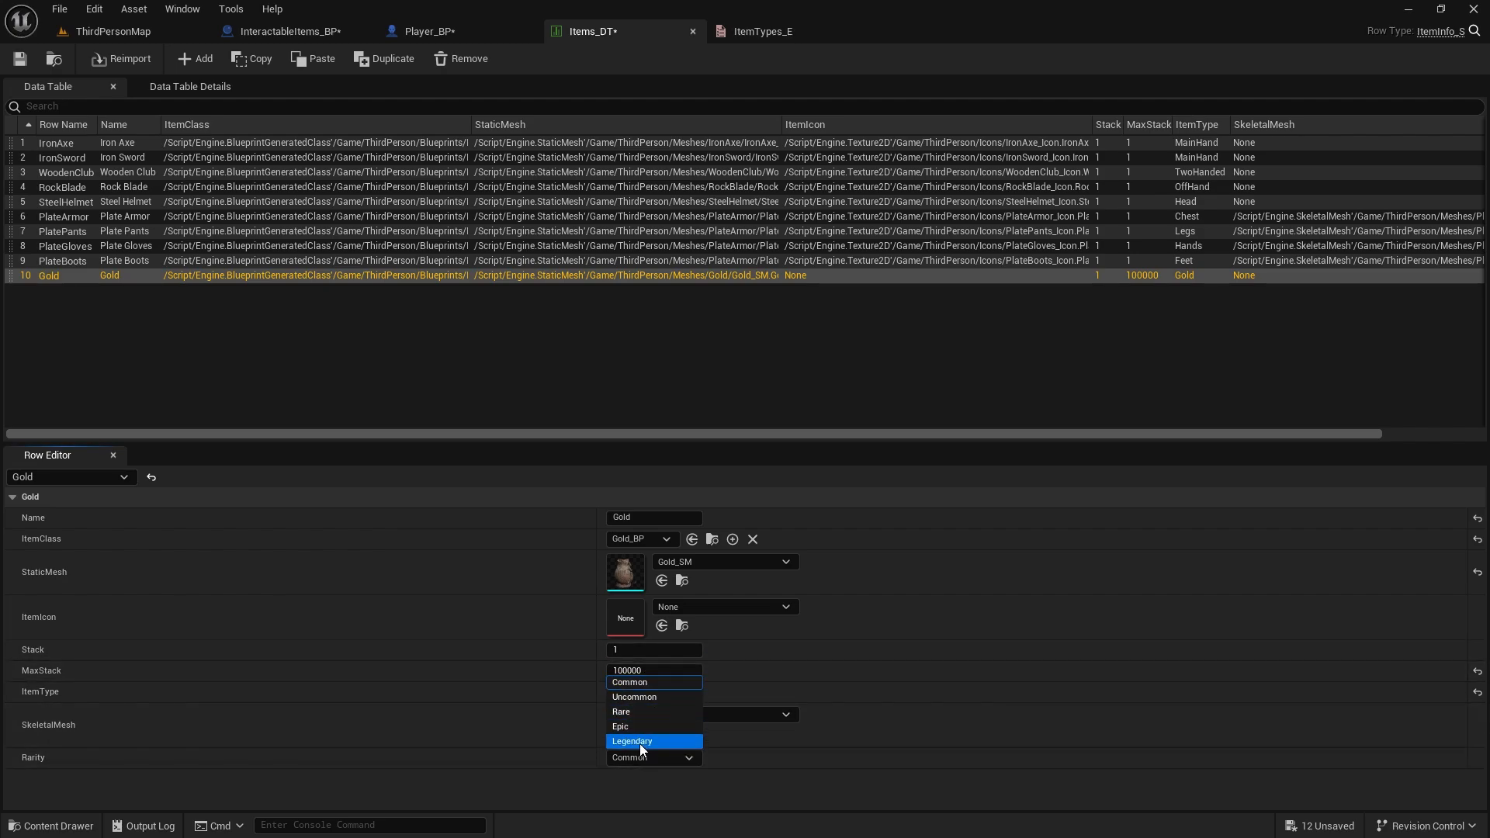
pyautogui.click(632, 741)
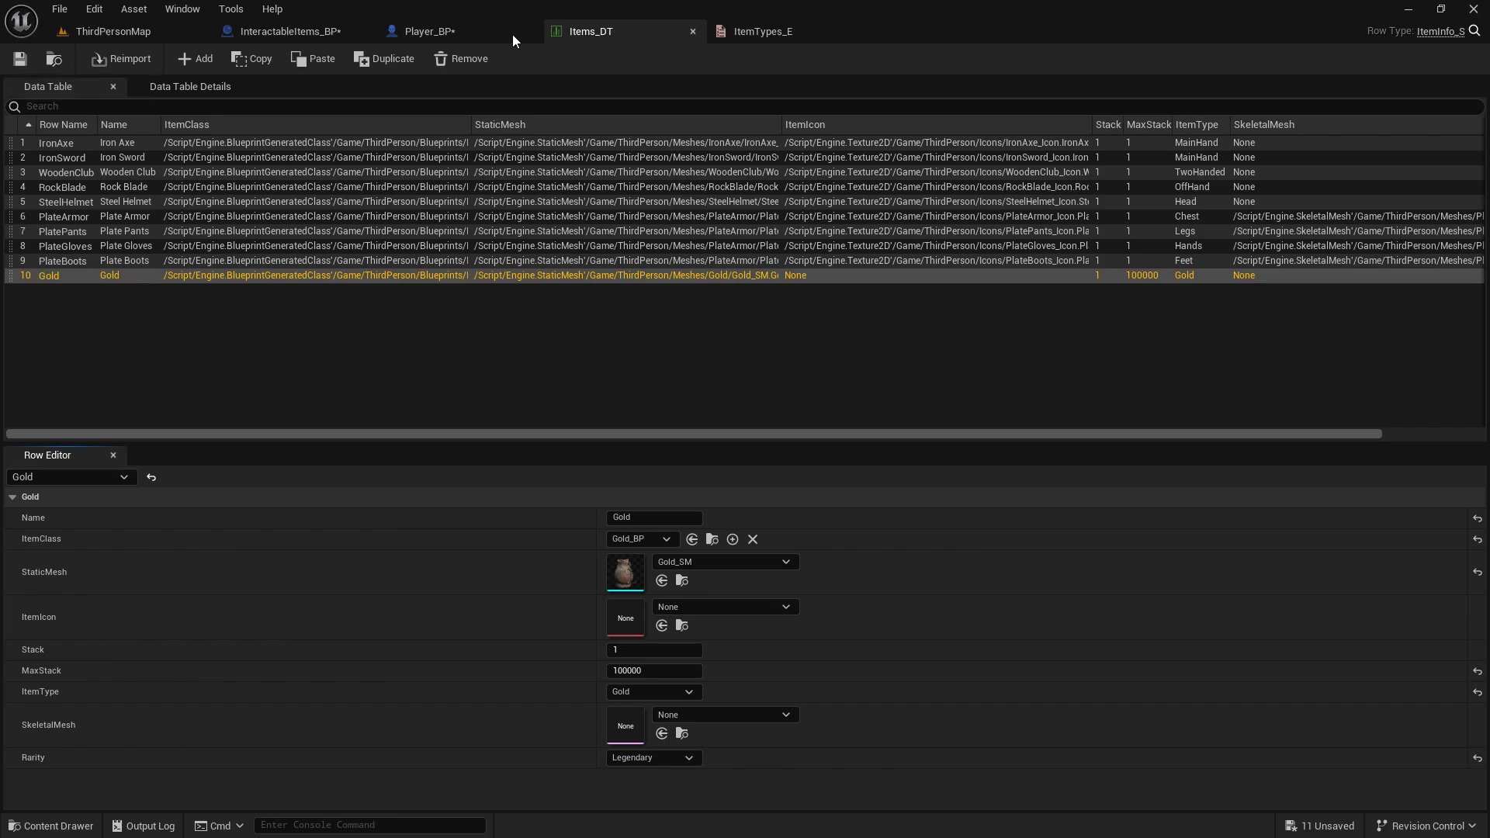
pyautogui.moveTo(428, 31)
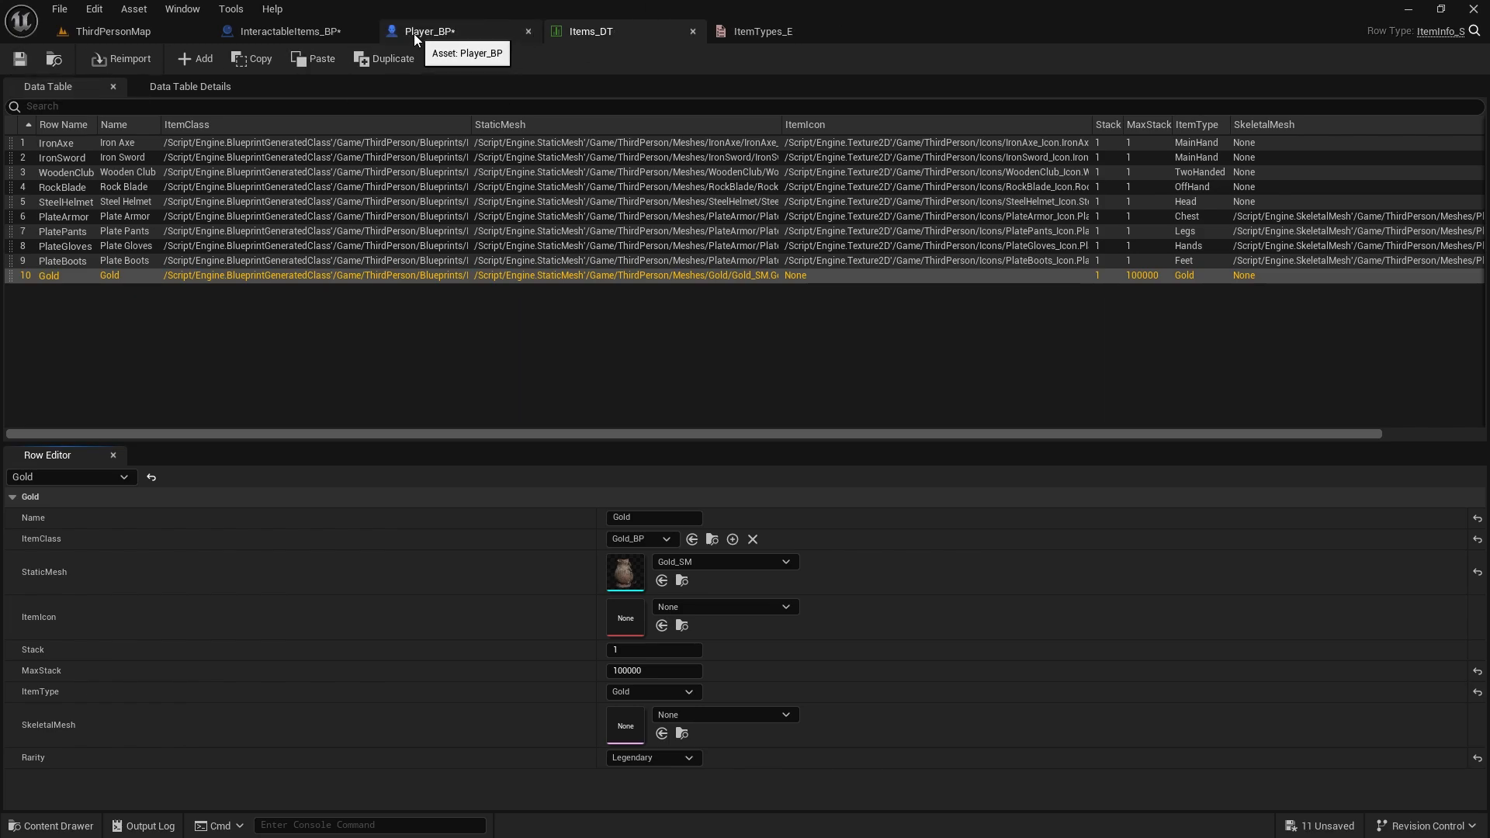
# Add an integer variable Gold to Player_BP and compile
pyautogui.click(429, 31)
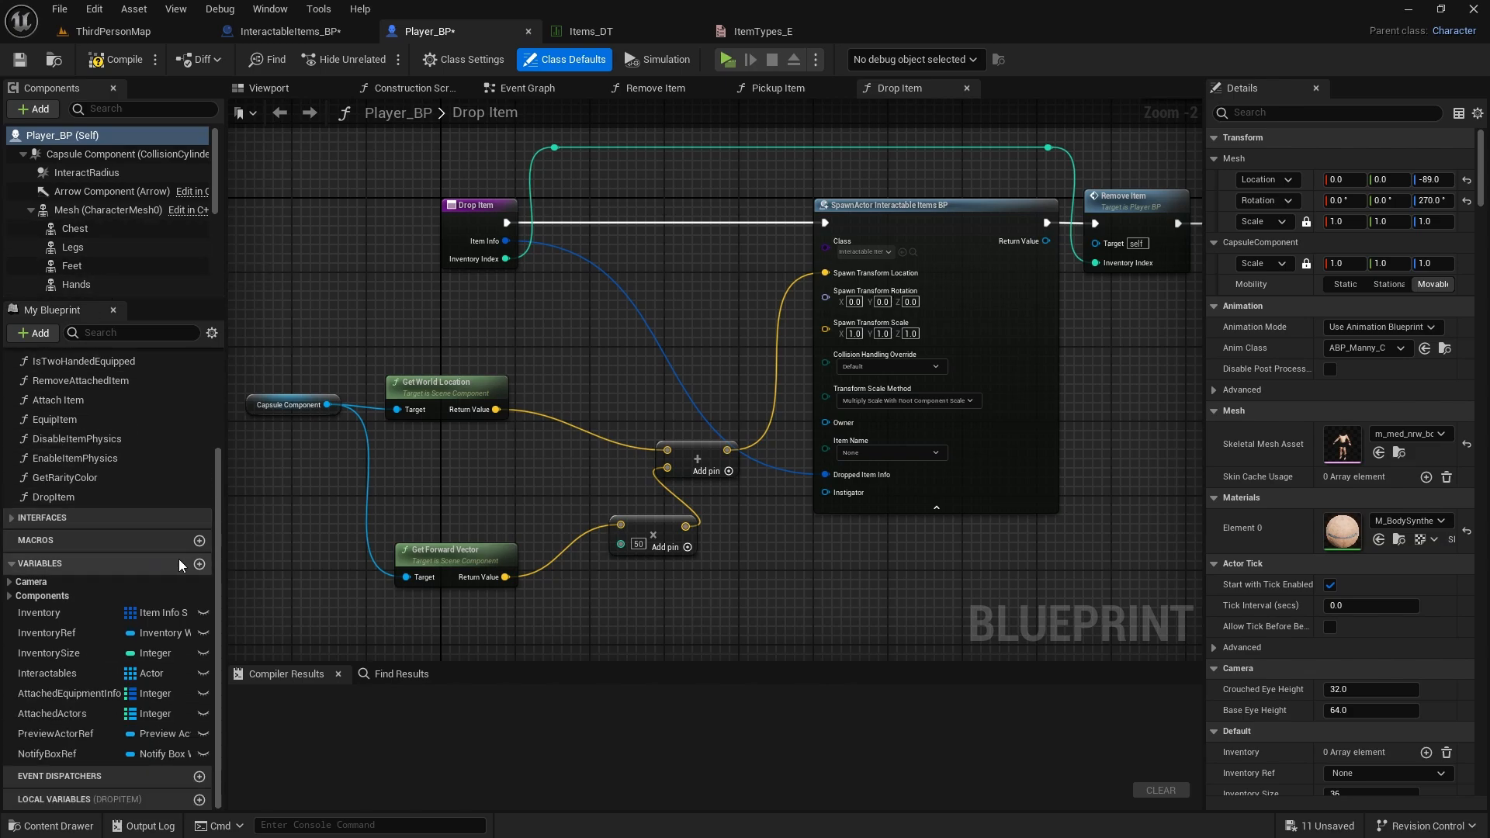
pyautogui.click(199, 564)
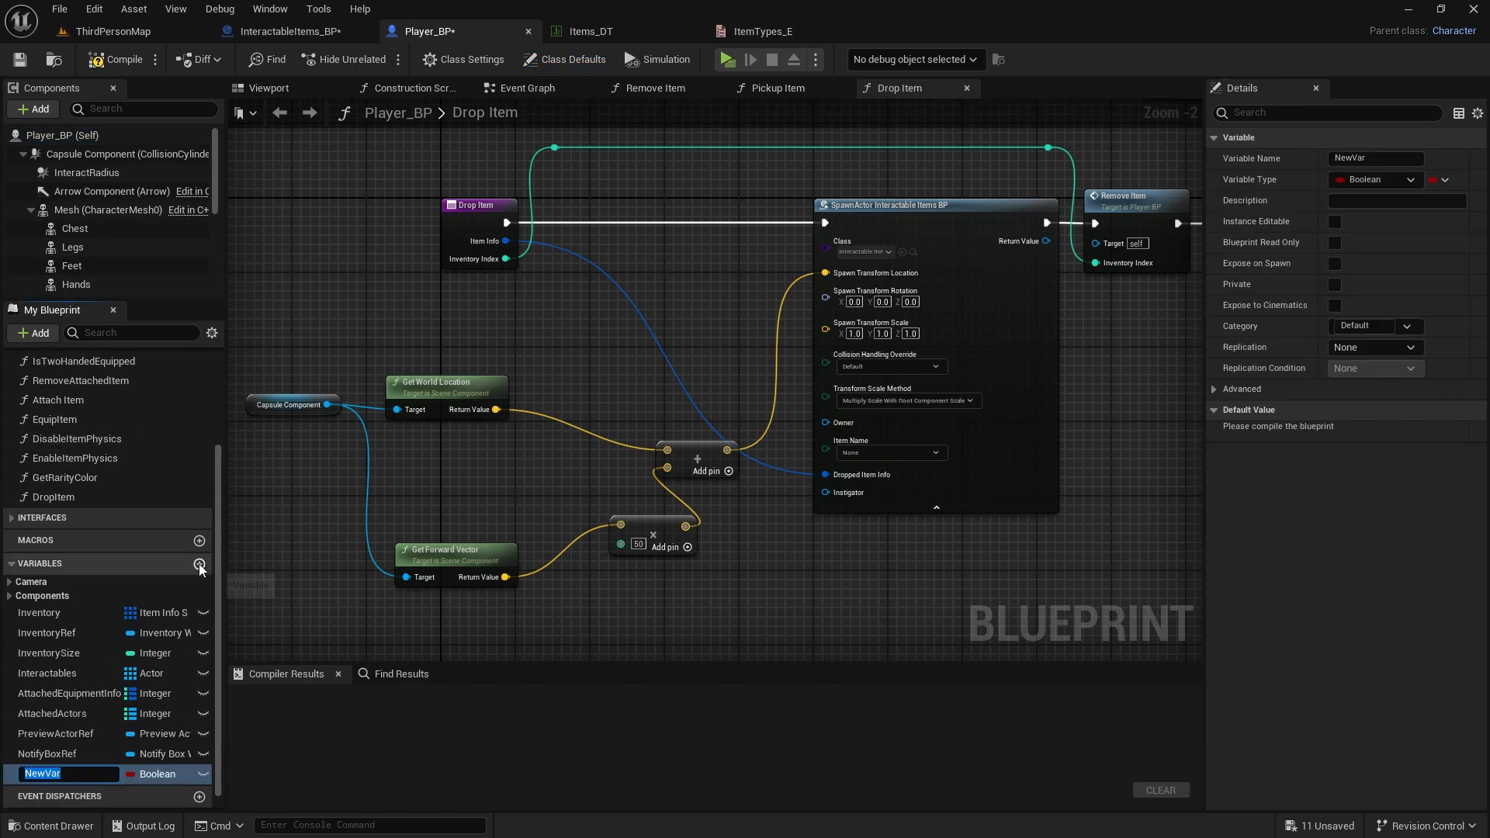
pyautogui.moveTo(80, 633)
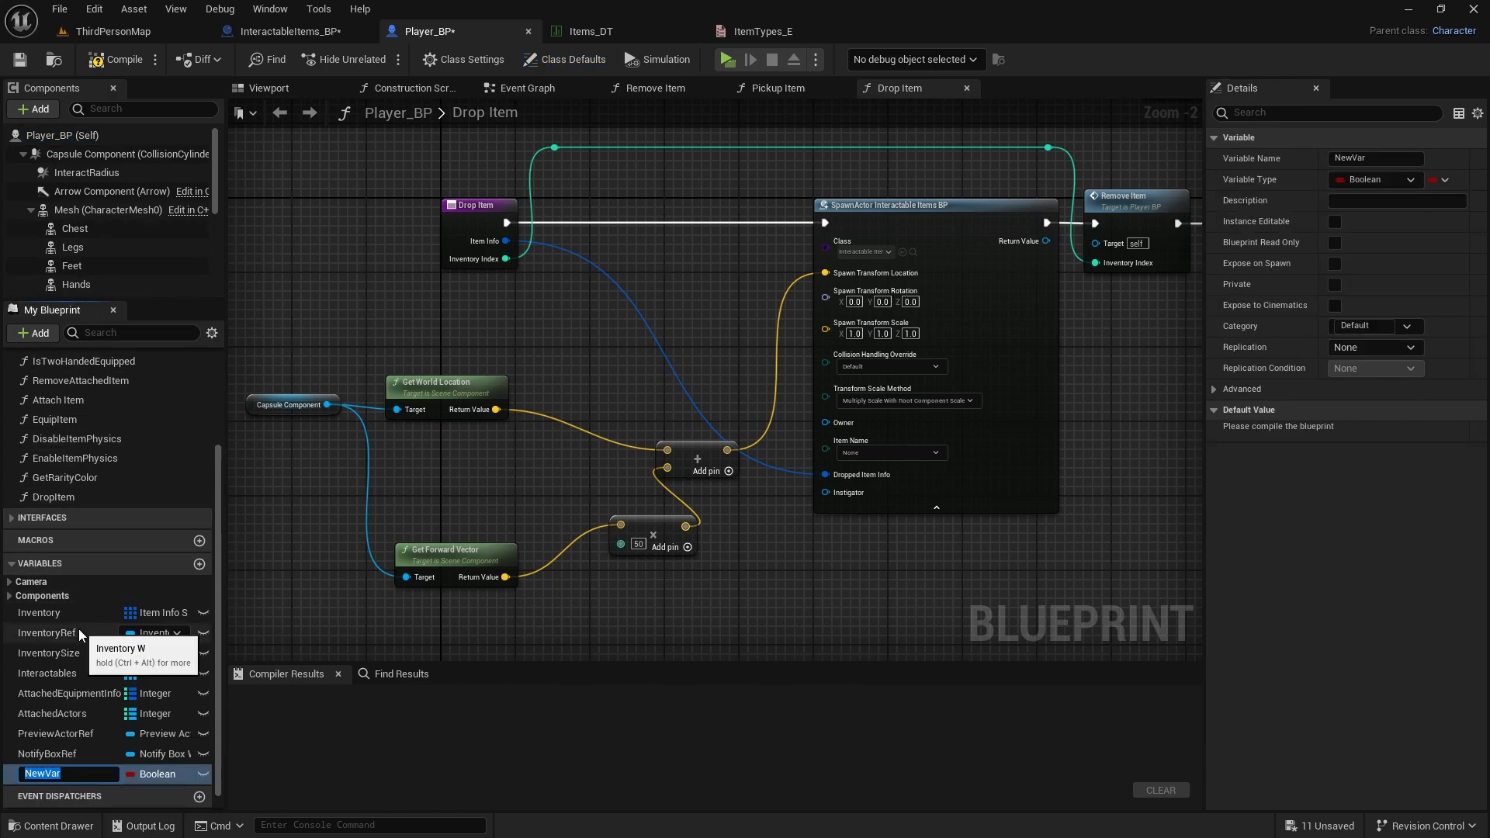
pyautogui.write('Gold')
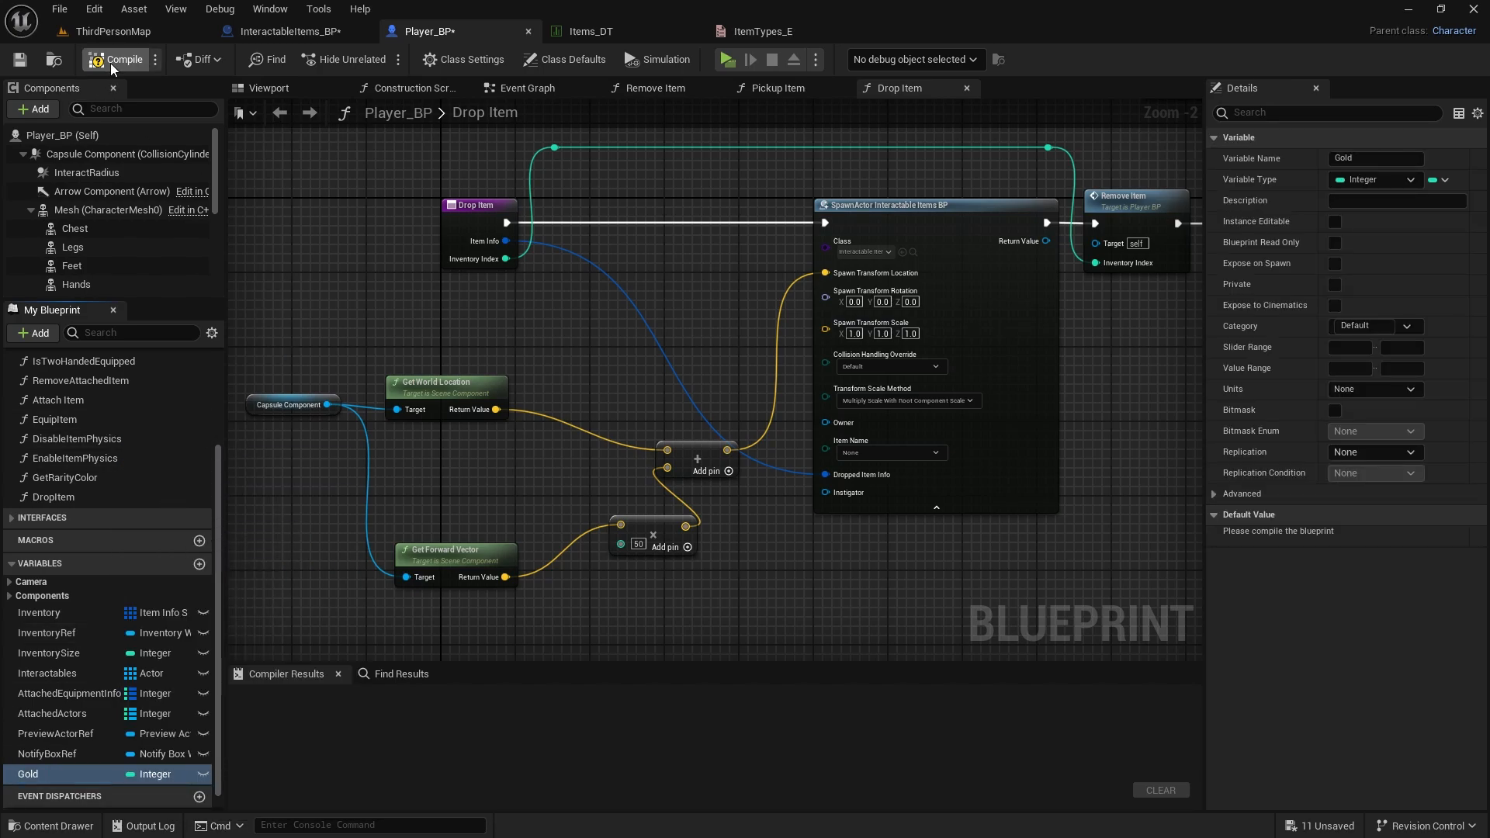
pyautogui.click(120, 59)
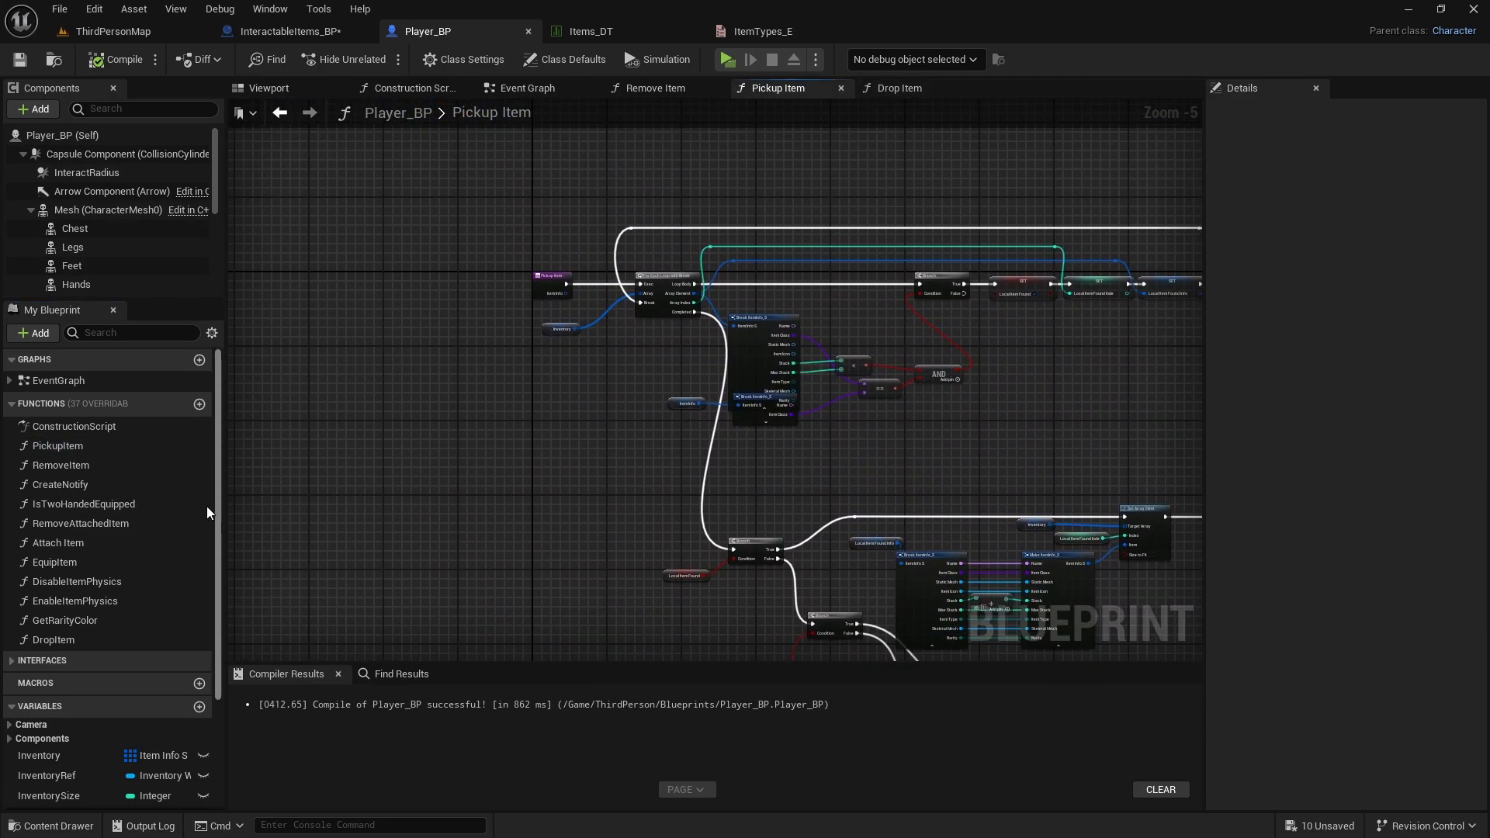
# Add an Equal (Enum) check on Break ItemInfo_S's Item Type feeding the Branch condition
pyautogui.scroll(-3)
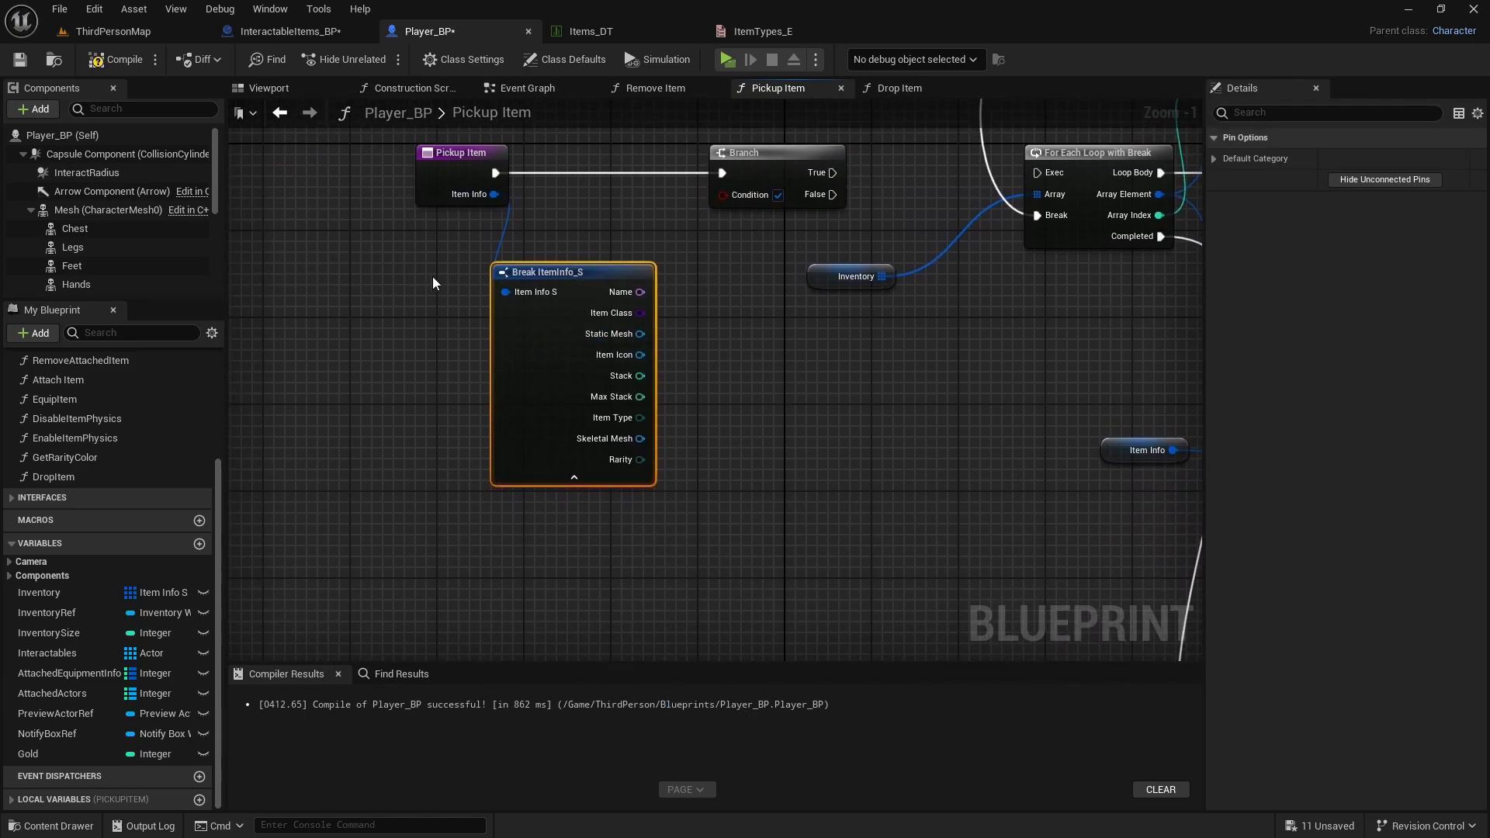
pyautogui.moveTo(548, 272); pyautogui.dragTo(440, 283)
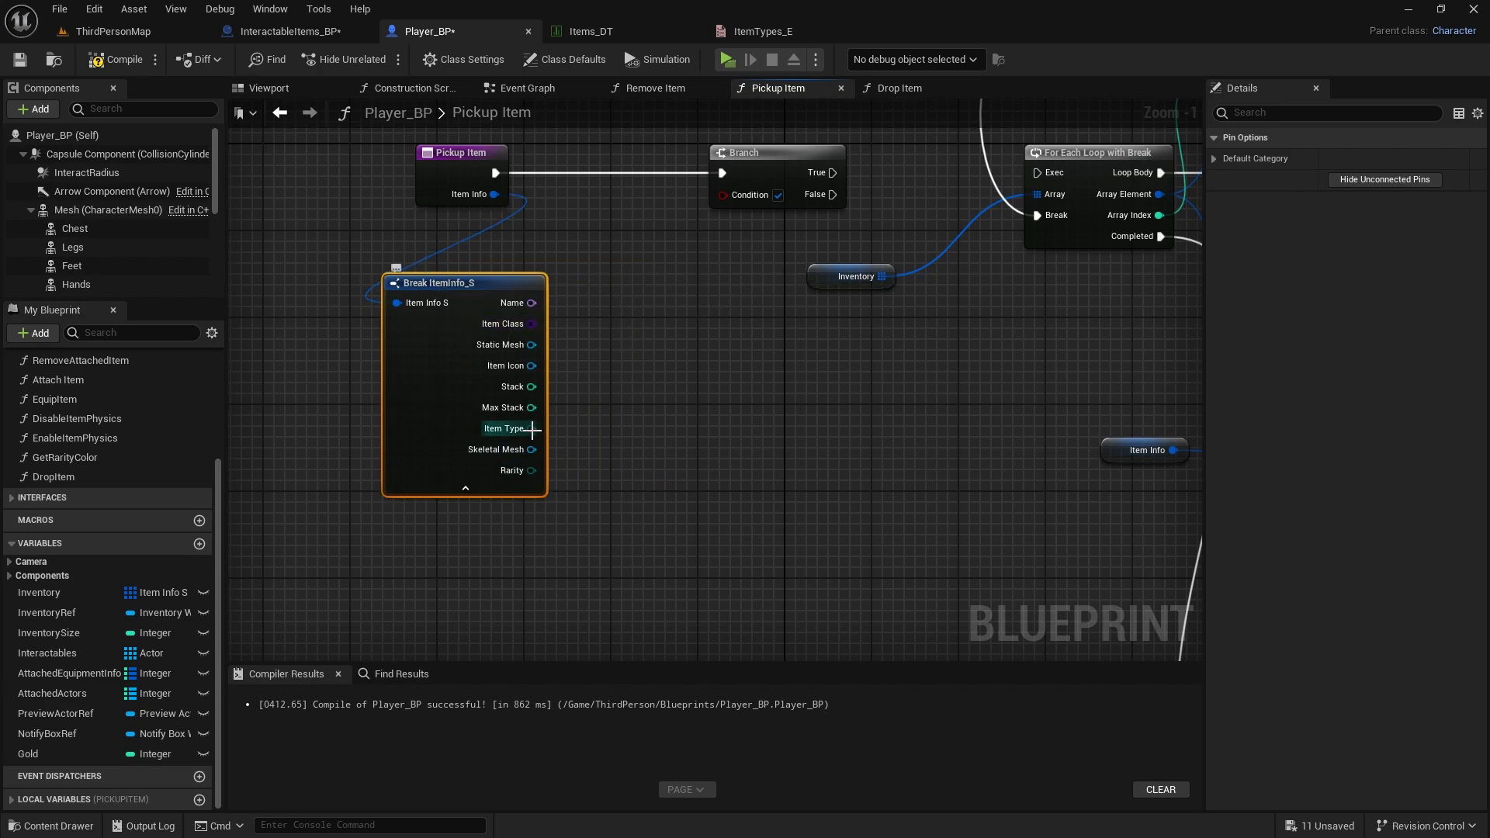
pyautogui.moveTo(534, 427); pyautogui.dragTo(632, 423)
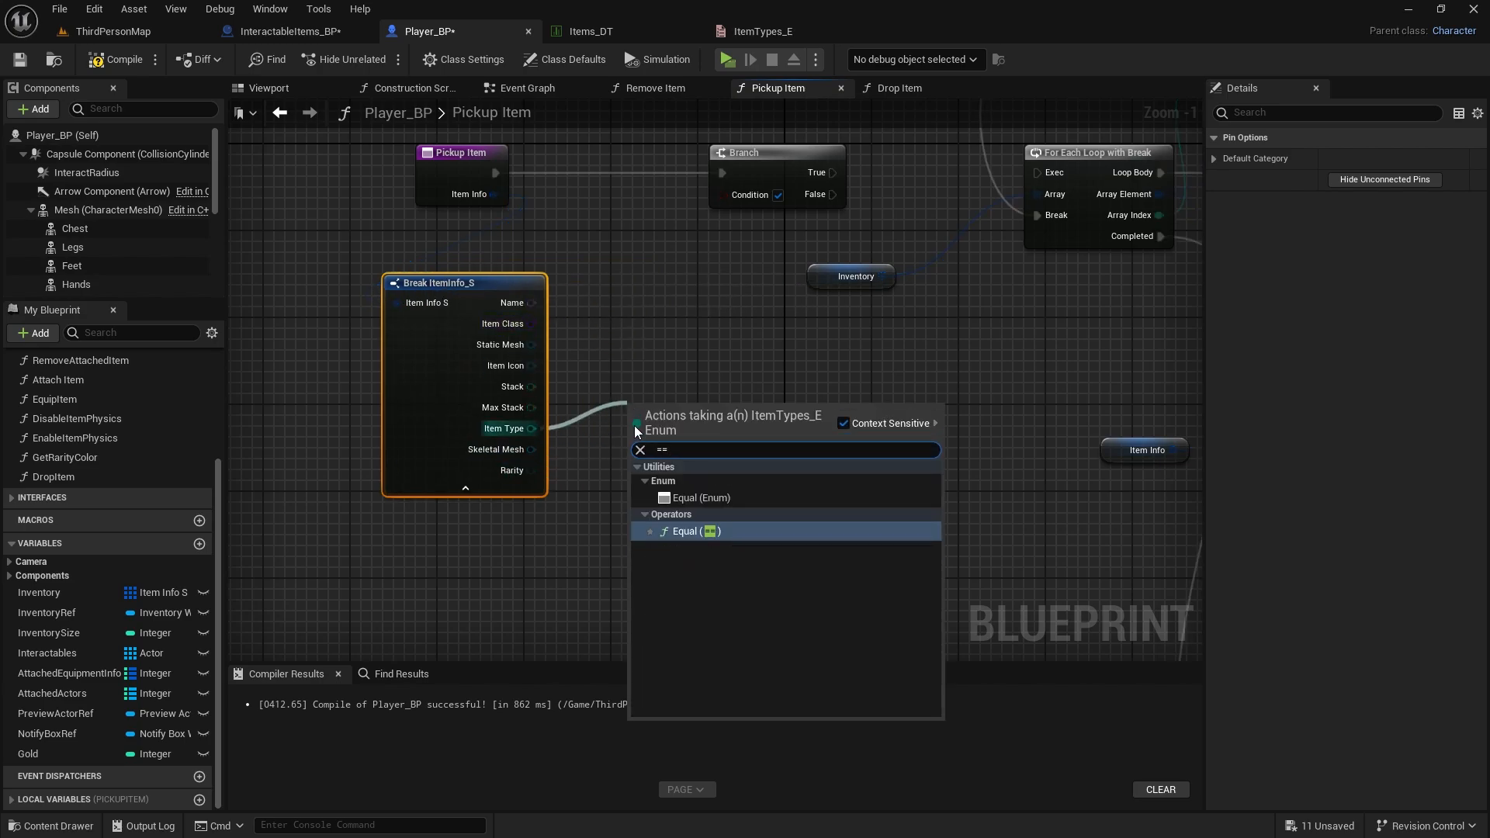
pyautogui.click(700, 497)
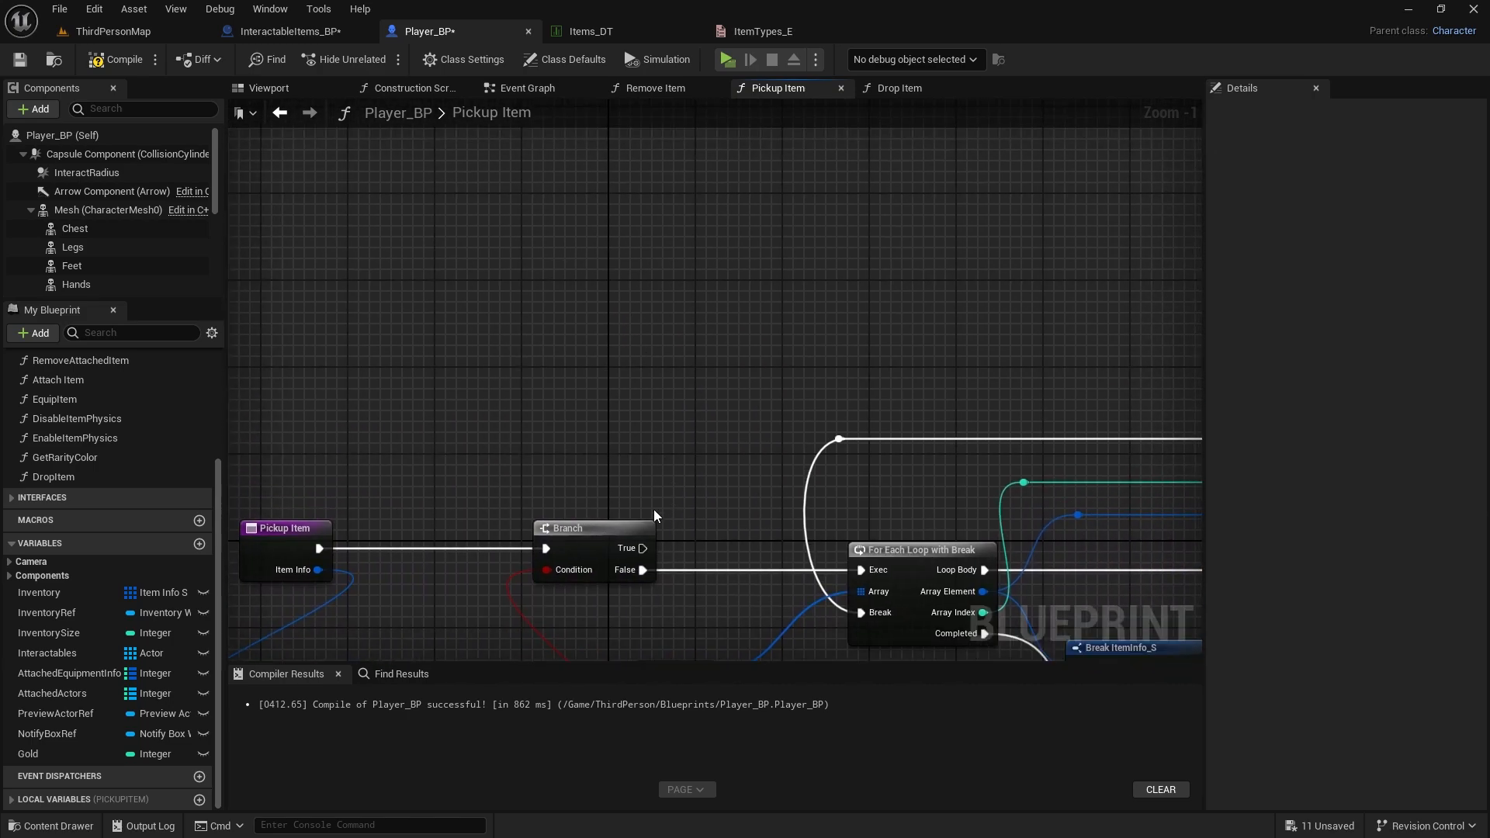
# Break the picked-up item's info into its fields, showing all fields including Stack
pyautogui.scroll(-3)
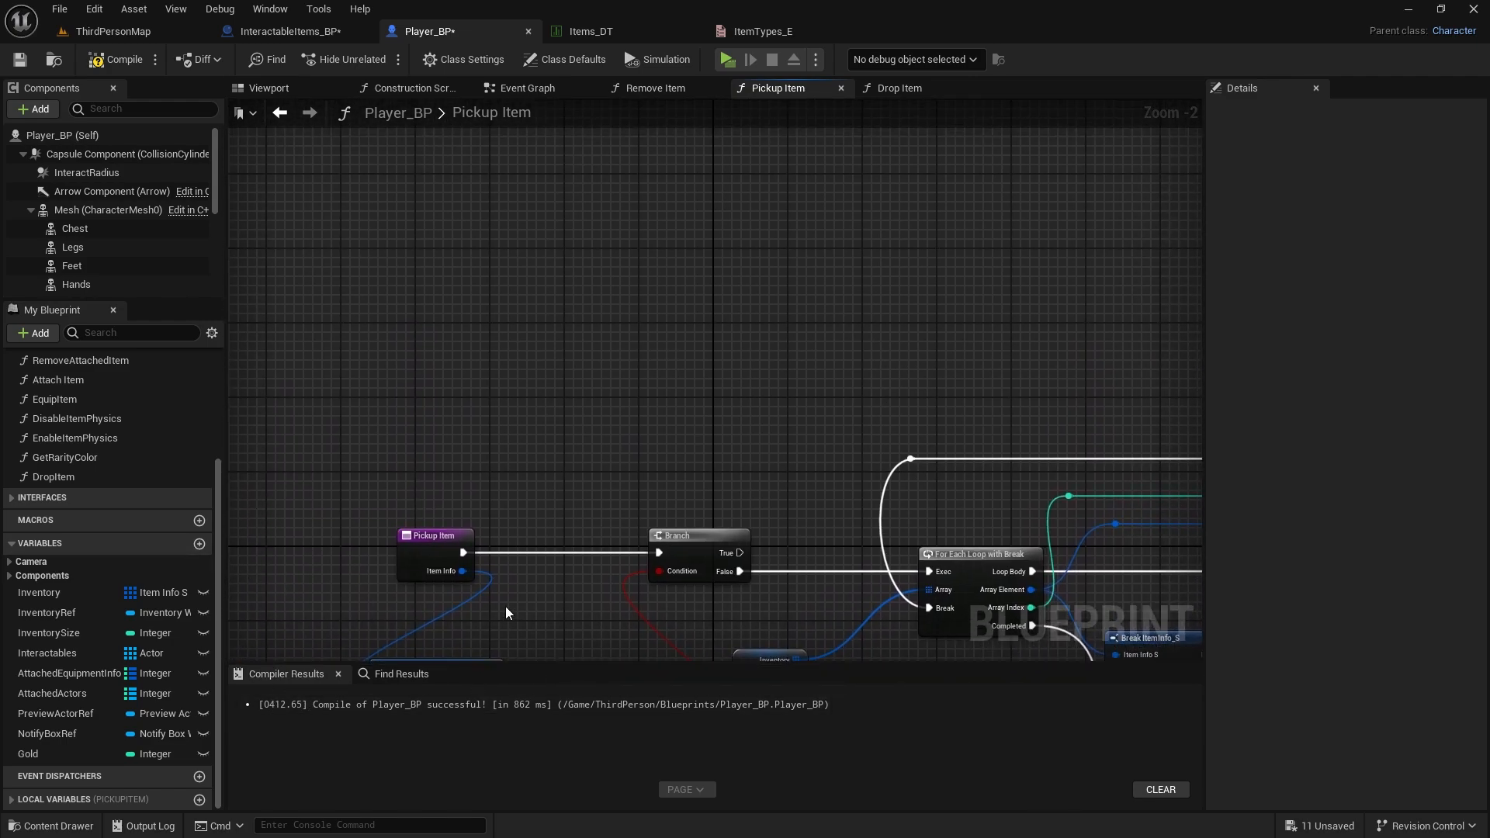
pyautogui.moveTo(462, 571); pyautogui.dragTo(554, 222)
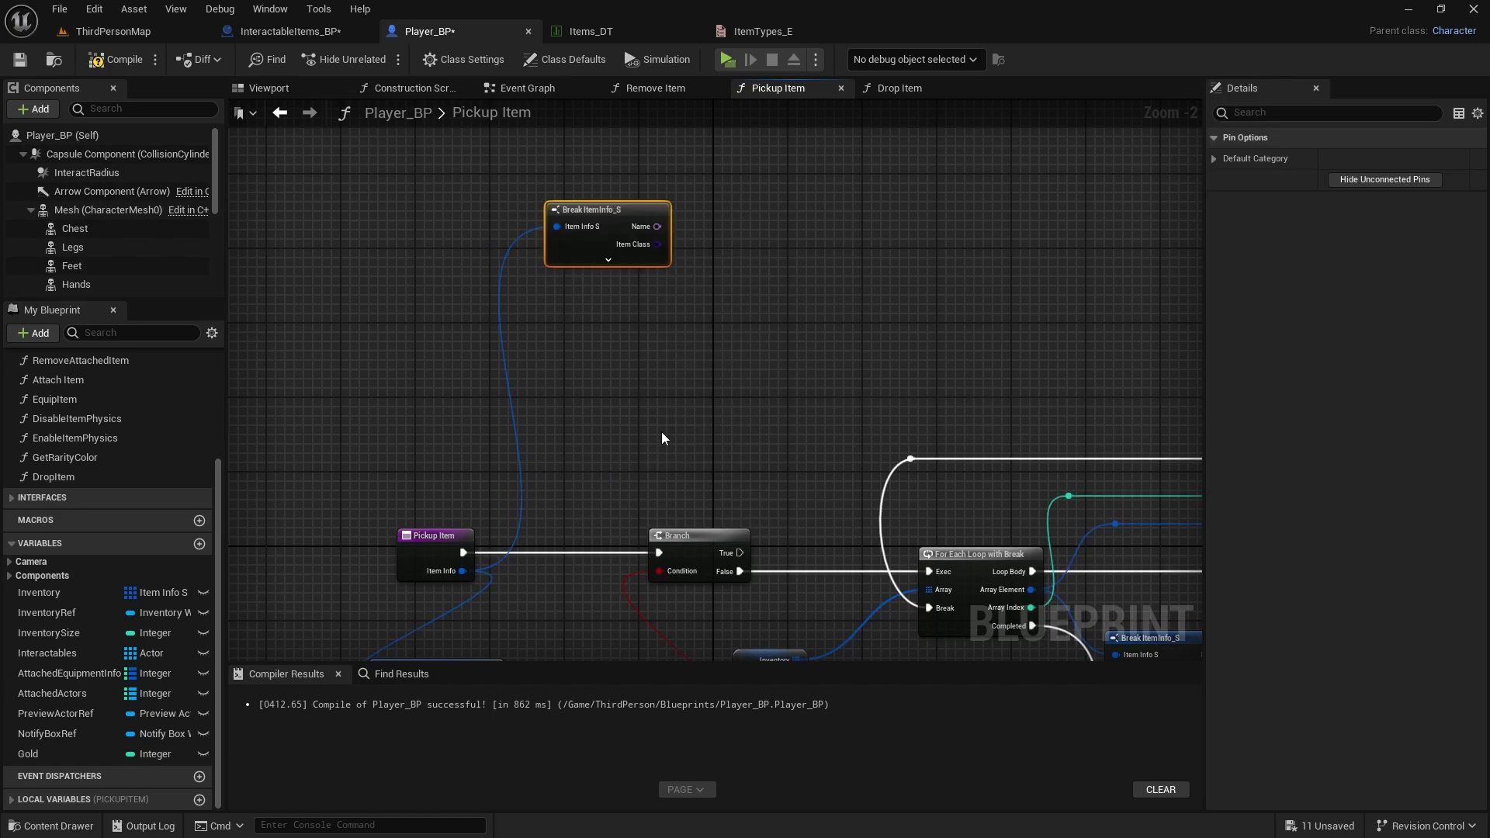
pyautogui.click(607, 259)
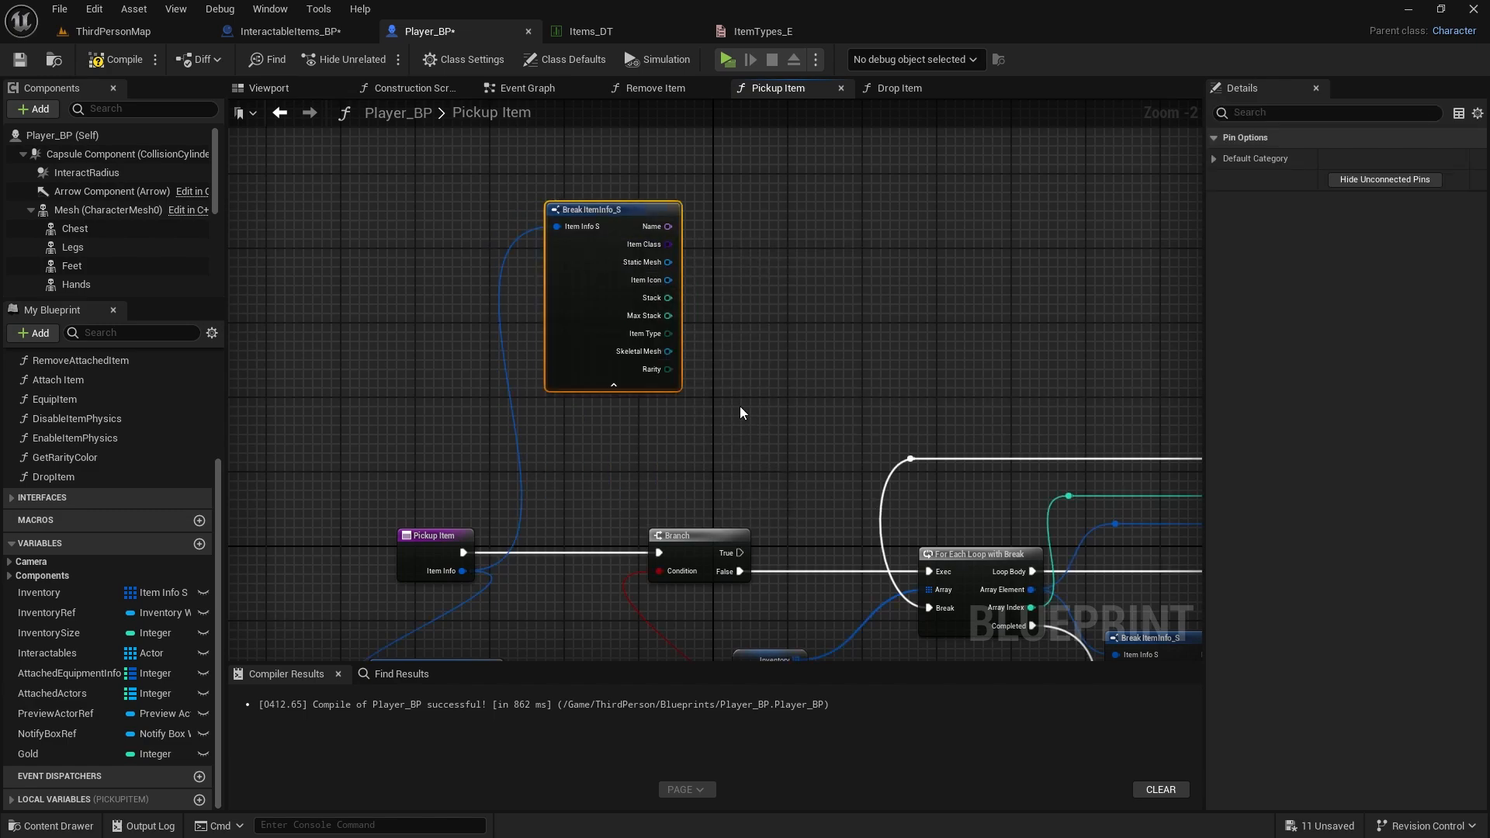
pyautogui.click(28, 754)
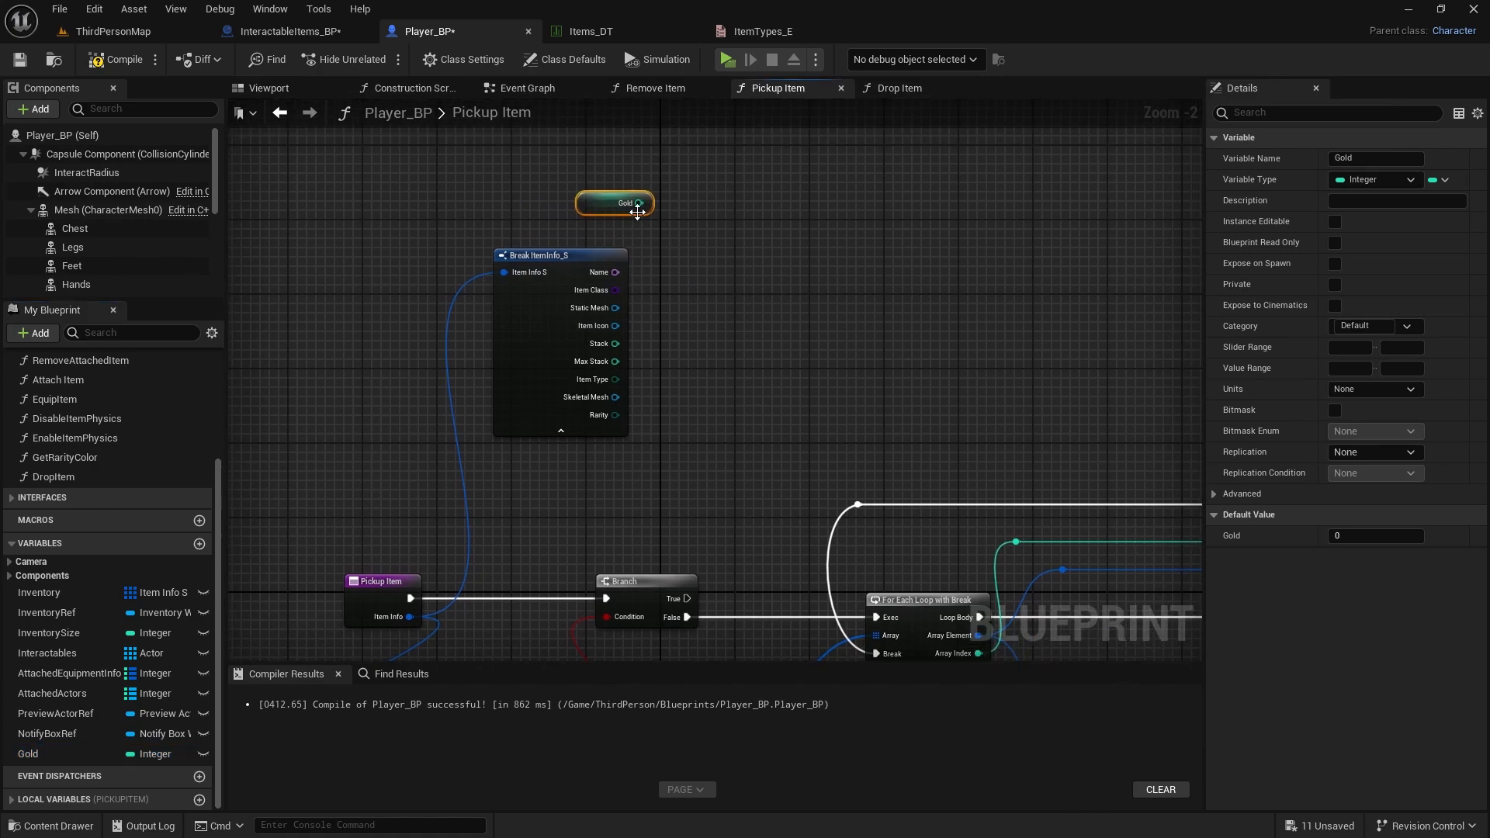
# Add the item's Stack to Gold and store the sum back into Gold on the True path
pyautogui.moveTo(640, 203); pyautogui.dragTo(644, 237)
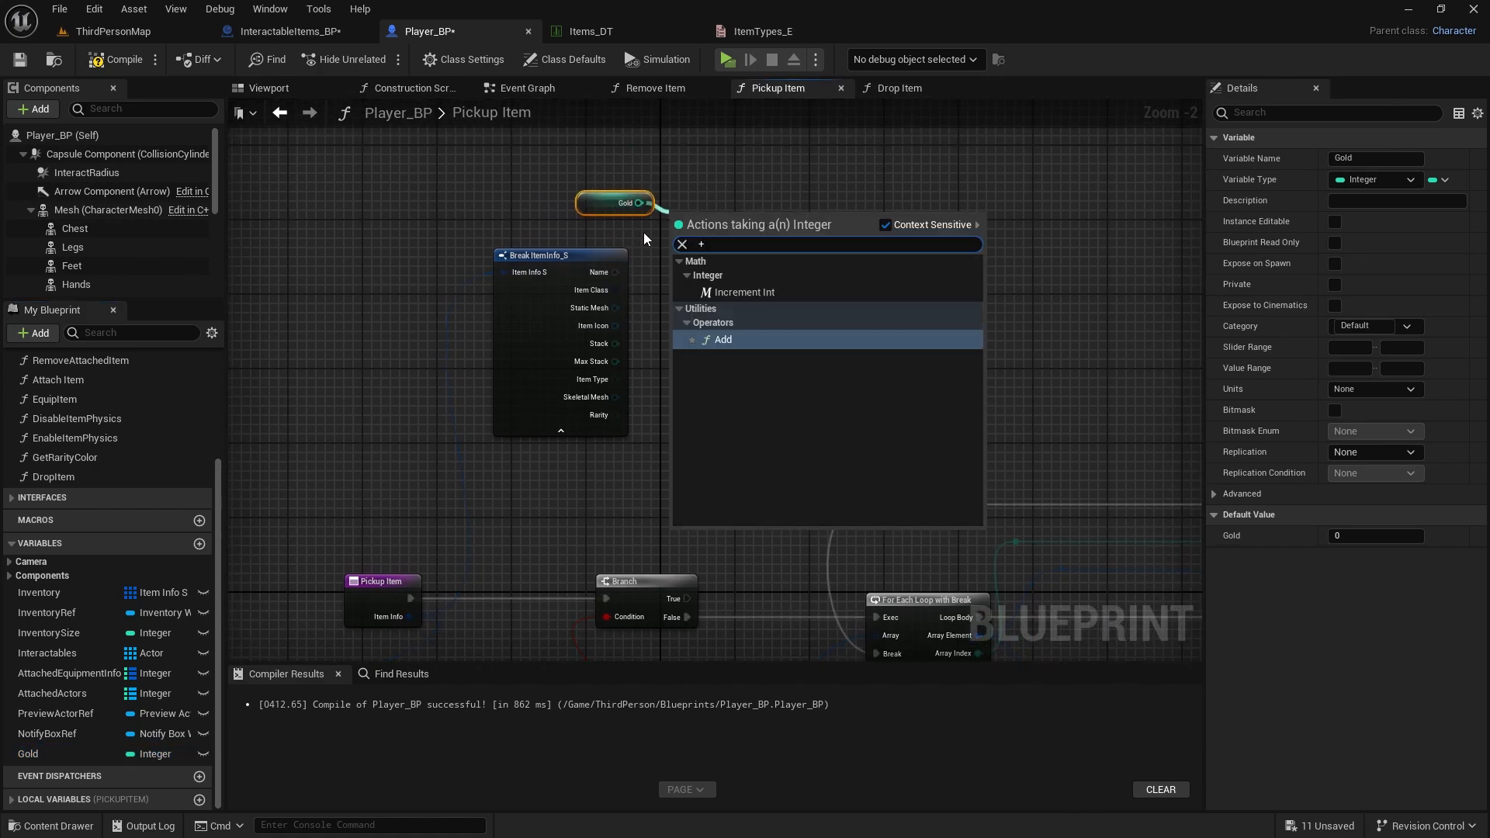
pyautogui.click(723, 339)
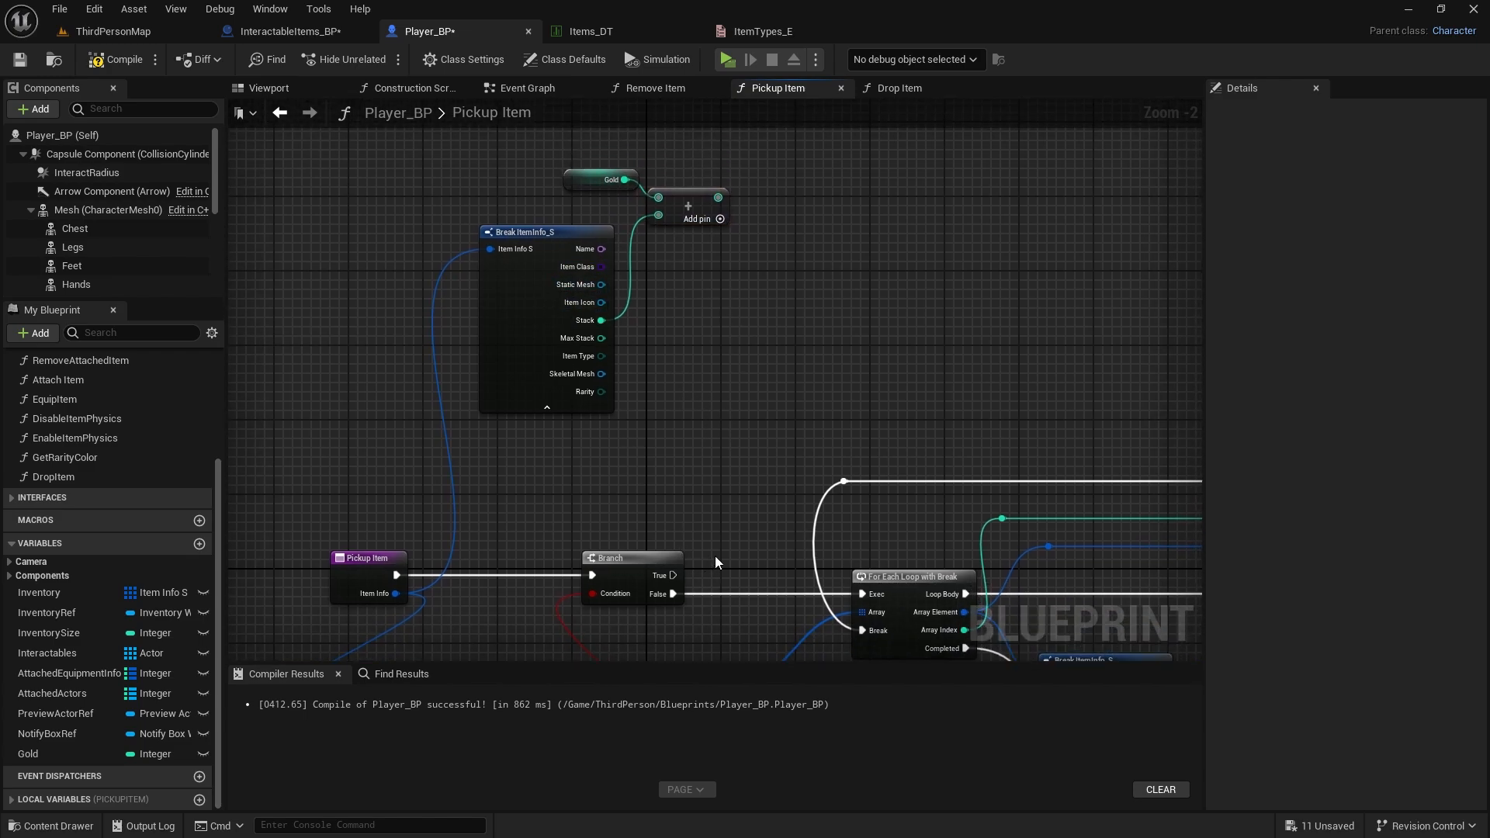
pyautogui.click(29, 753)
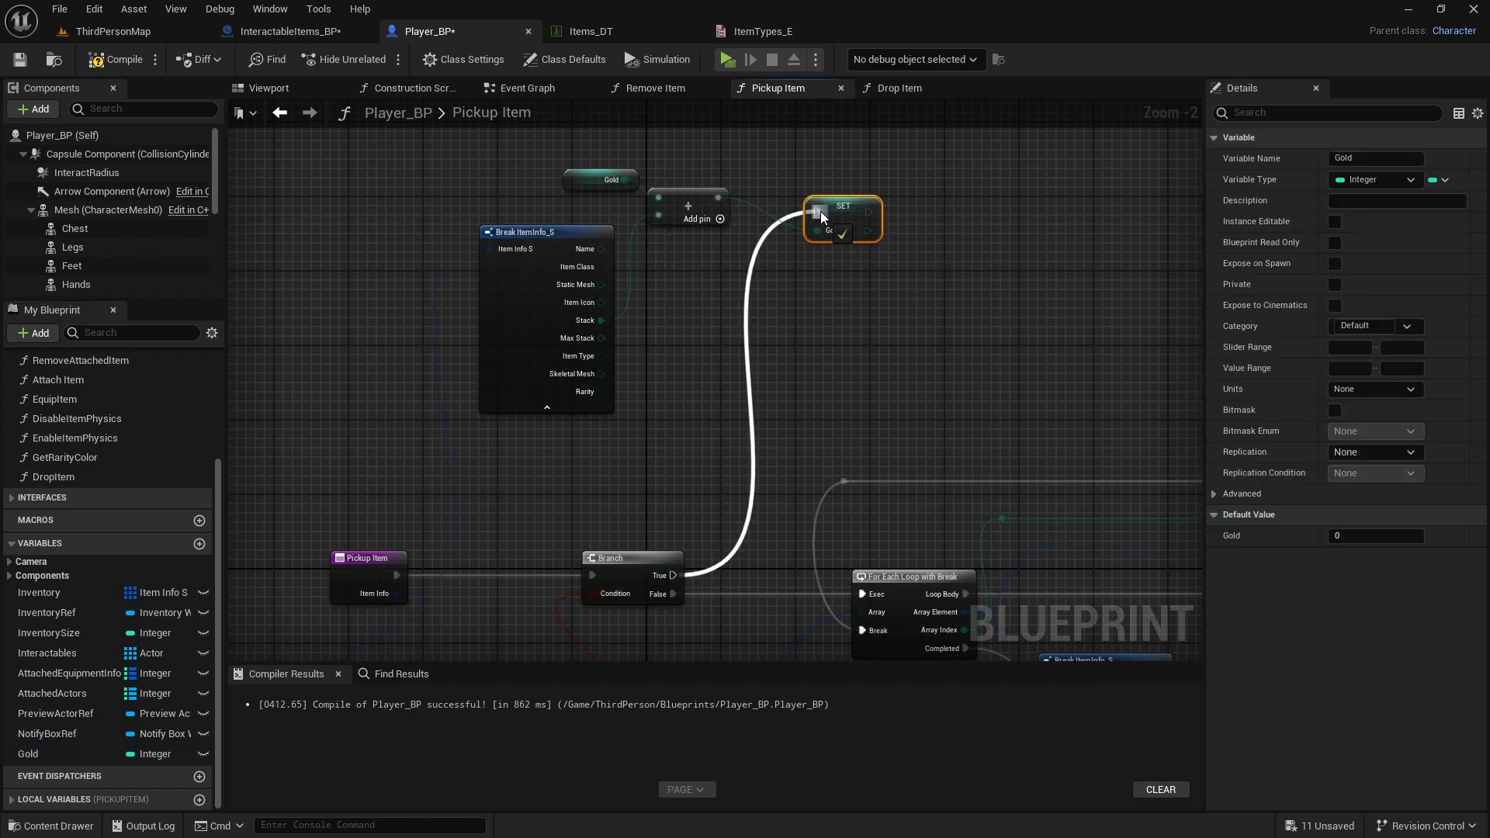
pyautogui.scroll(-3)
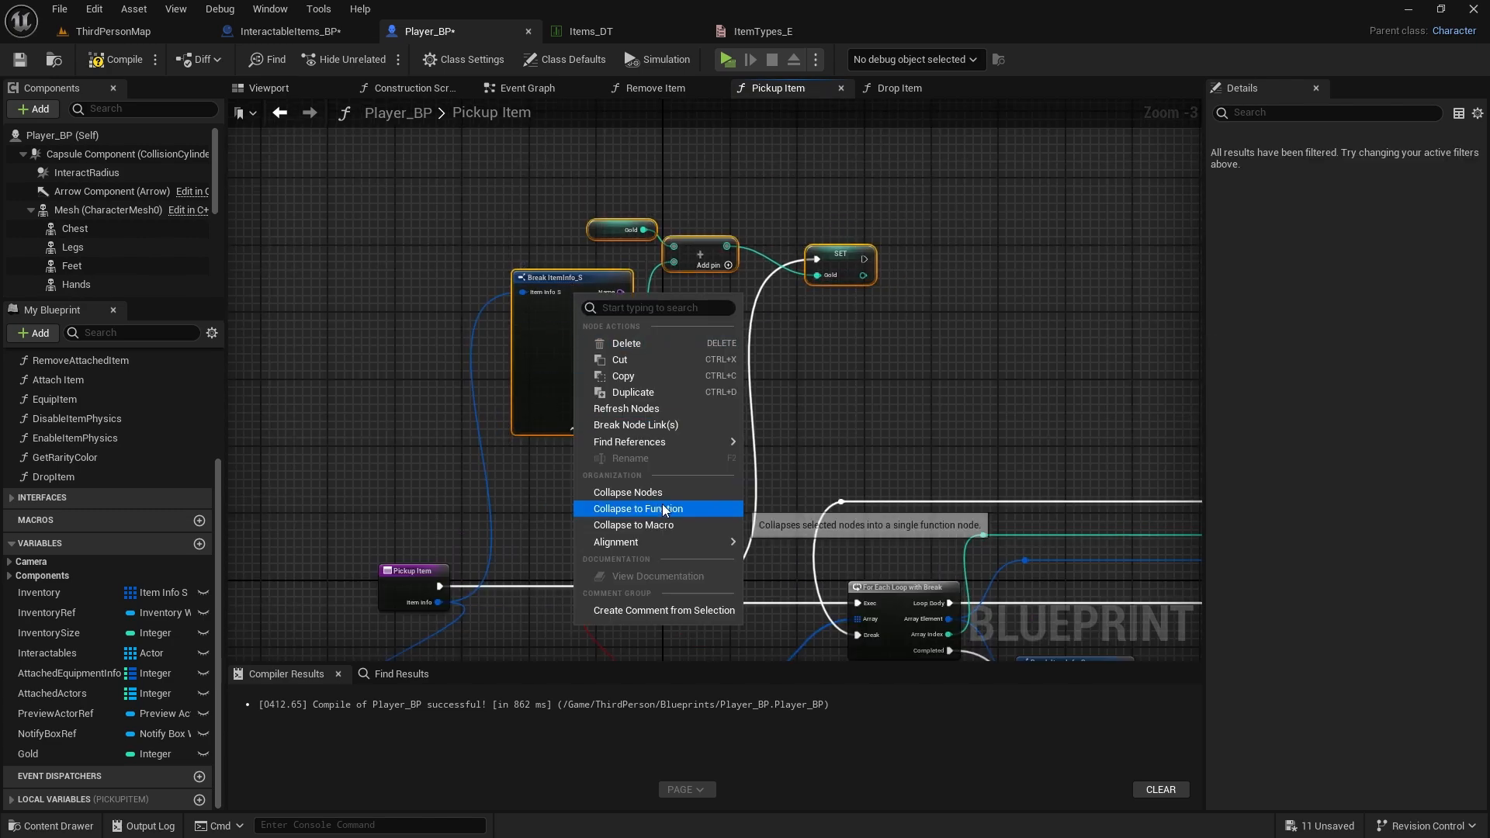
# Collapse the gold-adding nodes into a PickupGold function and position its node on the True path
pyautogui.click(665, 512)
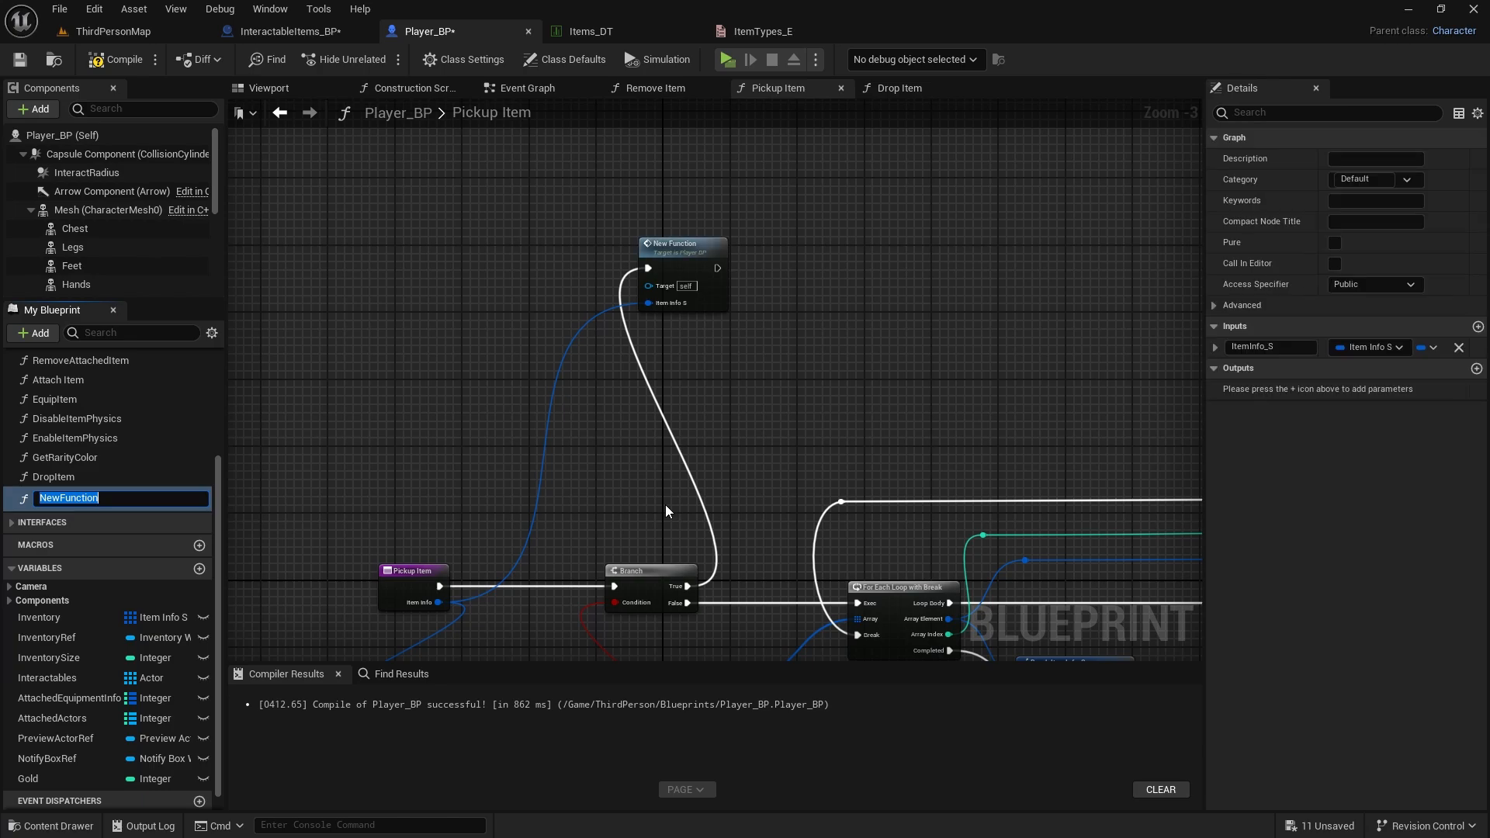
pyautogui.write('G')
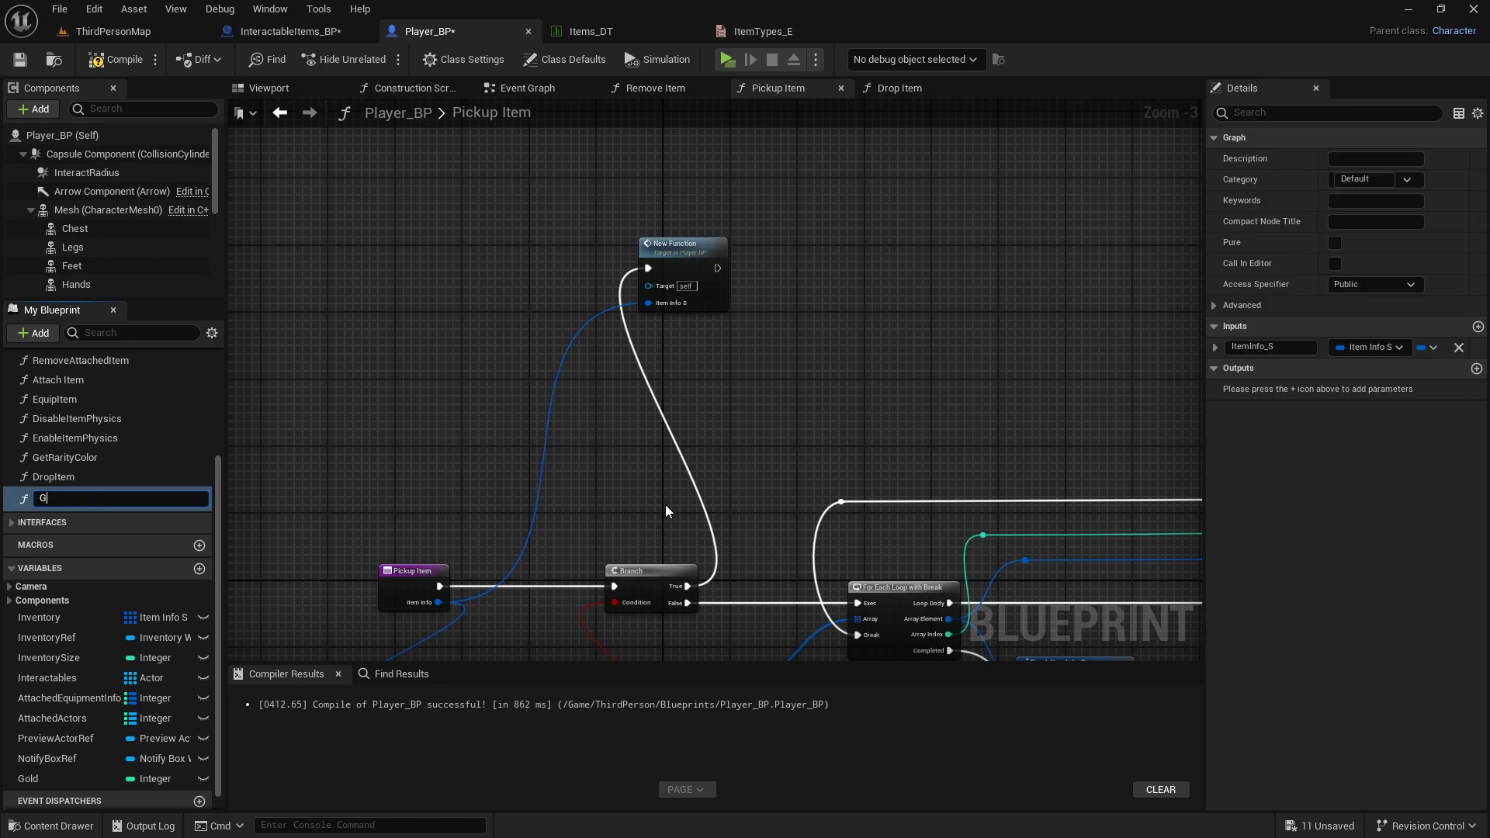
pyautogui.write('ickupGold')
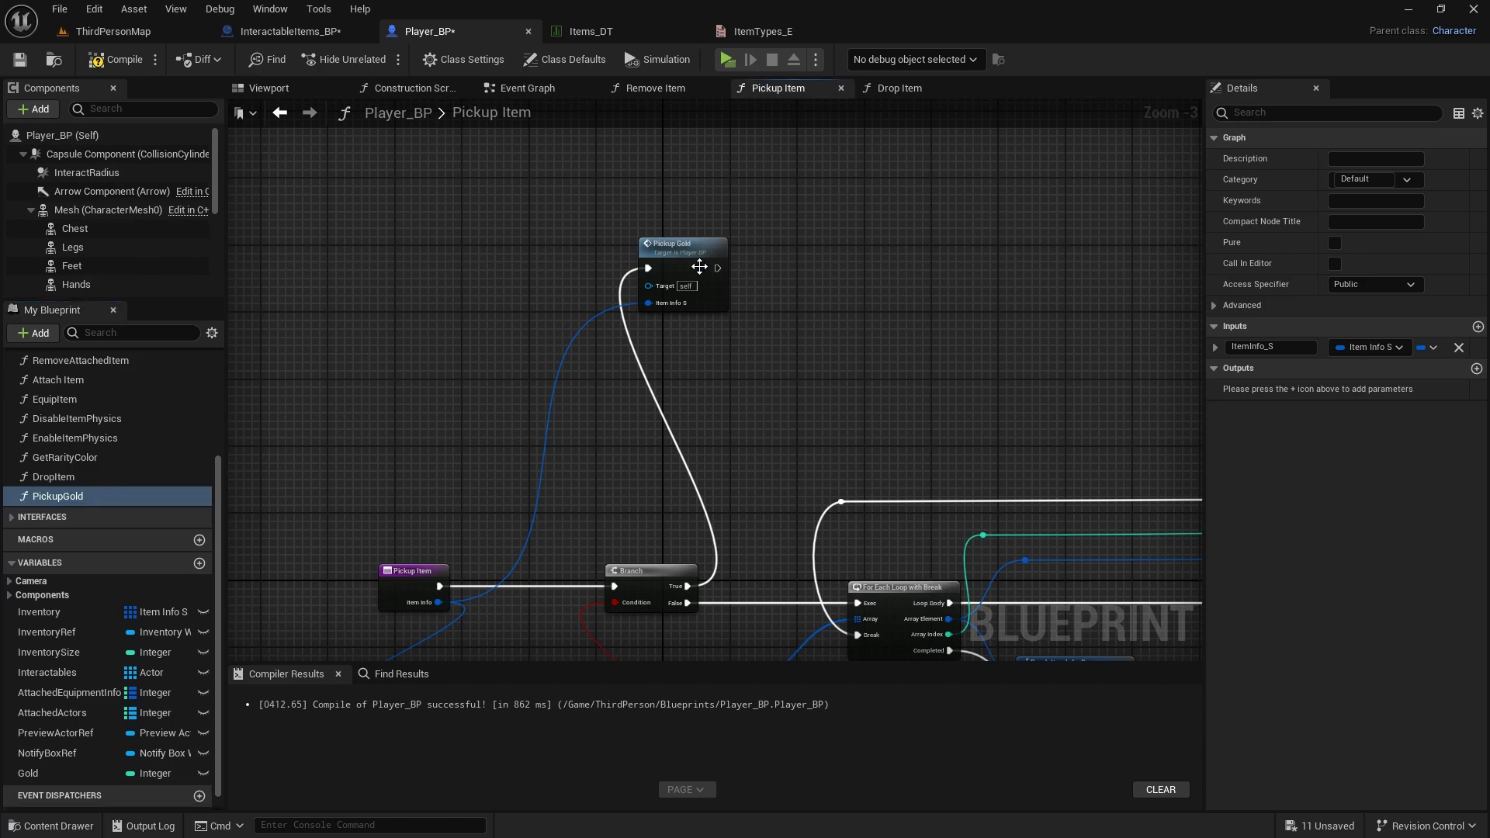
pyautogui.moveTo(682, 243); pyautogui.dragTo(758, 445)
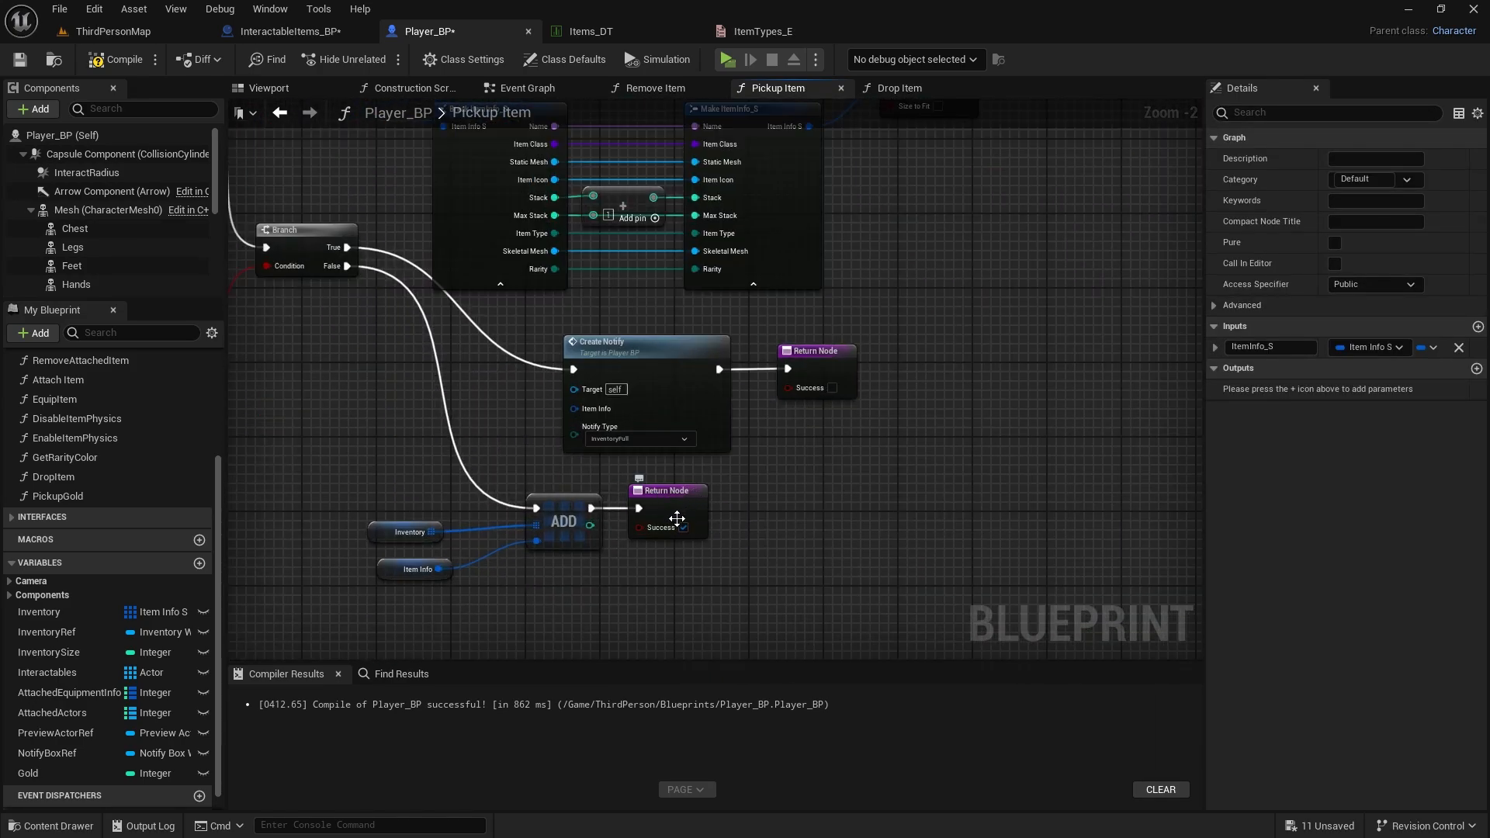
pyautogui.click(678, 526)
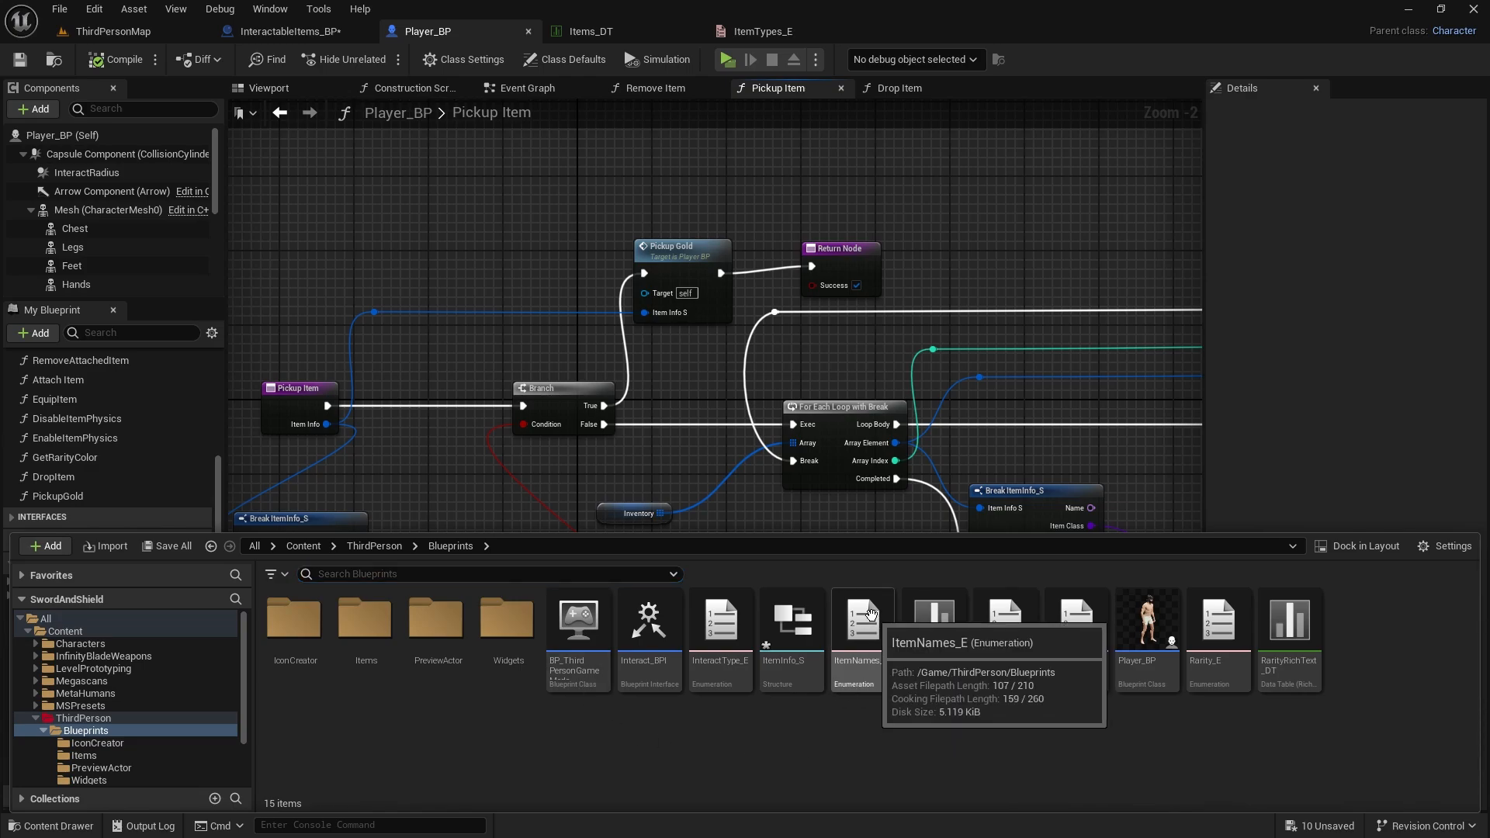
# Open the ItemNames_E enumeration listing Gold after the weapon and armor names
pyautogui.doubleClick(860, 619)
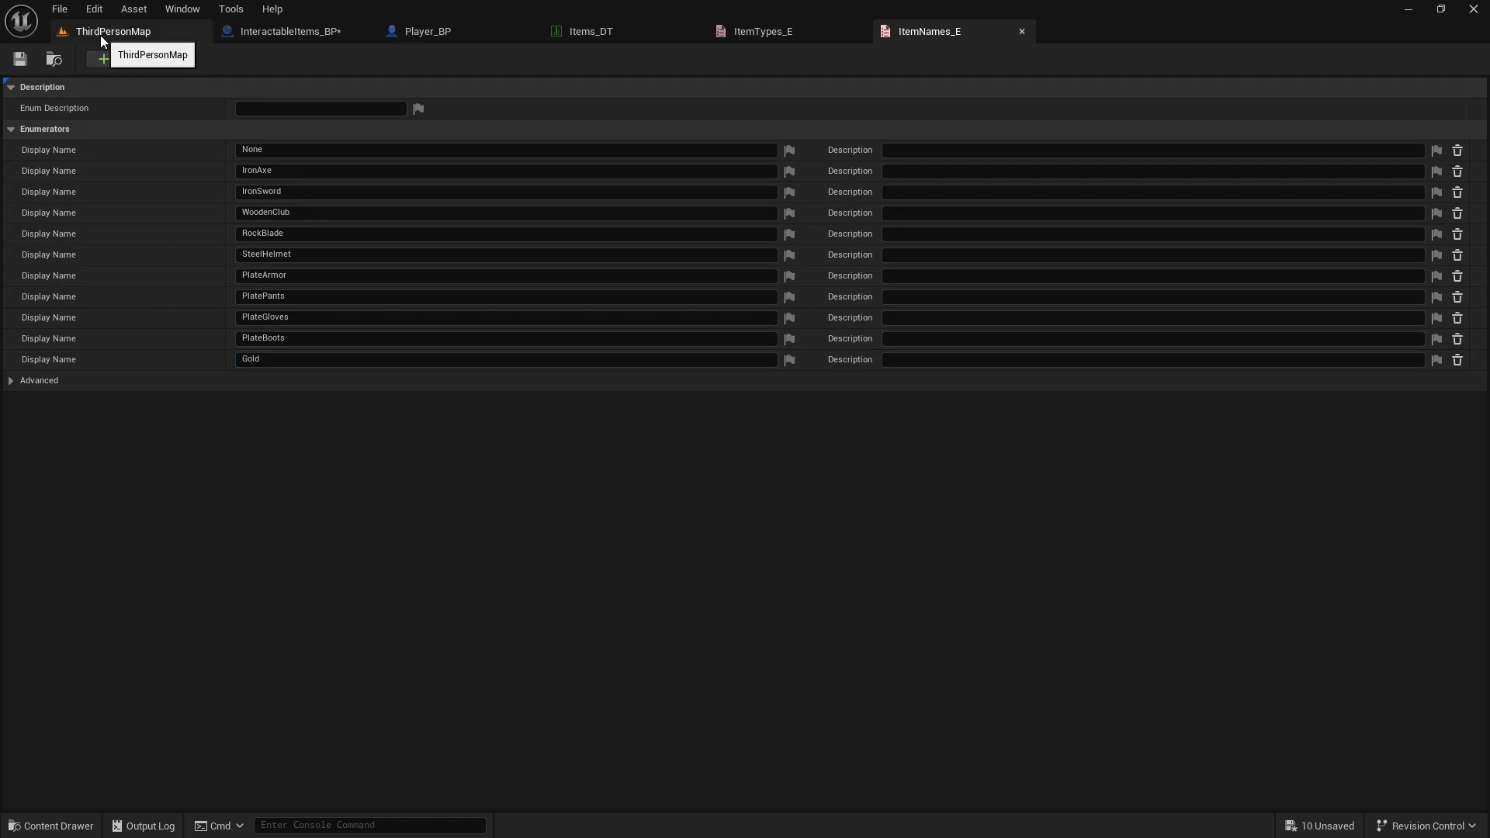
# Set the placed cone item's Item Name to Gold in ThirdPersonMap and start a play session
pyautogui.click(112, 31)
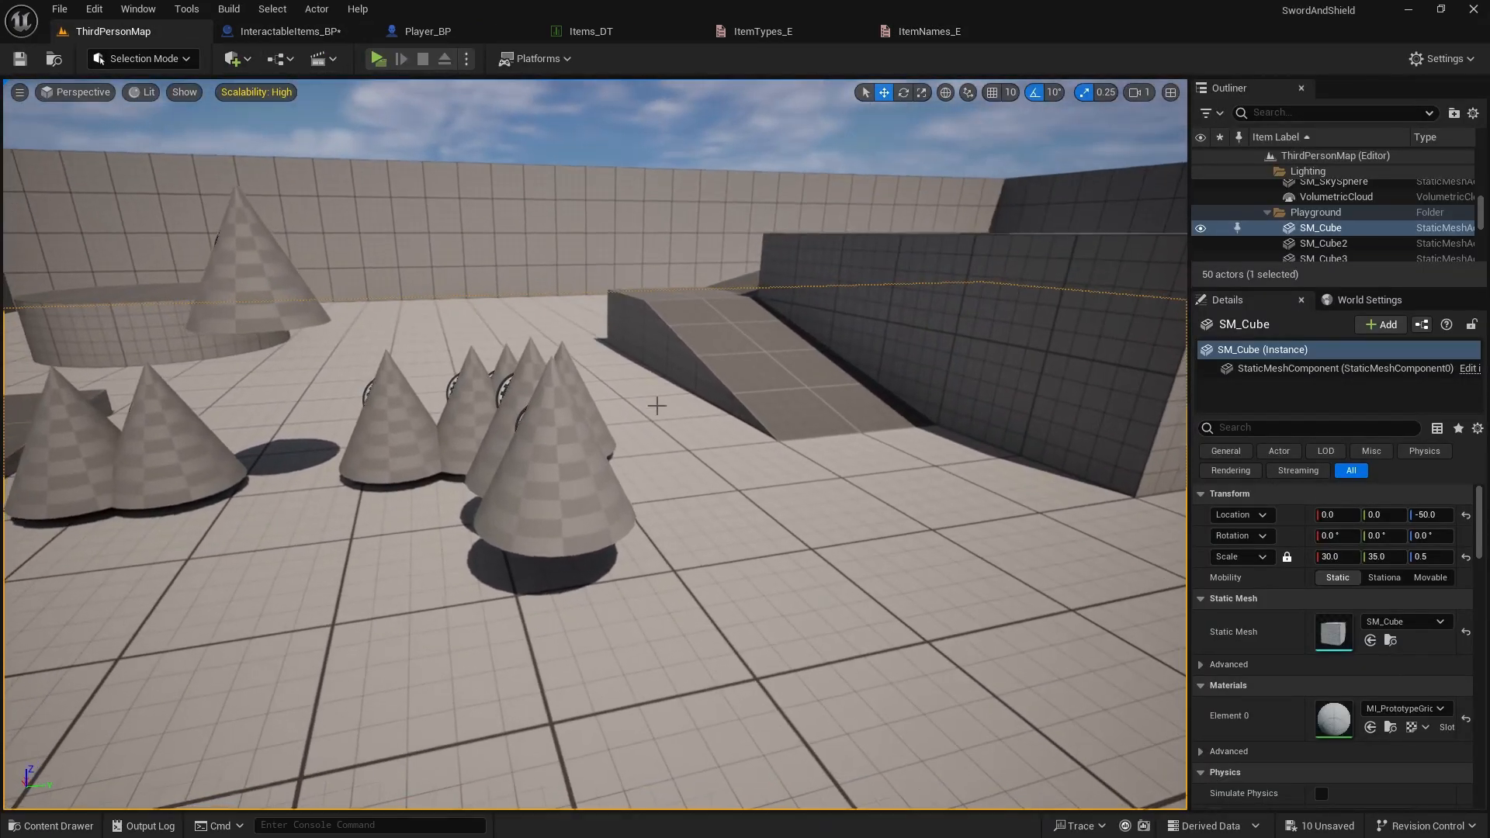
pyautogui.click(1361, 598)
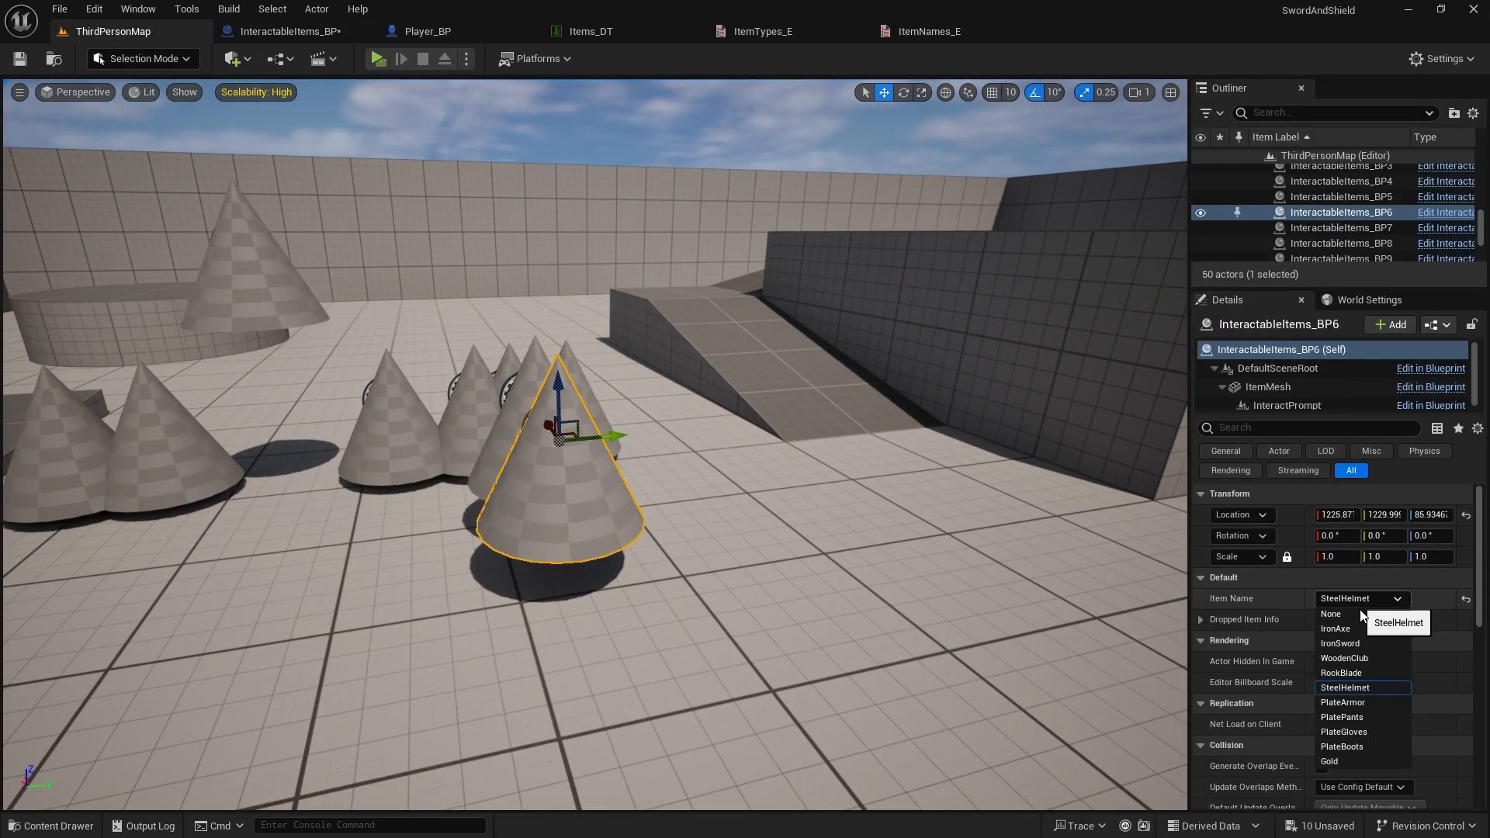
pyautogui.click(1330, 761)
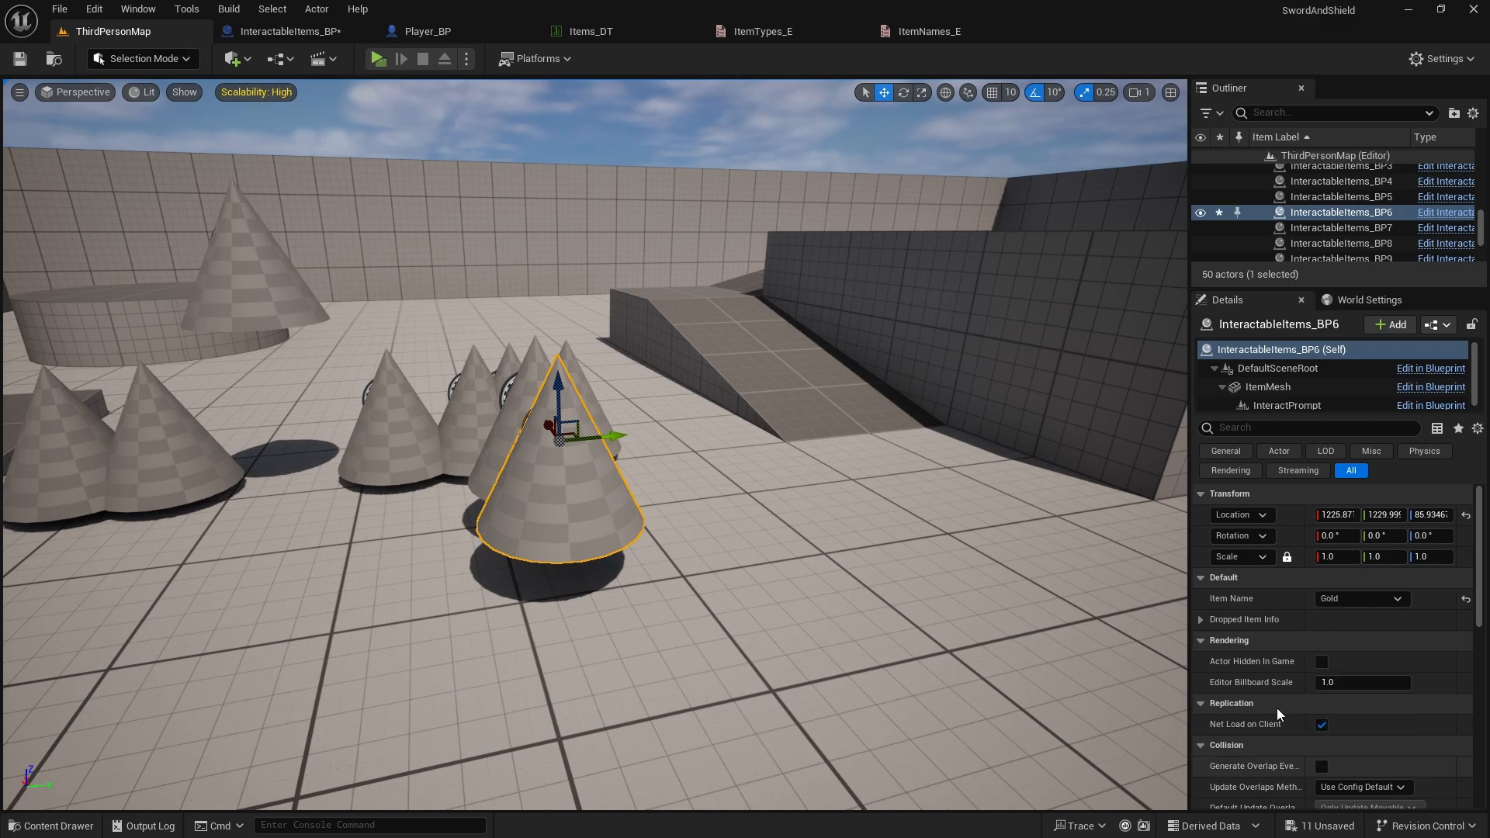
pyautogui.moveTo(377, 59)
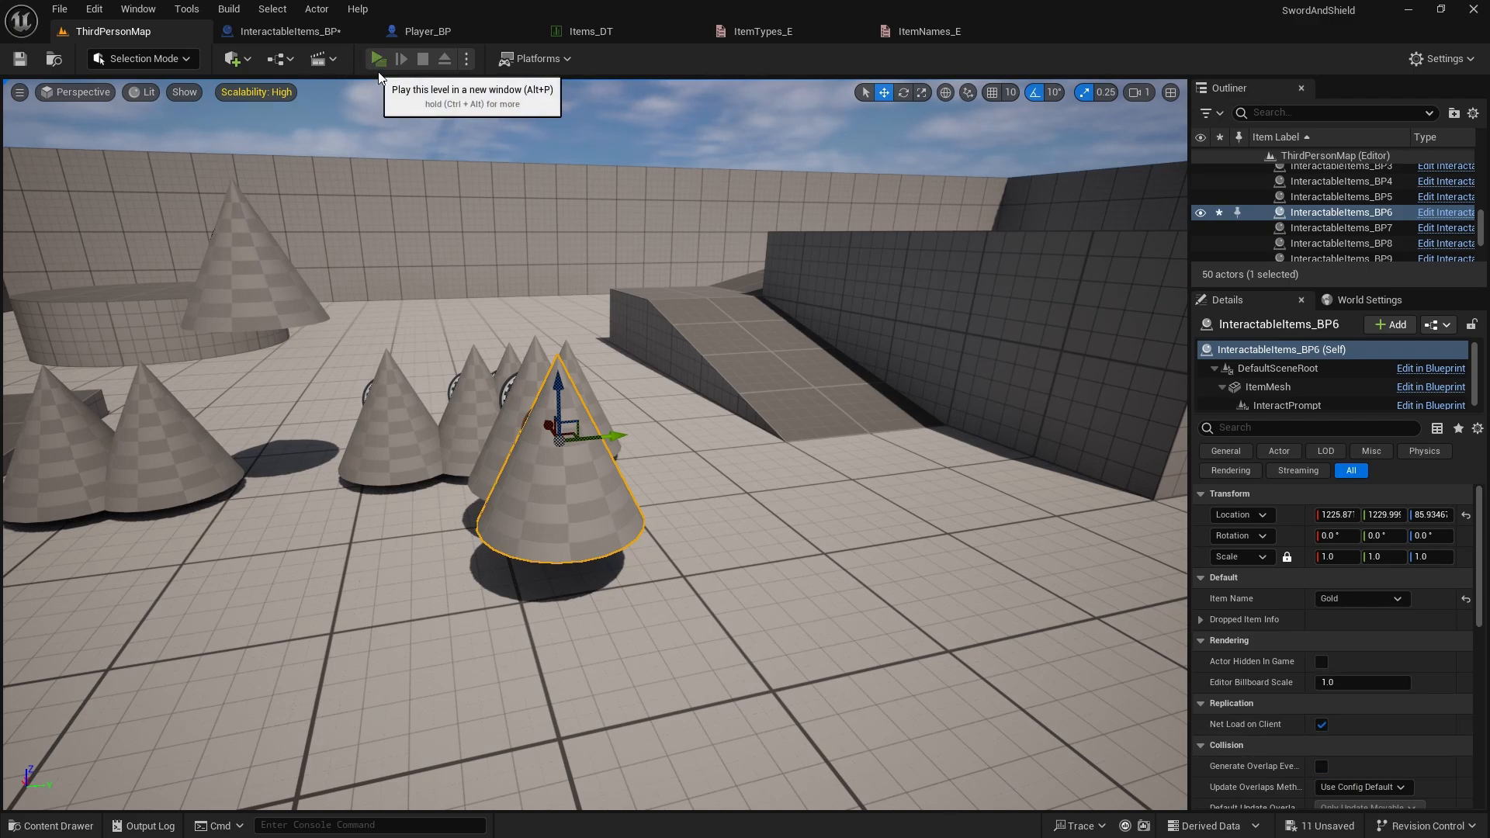
pyautogui.click(377, 58)
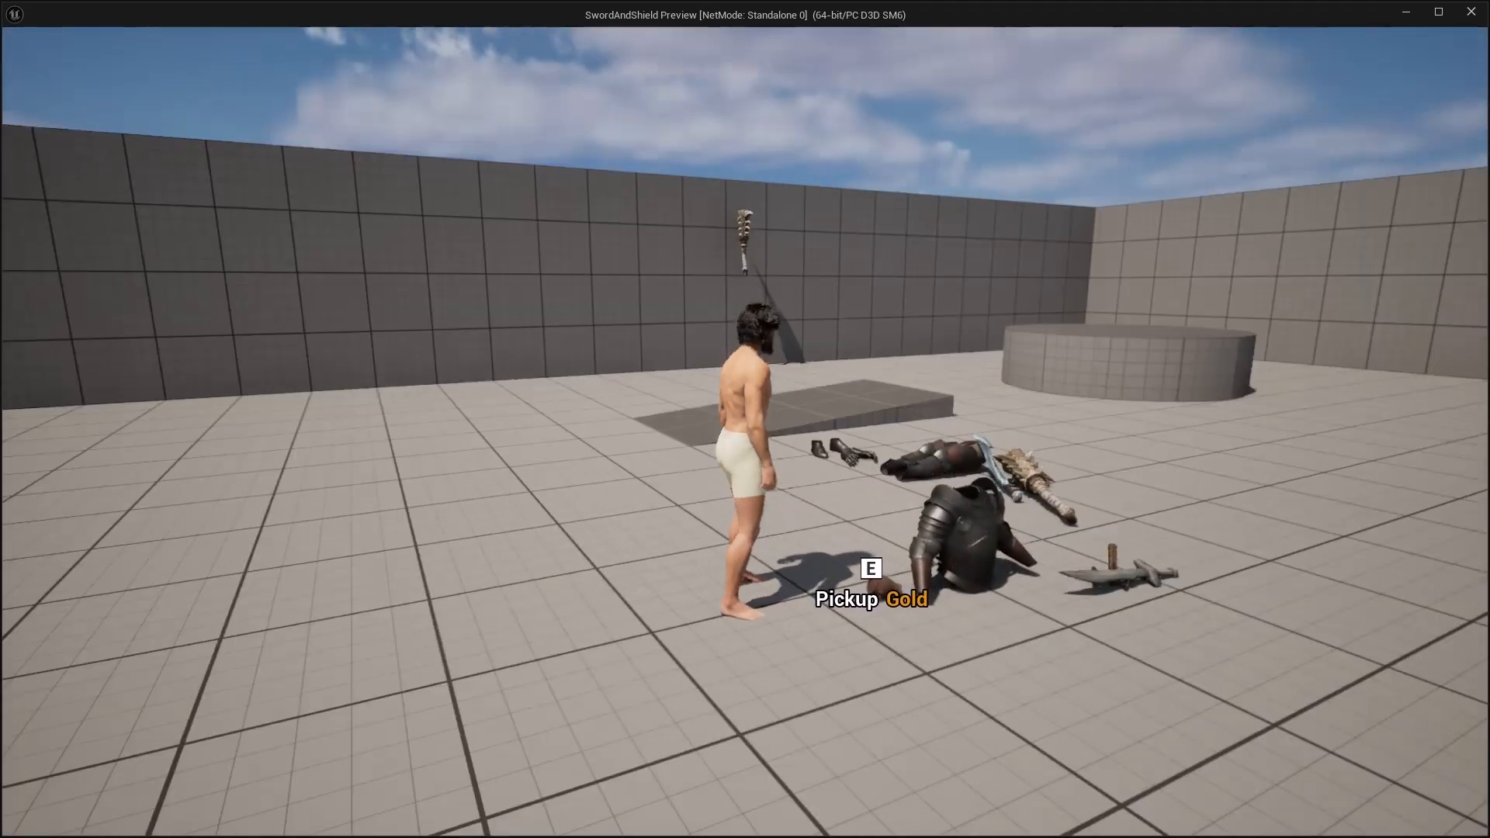
# Pick up the Gold item with E in play, then return to the Items_DT data table
pyautogui.press('e')
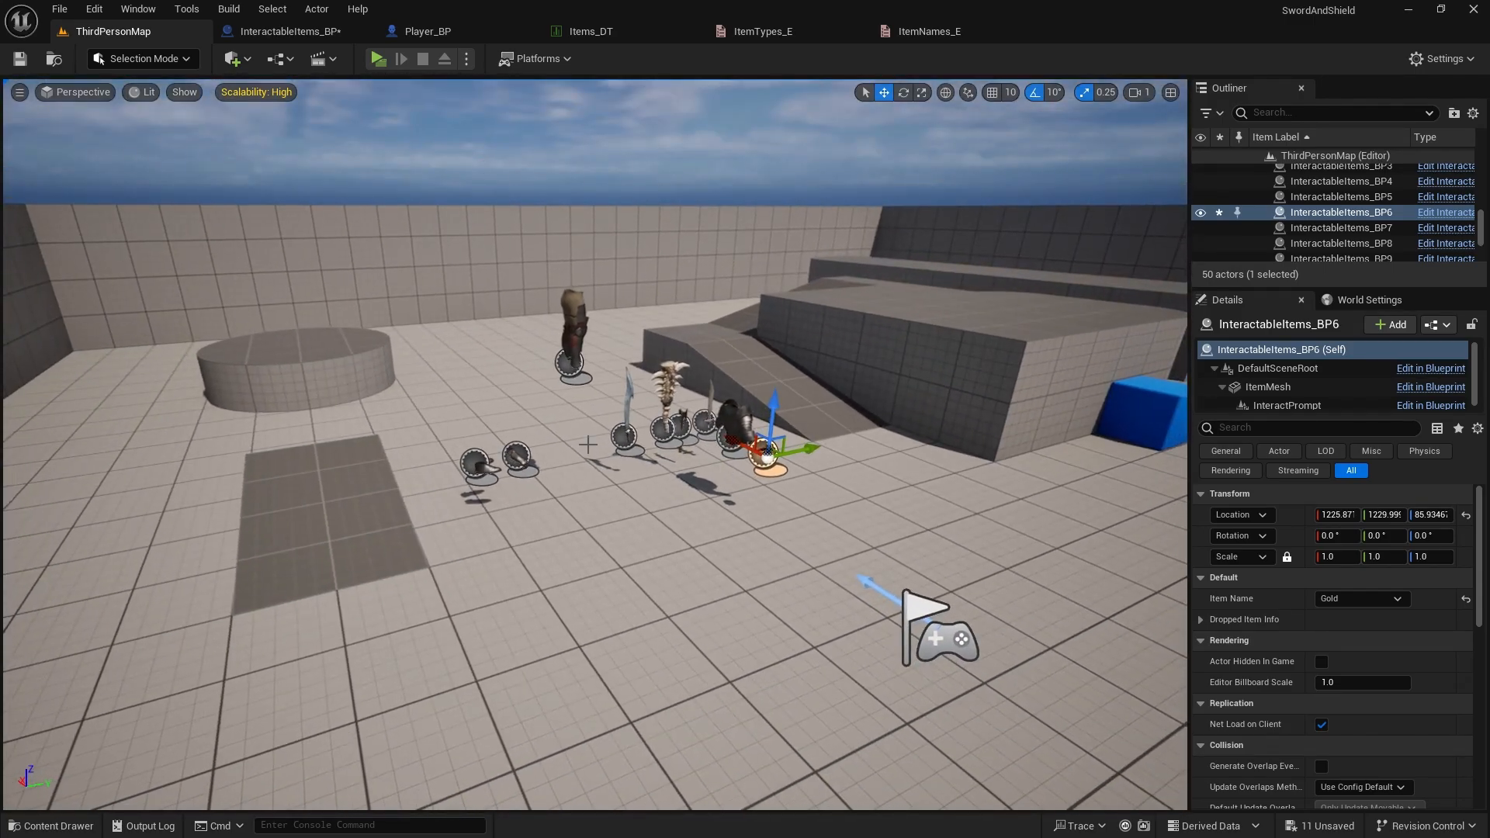
pyautogui.click(589, 30)
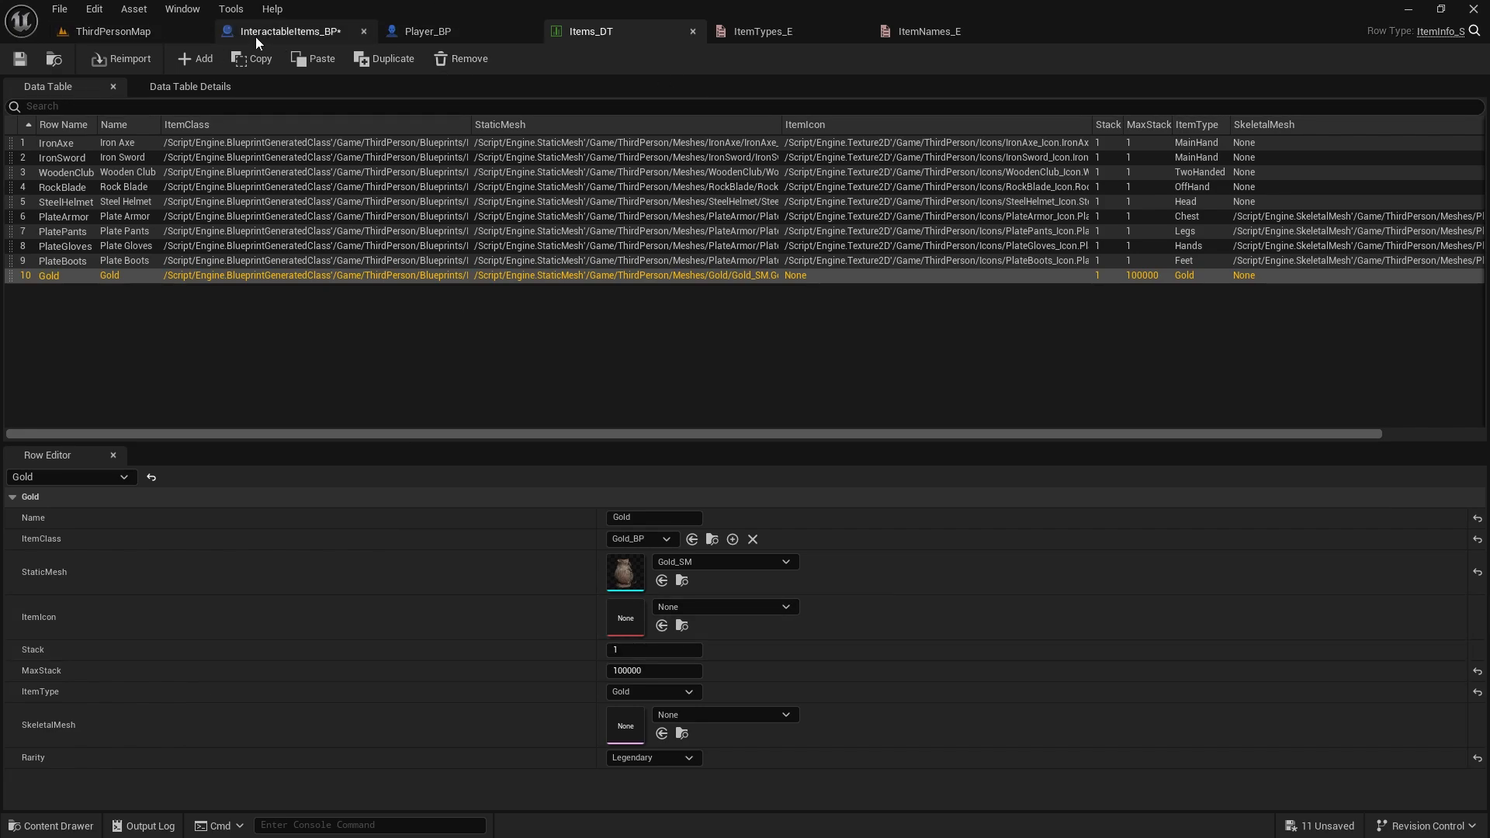
# Add integer GoldAmount, Instance Editable and Expose on Spawn, in category Gold
pyautogui.click(285, 30)
pyautogui.write('GoldAmount')
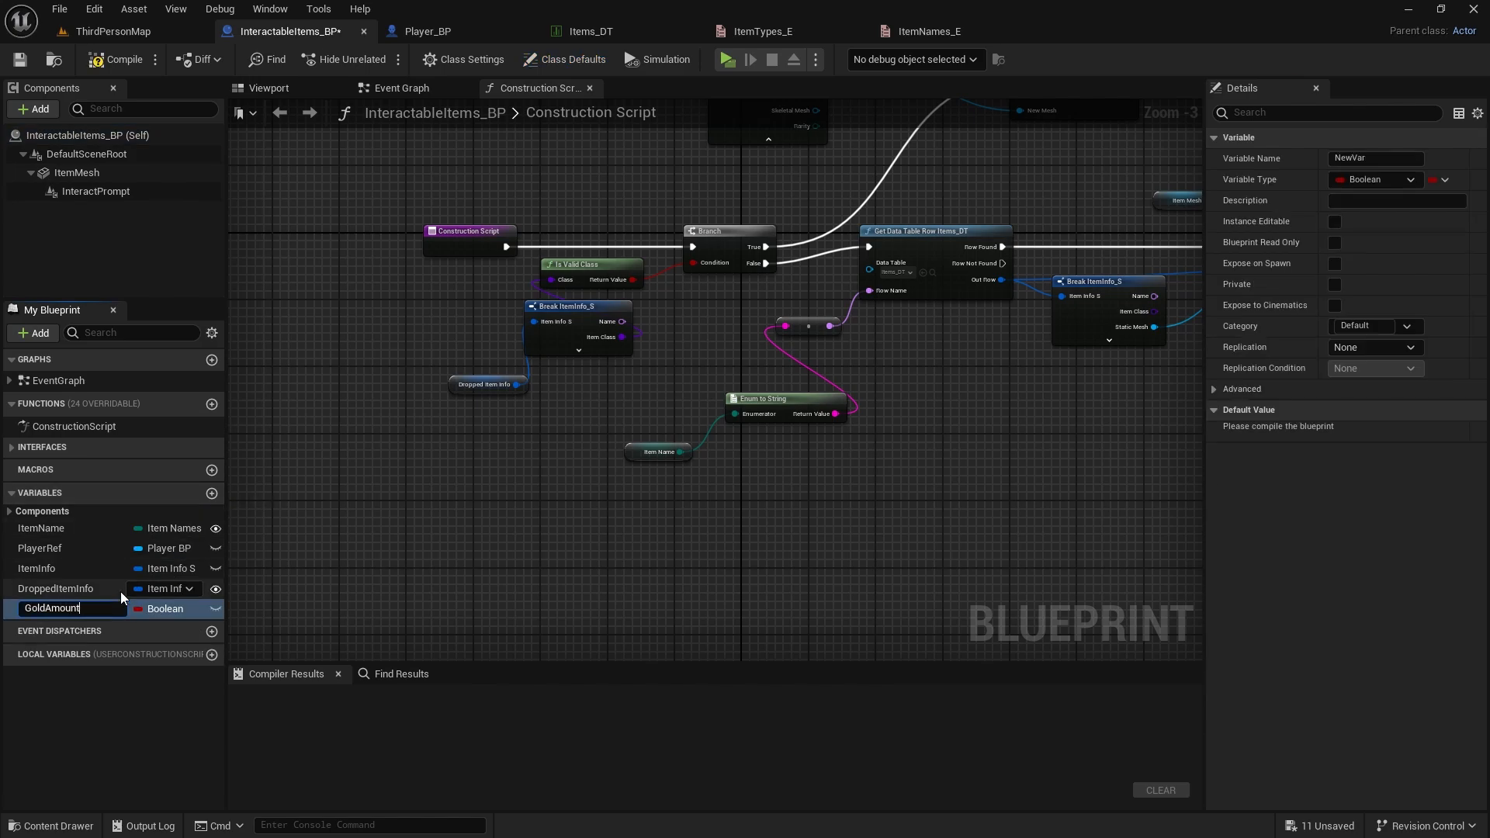
pyautogui.click(173, 609)
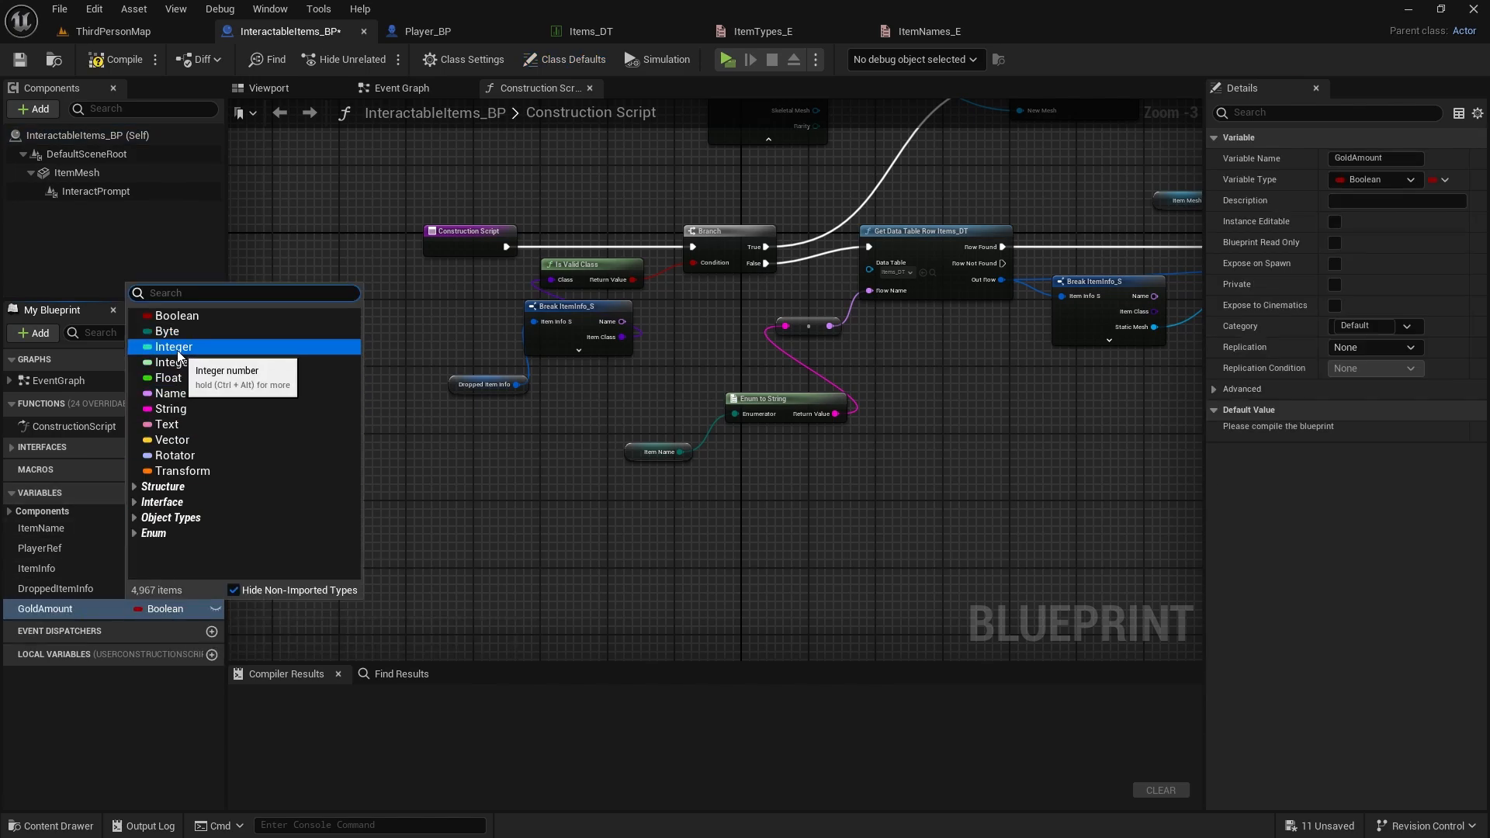
pyautogui.click(173, 346)
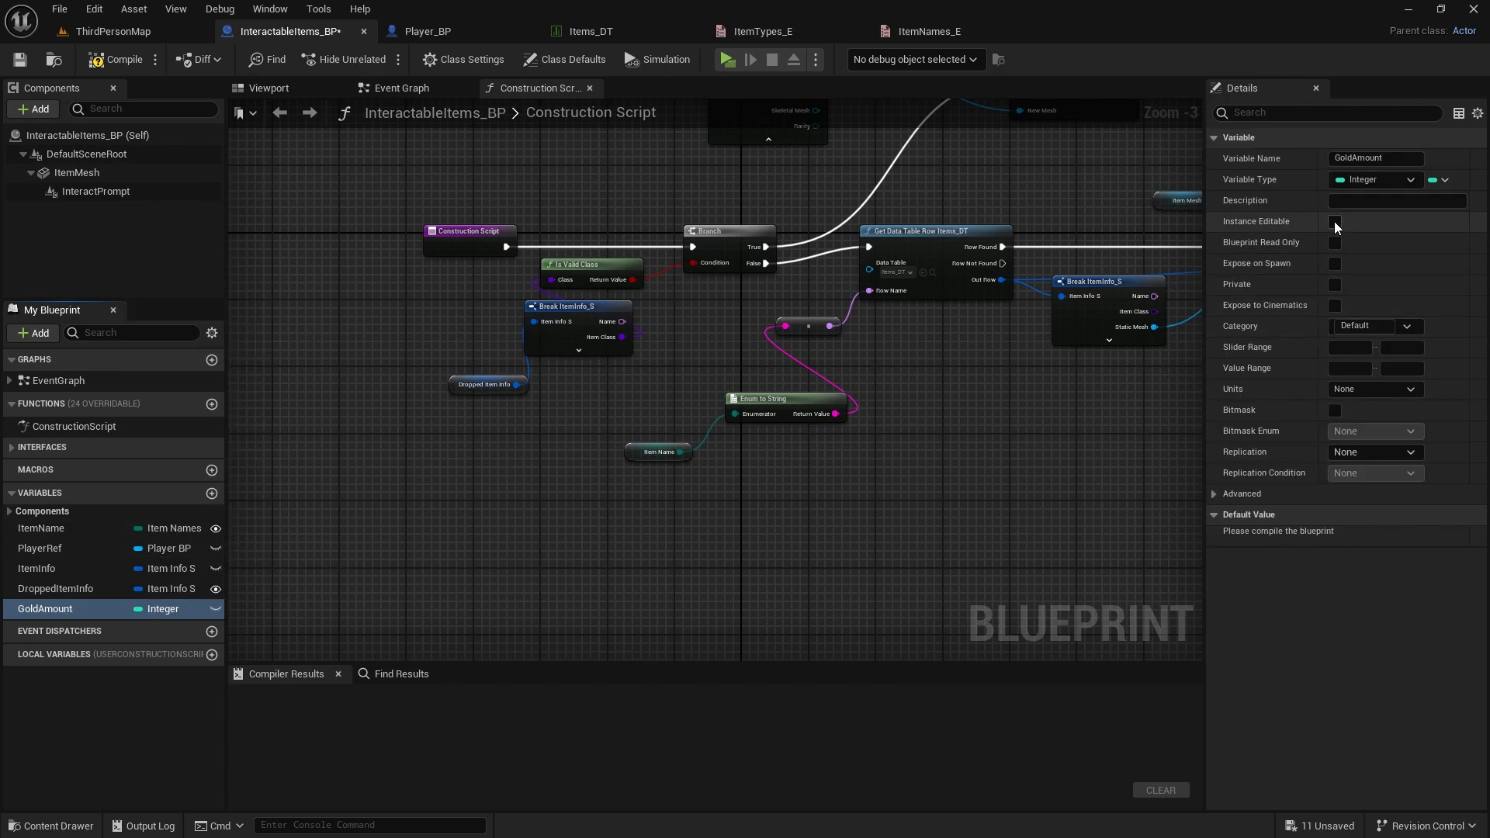
pyautogui.click(1334, 221)
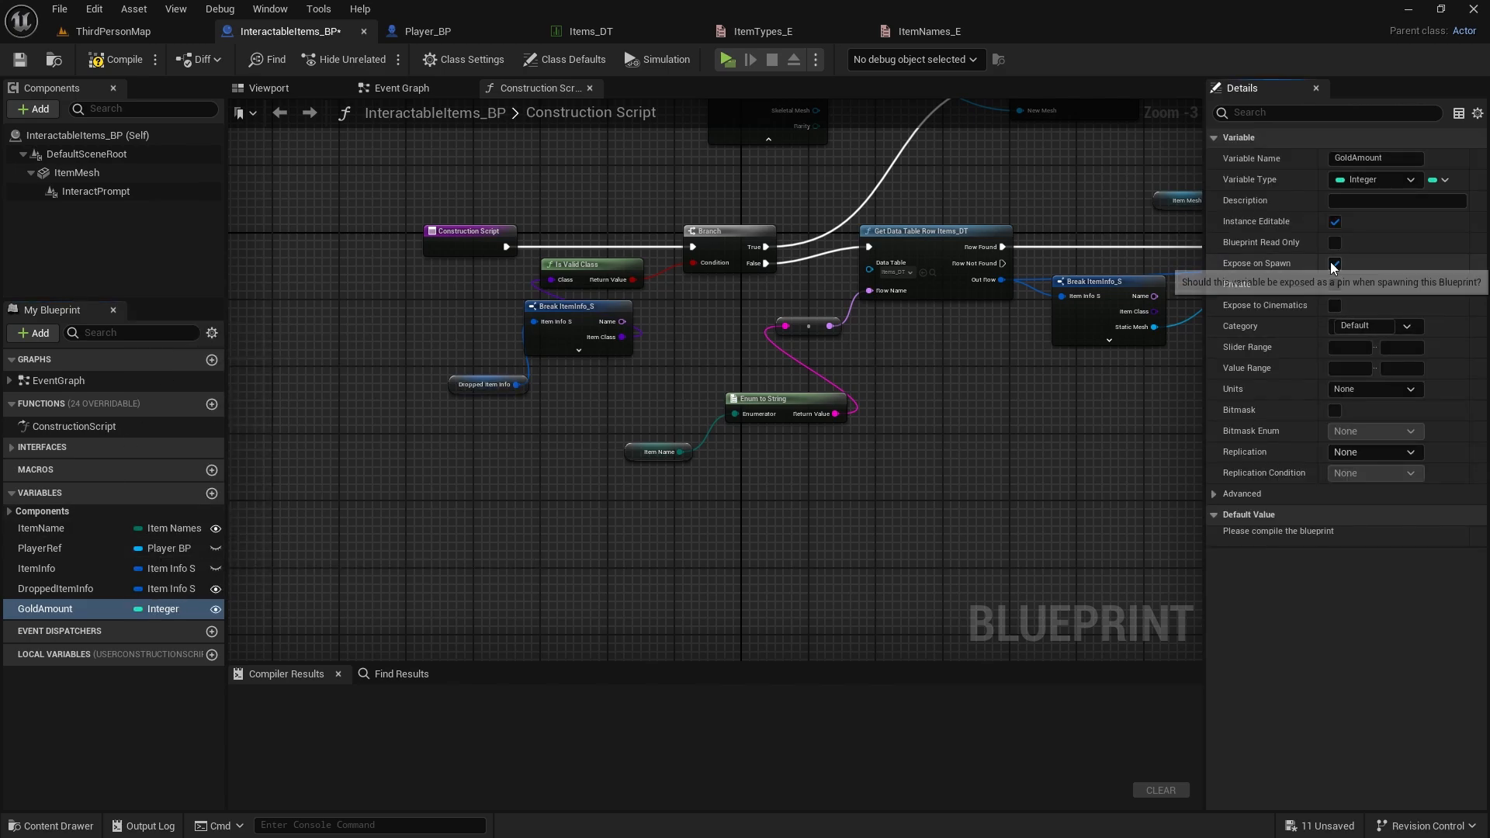
pyautogui.click(1334, 263)
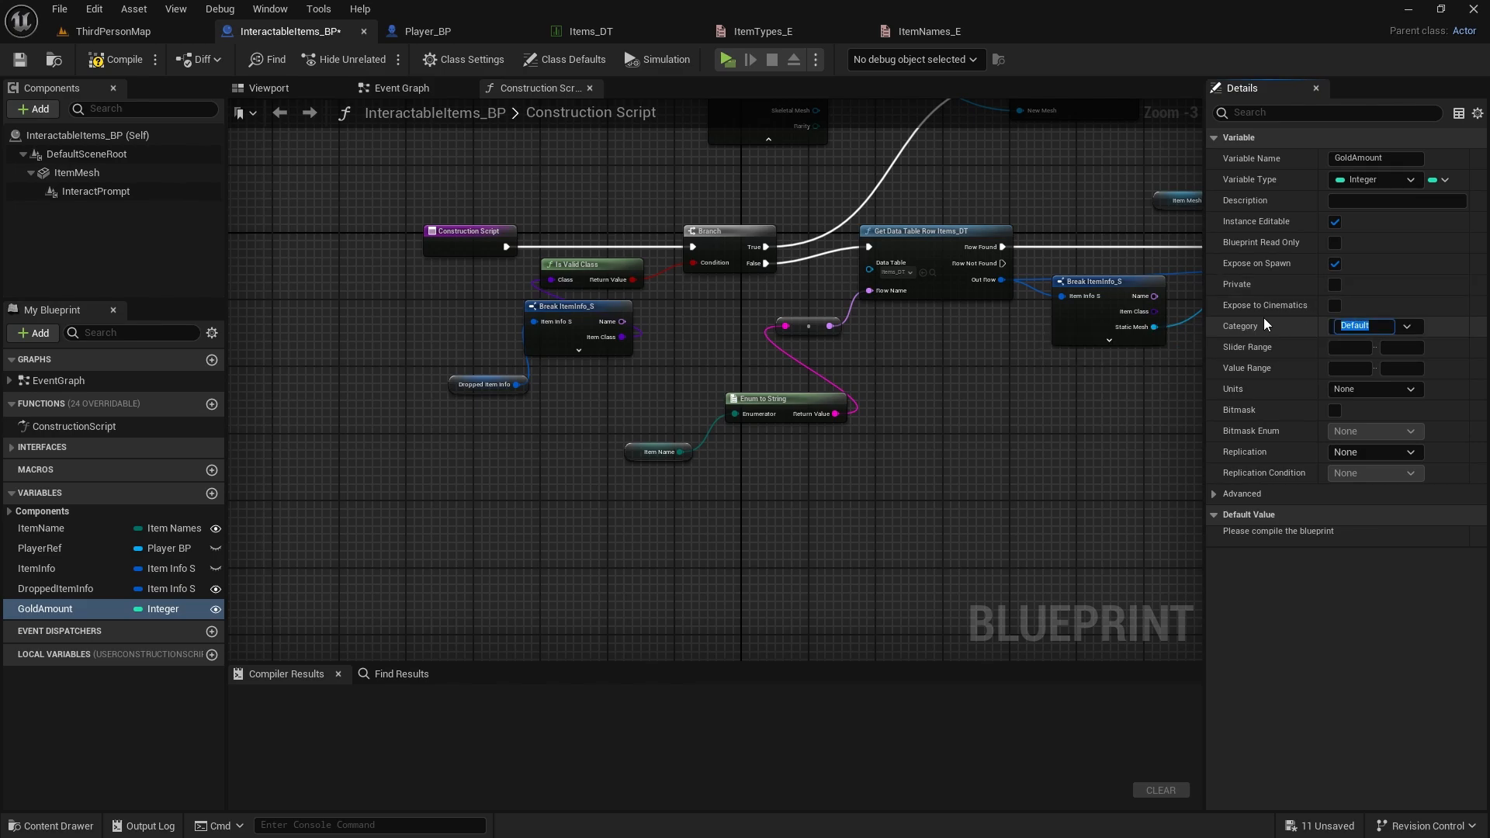
pyautogui.write('Gold')
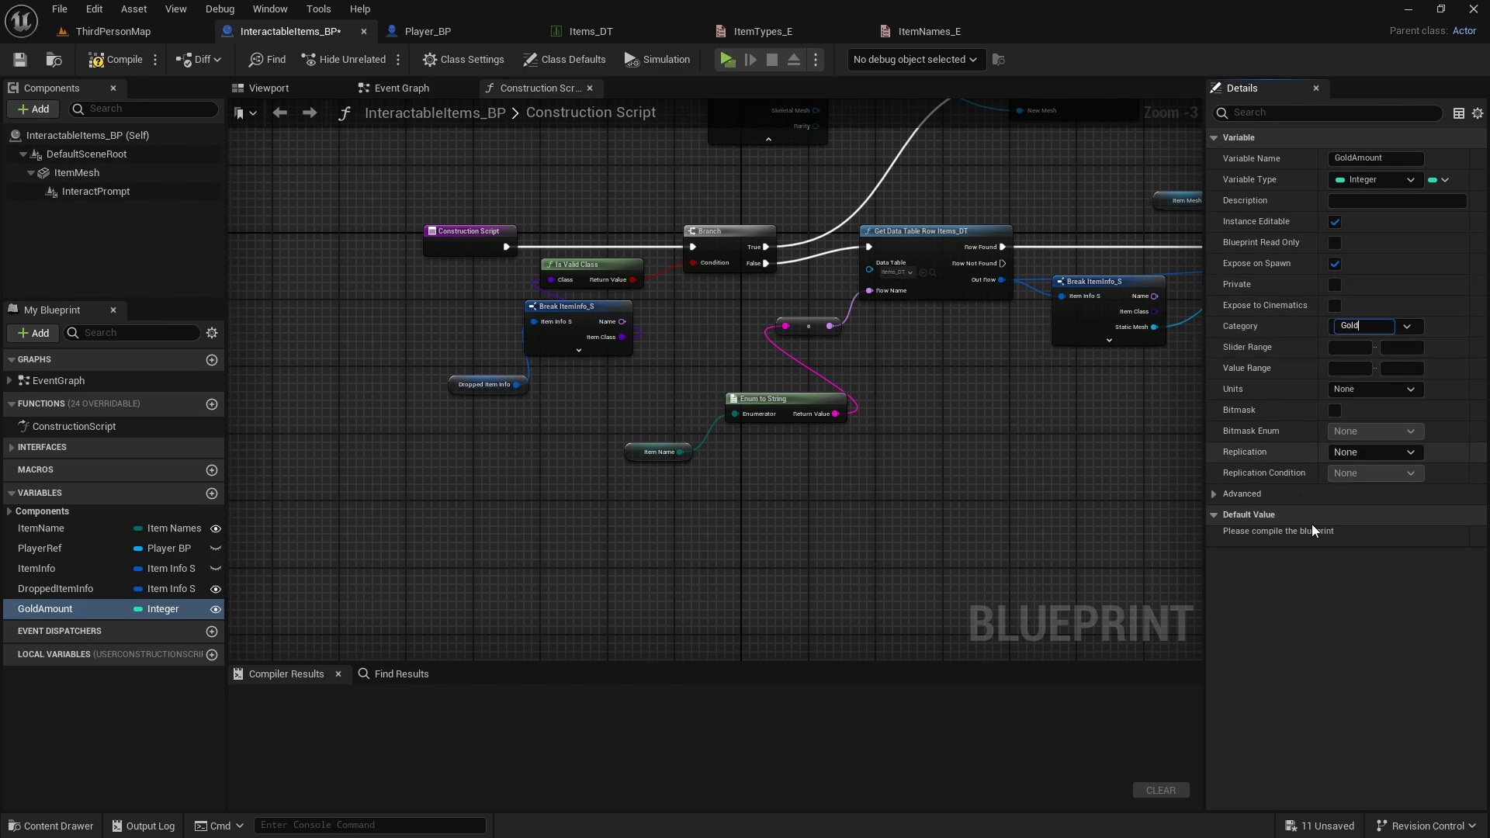
# Compile InteractableItems_BP and return to the level
pyautogui.click(123, 59)
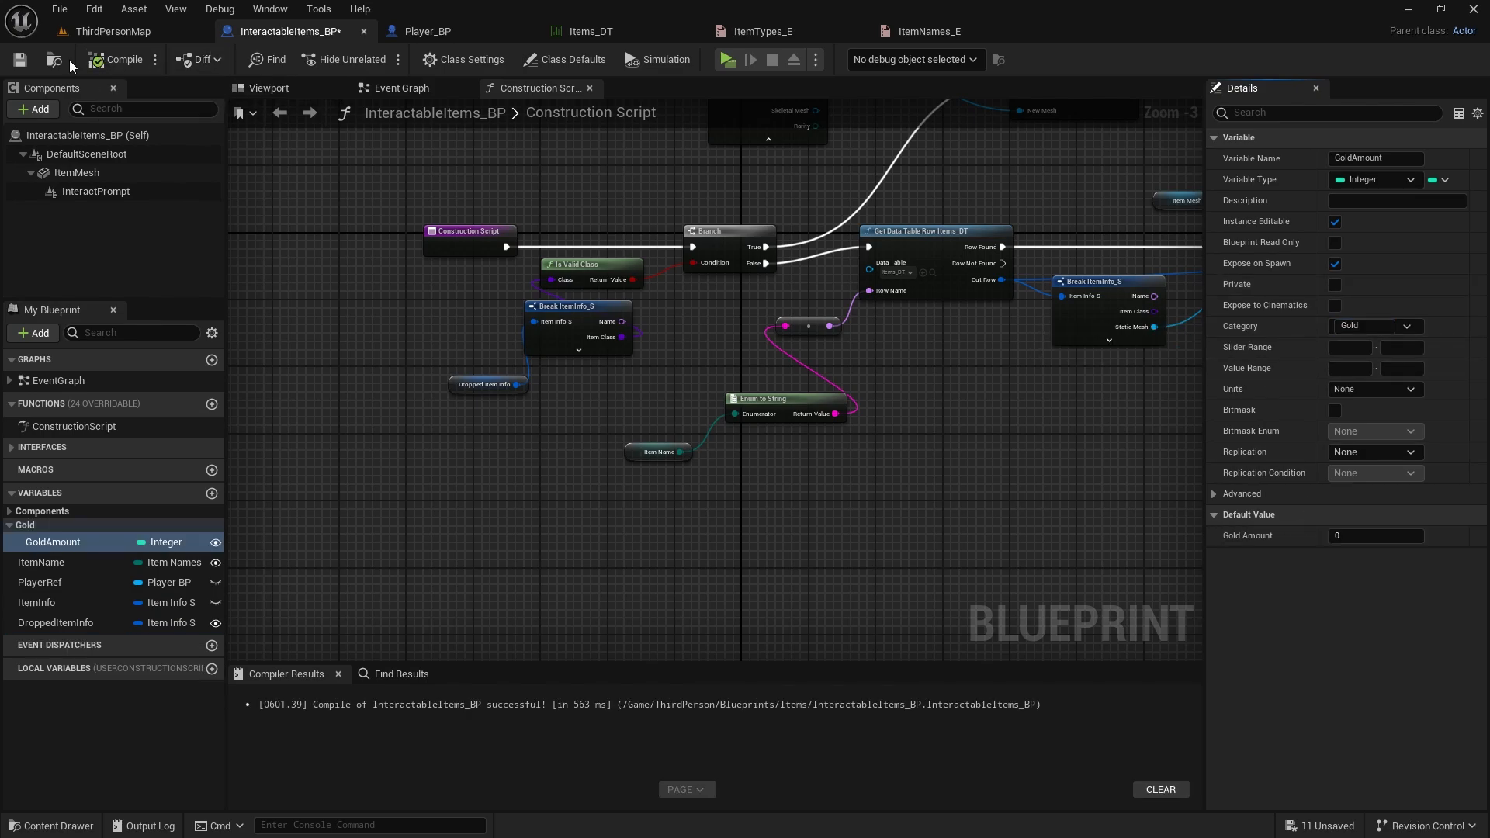
pyautogui.click(110, 31)
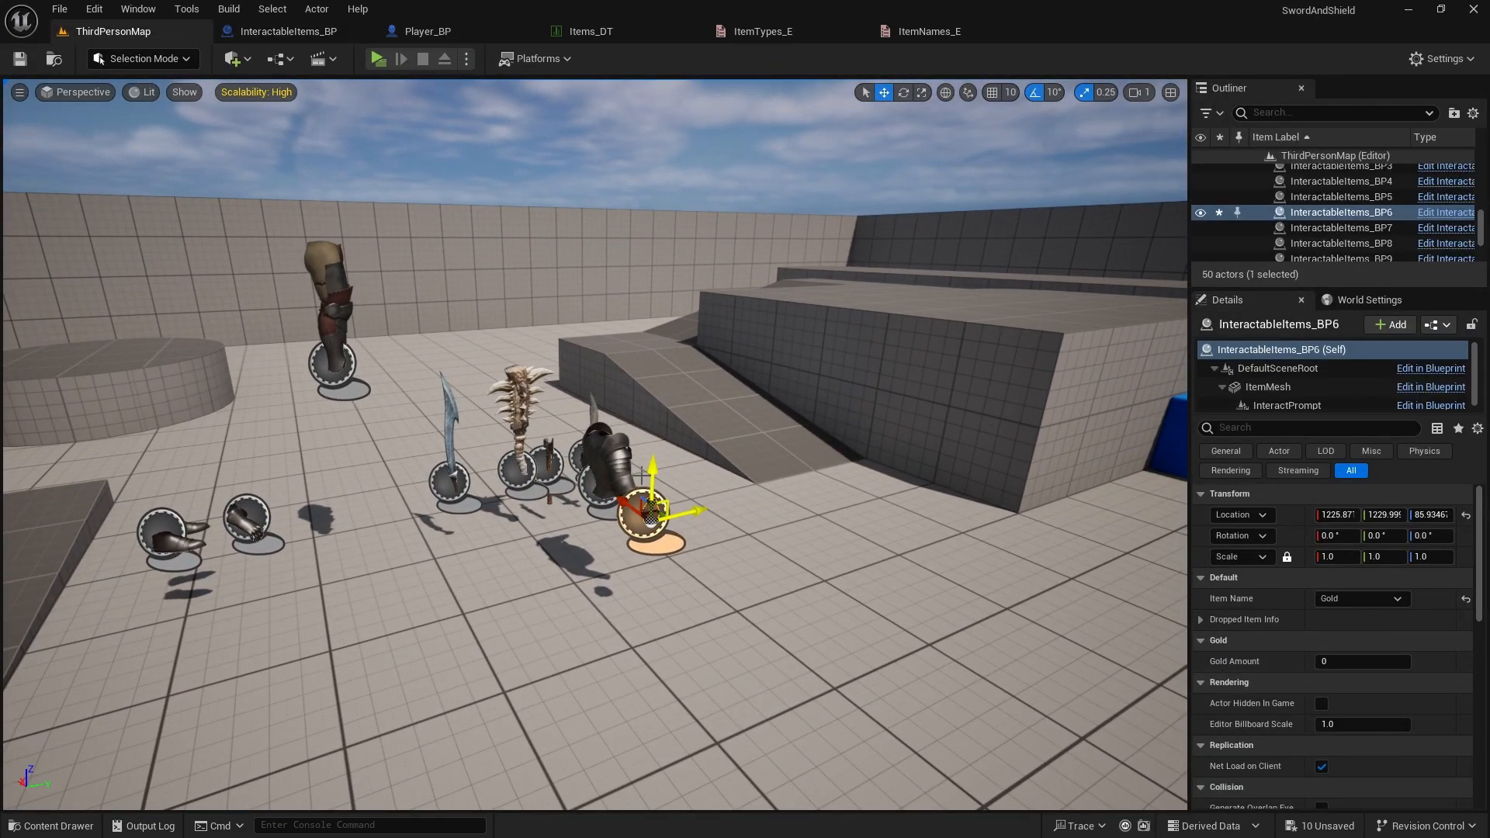
# Expand the placed gold item's Gold settings group showing Gold Amount 0
pyautogui.click(1218, 640)
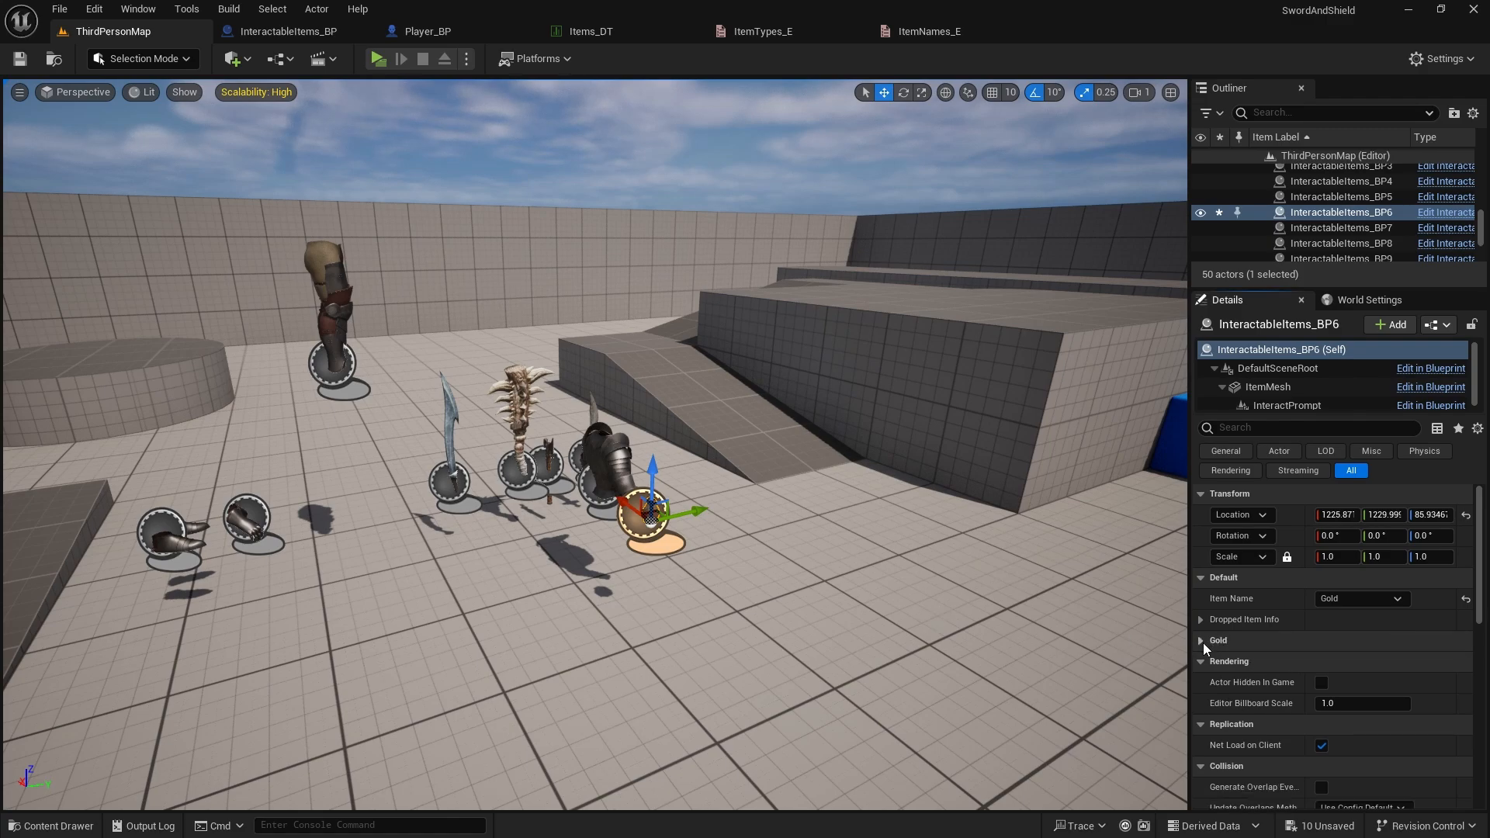
pyautogui.click(1201, 640)
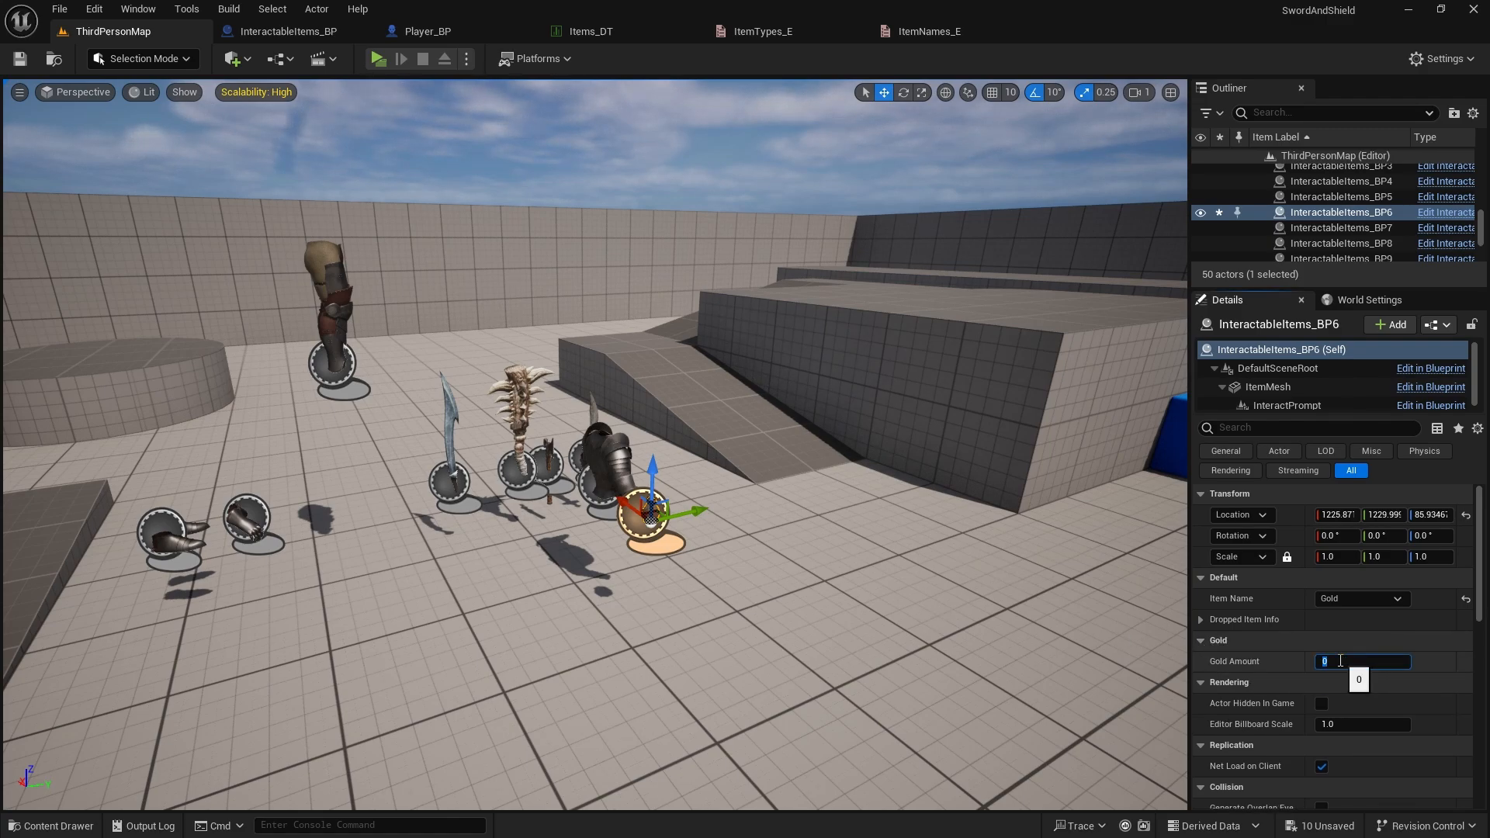
pyautogui.click(289, 30)
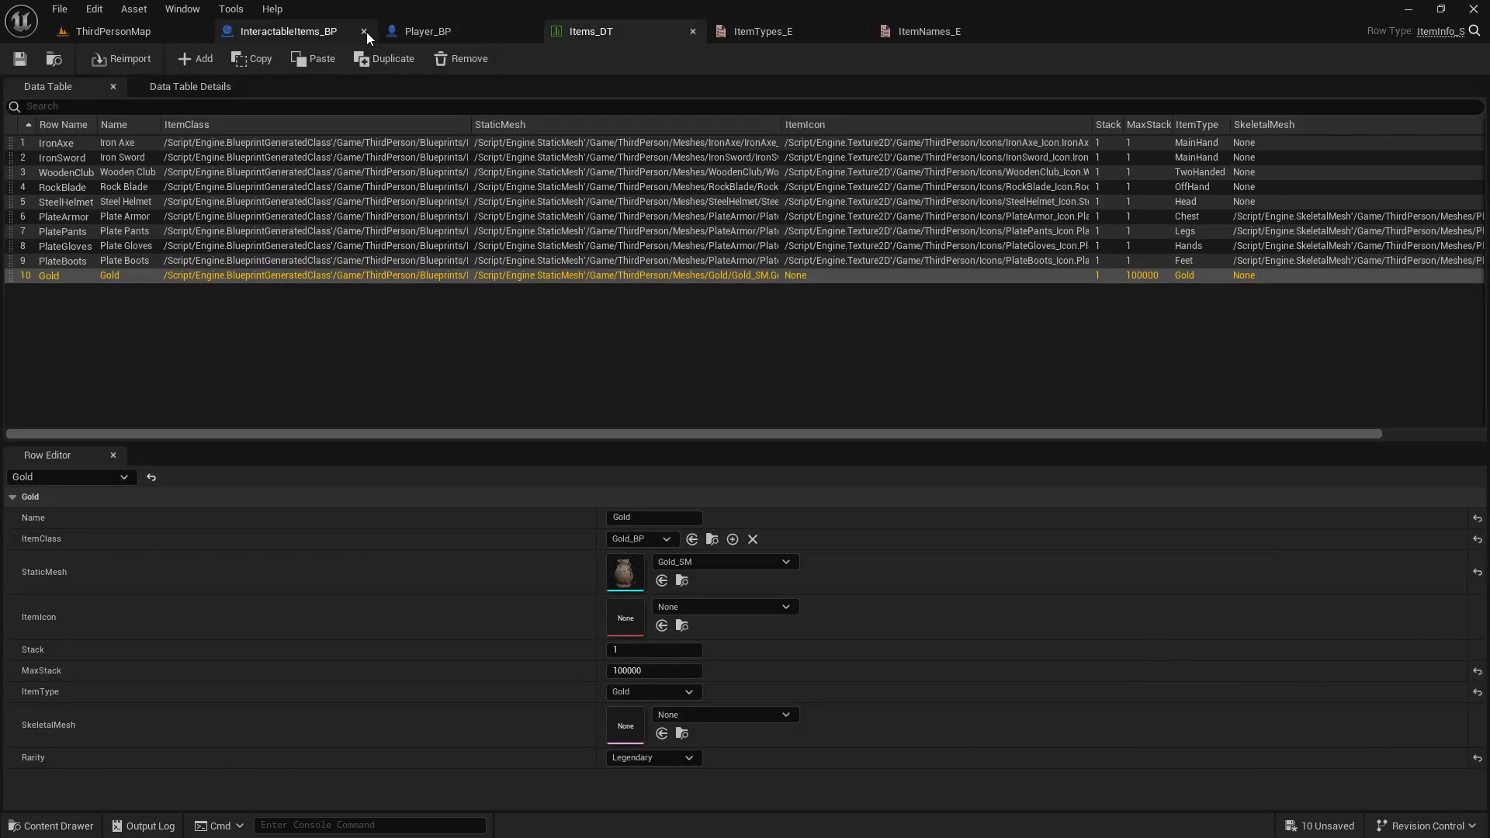
# Set GoldAmount's default value to 100 in InteractableItems_BP and recompile
pyautogui.click(285, 31)
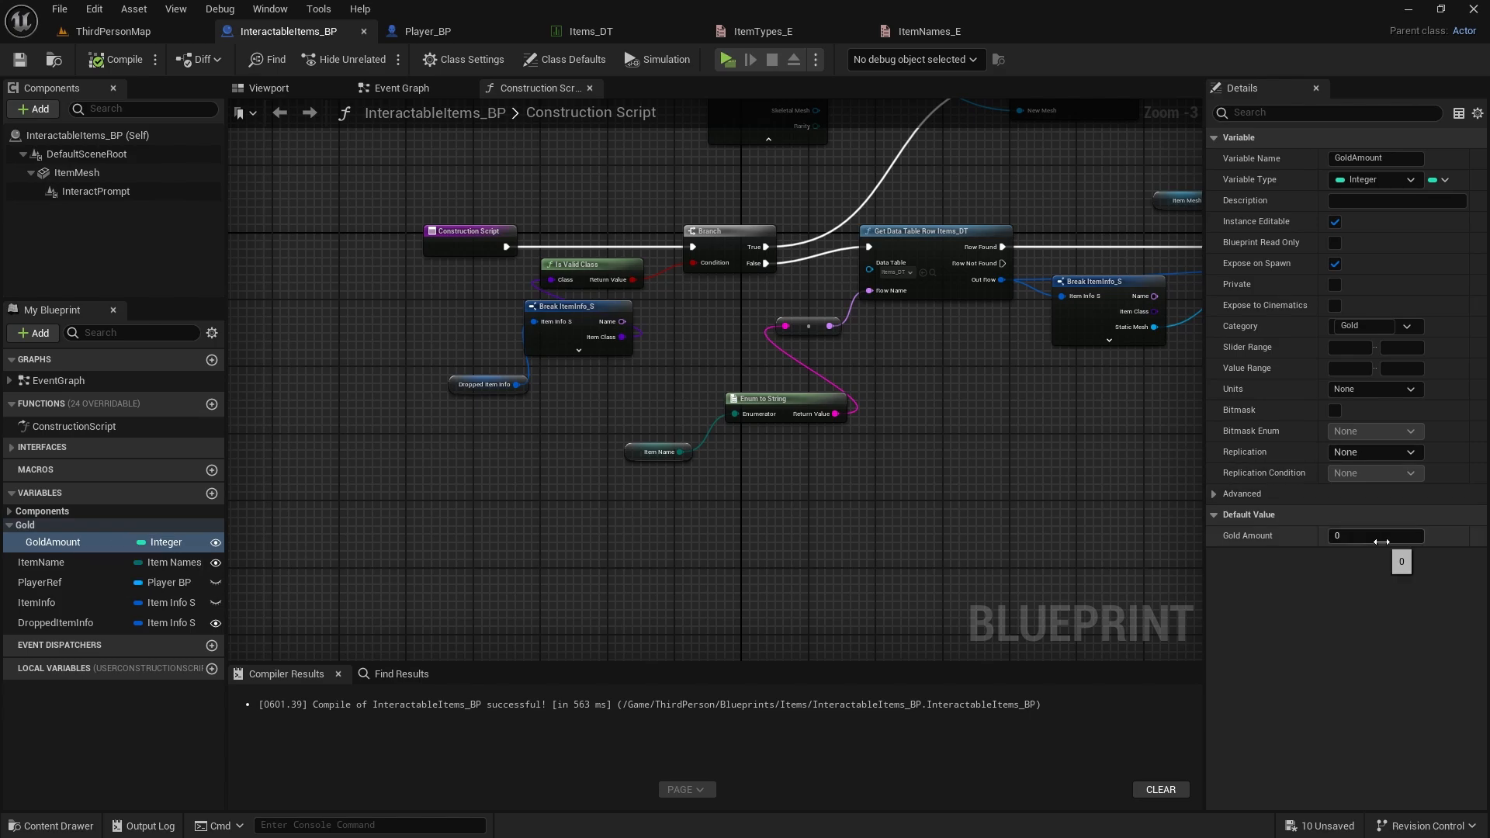
pyautogui.write('100')
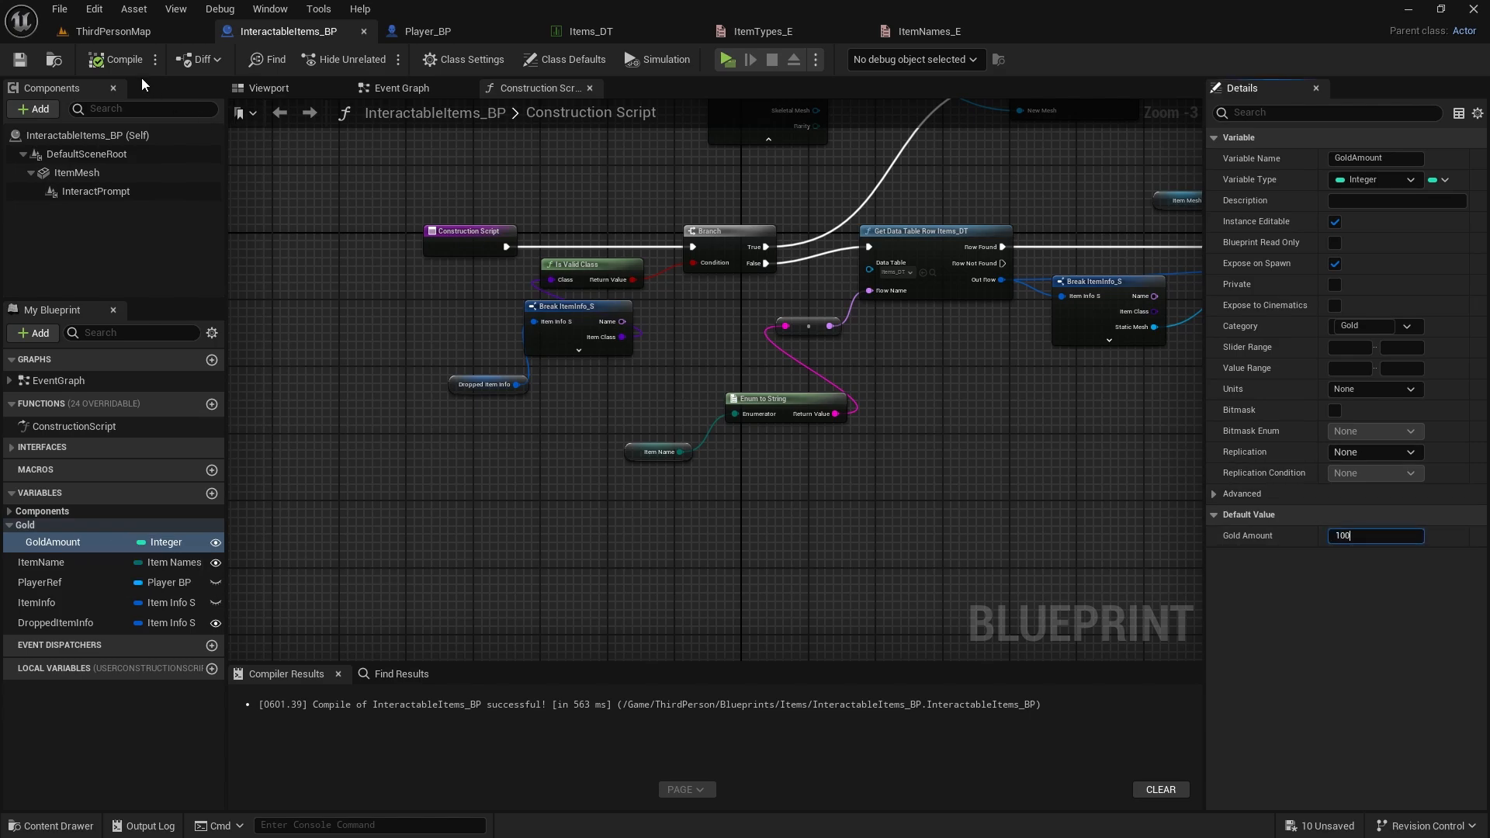
pyautogui.click(122, 59)
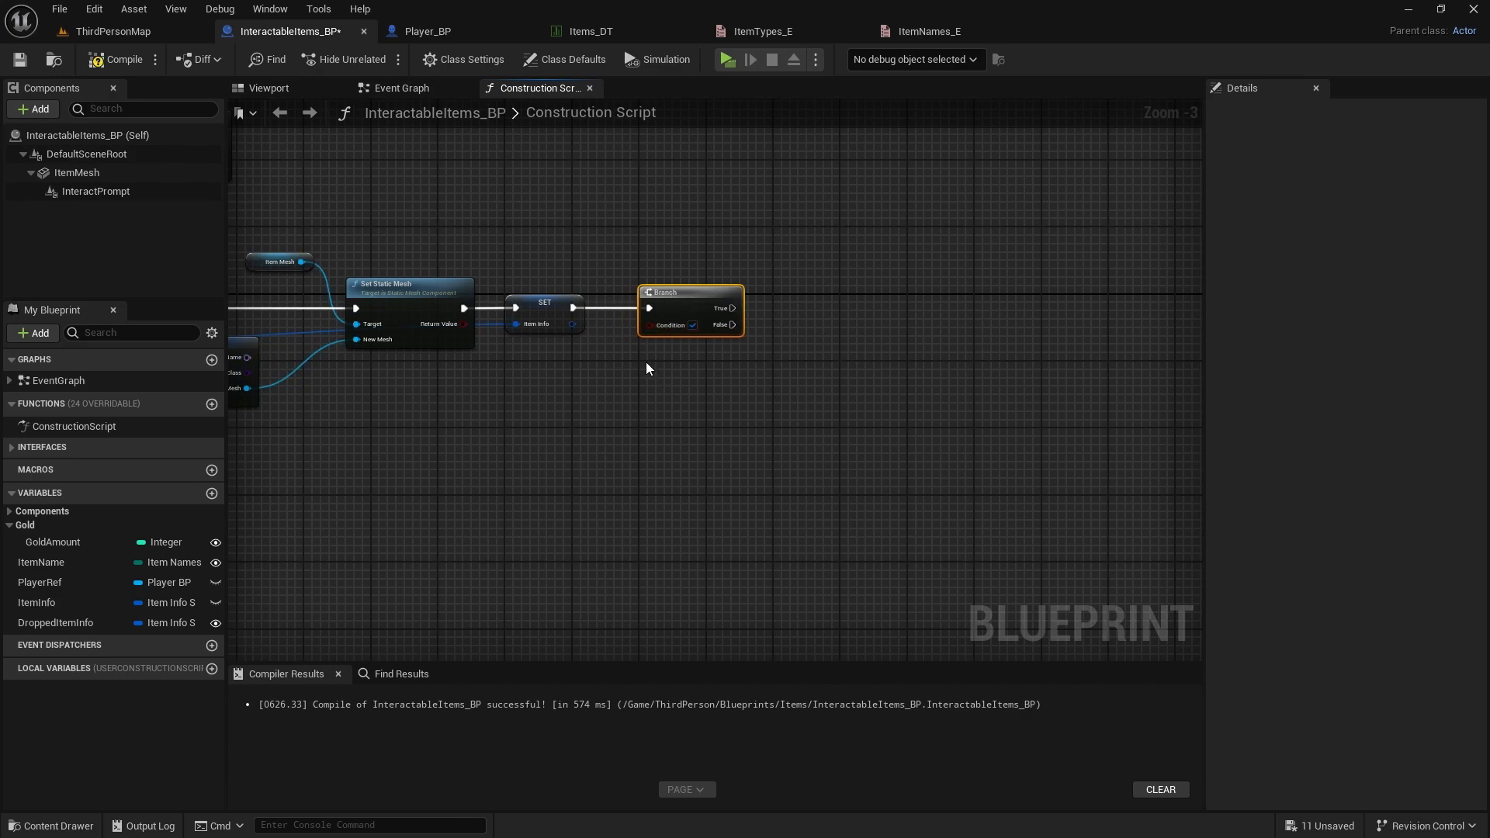
# Break Item Info, compare Item Type == Gold into the Branch, running a second SET Item Info when true
pyautogui.scroll(3)
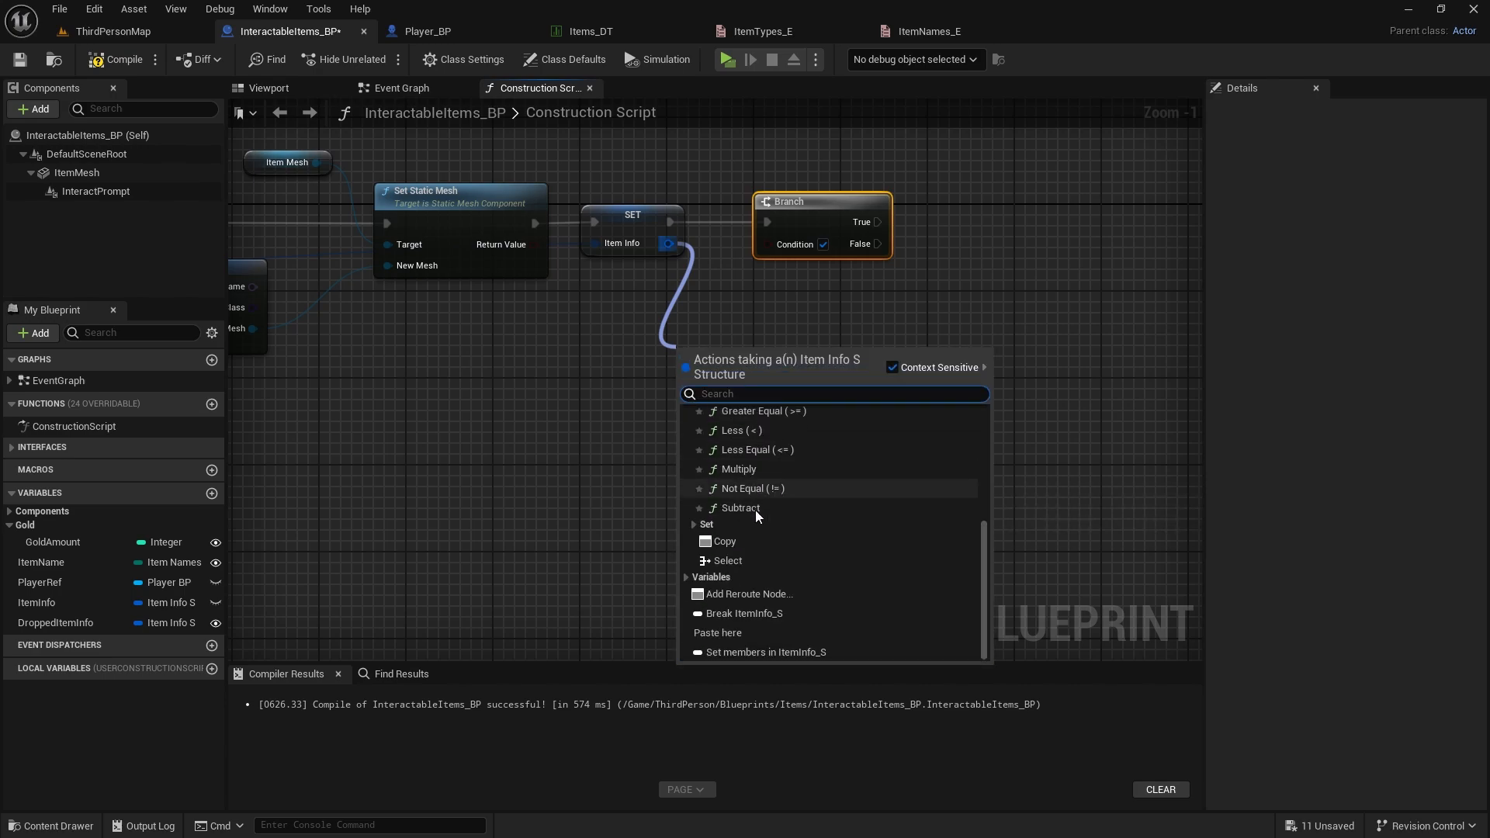
pyautogui.click(745, 613)
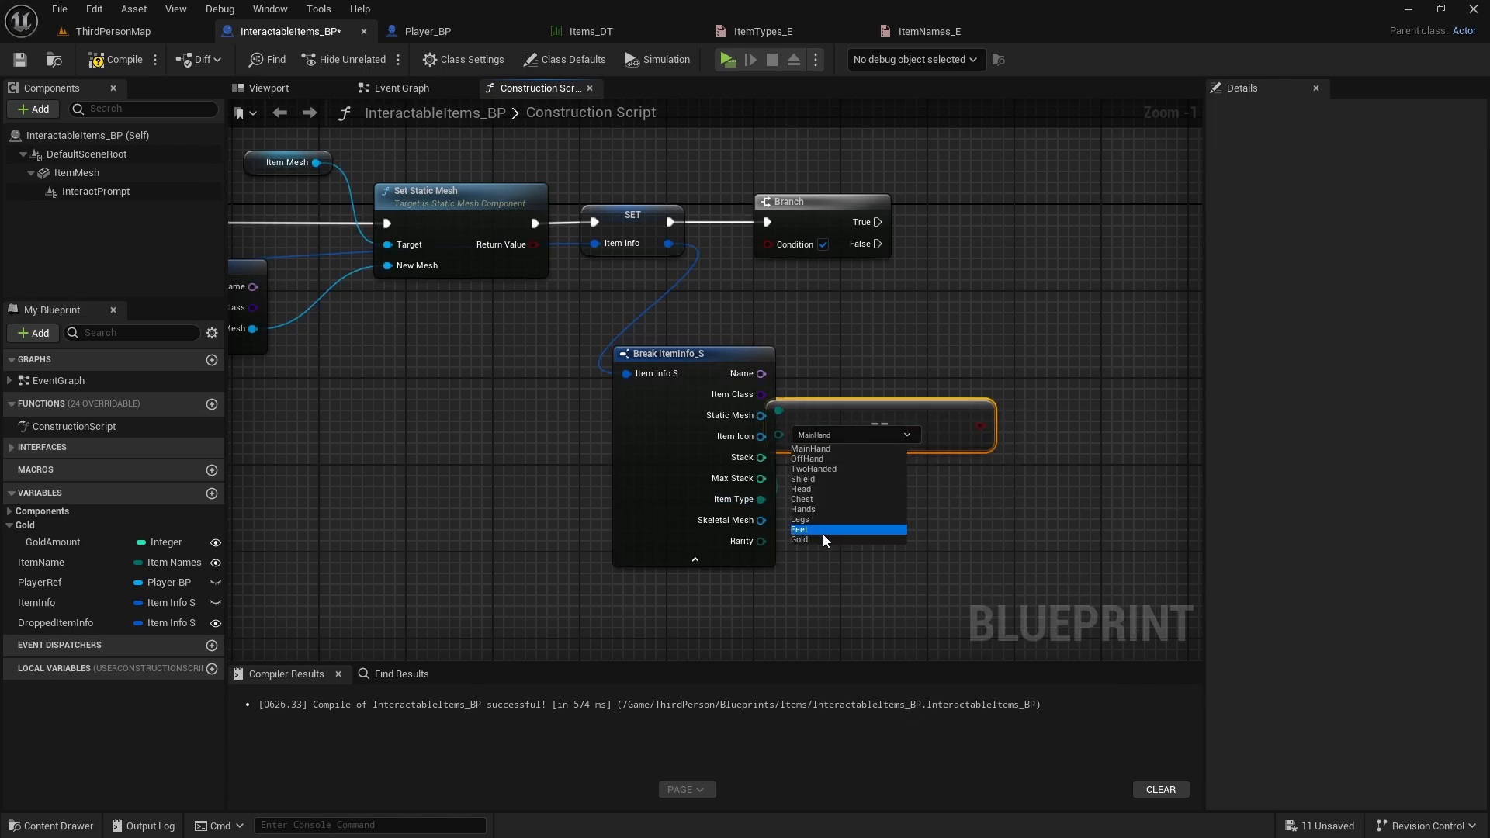
pyautogui.click(799, 539)
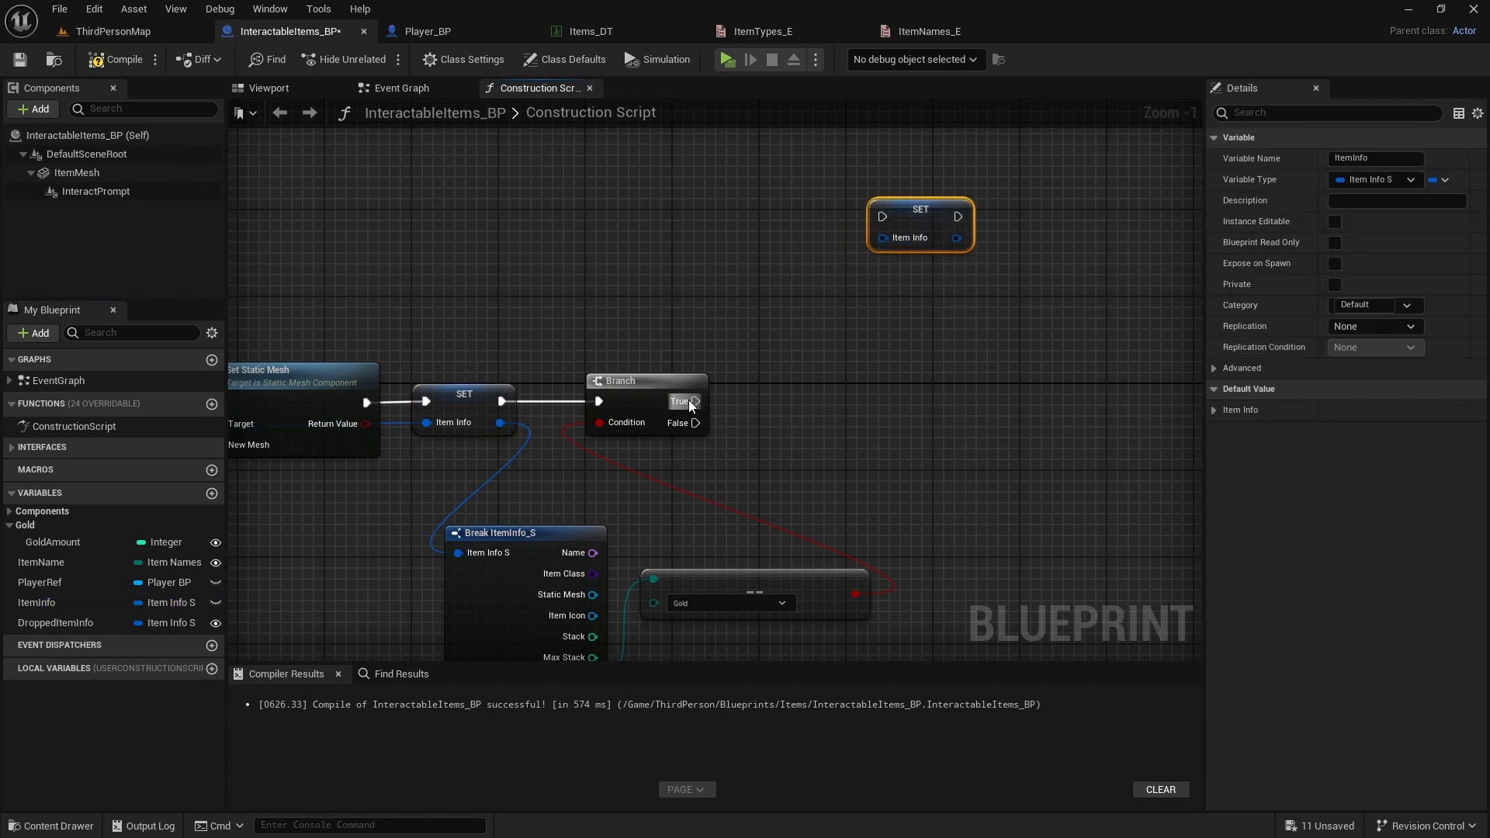
pyautogui.moveTo(694, 401); pyautogui.dragTo(881, 216)
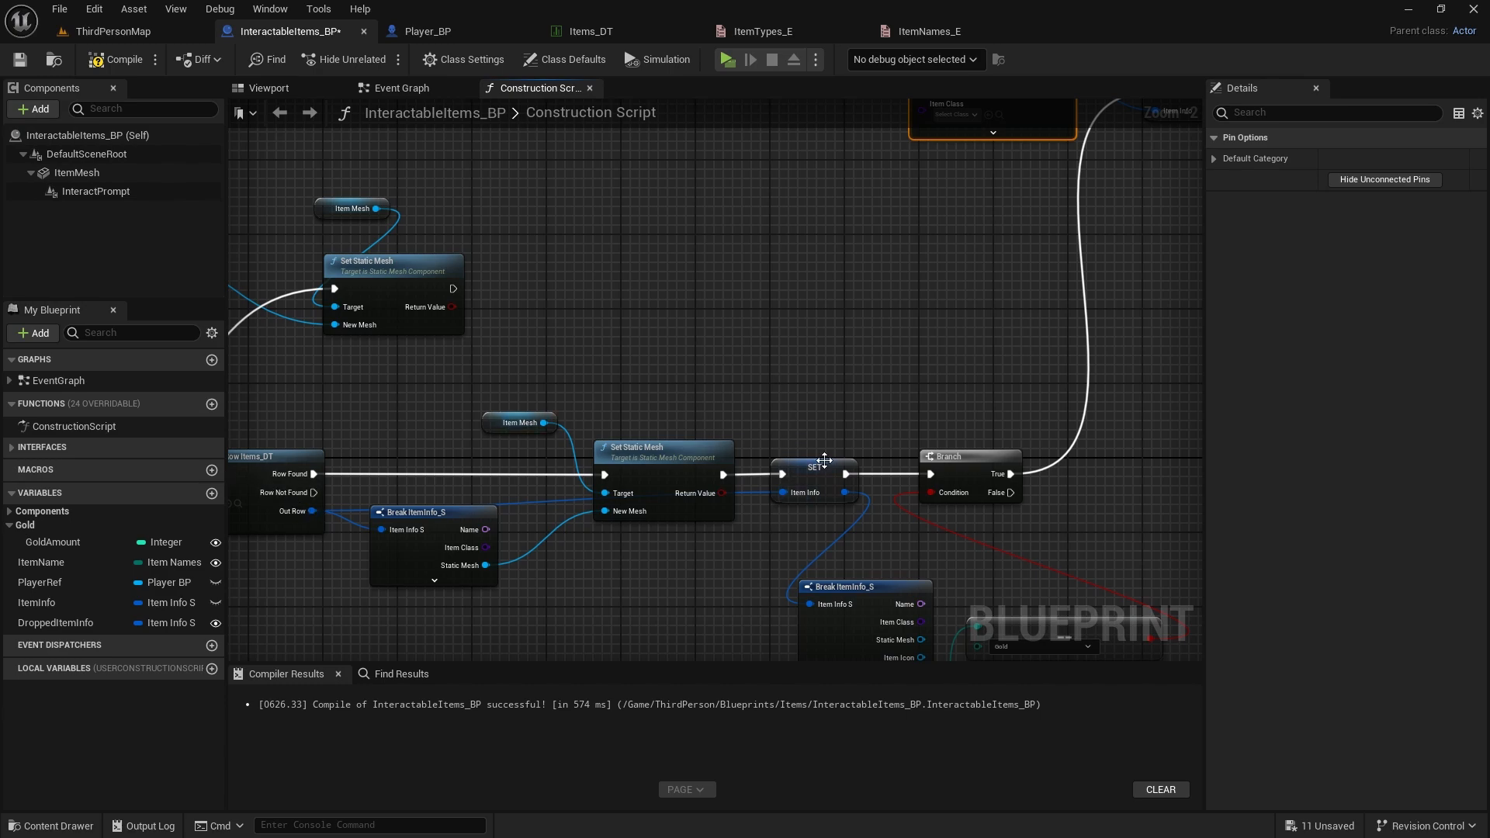
# Rebuild Item Info from the stored struct's fields via Make ItemInfo_S with a GoldAmount getter, then check the level
pyautogui.moveTo(844, 492); pyautogui.dragTo(674, 141)
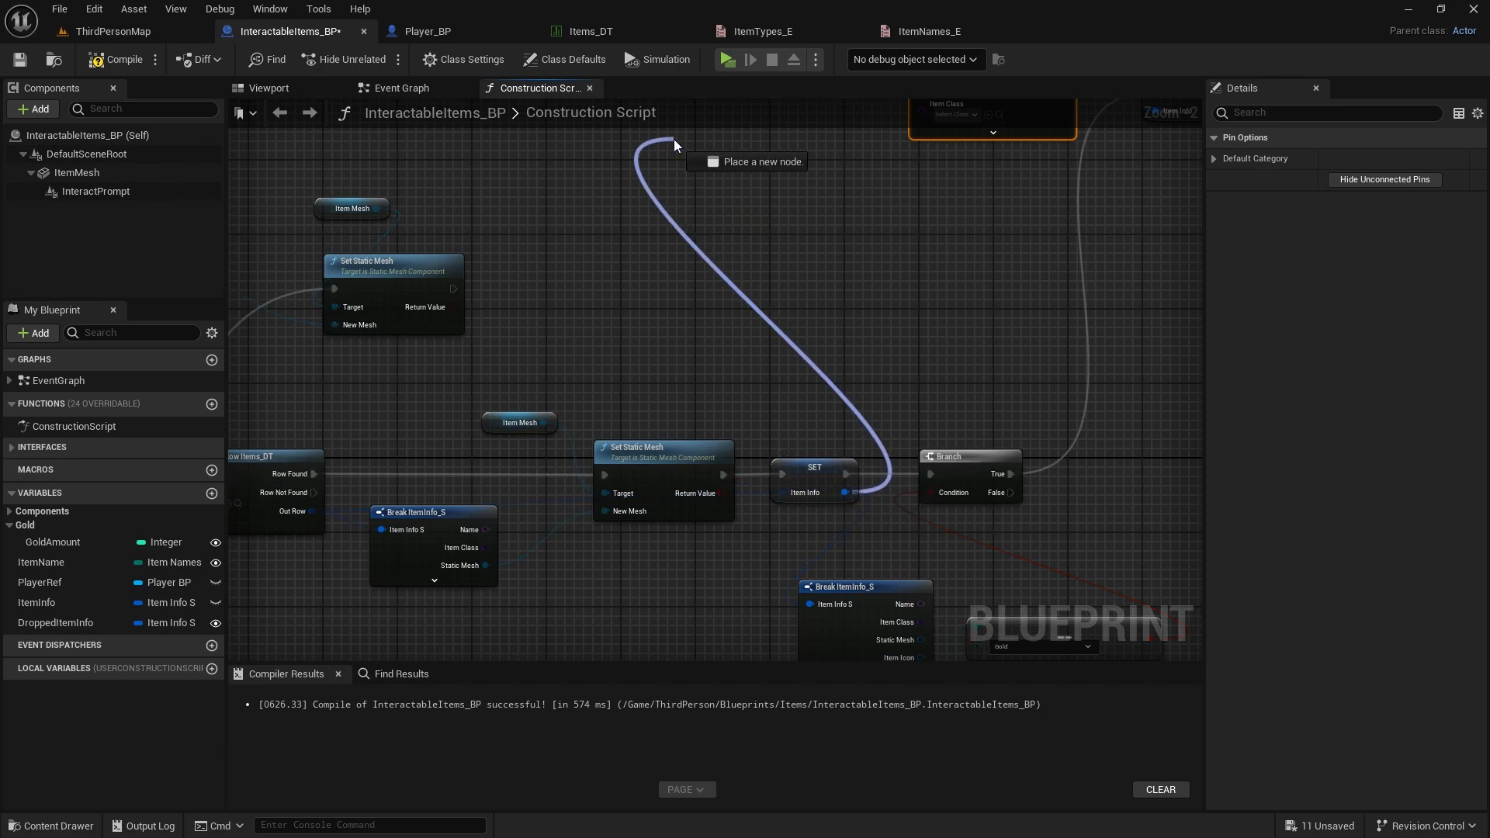
pyautogui.click(675, 148)
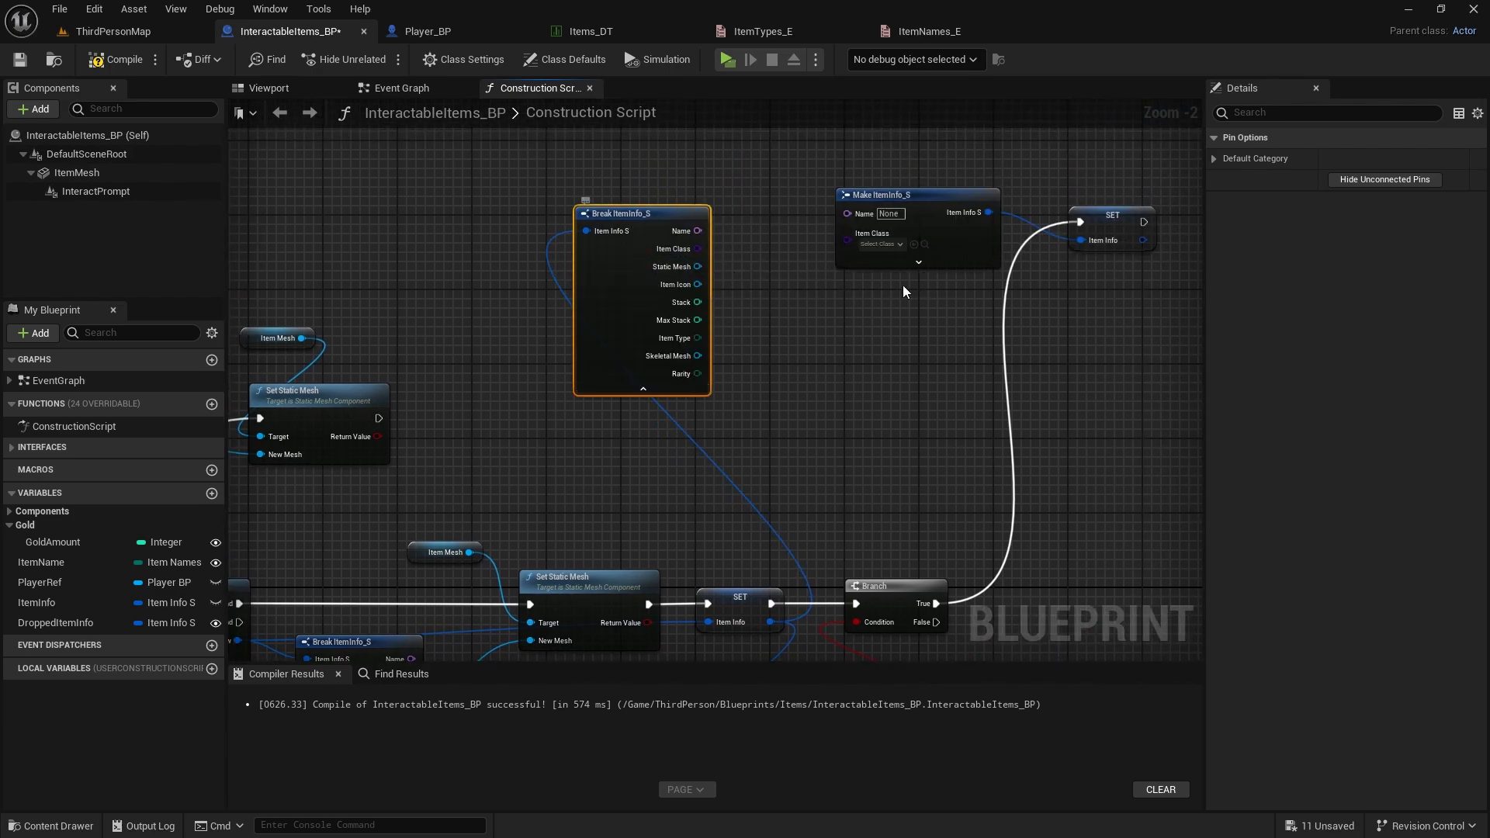
pyautogui.click(918, 262)
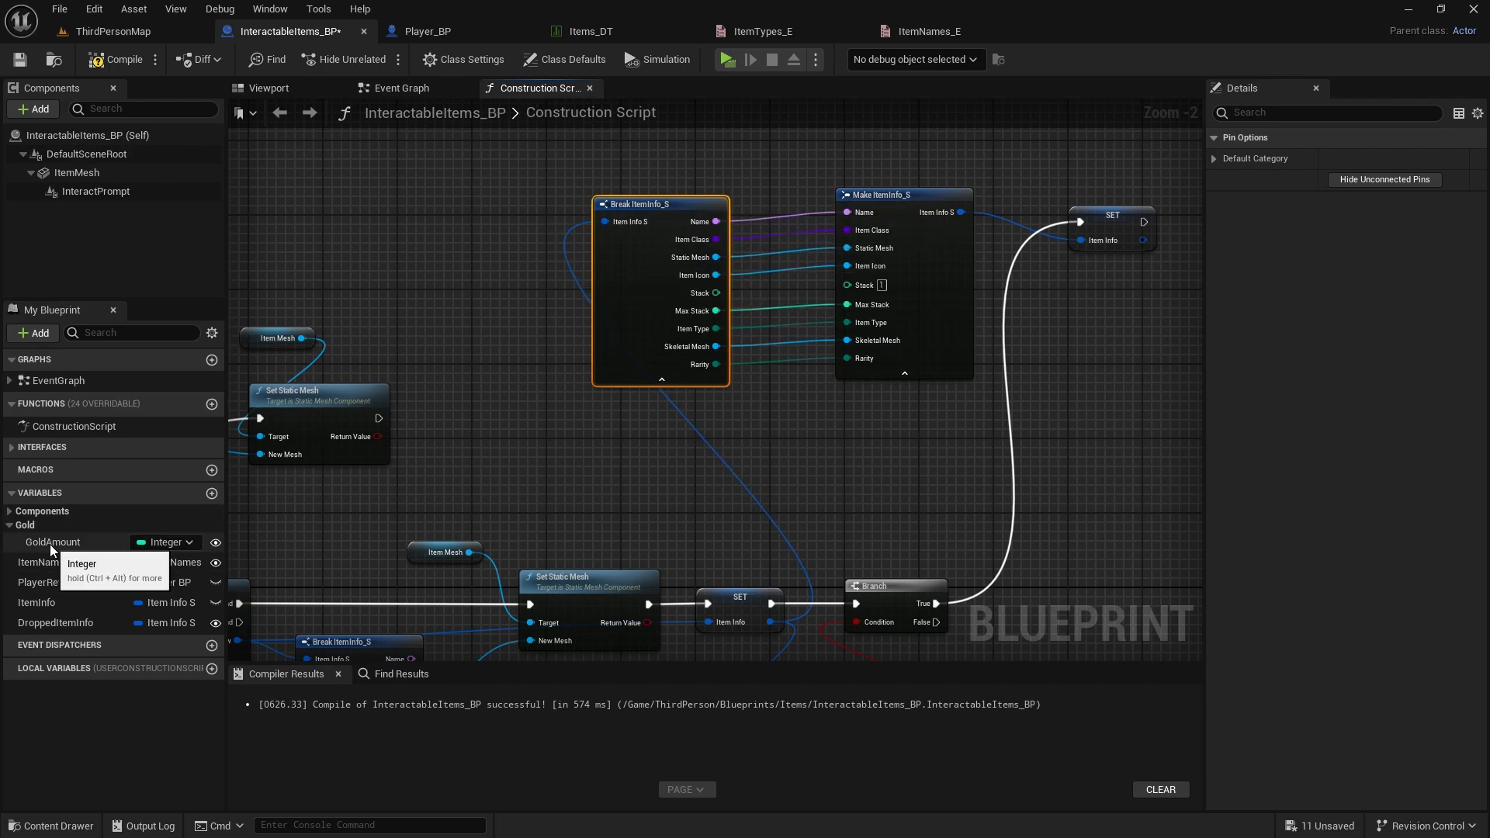
pyautogui.moveTo(54, 541); pyautogui.dragTo(741, 449)
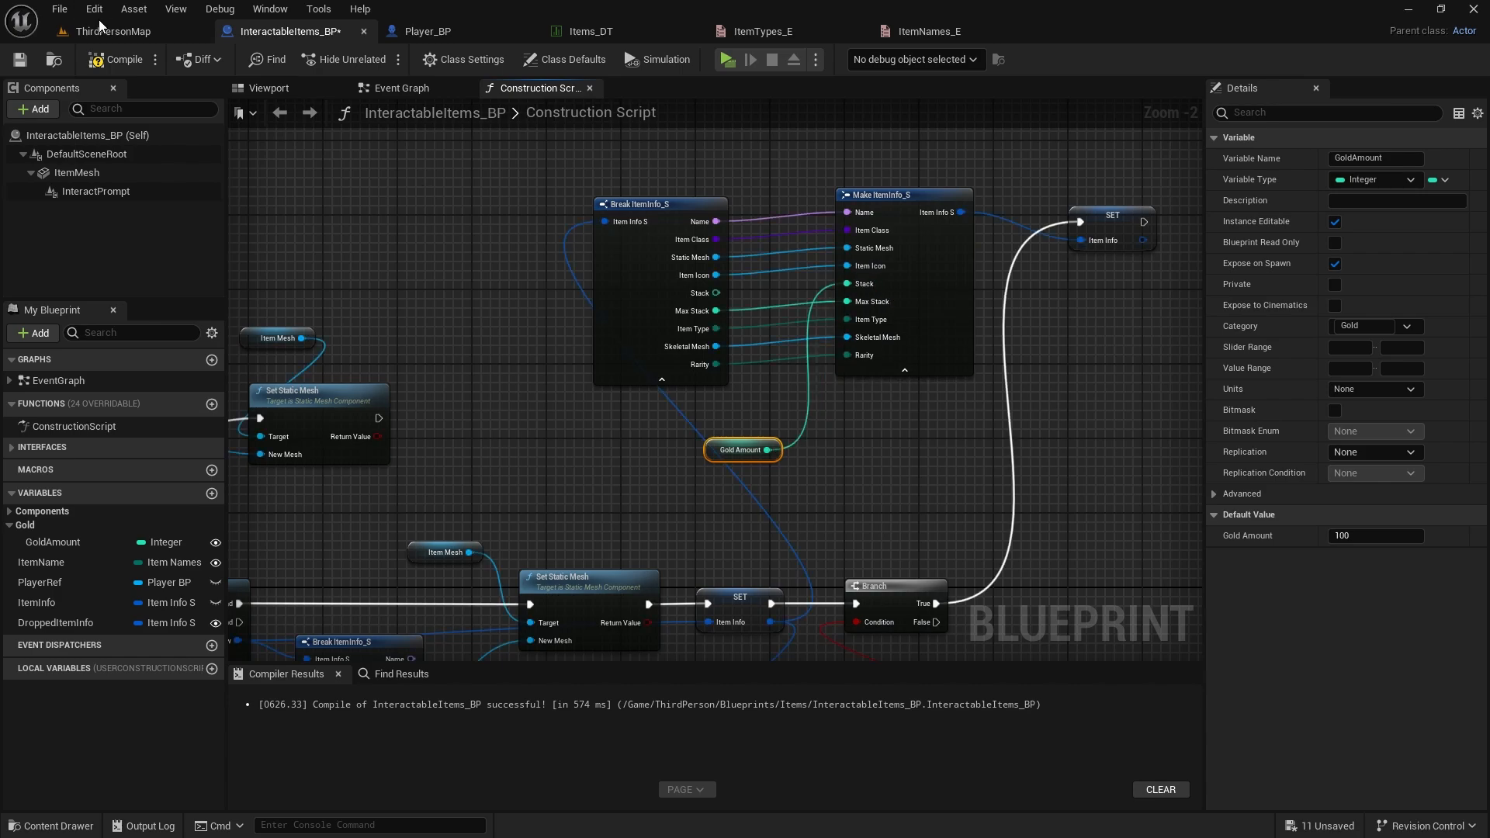
pyautogui.click(115, 31)
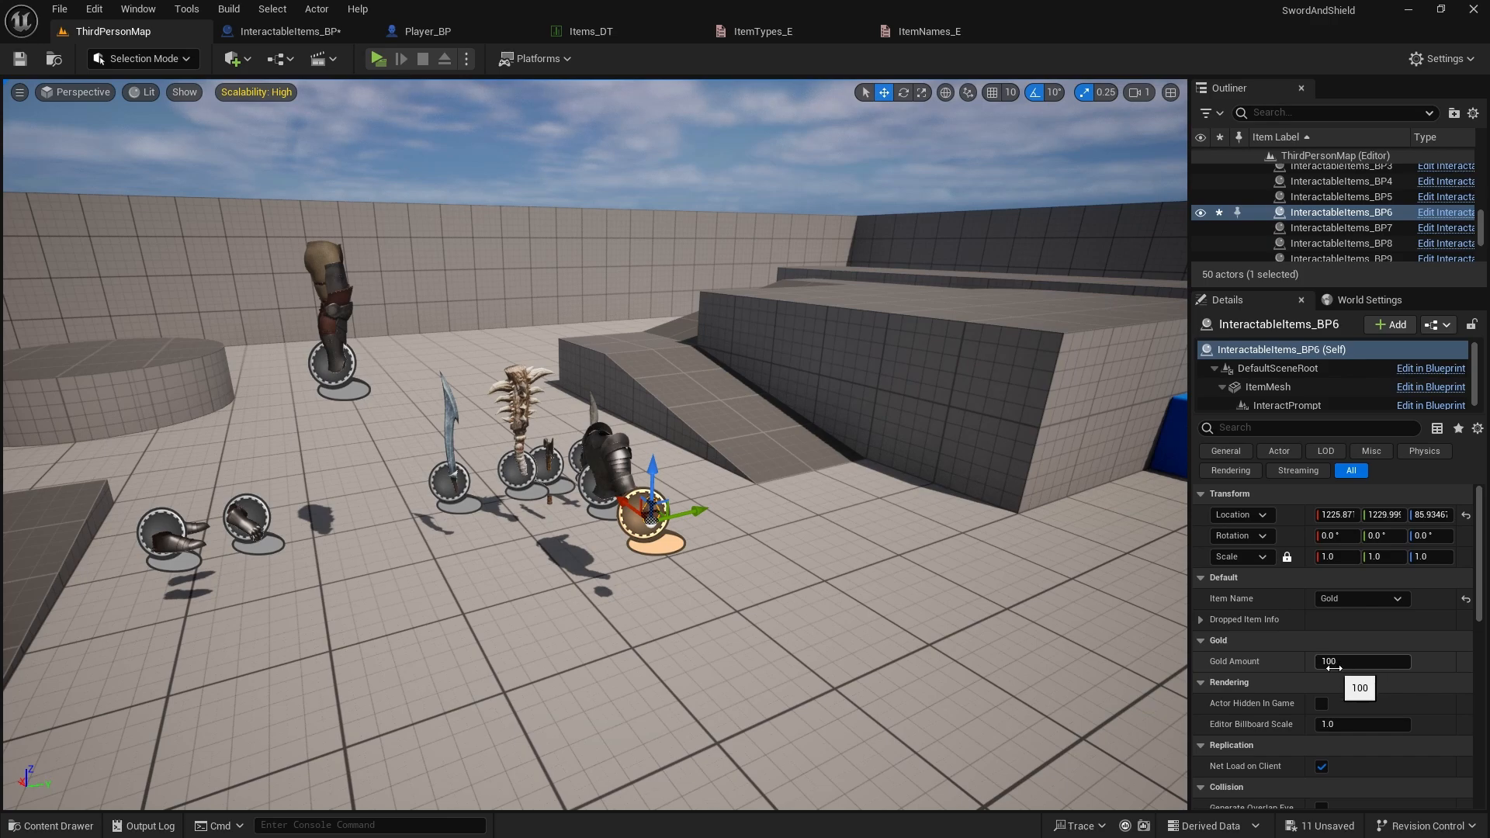
pyautogui.moveTo(1307, 669)
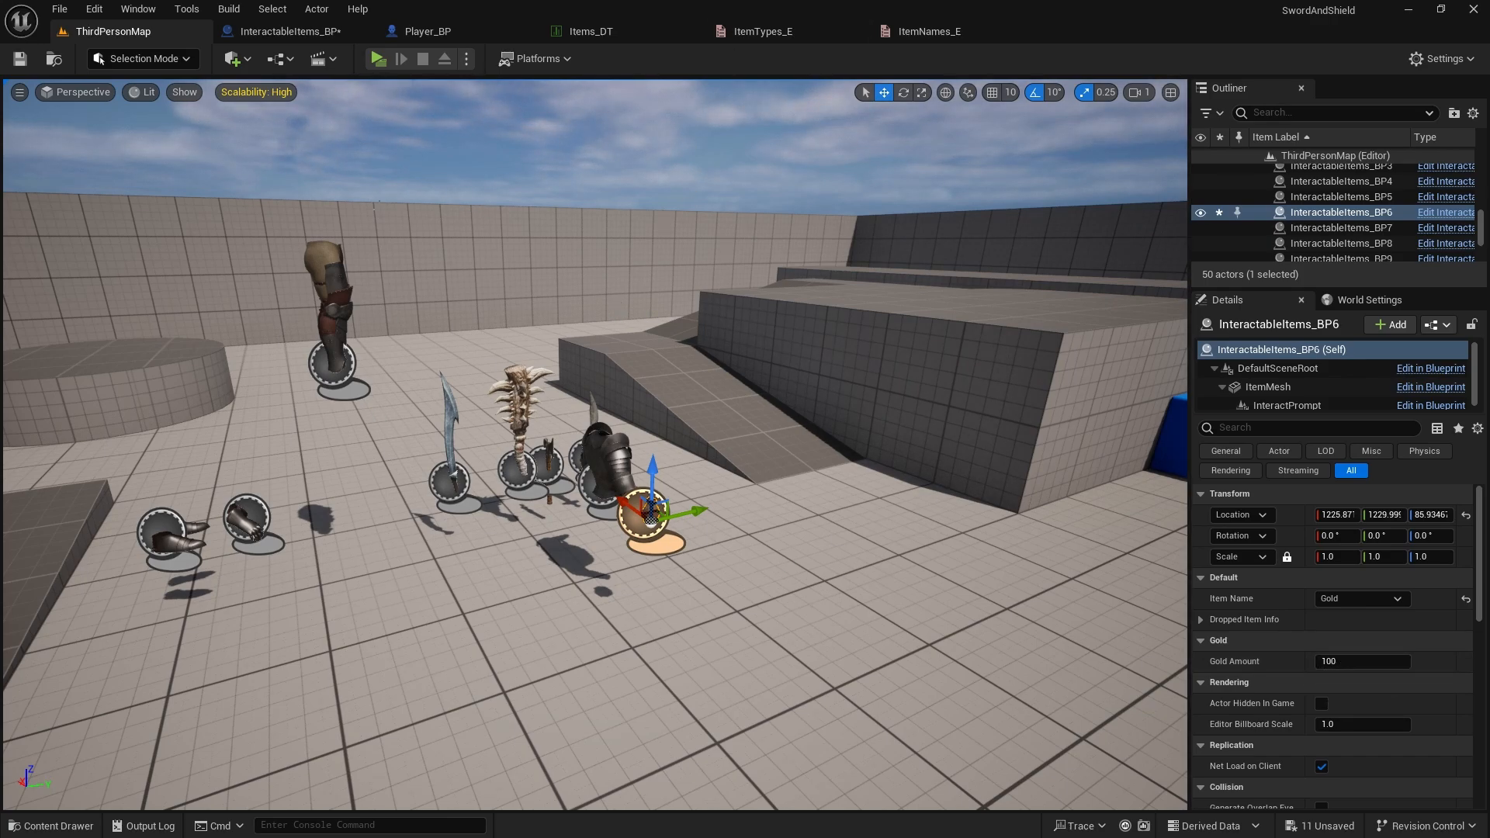
pyautogui.moveTo(411, 31)
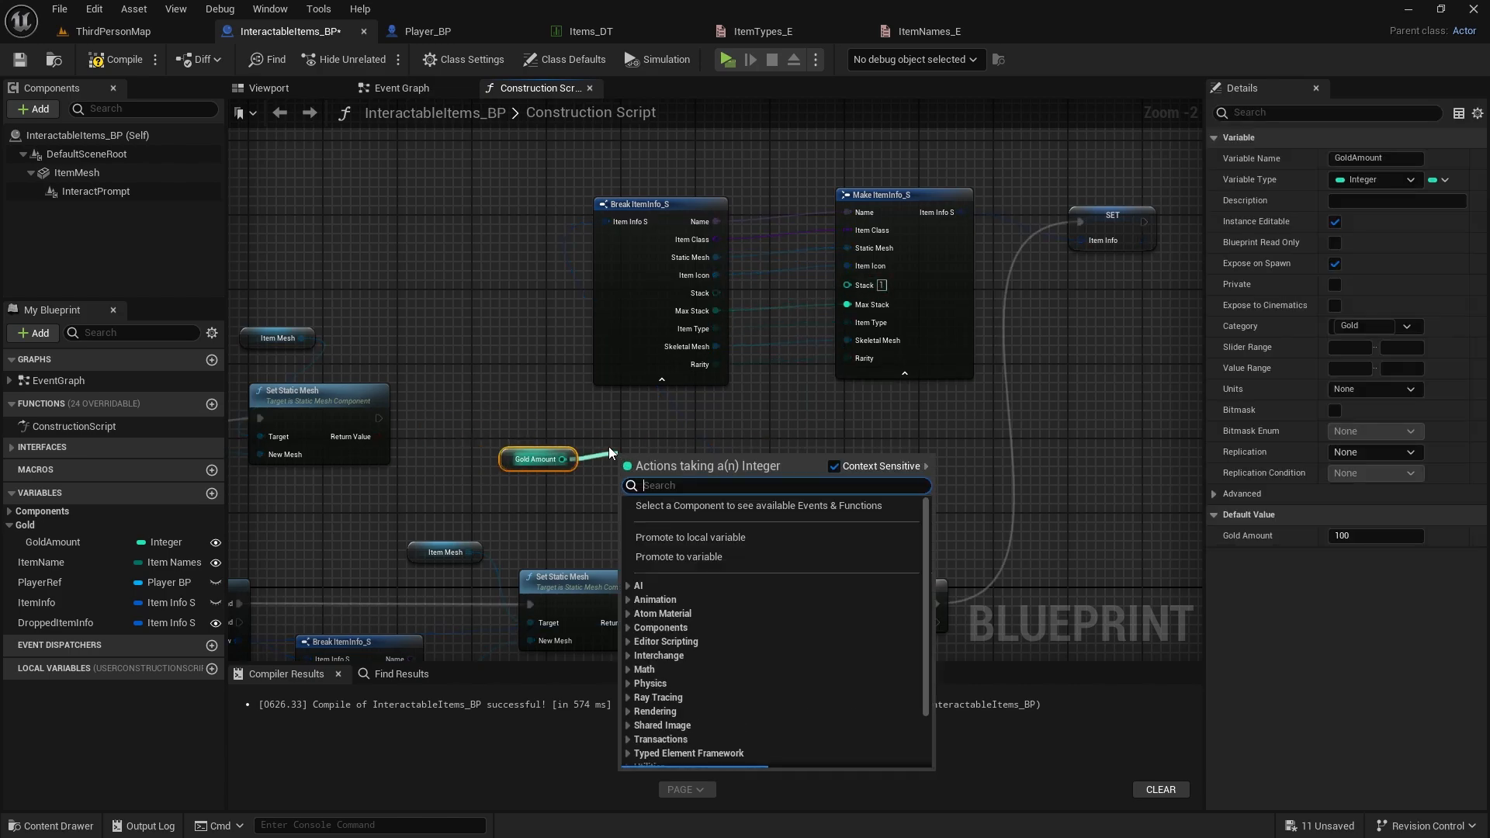
# Feed GoldAmount into Random Integer, clamp it between 1 and MaxGoldAmount as the gold stack
pyautogui.write('rando')
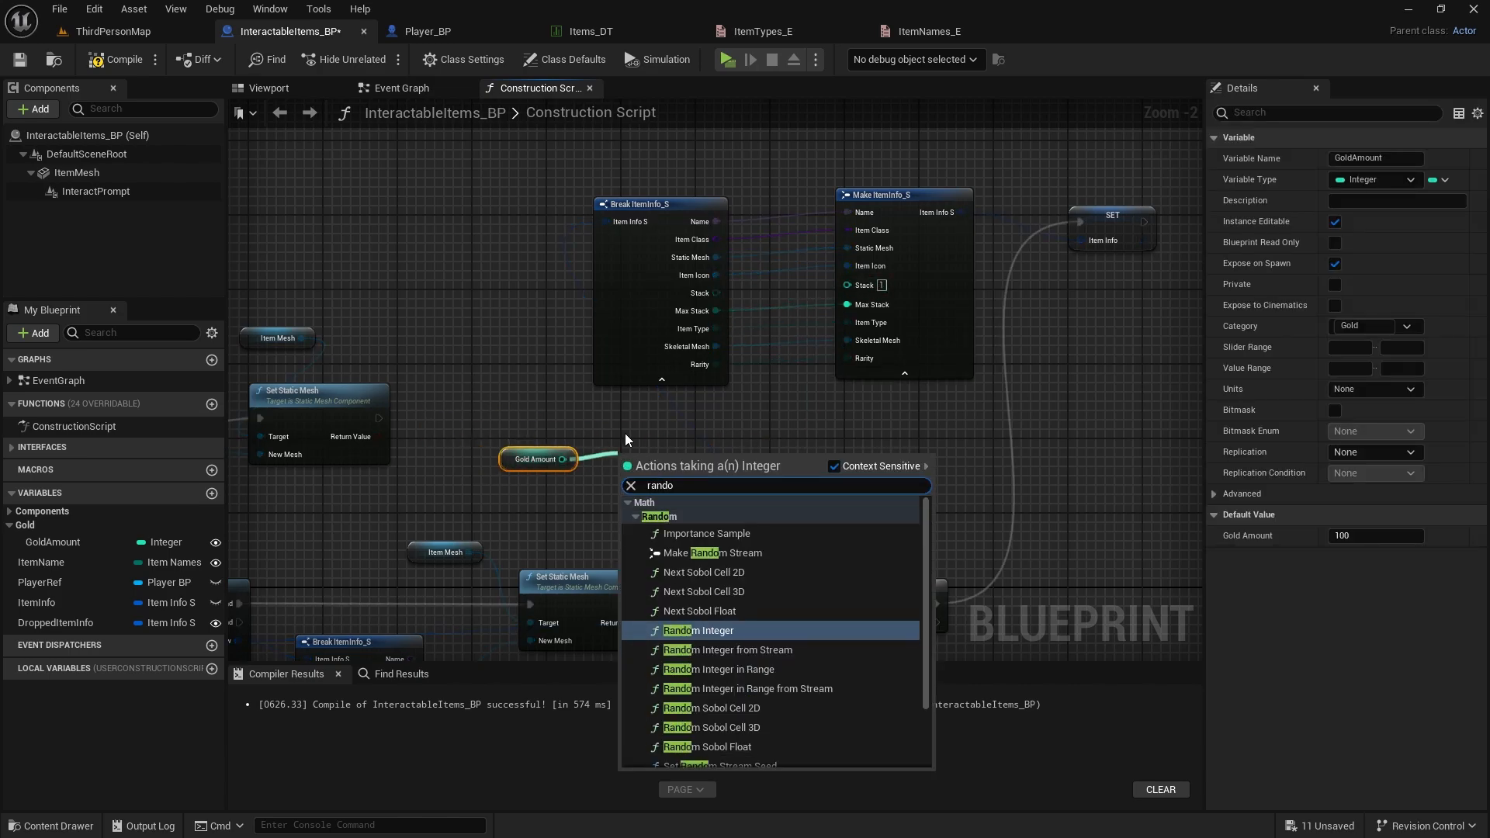
pyautogui.click(698, 630)
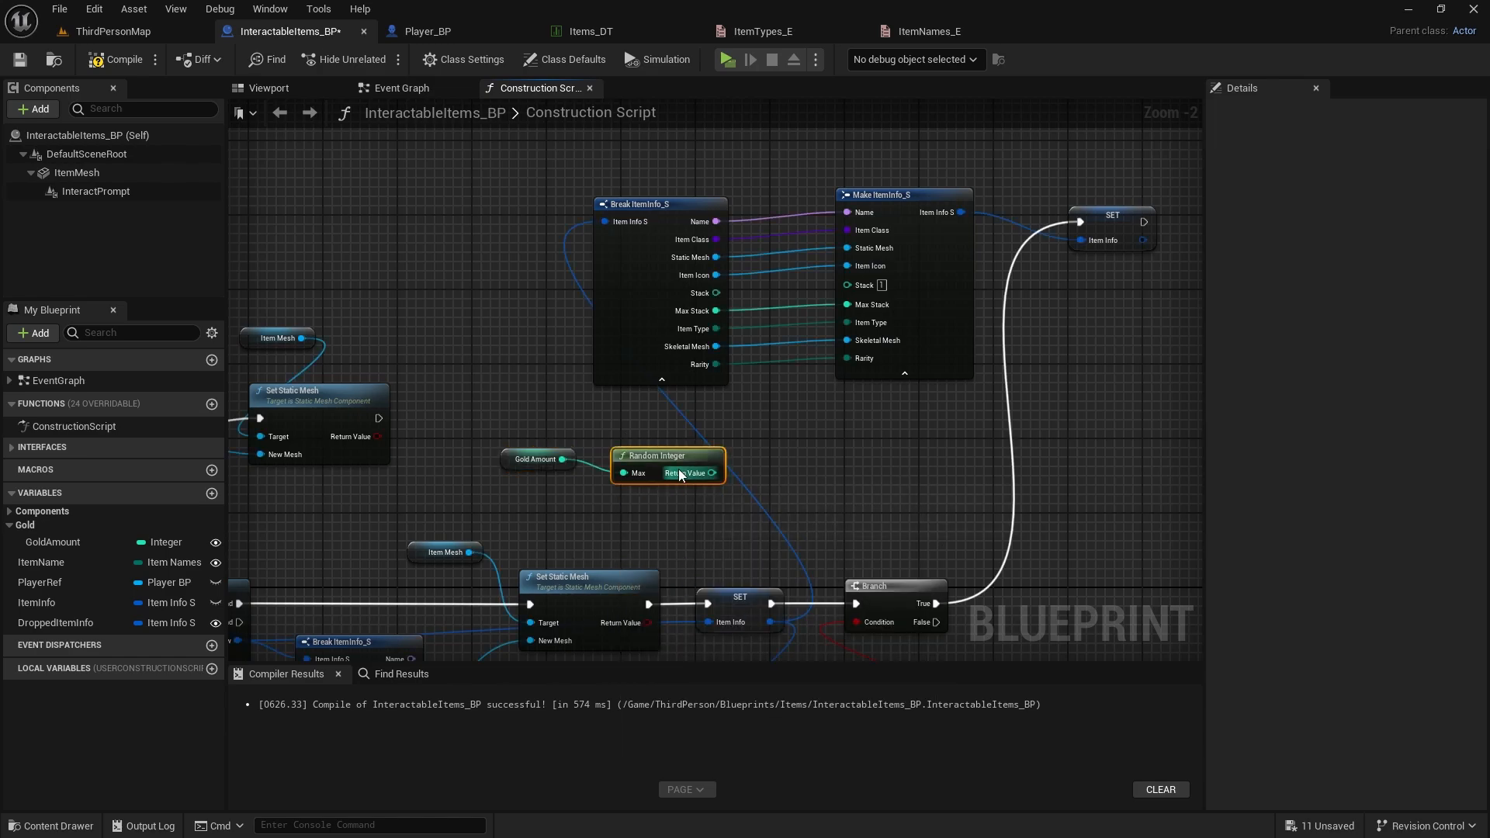
pyautogui.moveTo(665, 465); pyautogui.dragTo(714, 457)
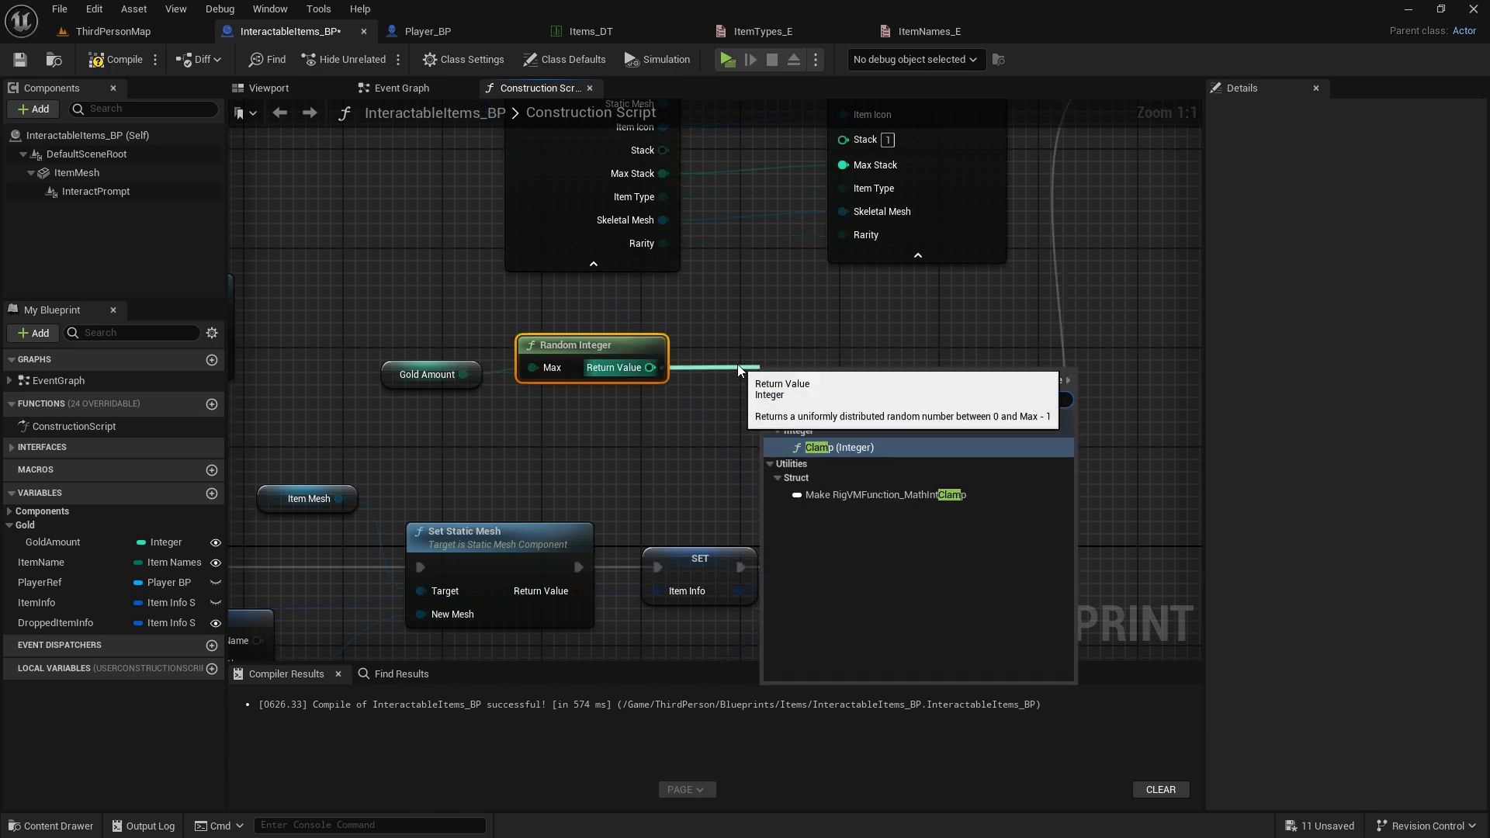
pyautogui.click(829, 448)
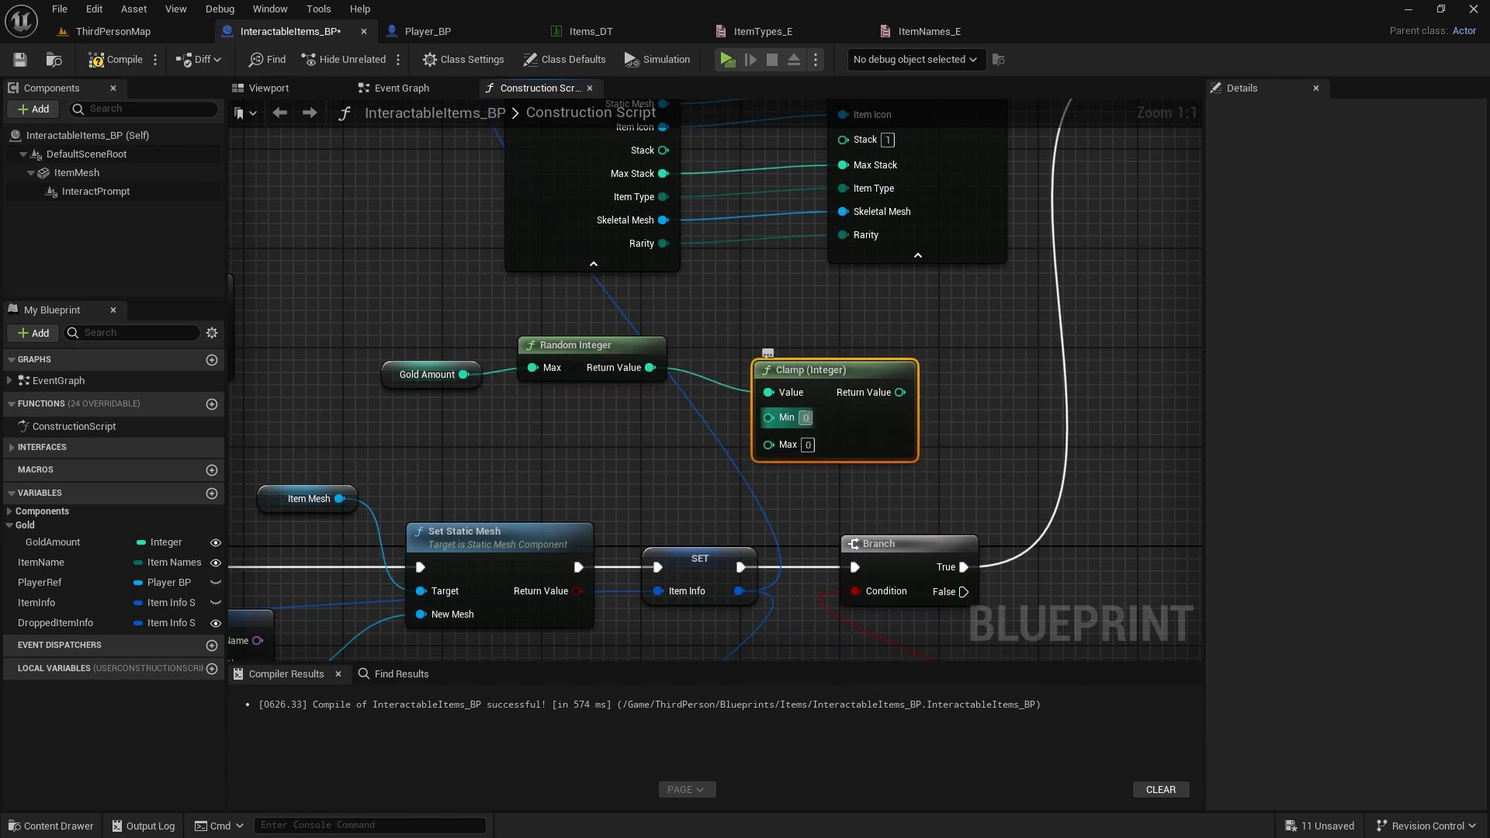
pyautogui.write('1')
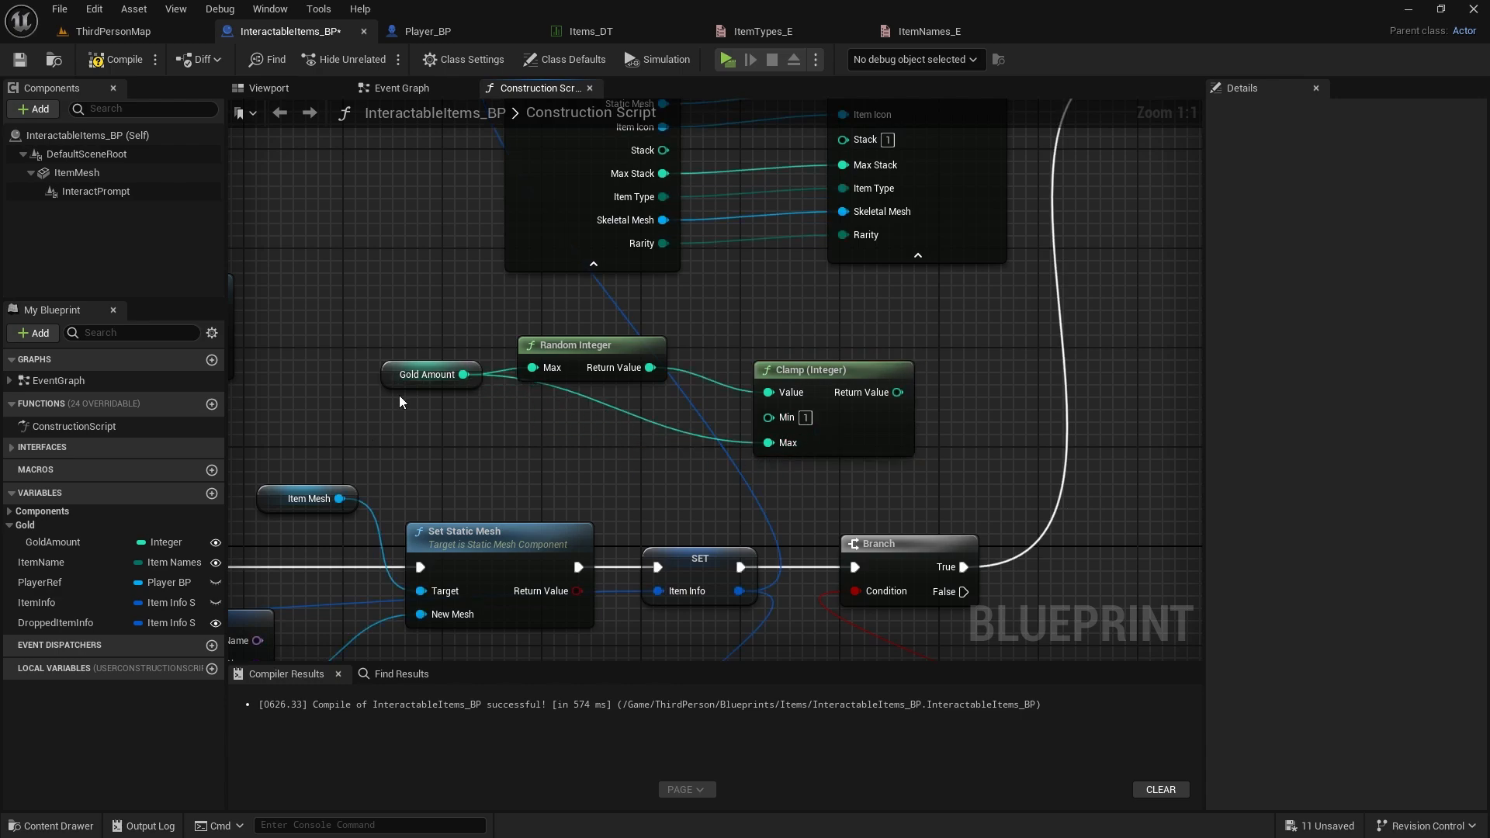
pyautogui.click(54, 542)
pyautogui.write('Max')
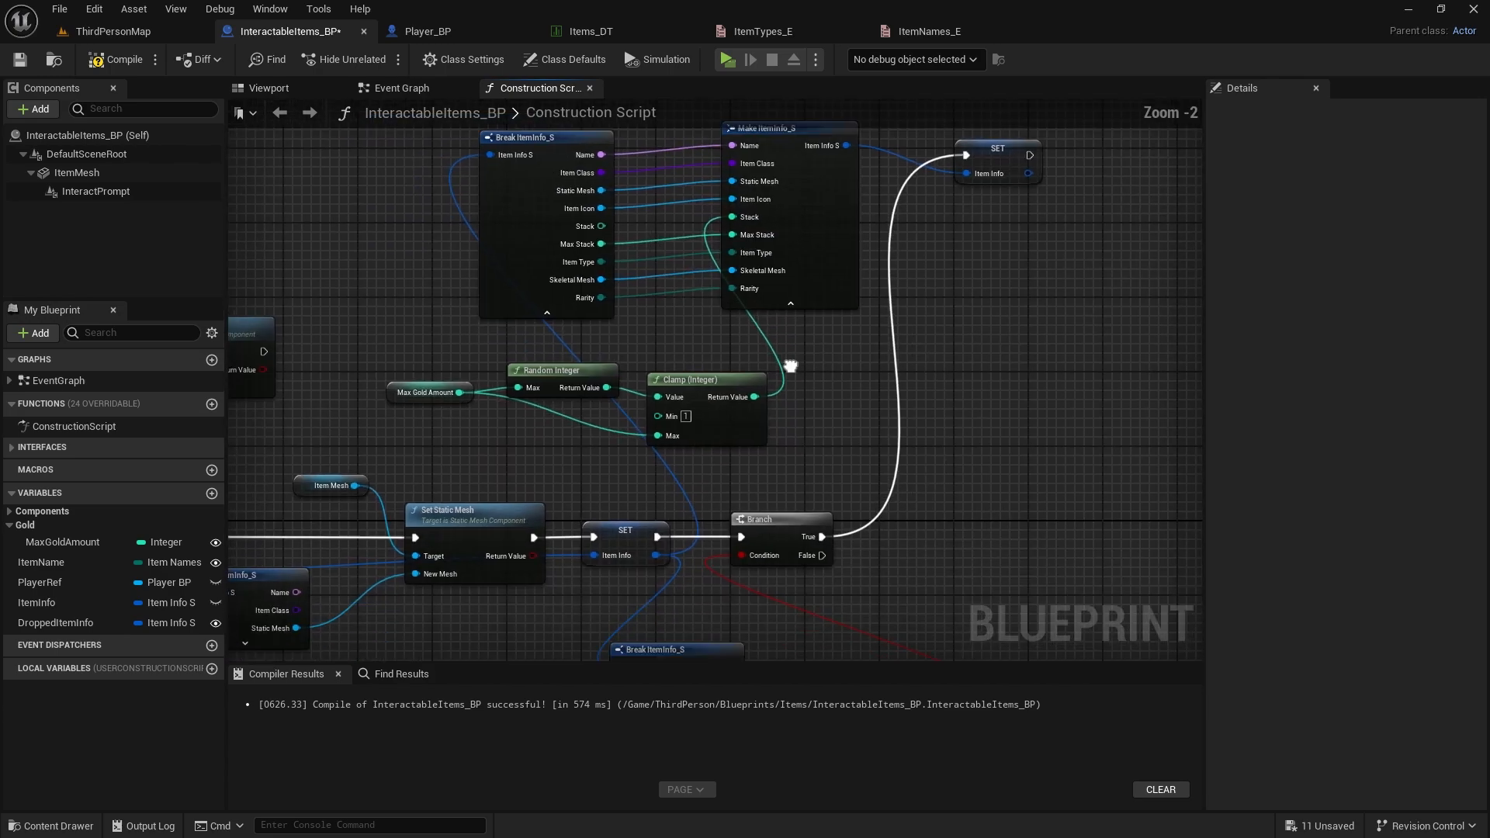
pyautogui.scroll(-3)
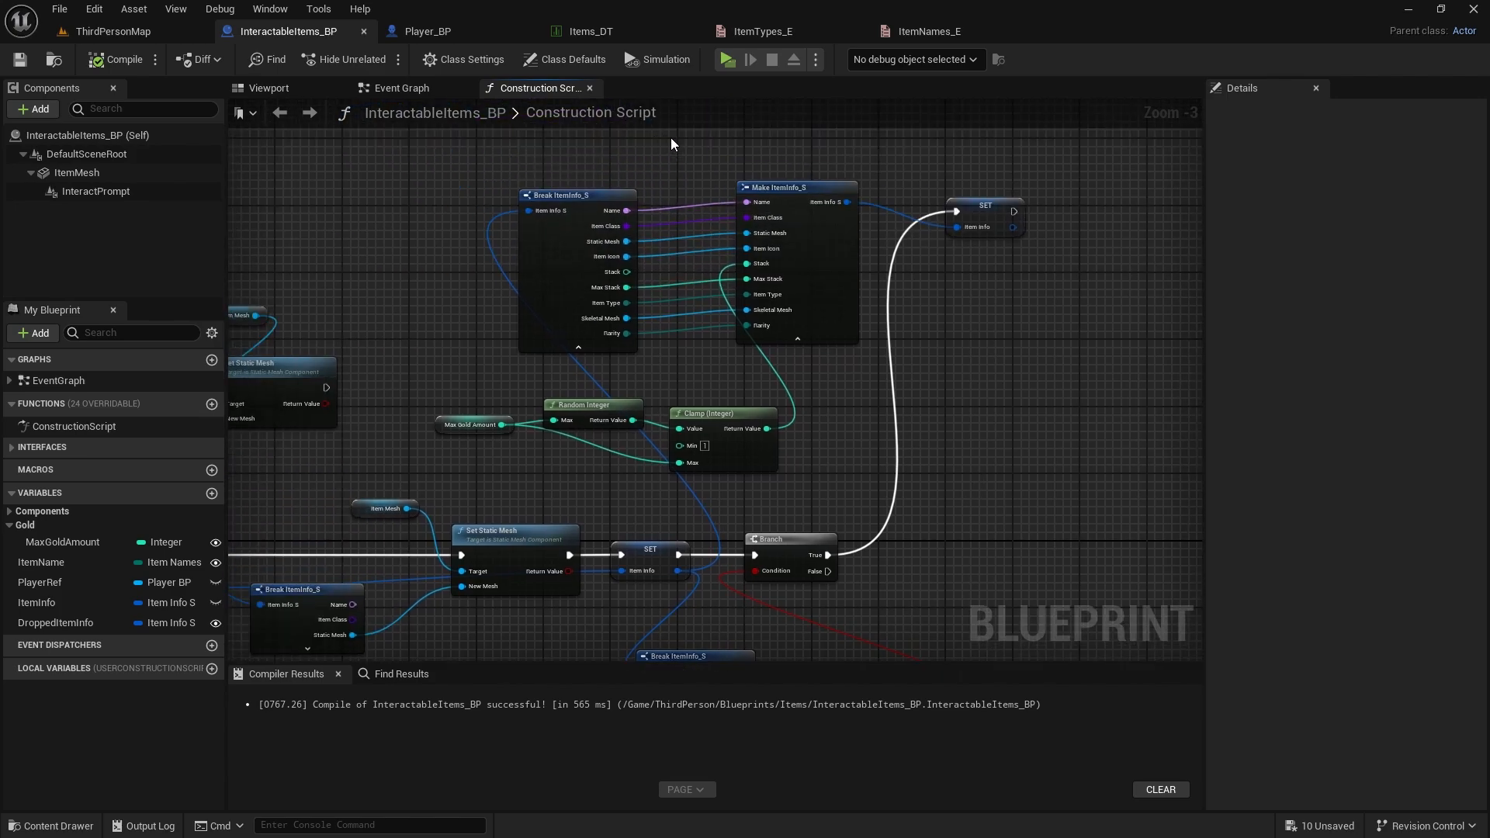
pyautogui.moveTo(750, 301)
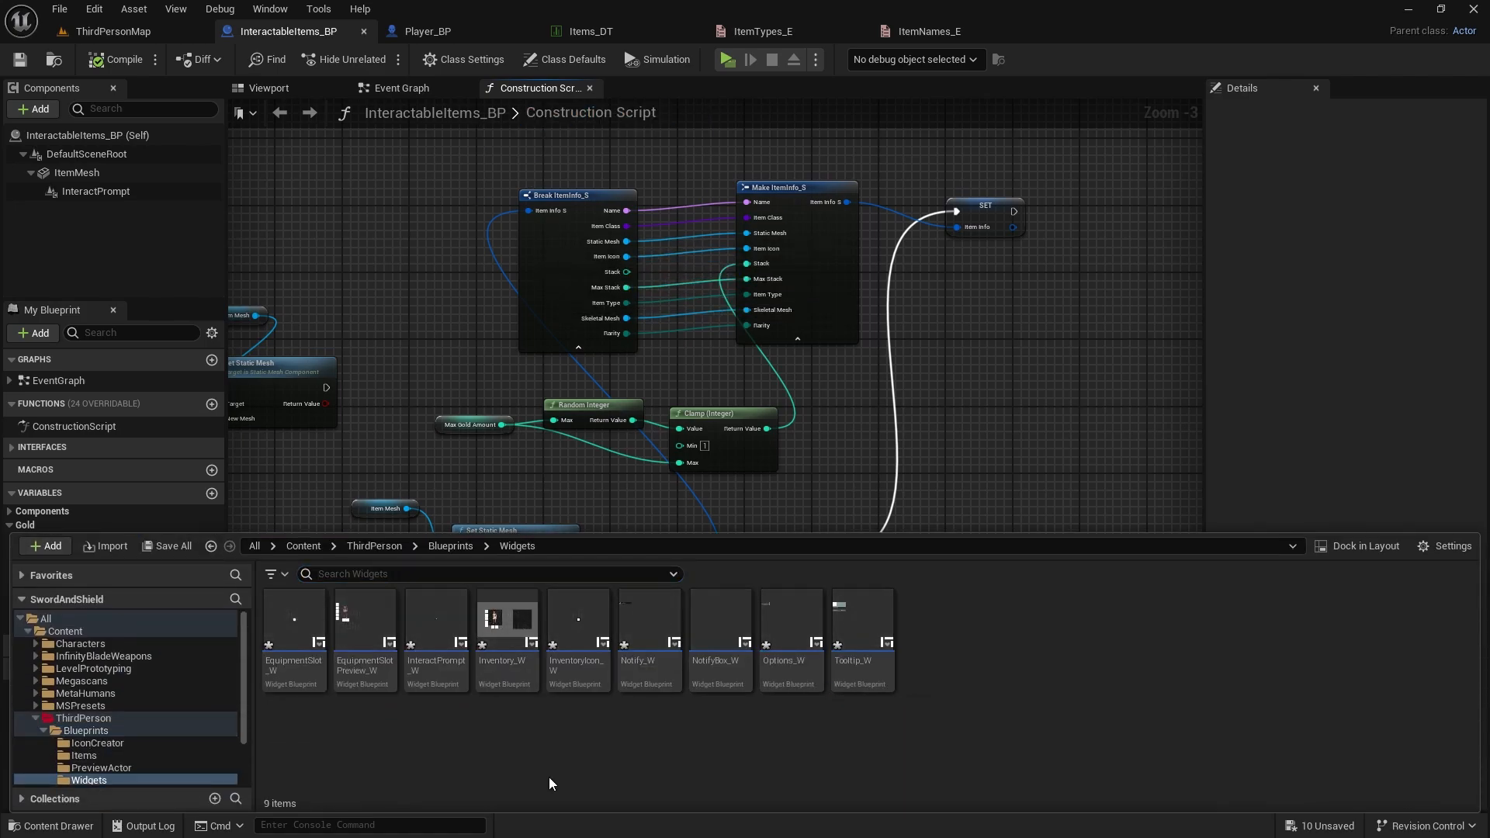
pyautogui.moveTo(714, 590)
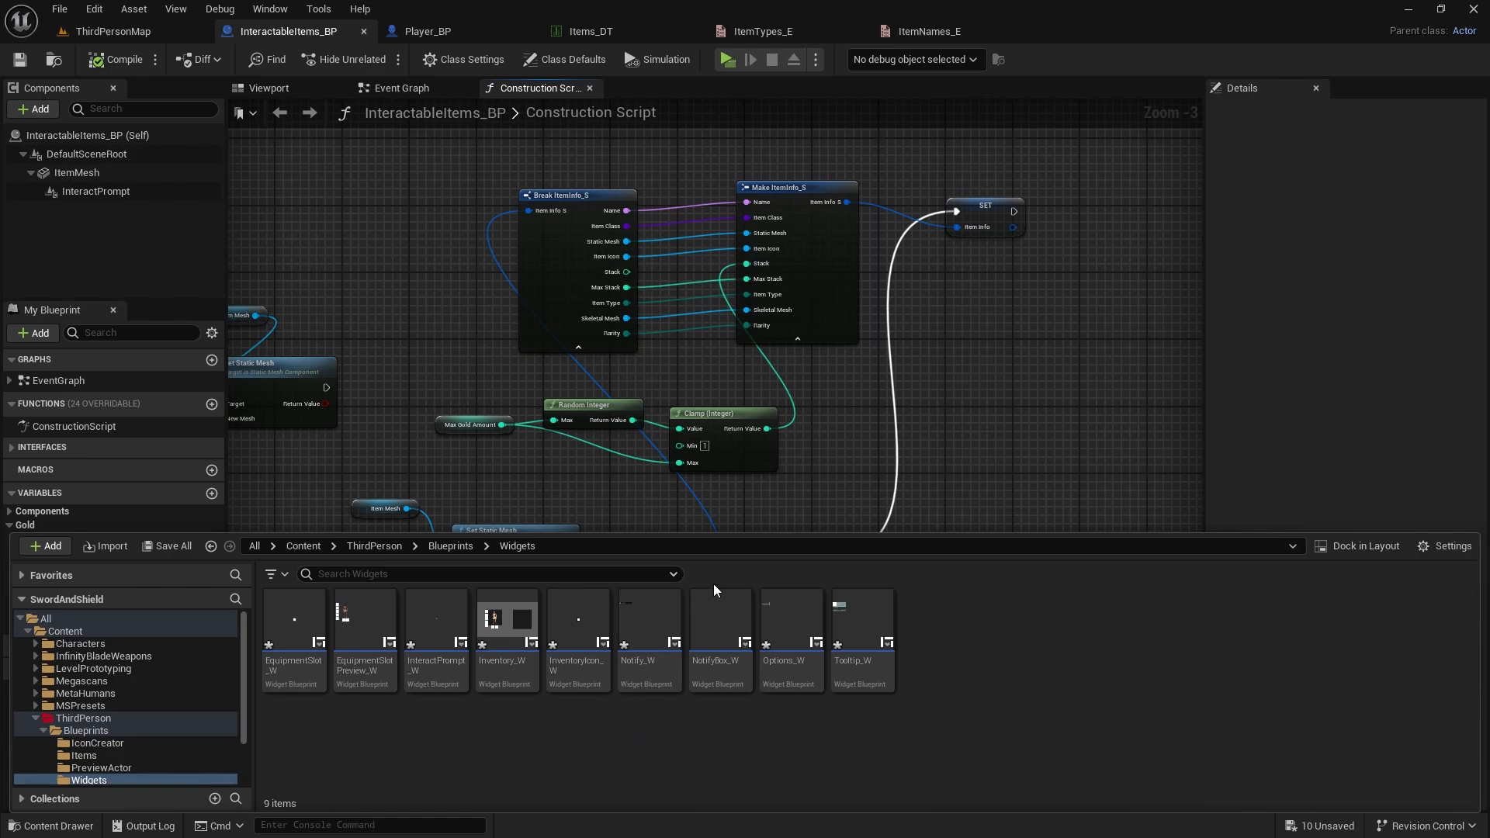
# Open Notify_W from the Widgets folder and switch to its event graph
pyautogui.doubleClick(649, 618)
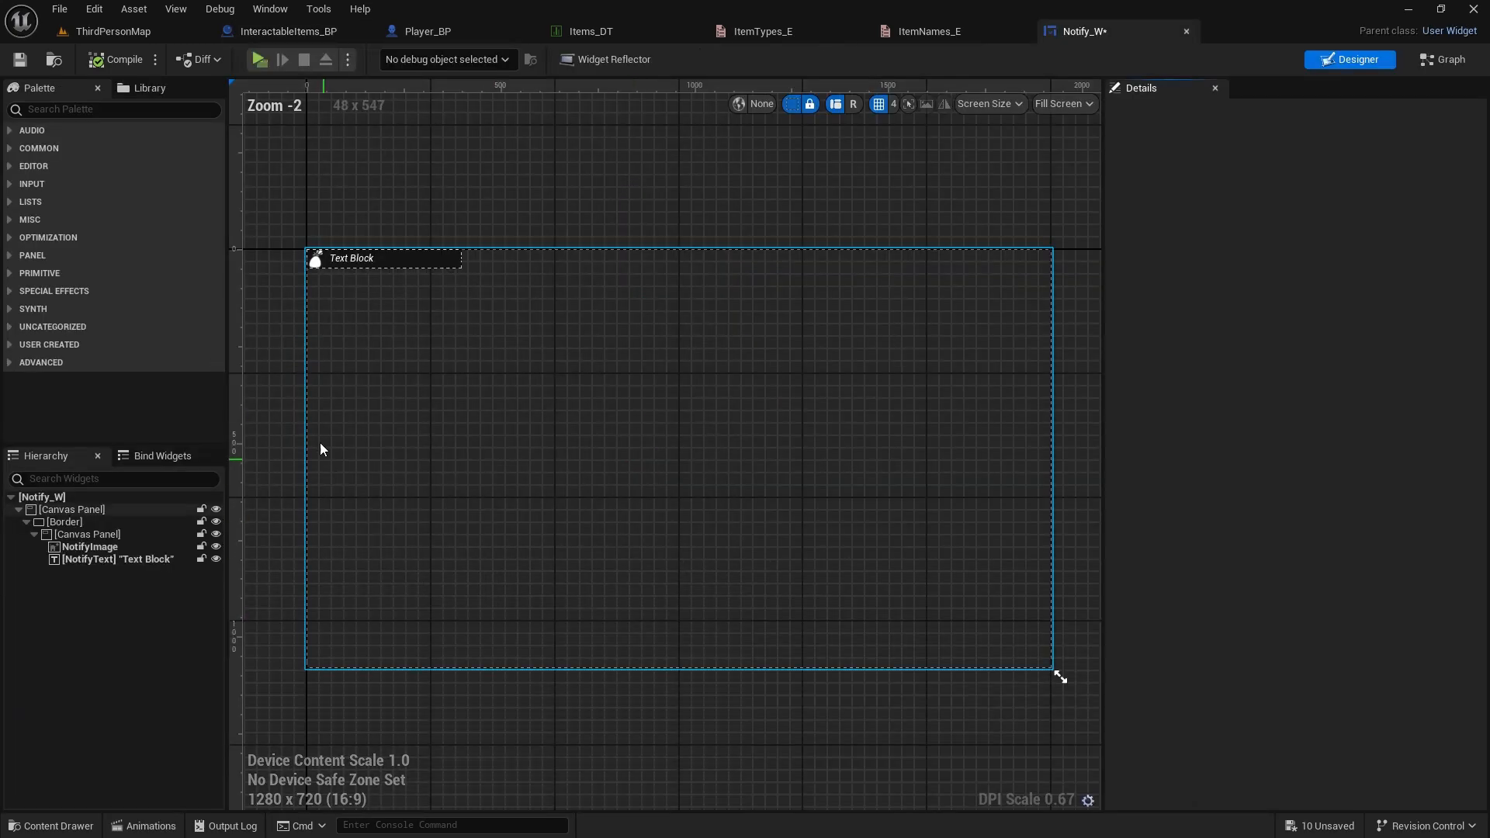
pyautogui.click(1442, 59)
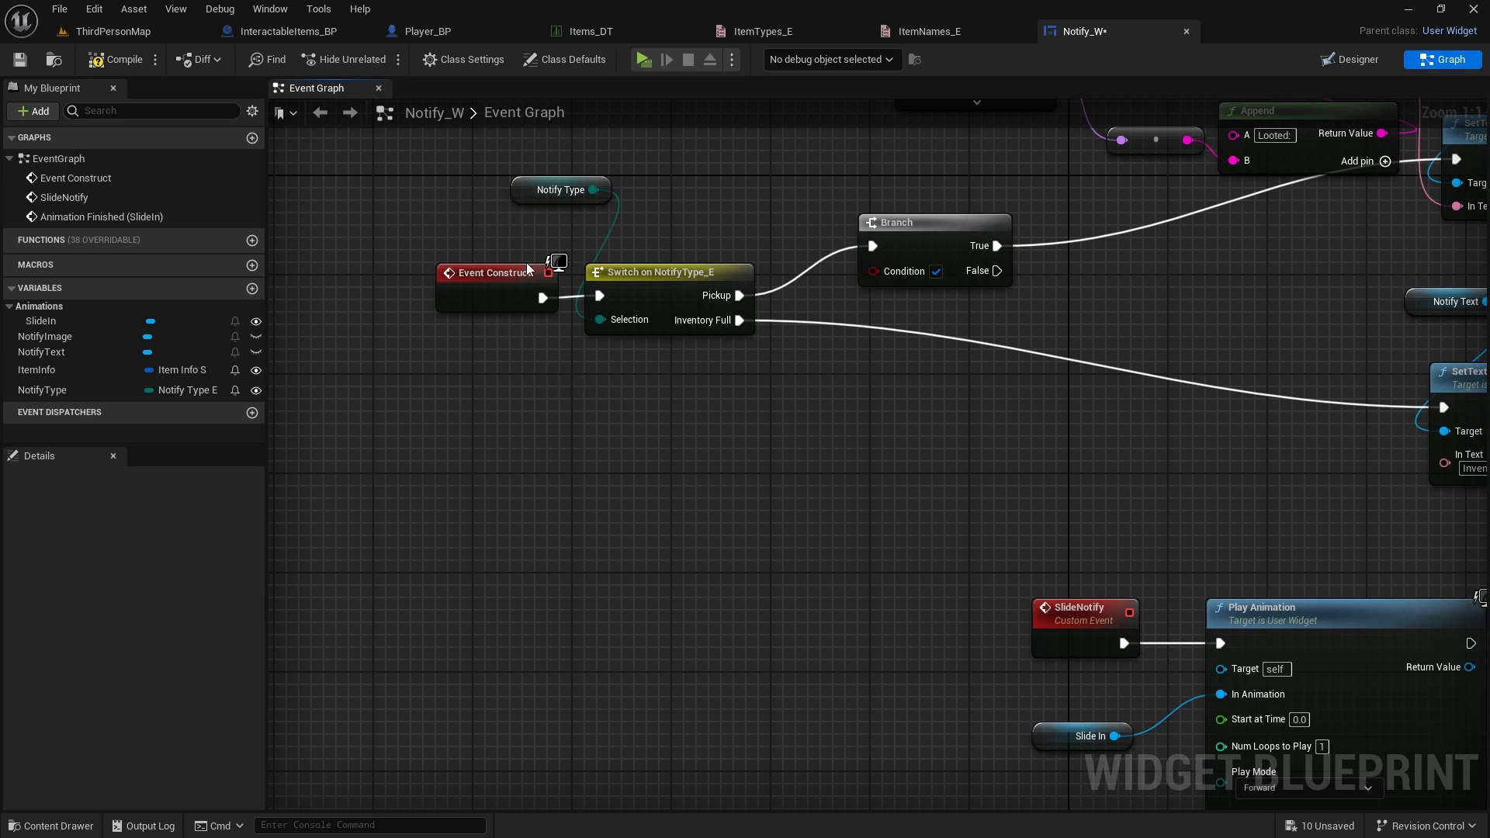
pyautogui.moveTo(642, 464)
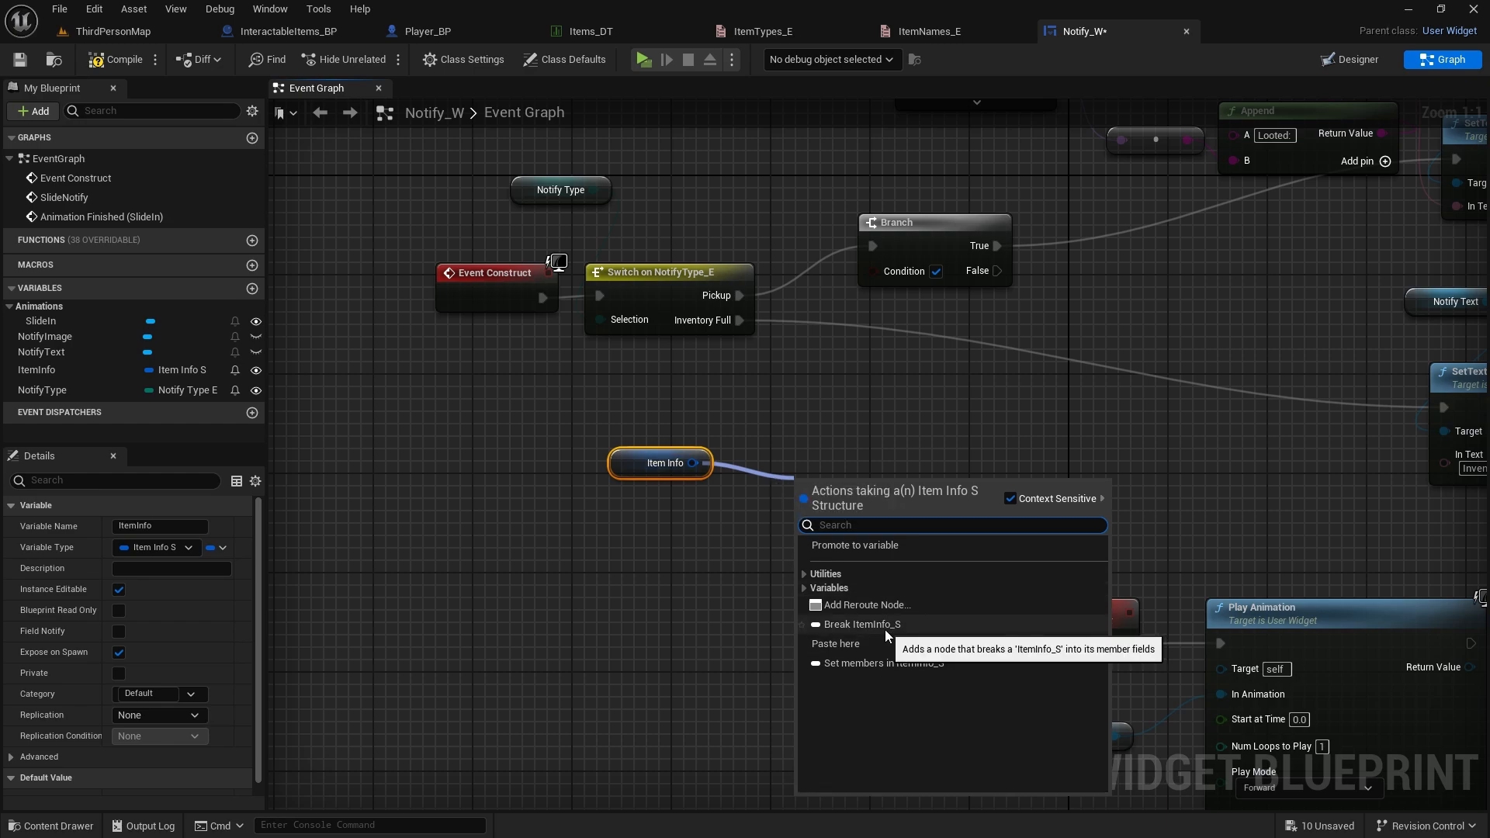
# Break Item Info into fields and make room for the Gold-type branch and Looted text chain
pyautogui.click(861, 624)
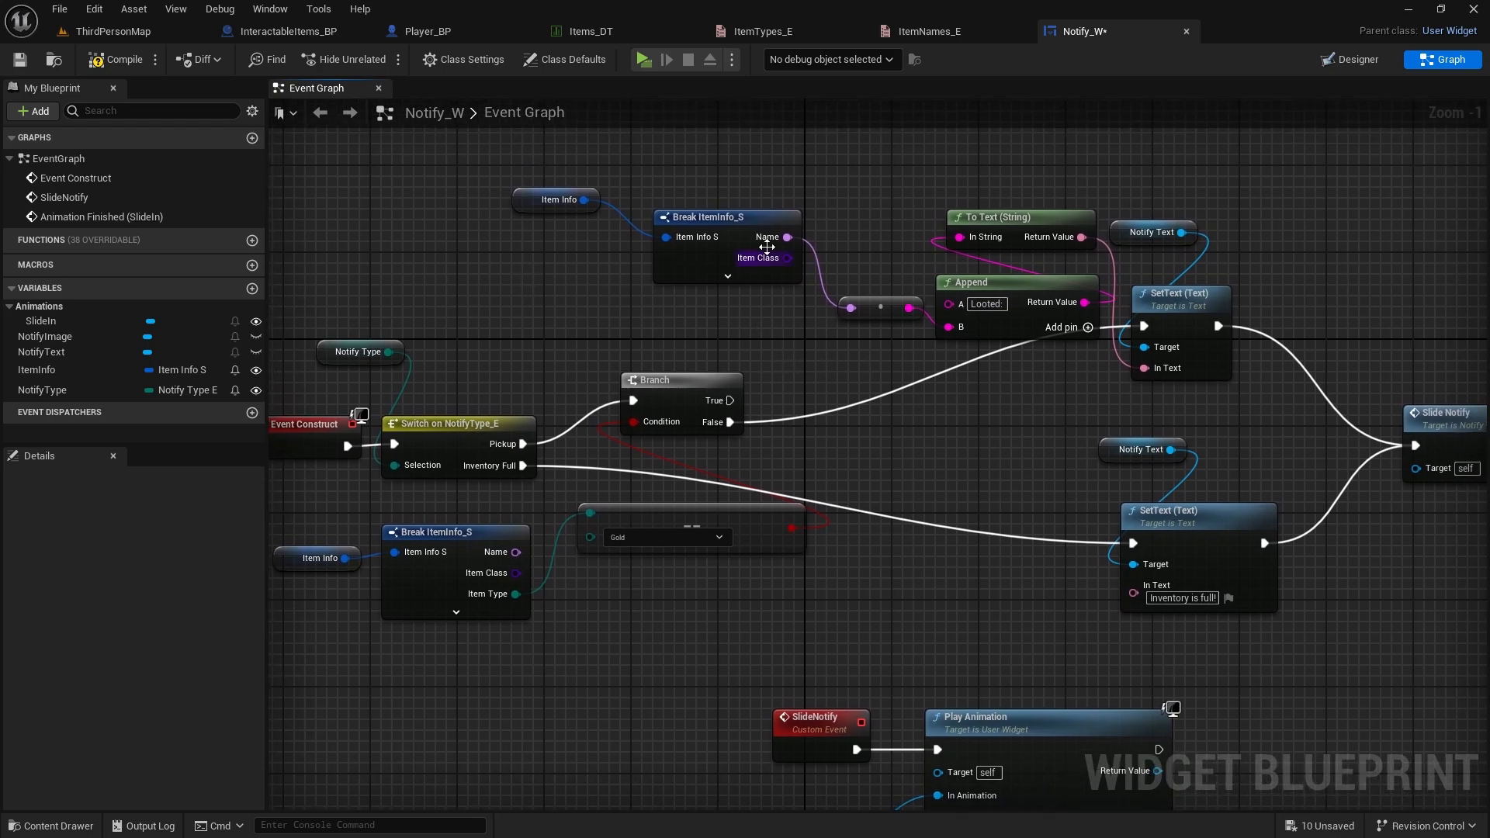
pyautogui.moveTo(741, 313)
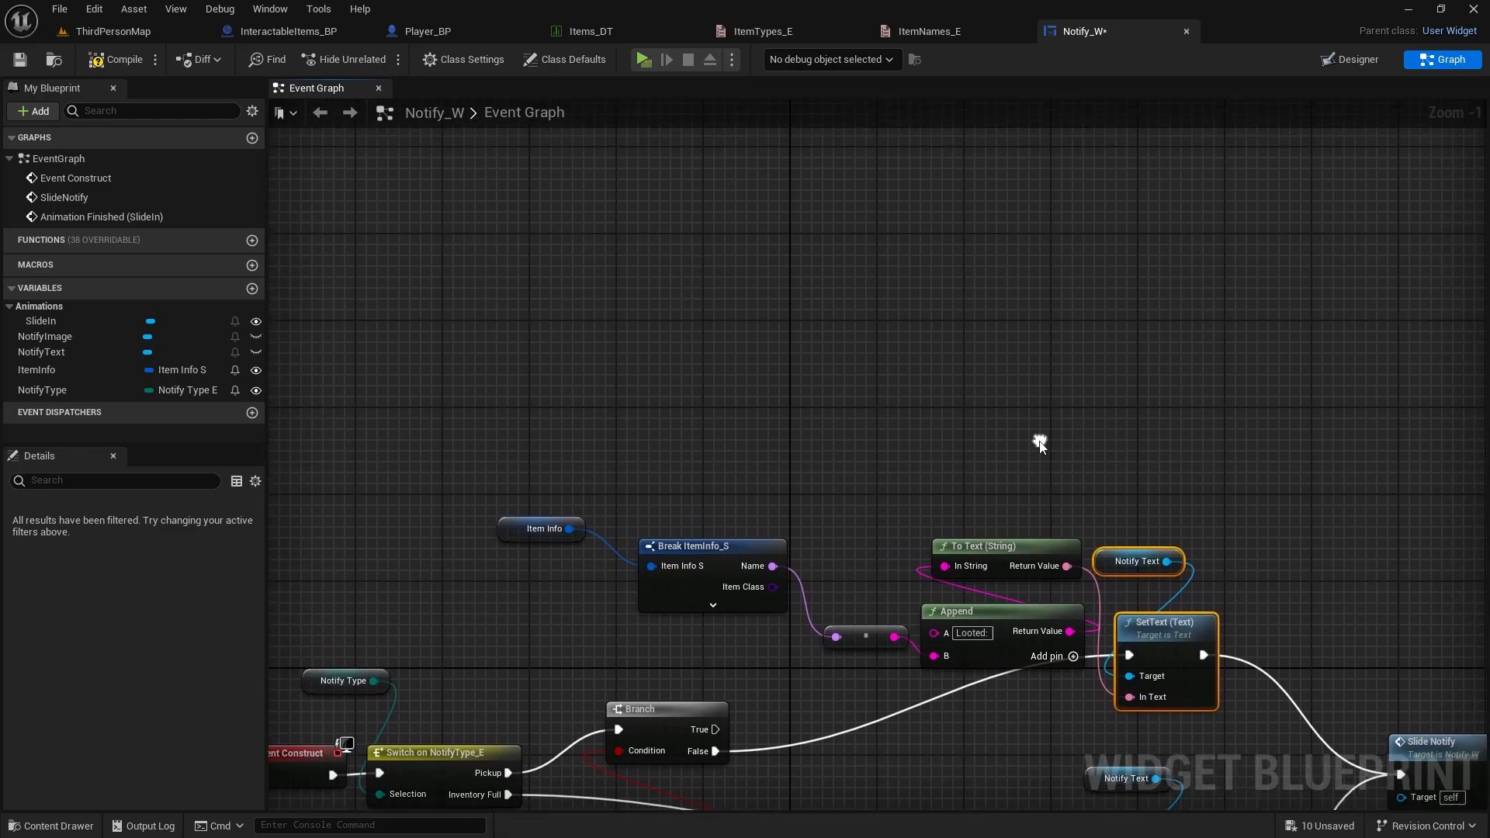
pyautogui.moveTo(1040, 443); pyautogui.dragTo(815, 302)
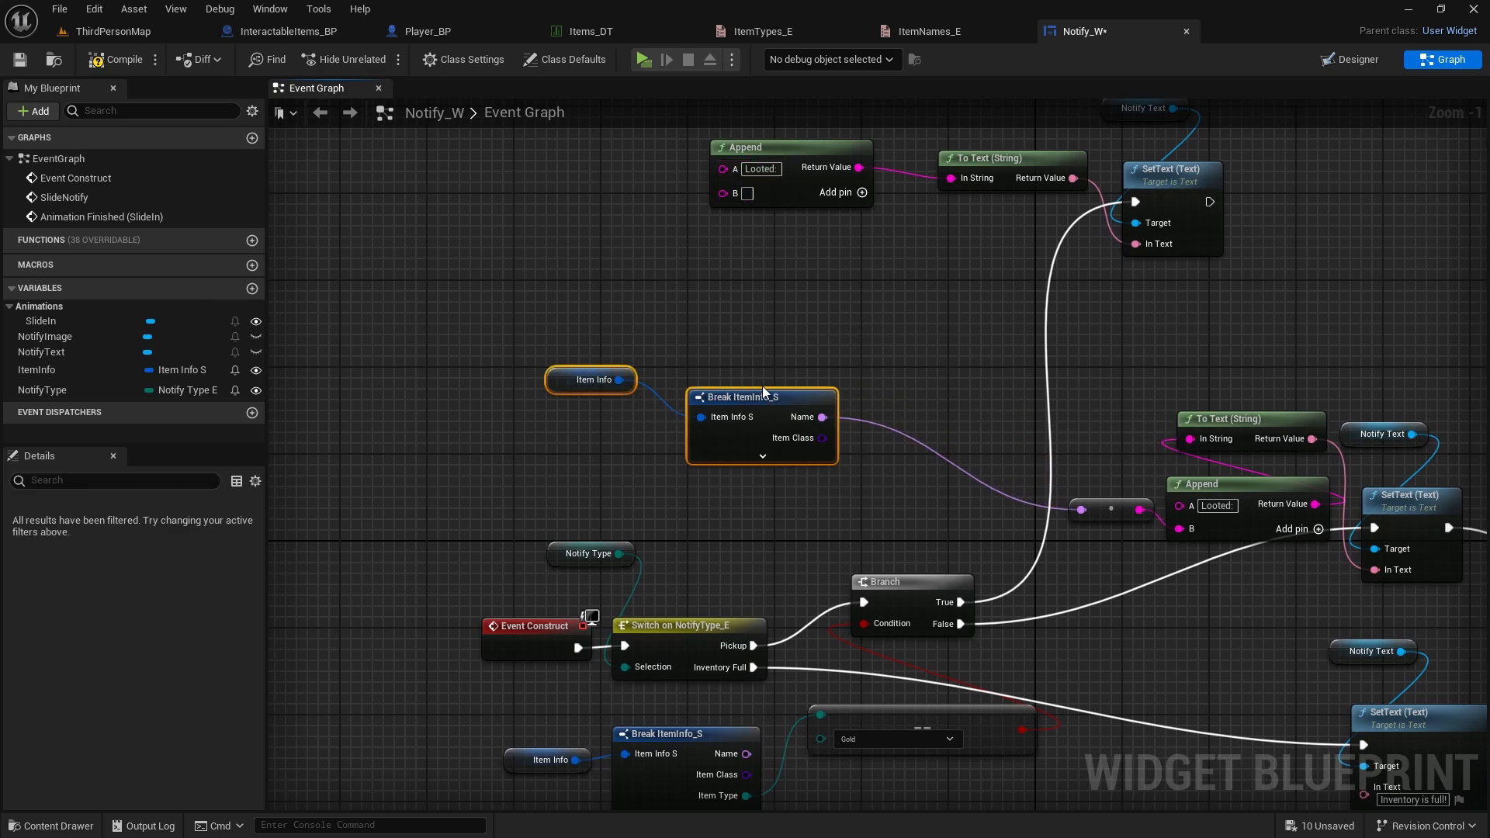
# Expand the item-info breakdown and append a third pin ' gold' after the stack amount
pyautogui.click(762, 456)
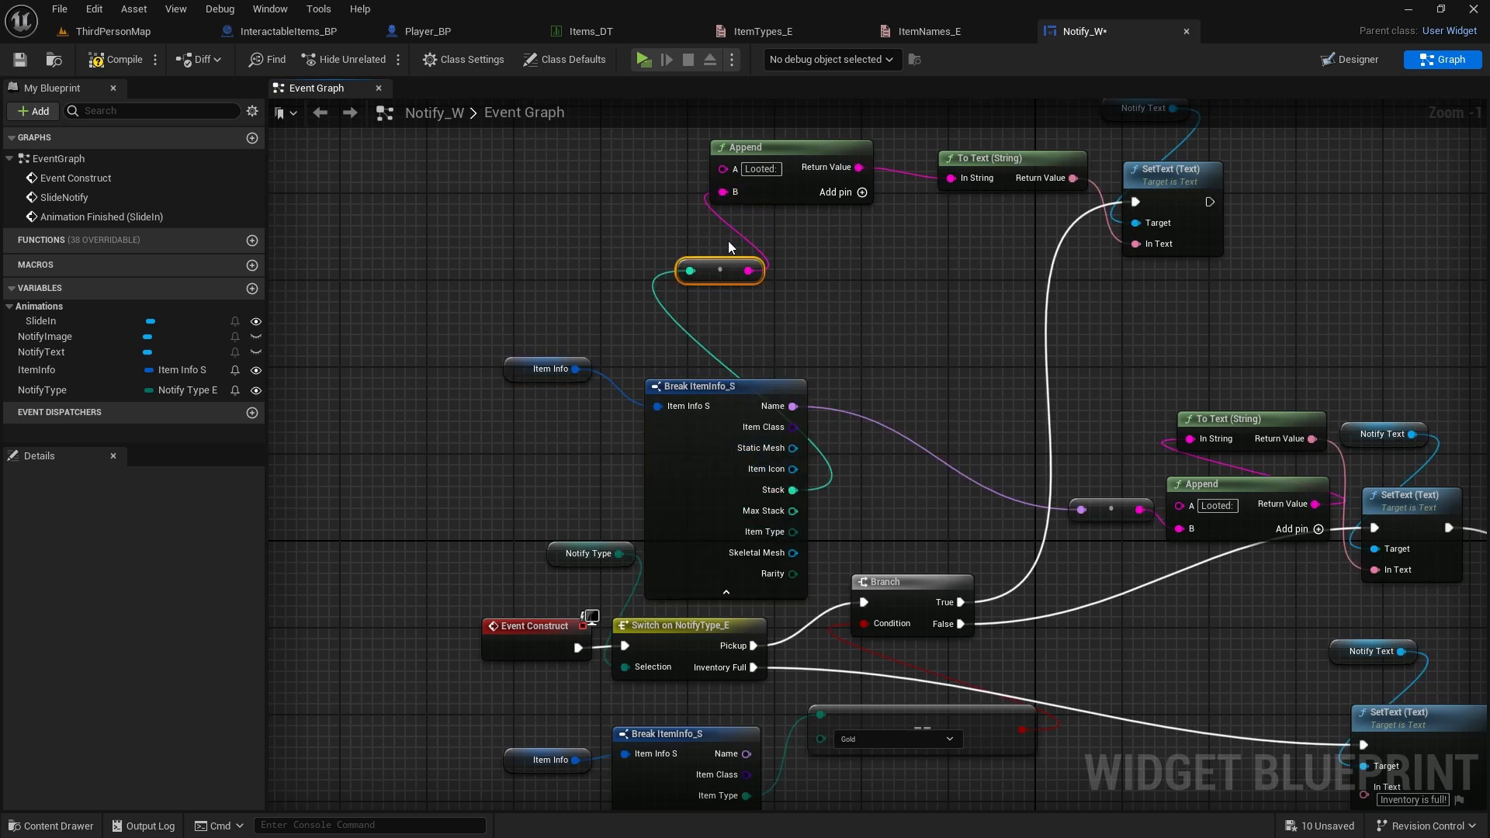
pyautogui.click(862, 192)
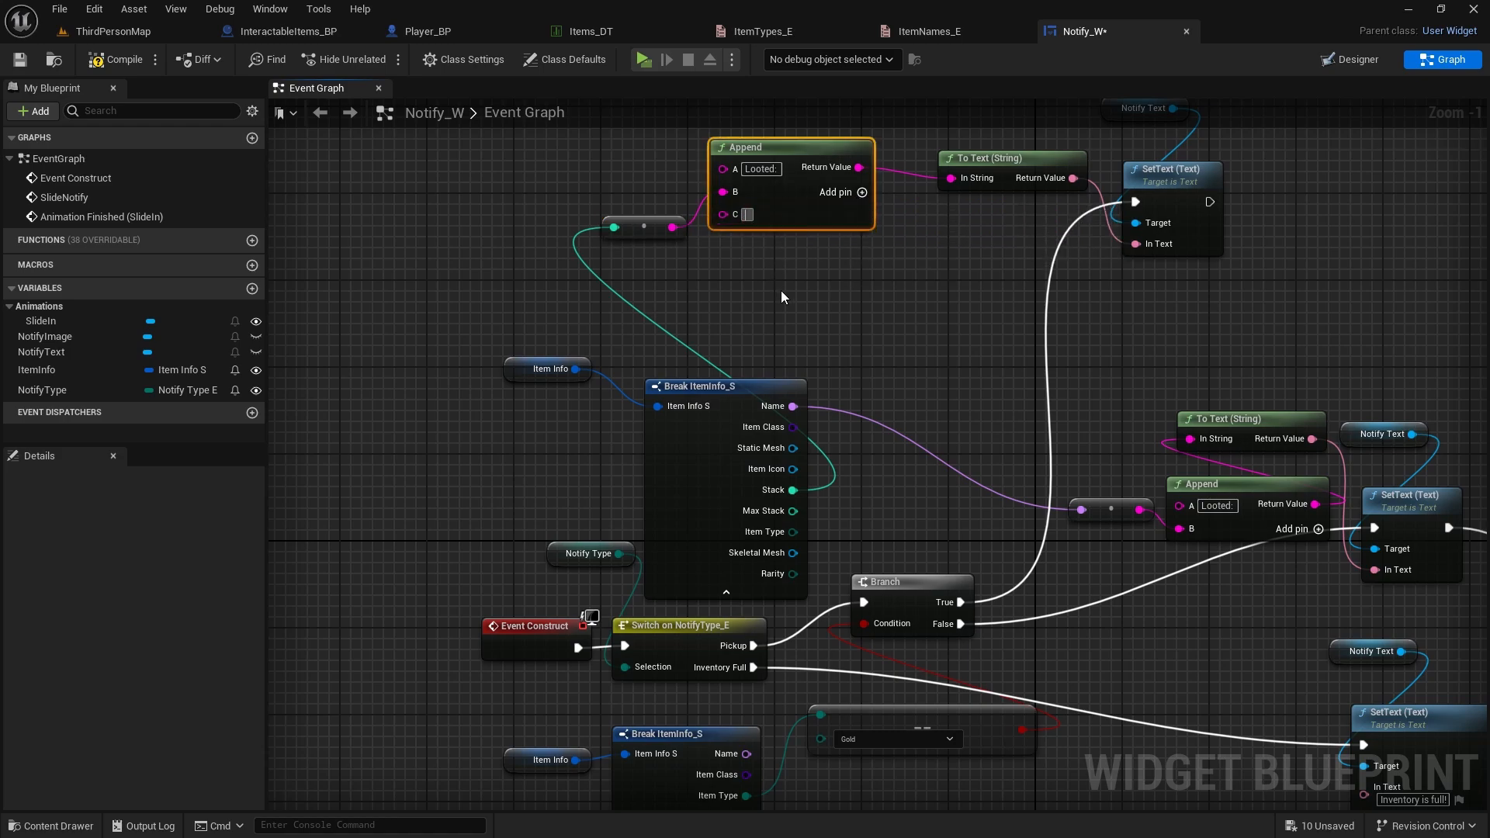
pyautogui.write('gold')
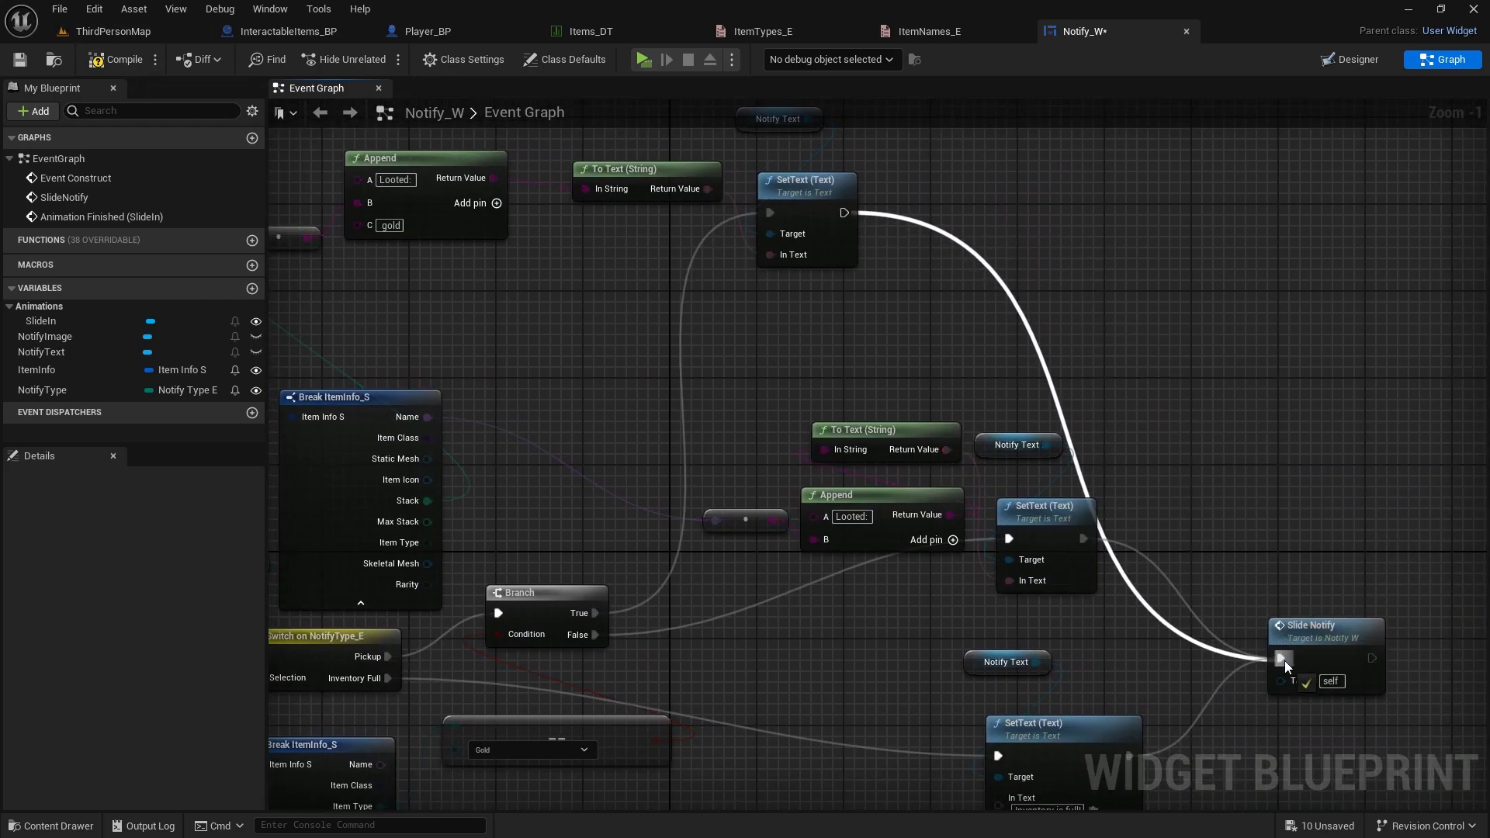
pyautogui.scroll(-3)
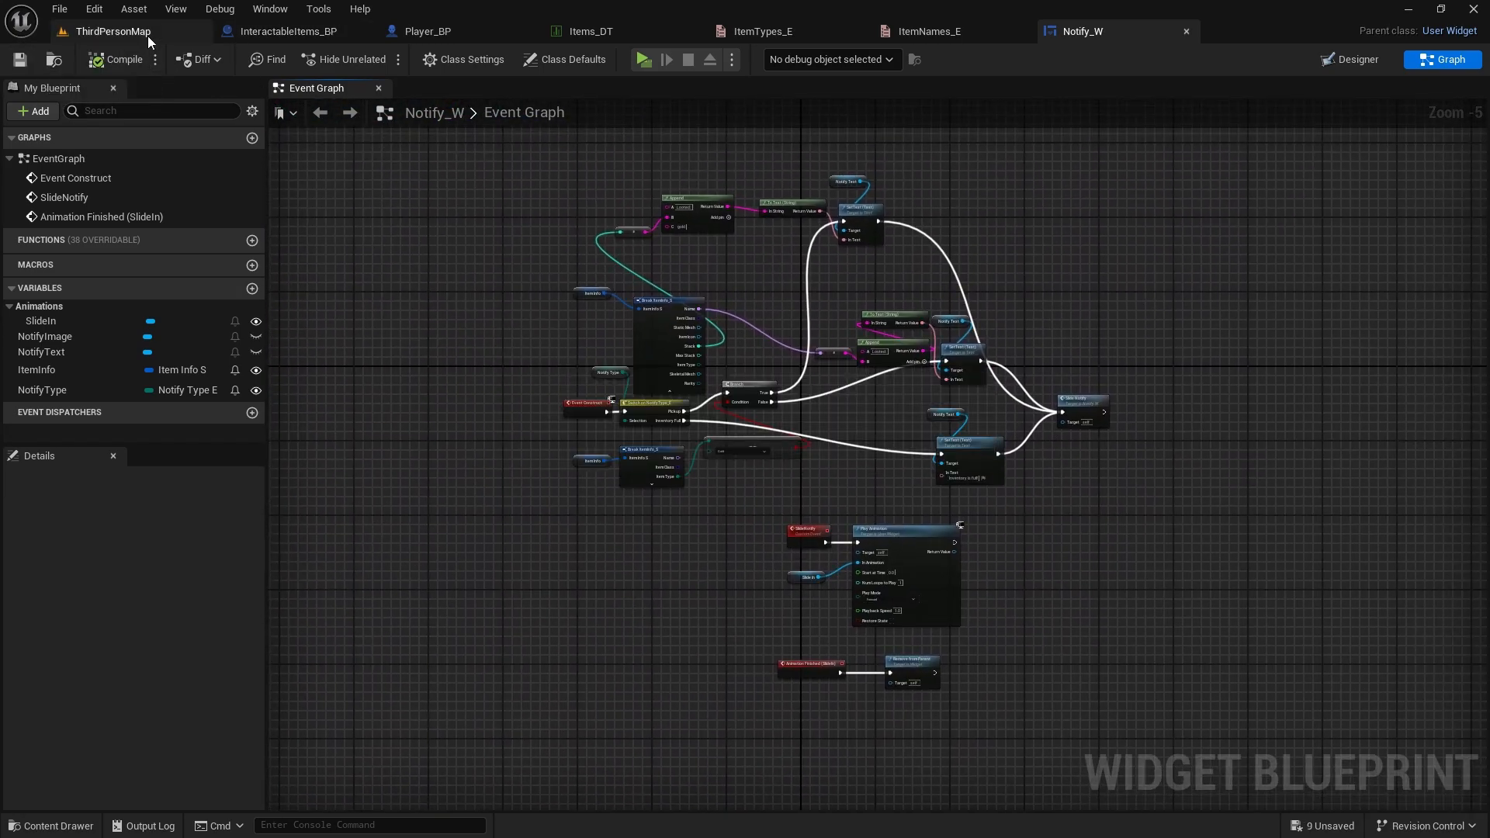
# Play the ThirdPersonMap and press E to loot the gold on the ground
pyautogui.click(111, 30)
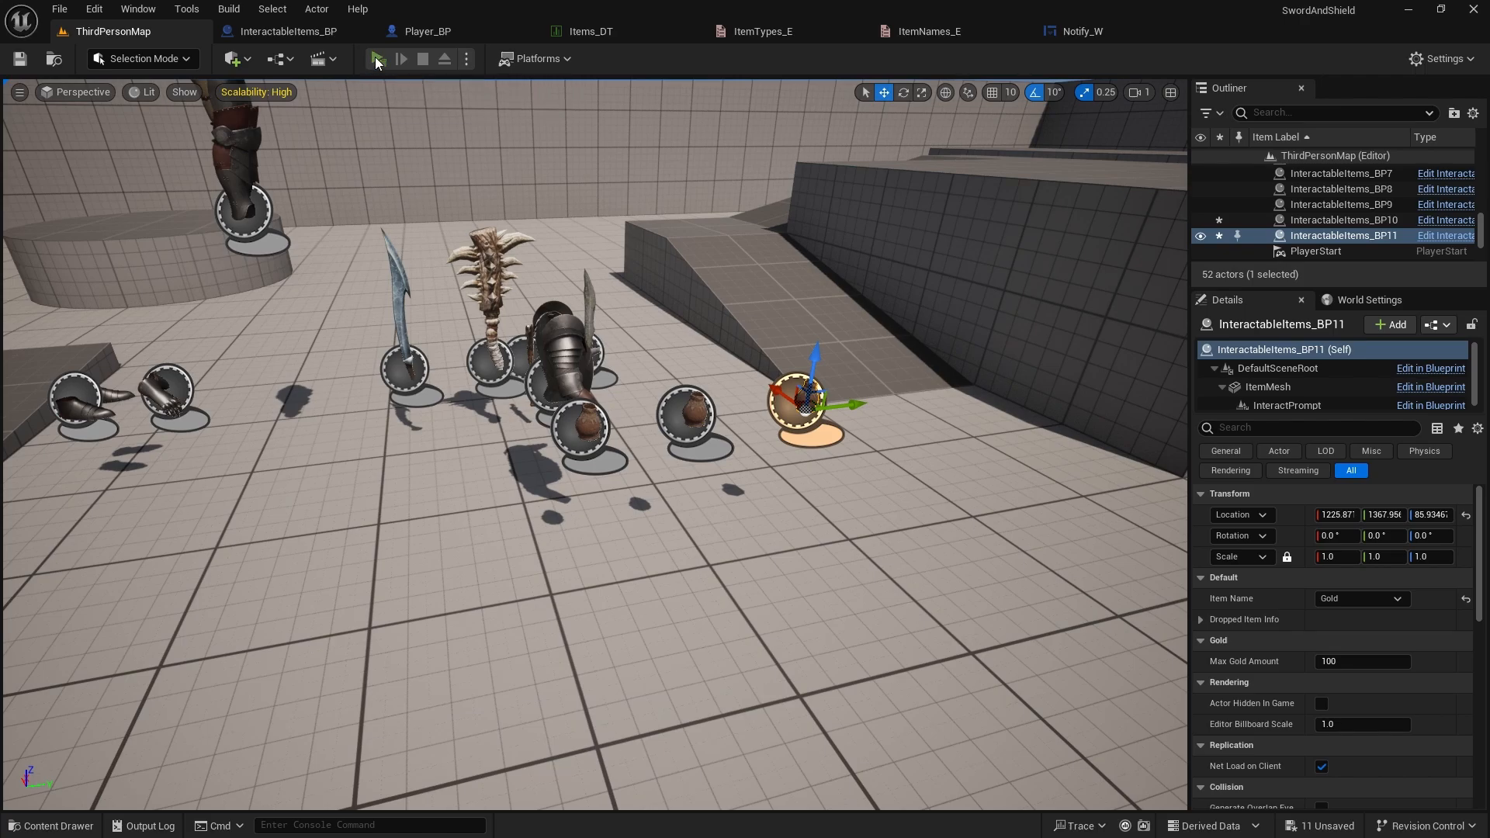
pyautogui.click(377, 59)
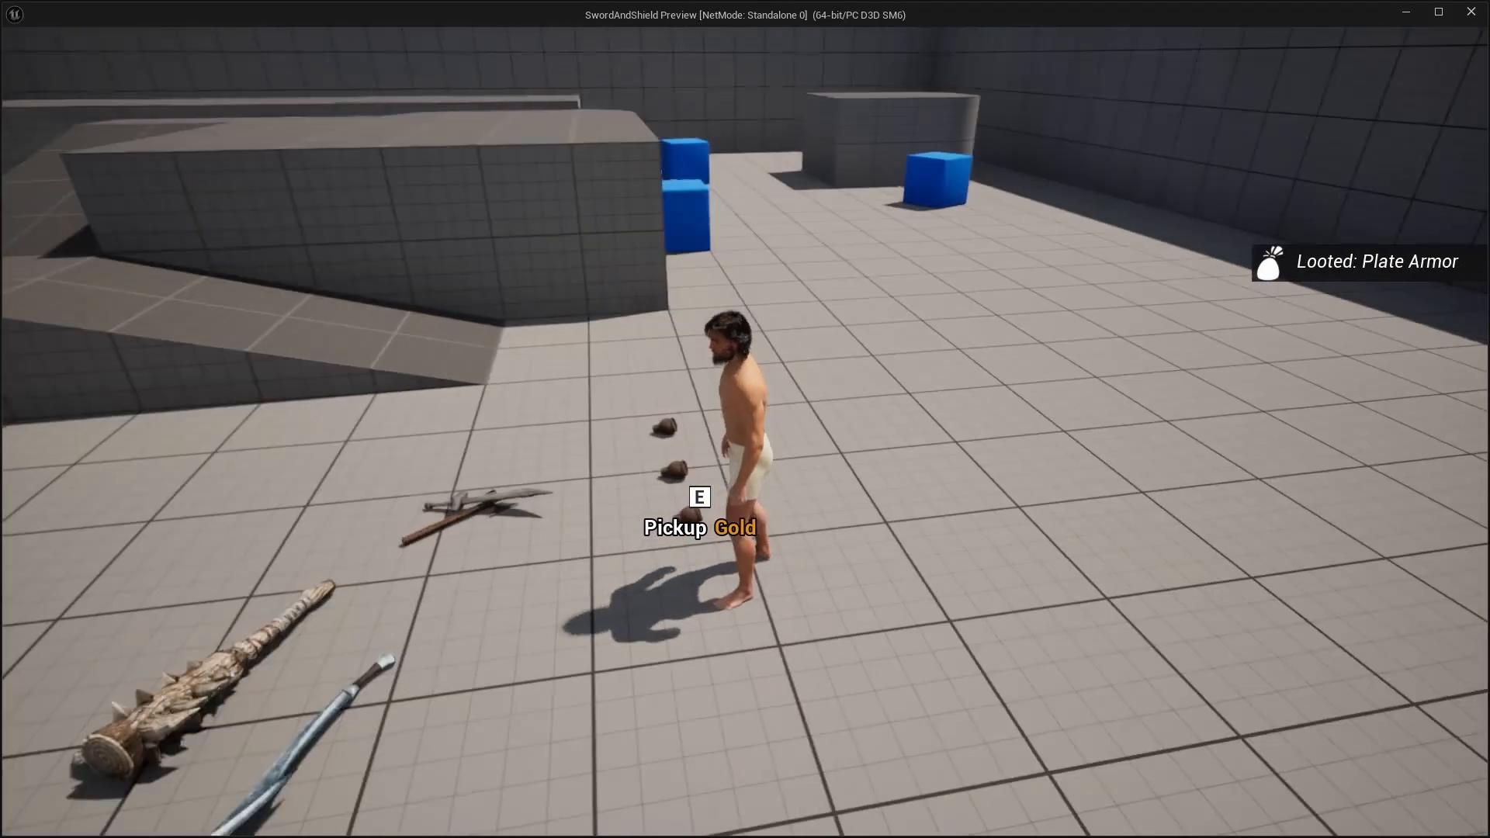
pyautogui.press('e')
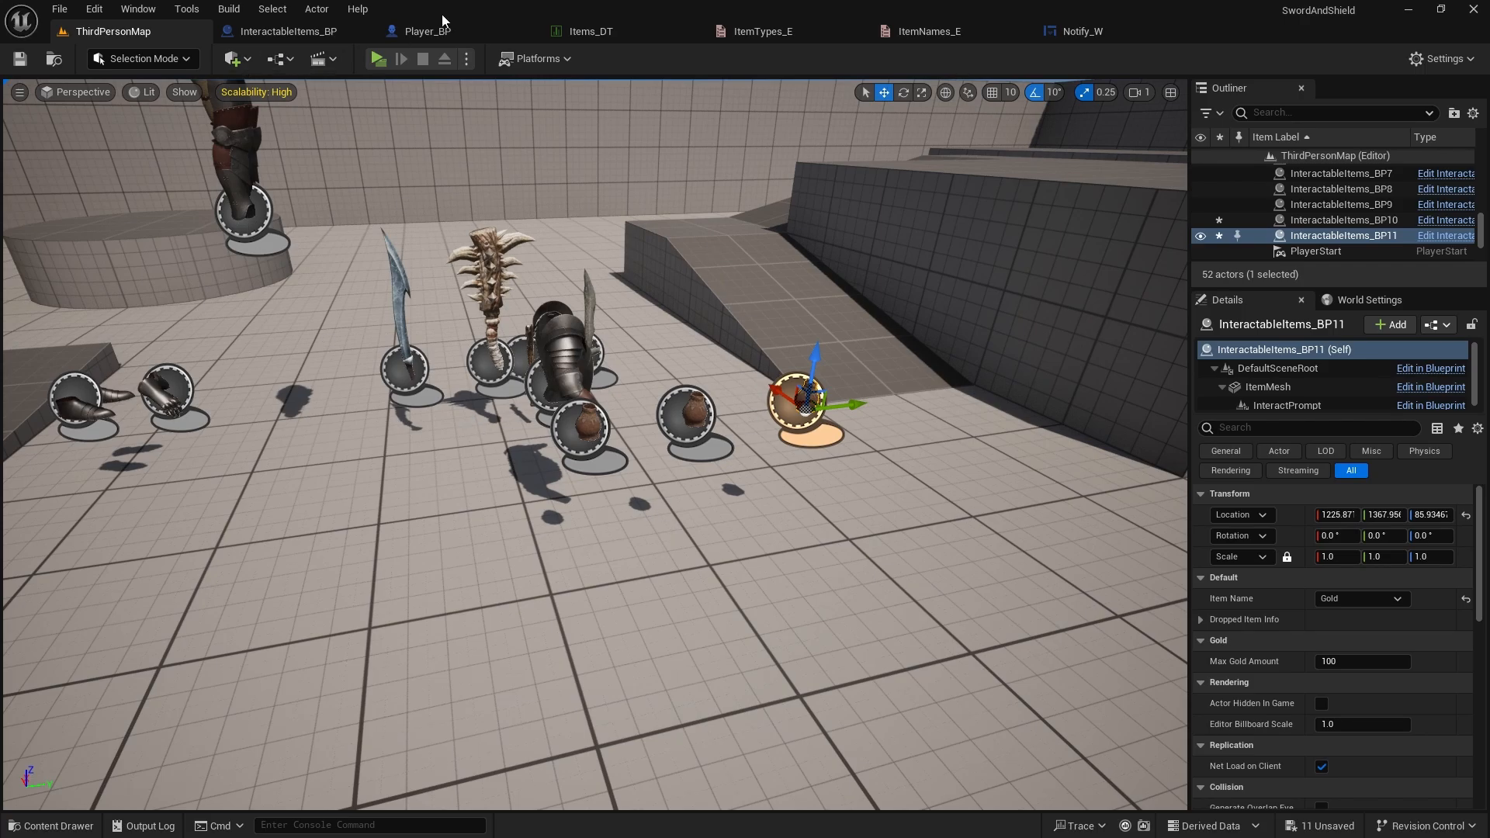
# Open Inventory_W and wrap its dark border in a Canvas Panel
pyautogui.click(51, 825)
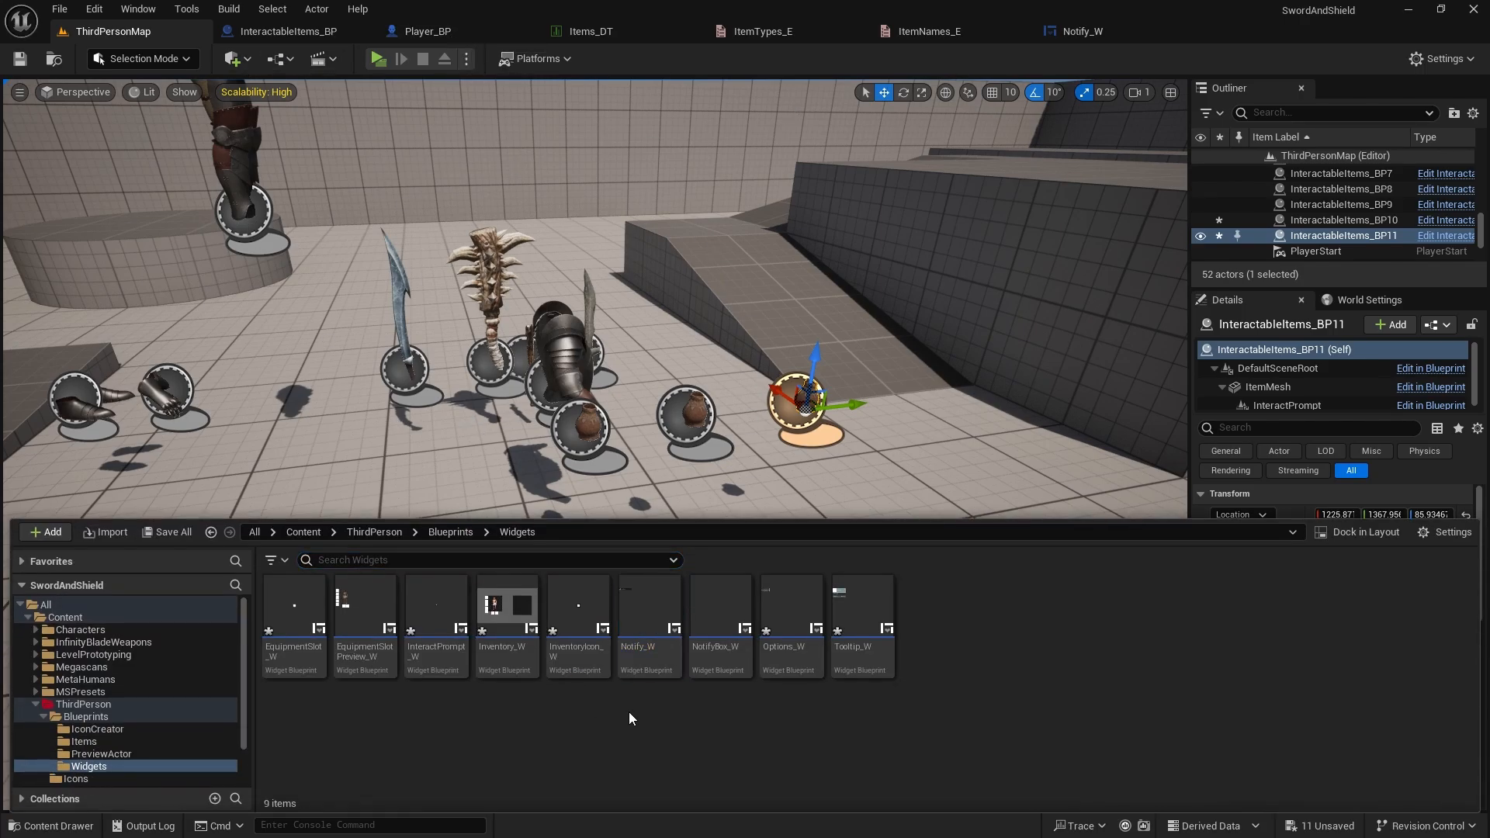
pyautogui.moveTo(505, 606)
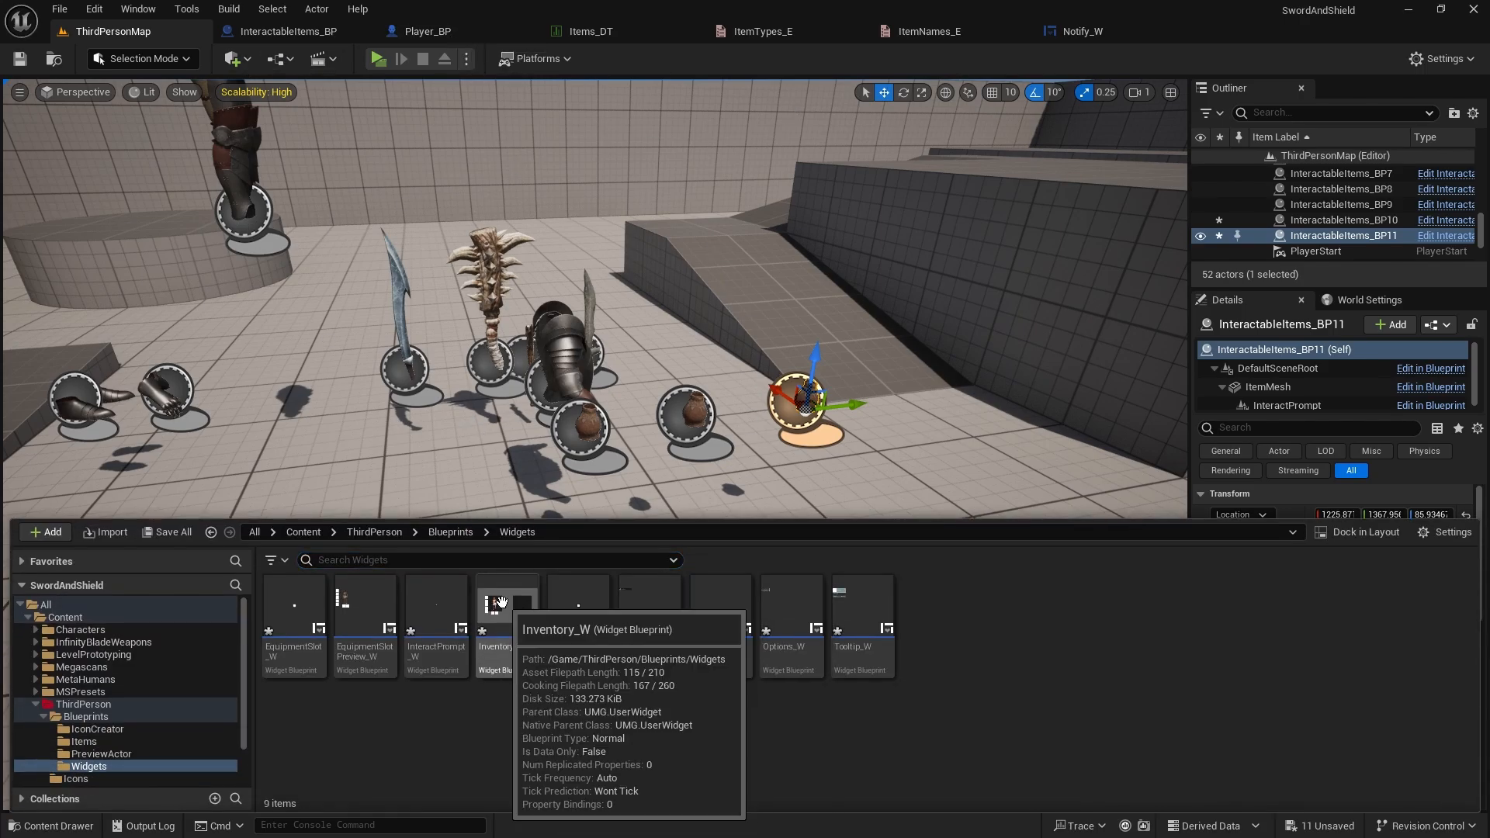
pyautogui.doubleClick(499, 606)
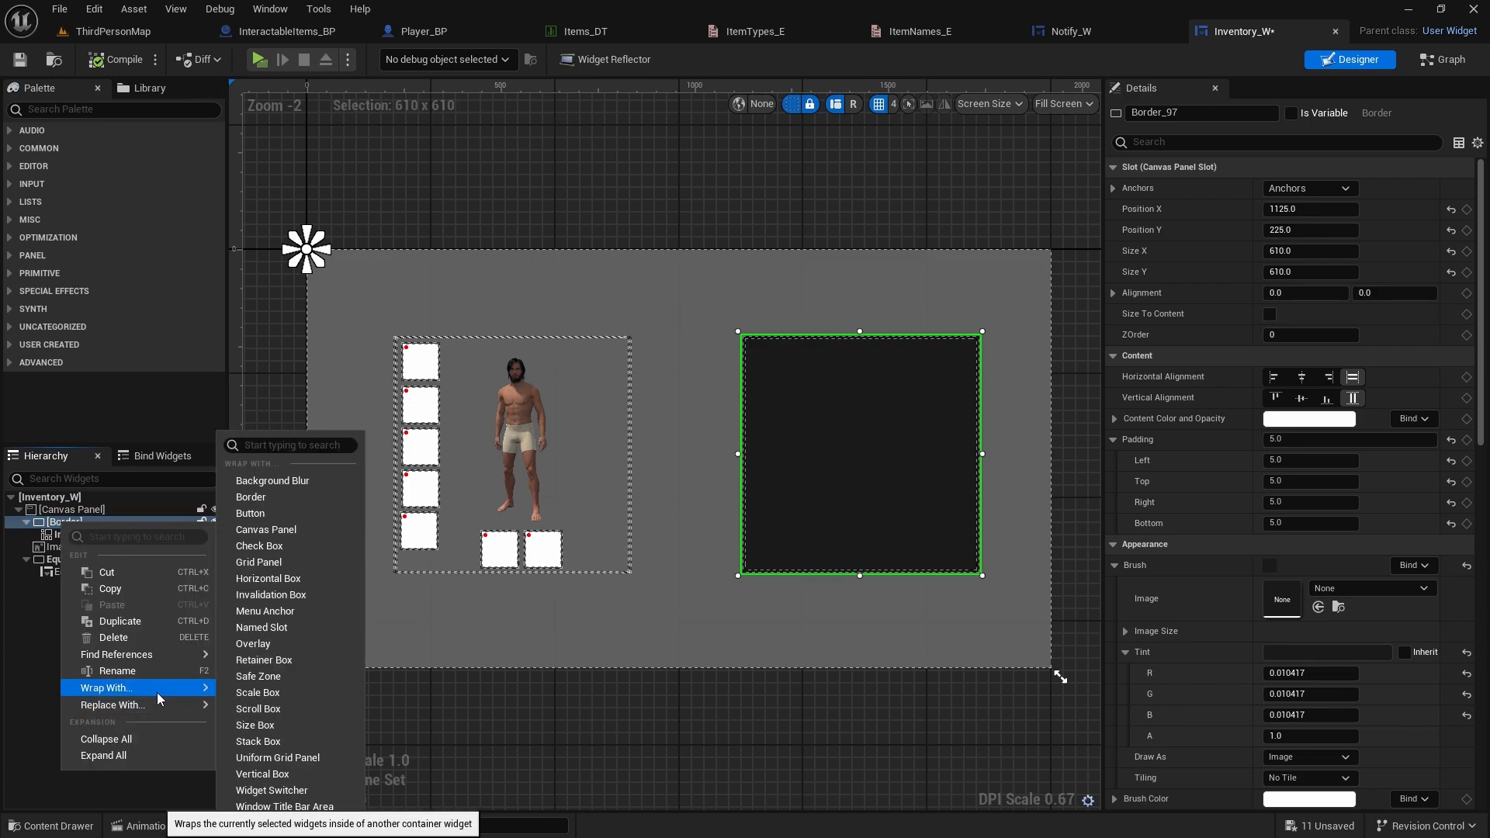
pyautogui.moveTo(271, 529)
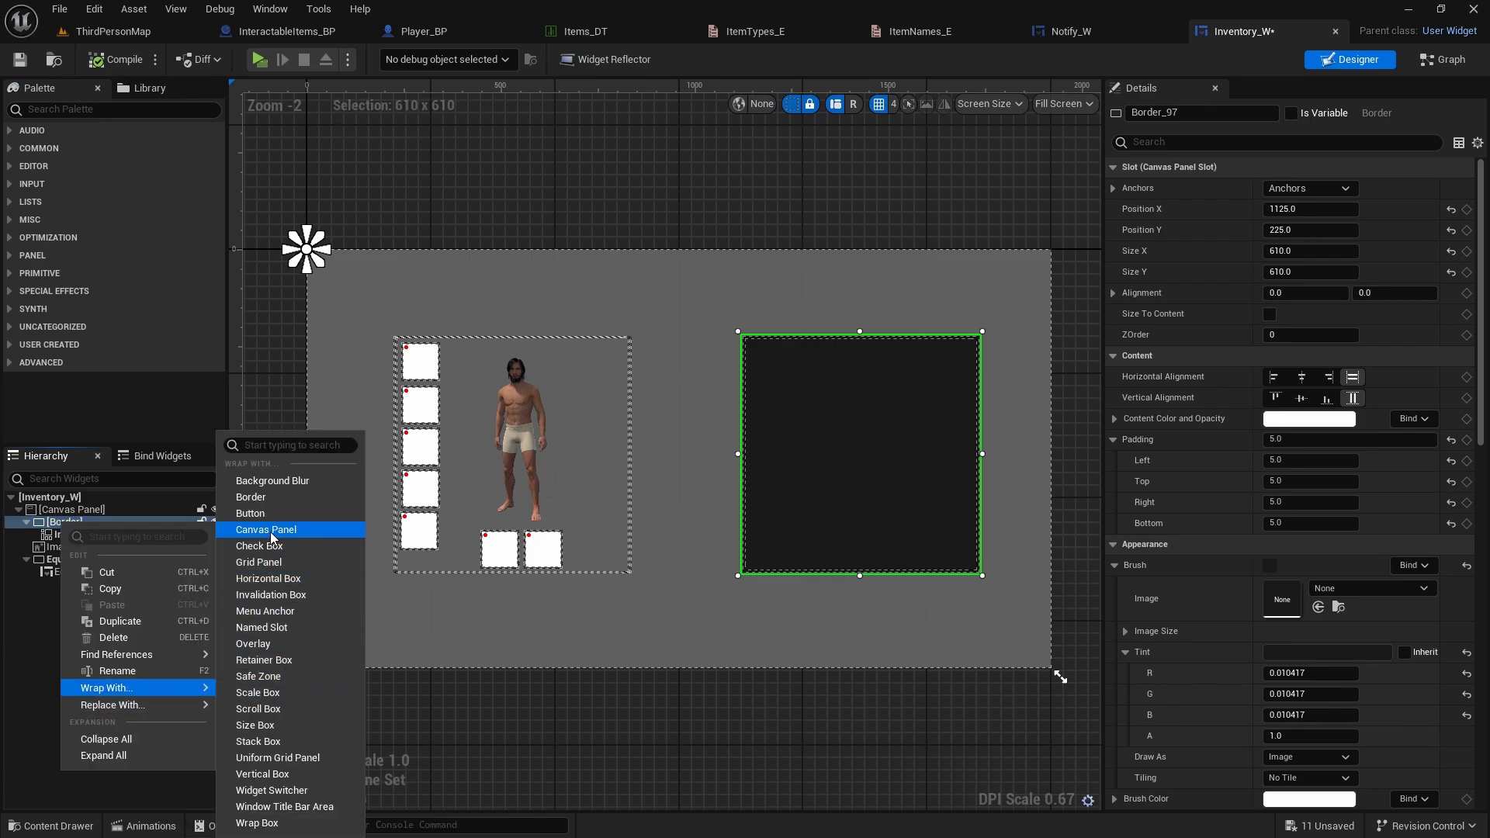
pyautogui.click(266, 529)
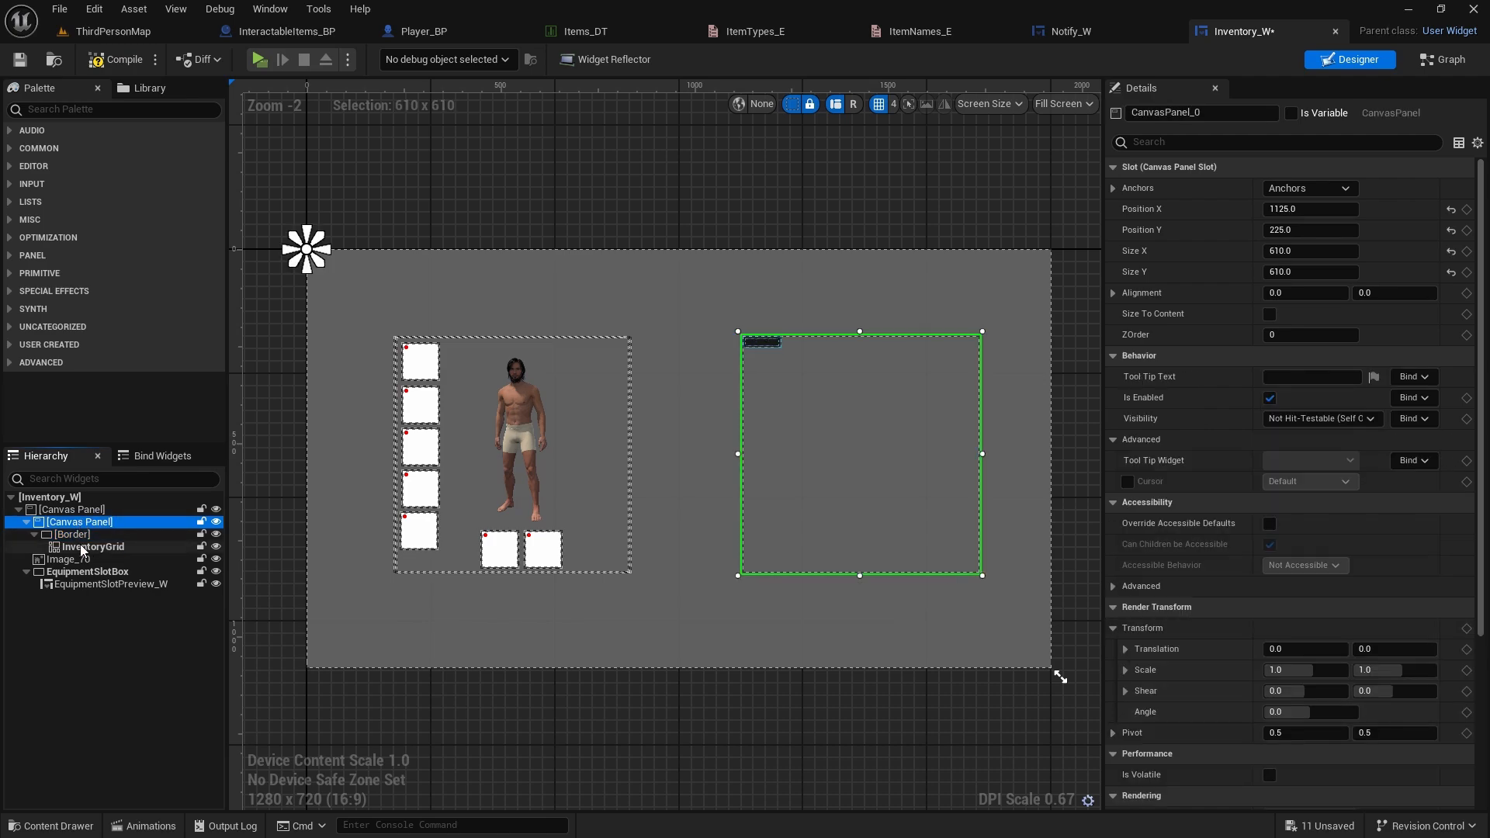
# Anchor the dark border to fill the canvas and add a new Border from the Palette
pyautogui.click(72, 534)
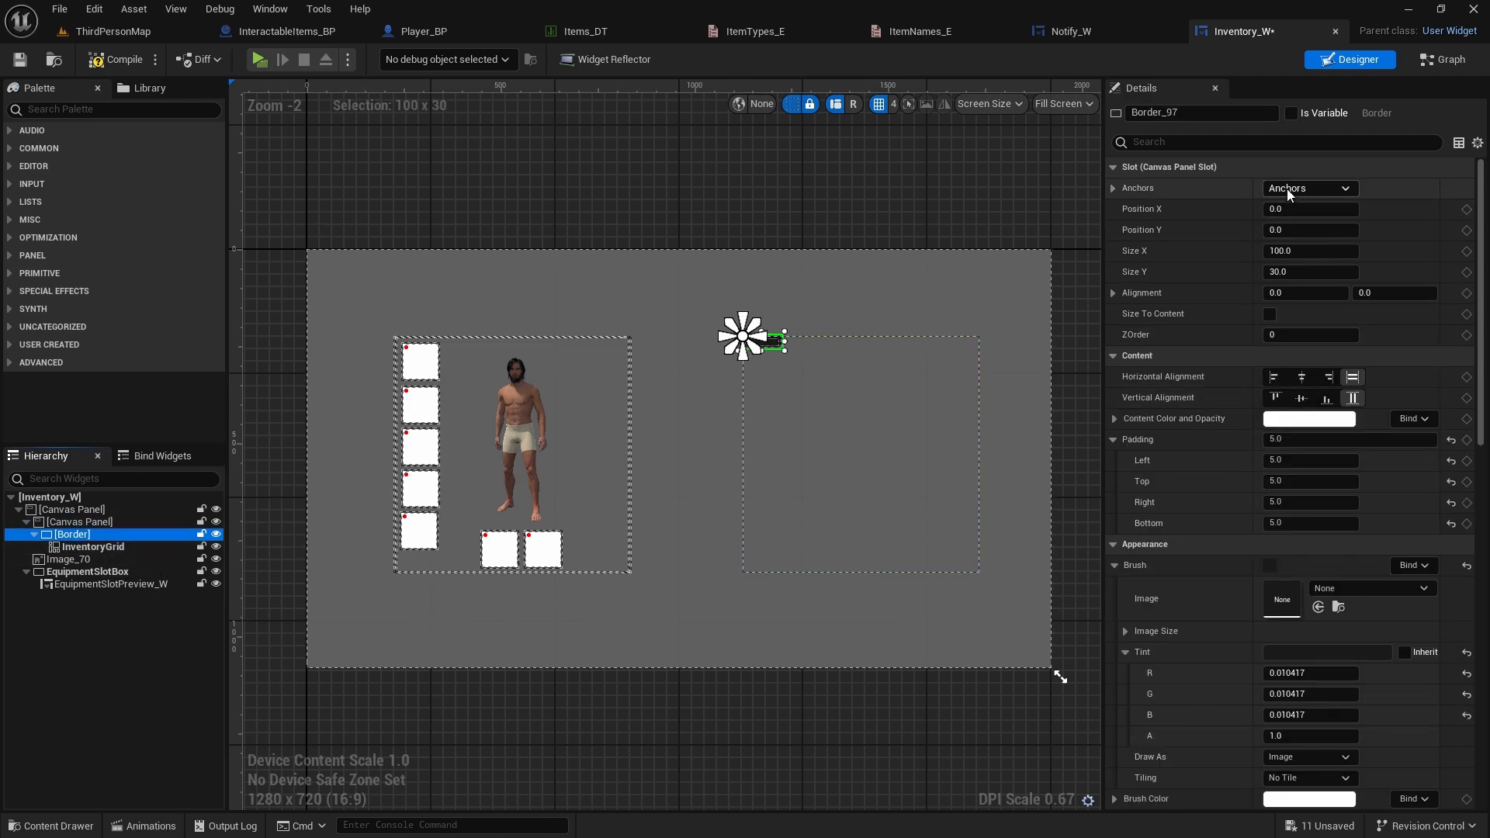
pyautogui.click(1309, 187)
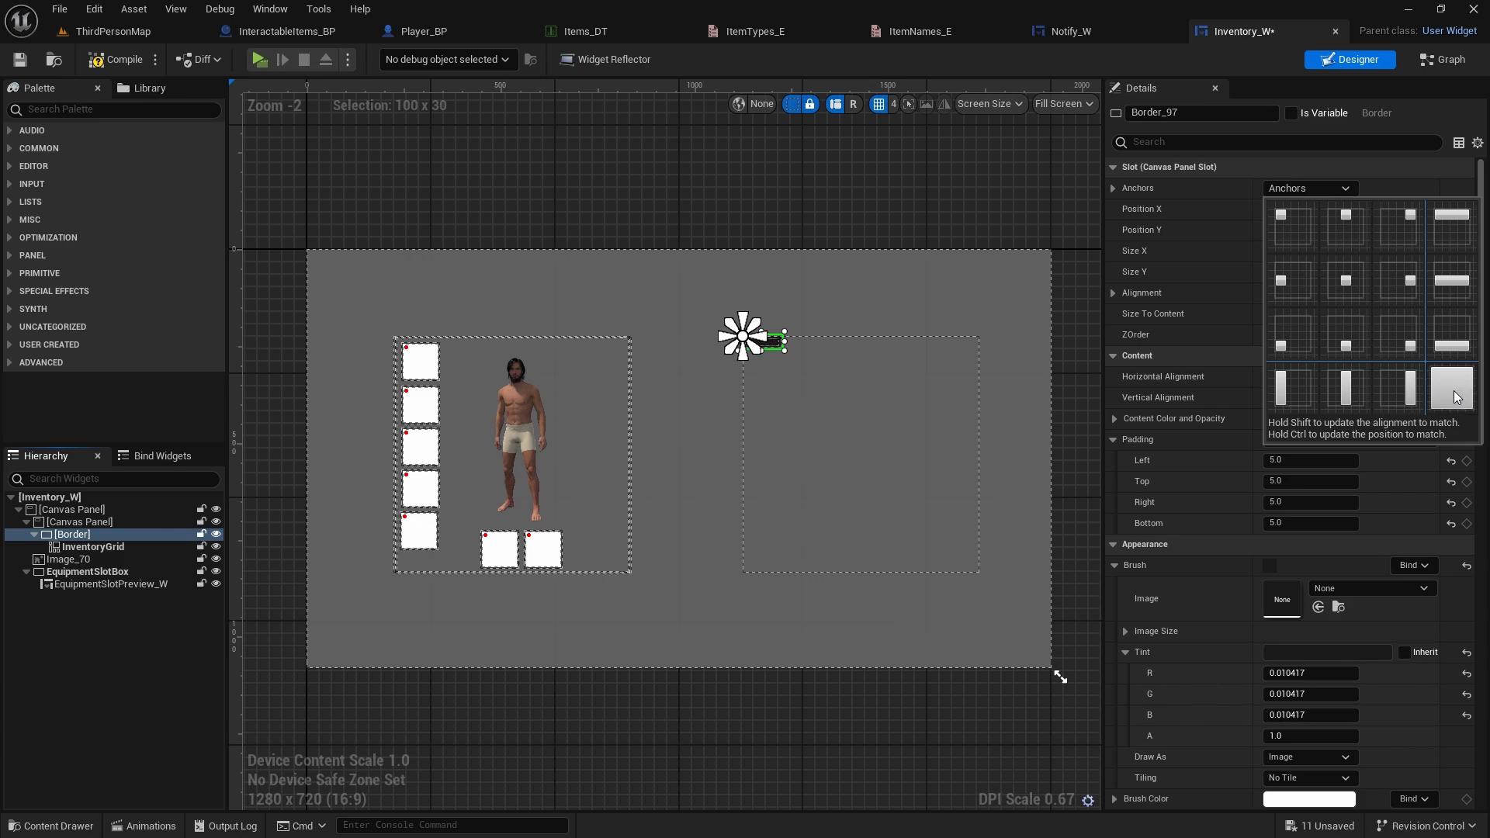
pyautogui.click(1451, 388)
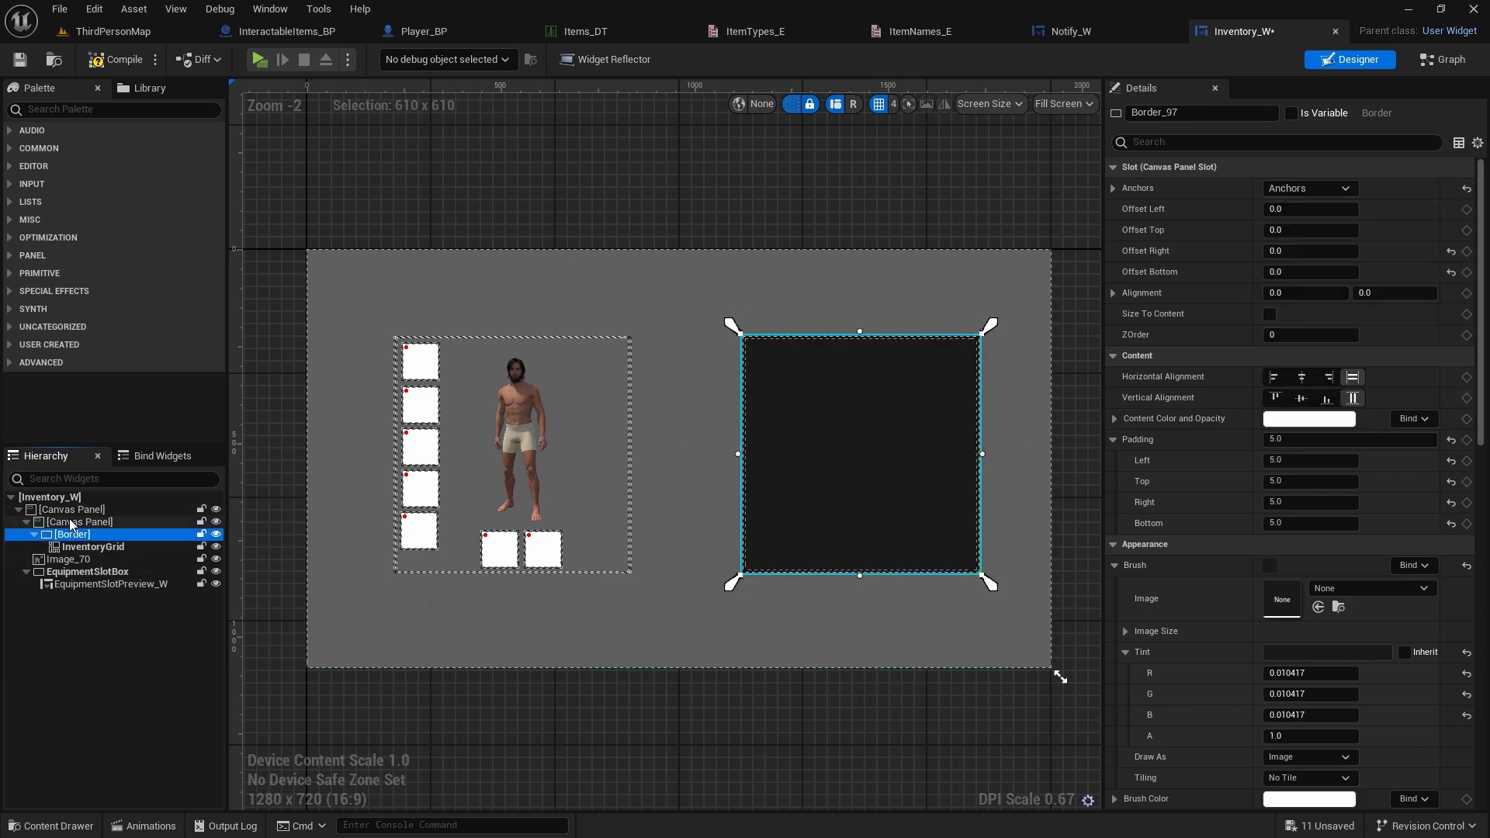
pyautogui.click(80, 522)
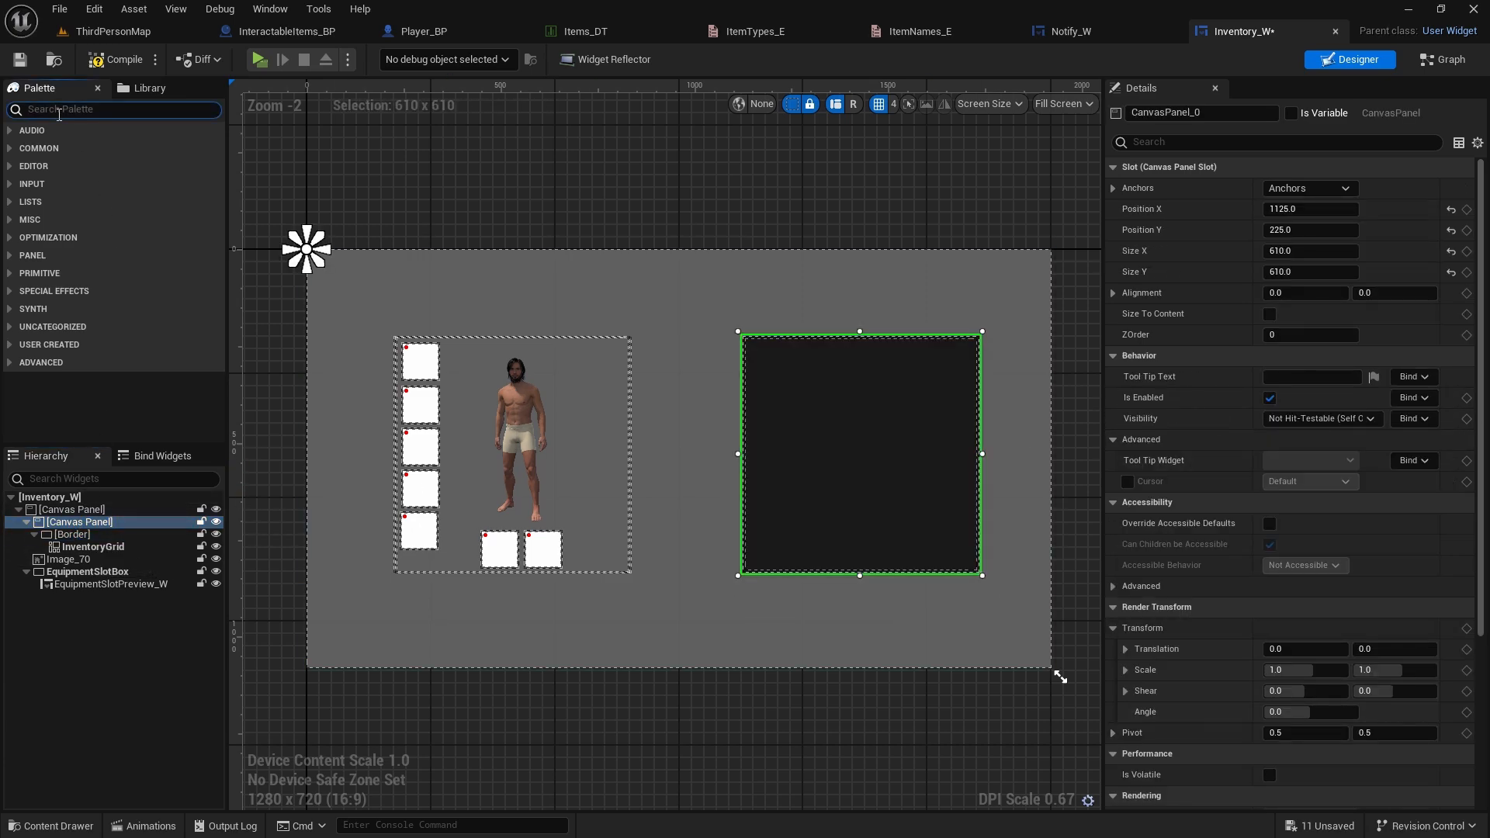
pyautogui.write('borde')
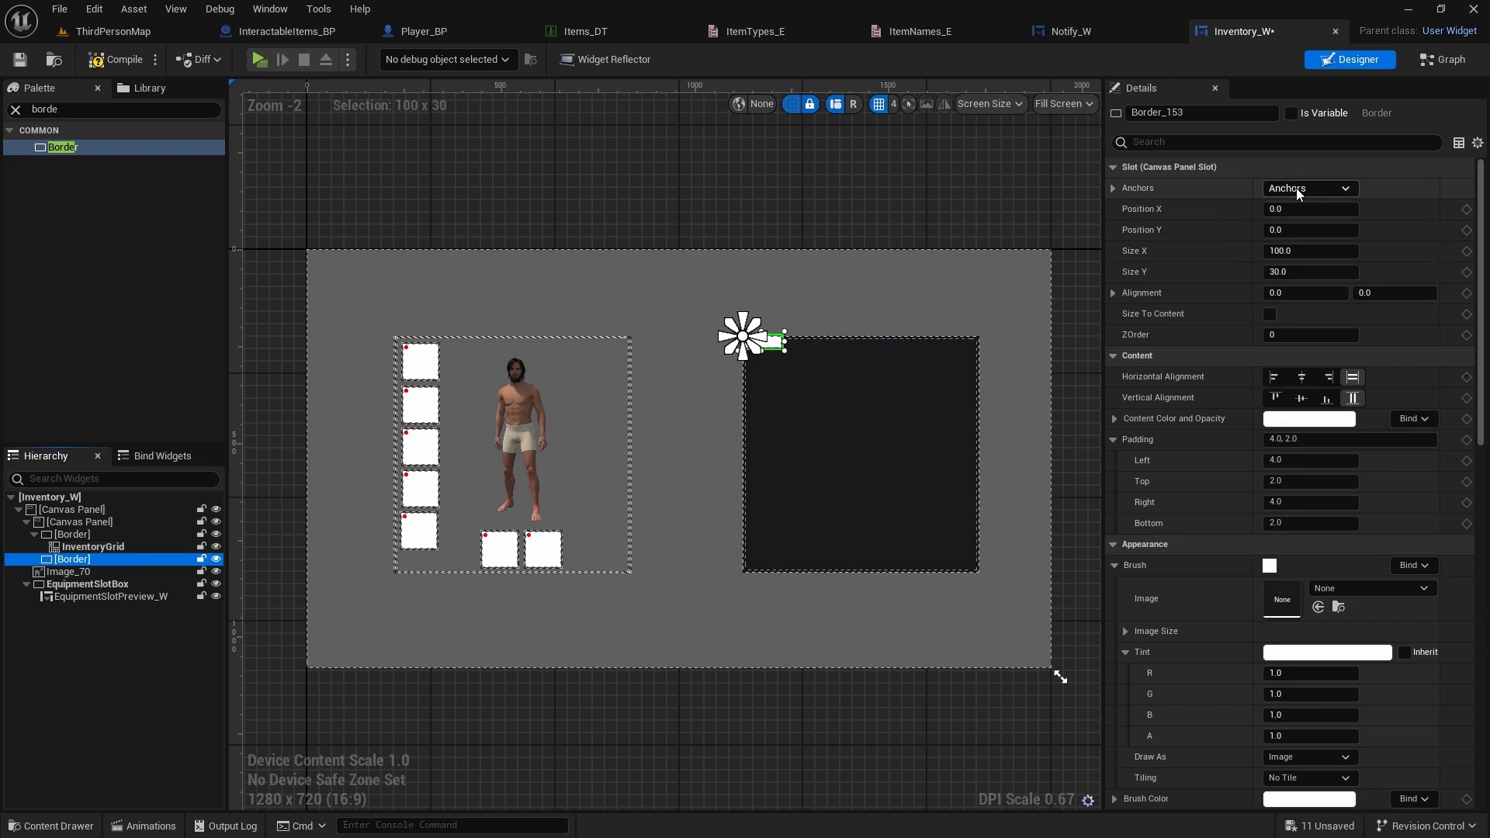
# Anchor the new border across the top with Size Y 50 as a header bar
pyautogui.click(1309, 187)
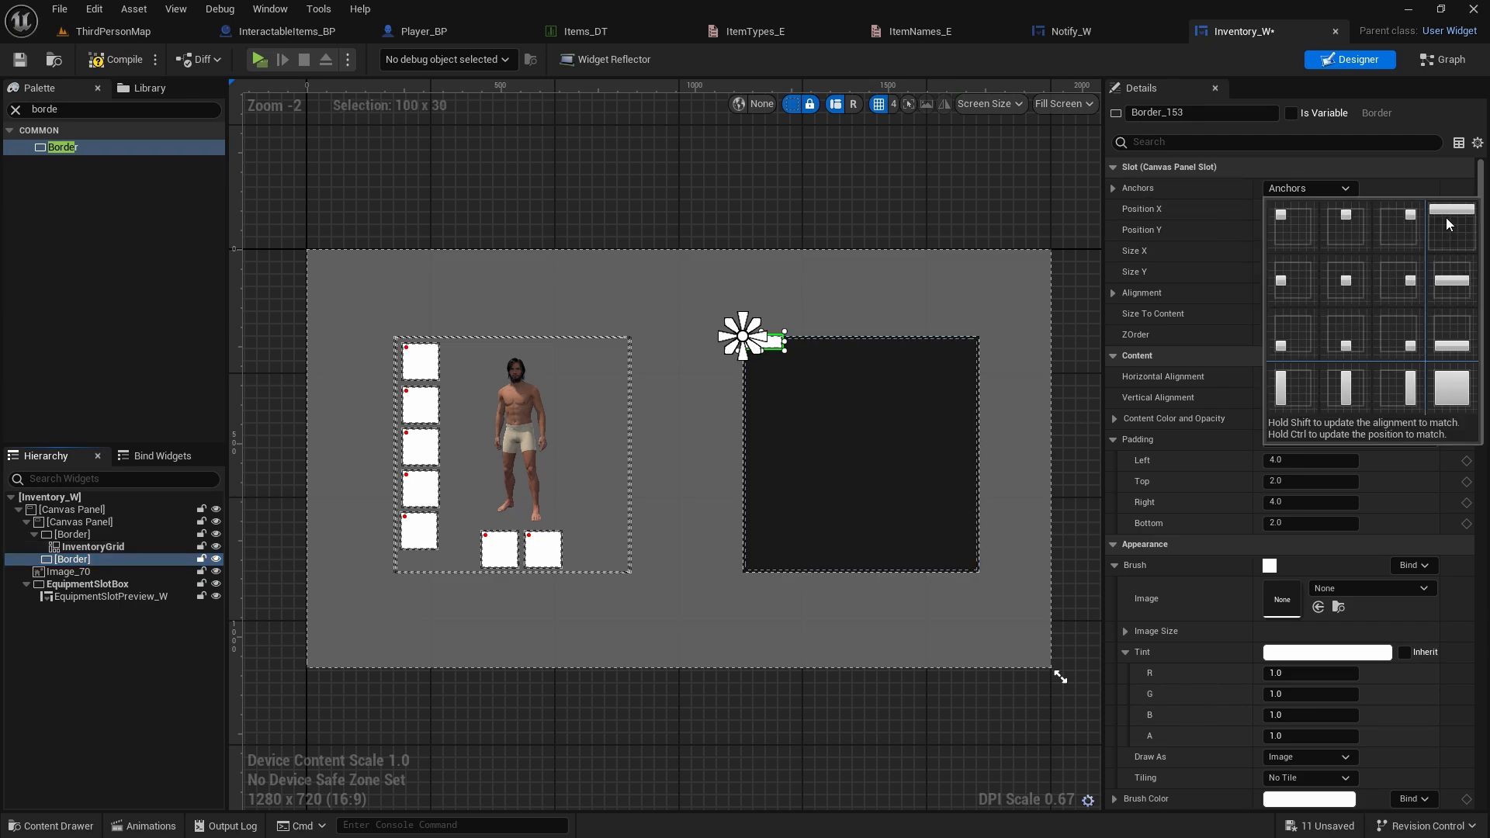
pyautogui.click(1452, 225)
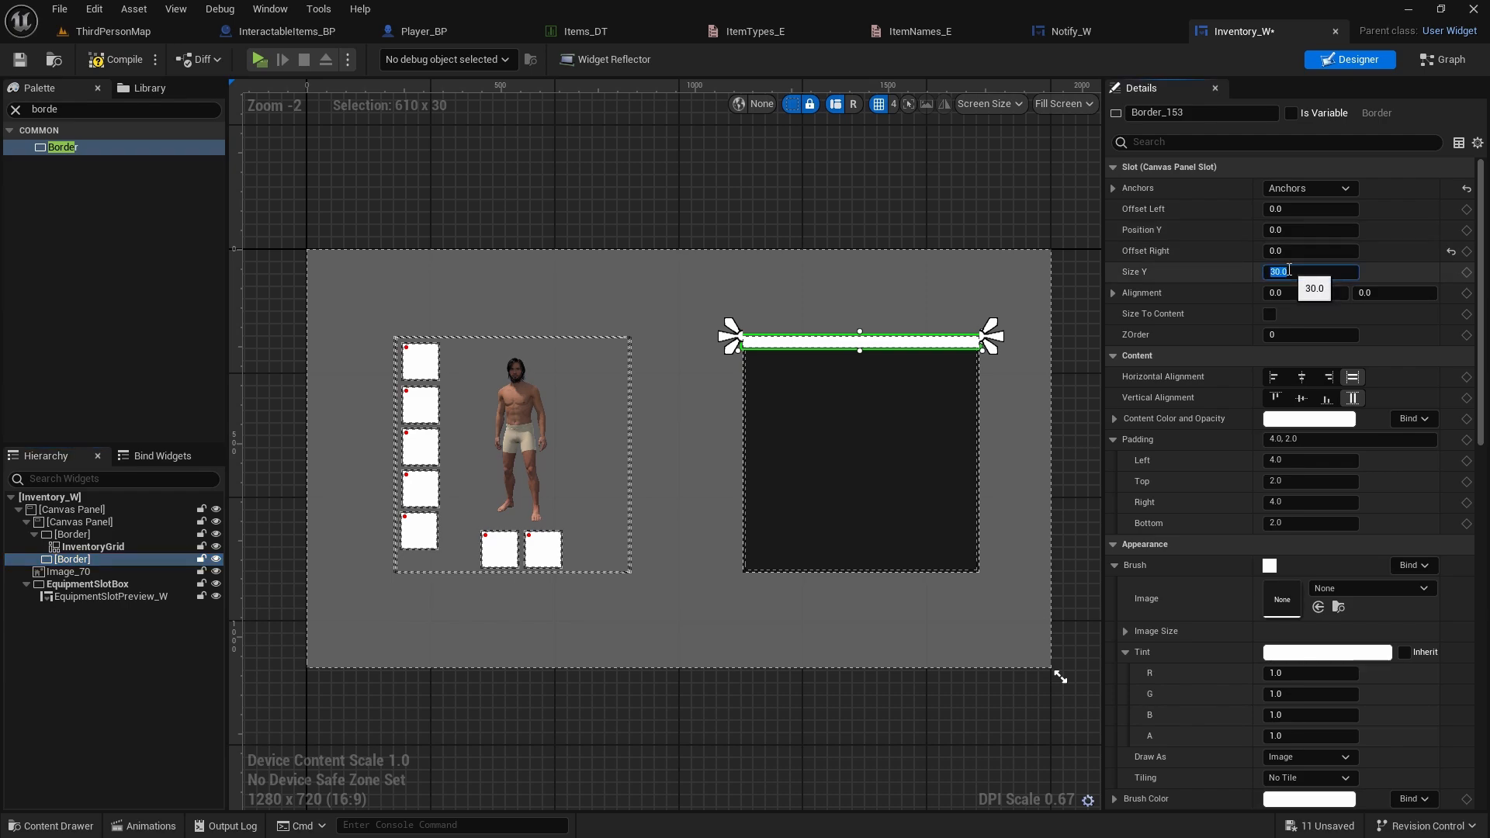
pyautogui.write('50.0')
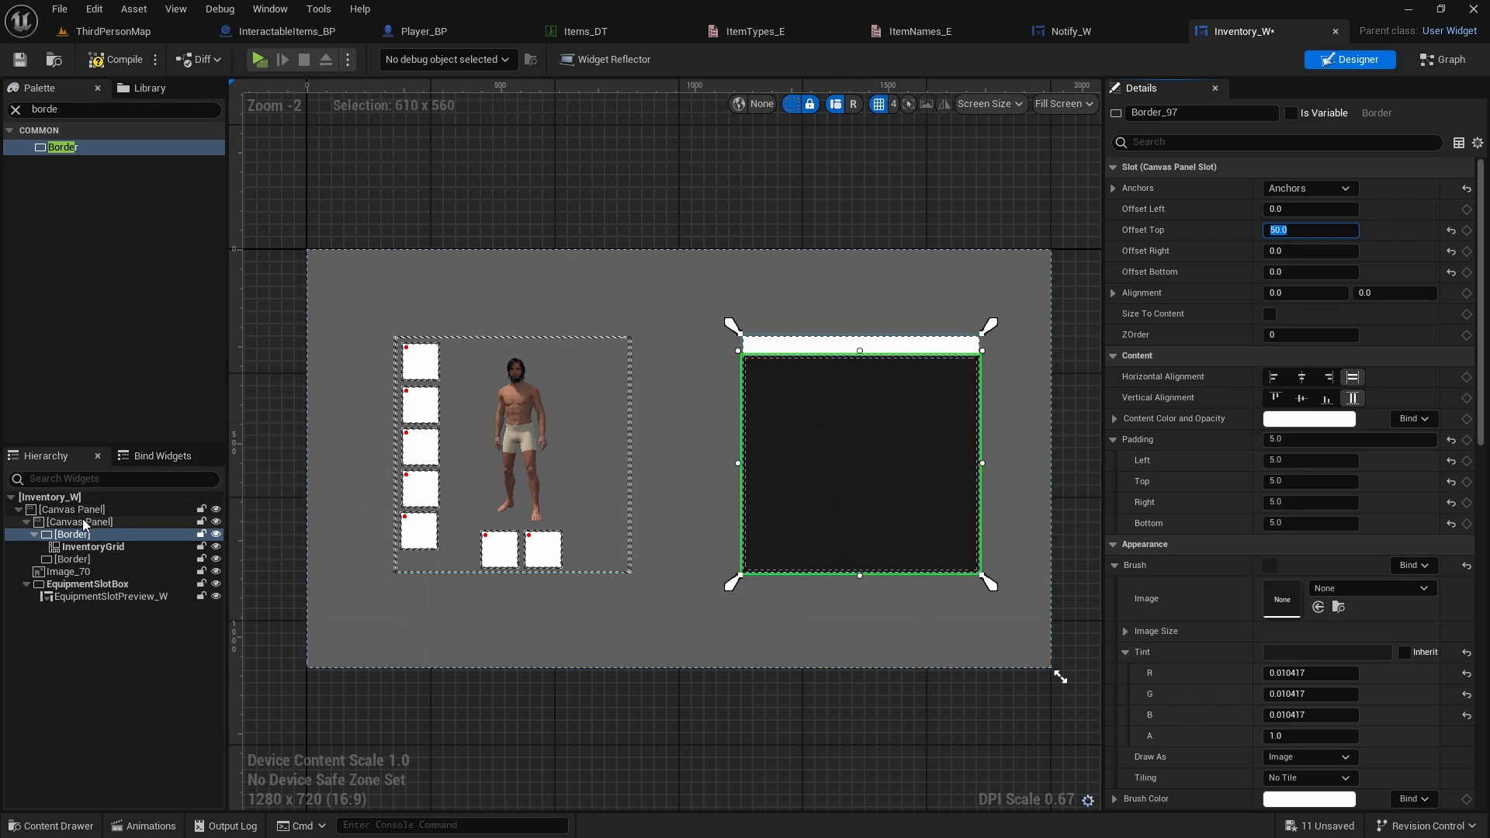
# Set the Canvas Panel height to 660 and add a canvas panel inside the header
pyautogui.click(80, 521)
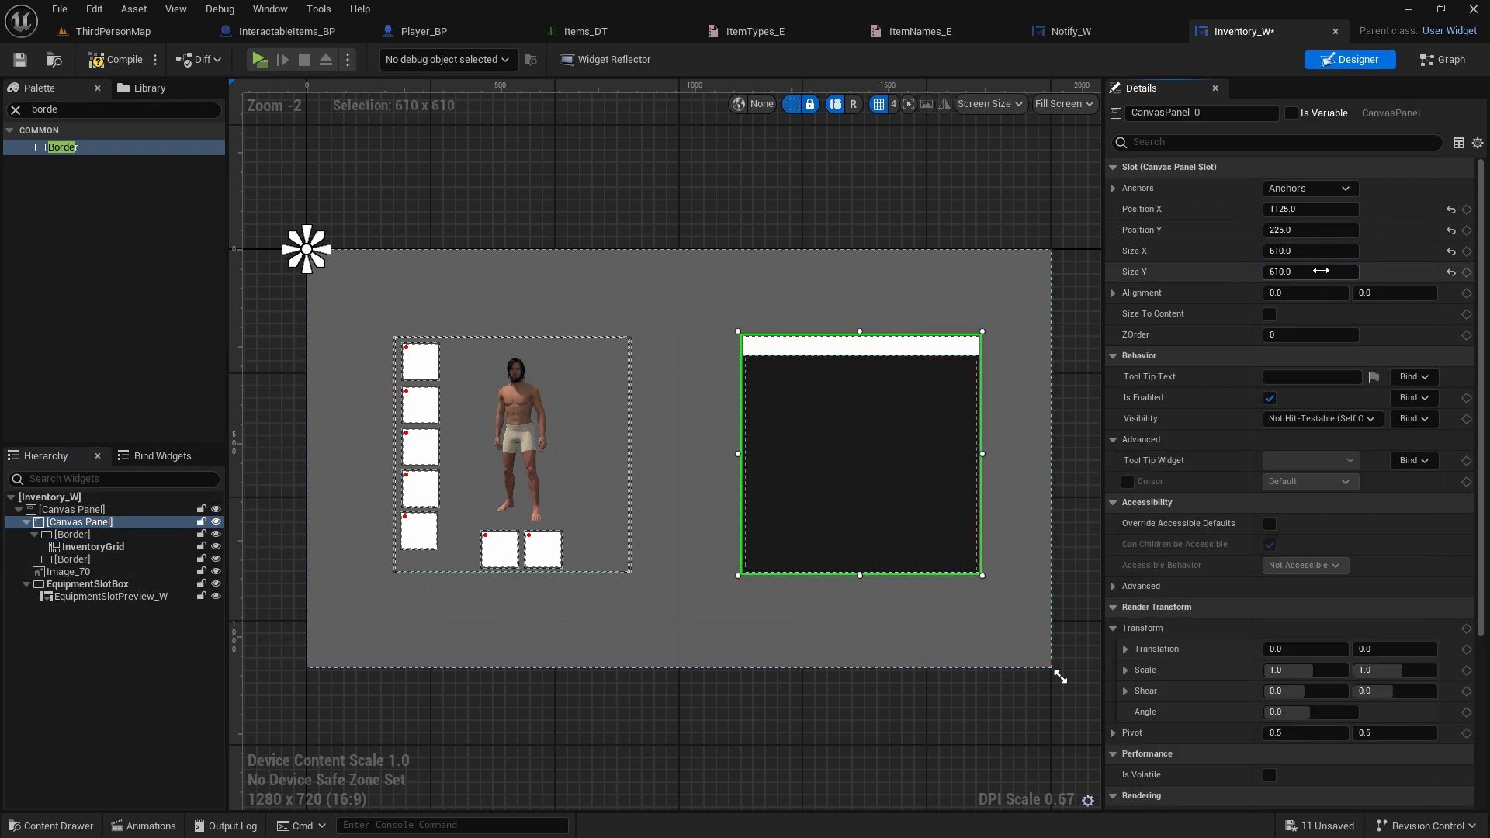
pyautogui.write('660')
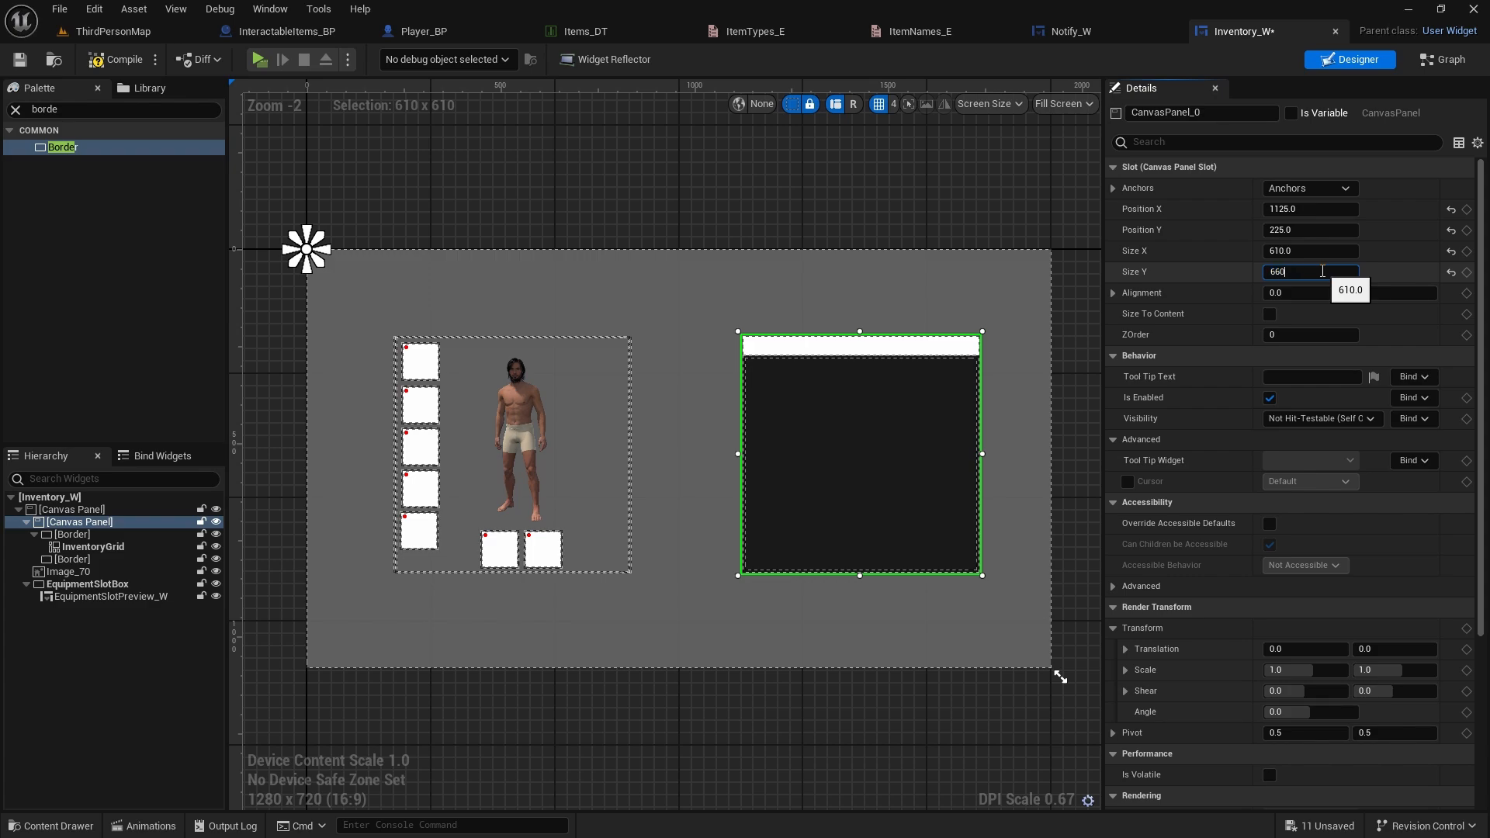
pyautogui.press('Enter')
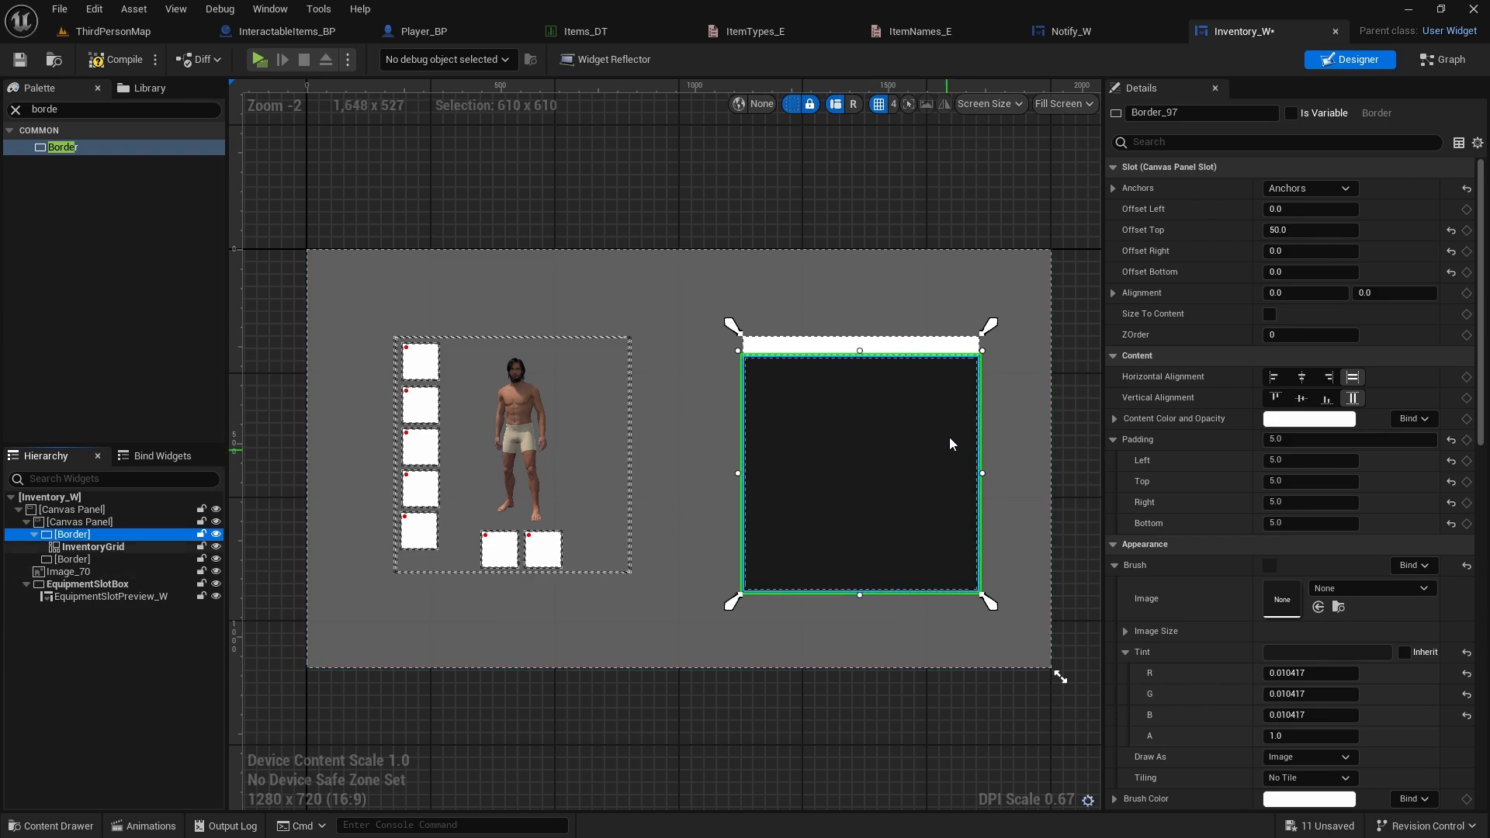
pyautogui.rightClick(1328, 652)
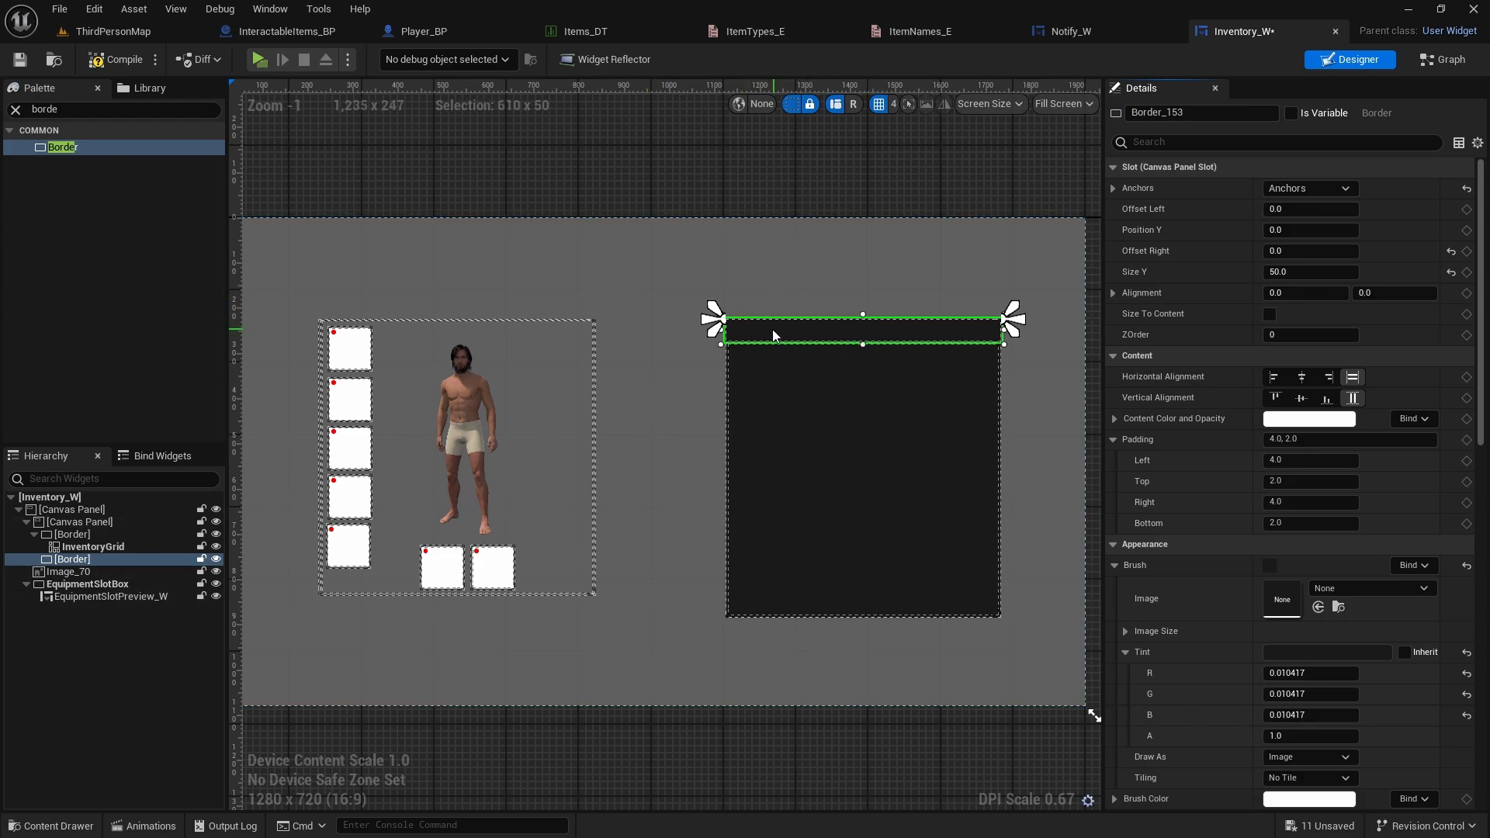
pyautogui.moveTo(957, 336)
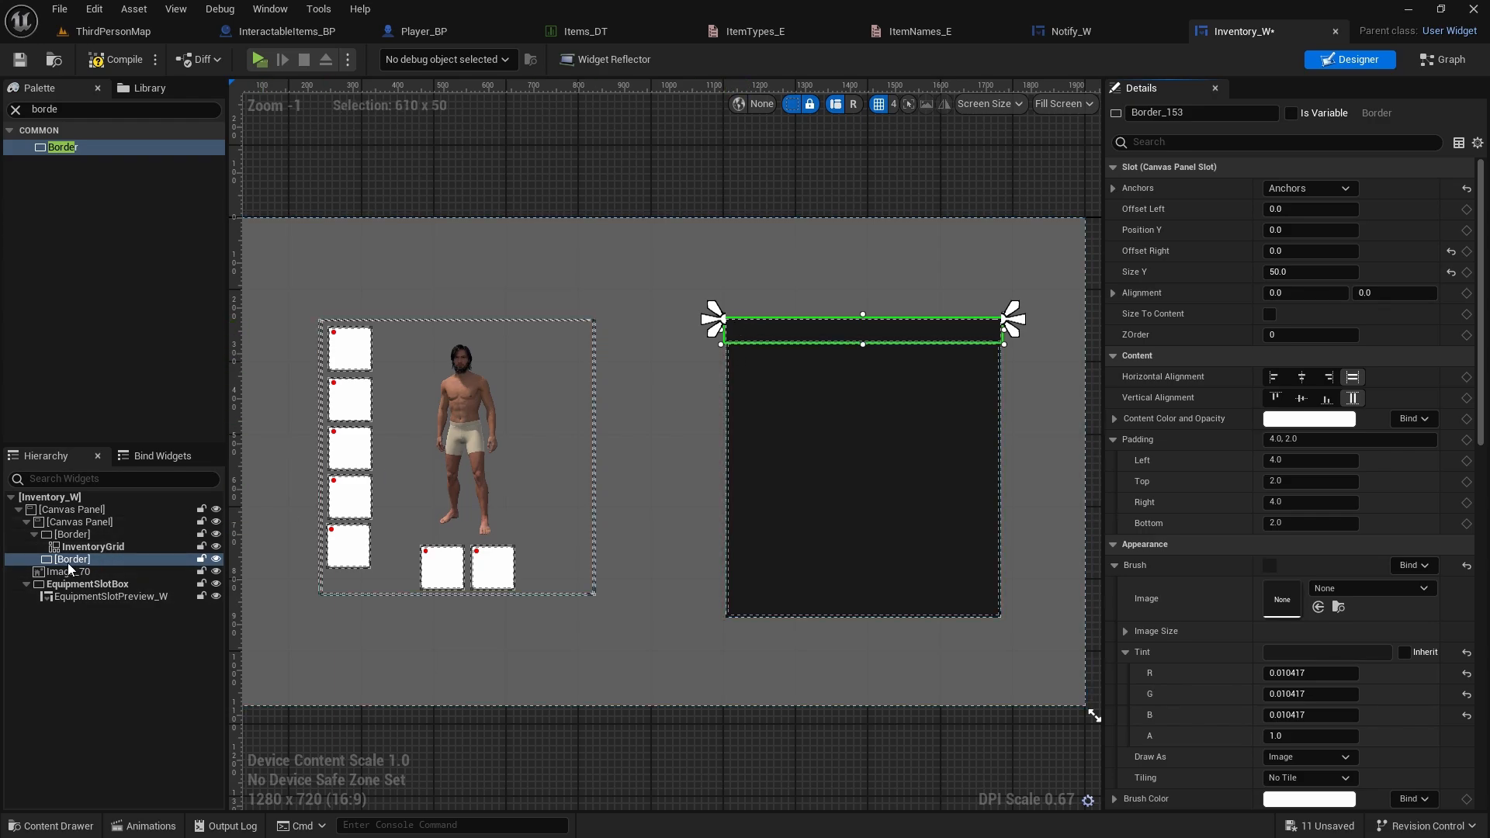
pyautogui.write('canva')
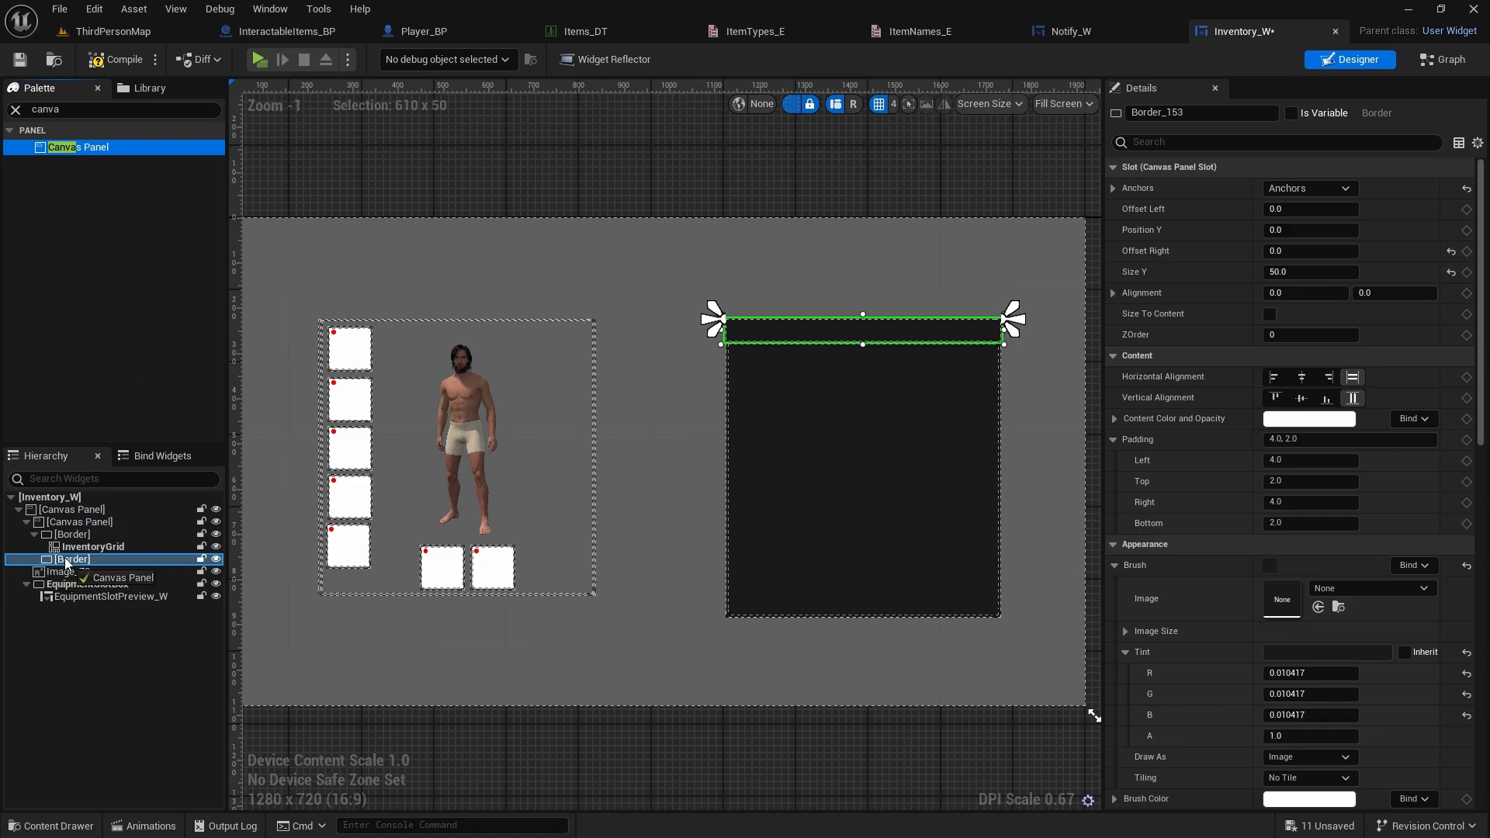
# Zero the header canvas panel's padding and drop an Image into it
pyautogui.click(93, 571)
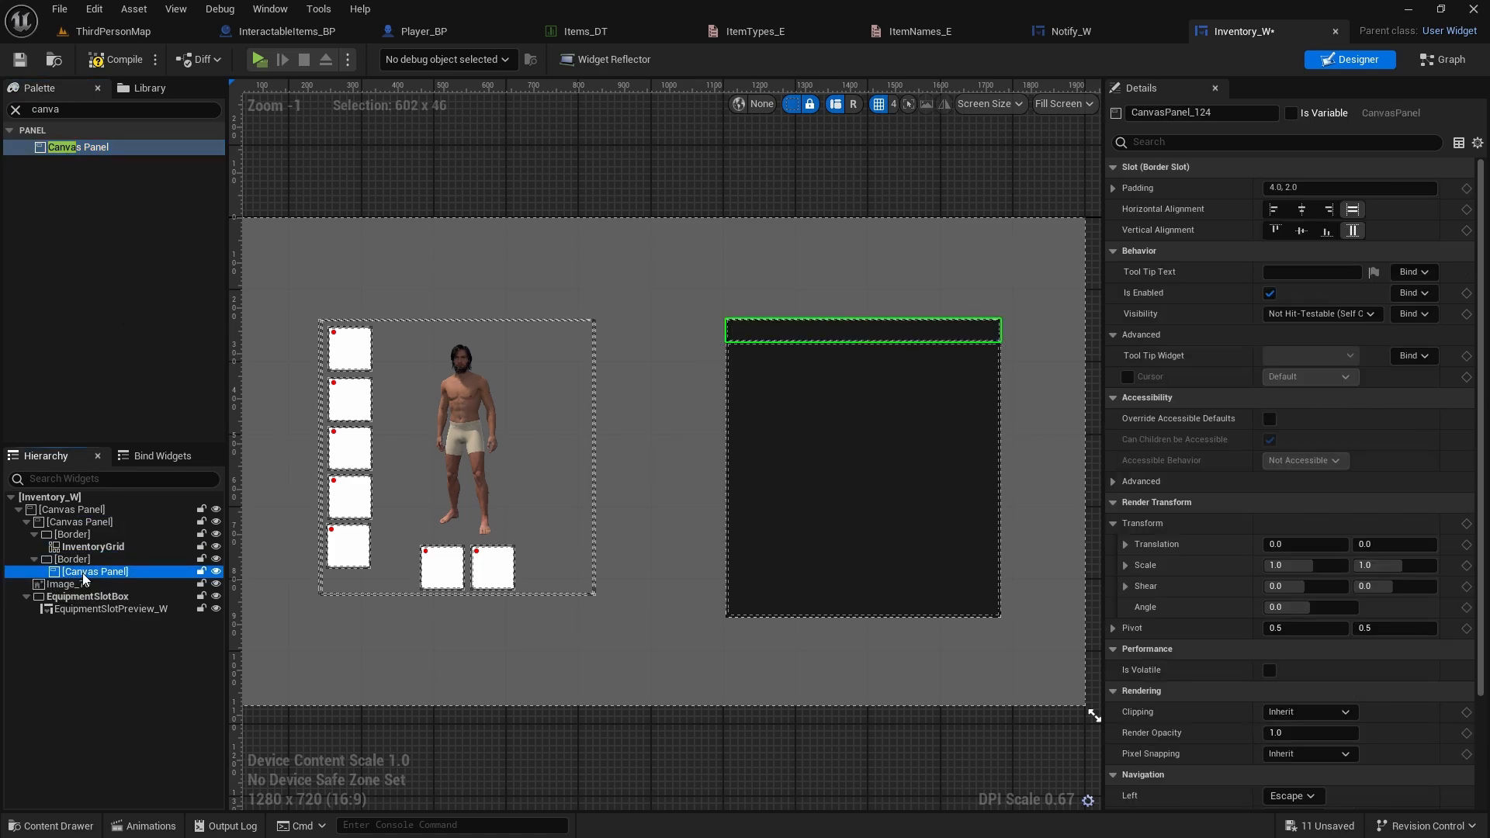
pyautogui.click(1347, 188)
pyautogui.write('0')
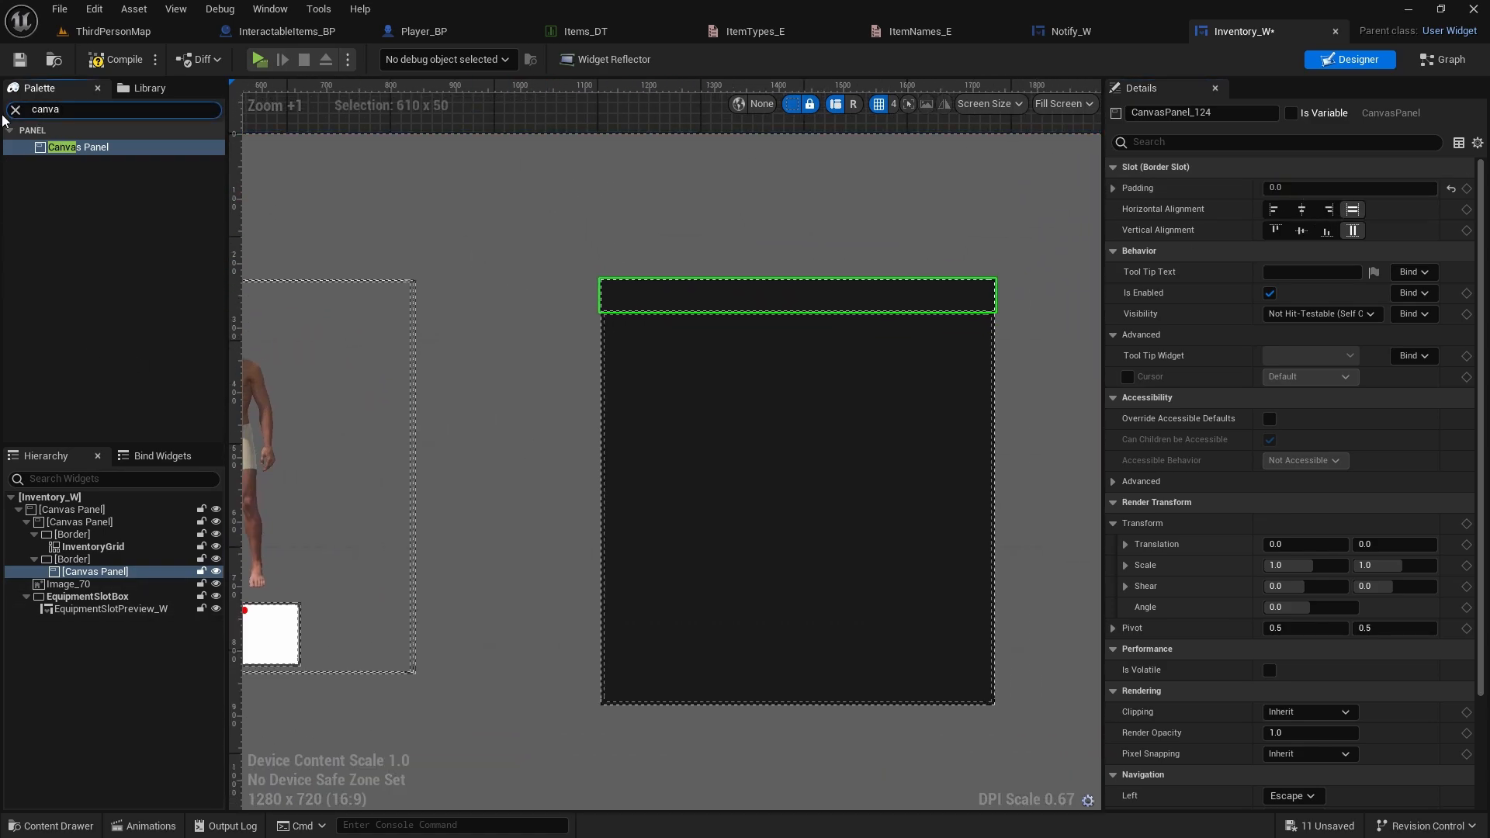
pyautogui.write('image')
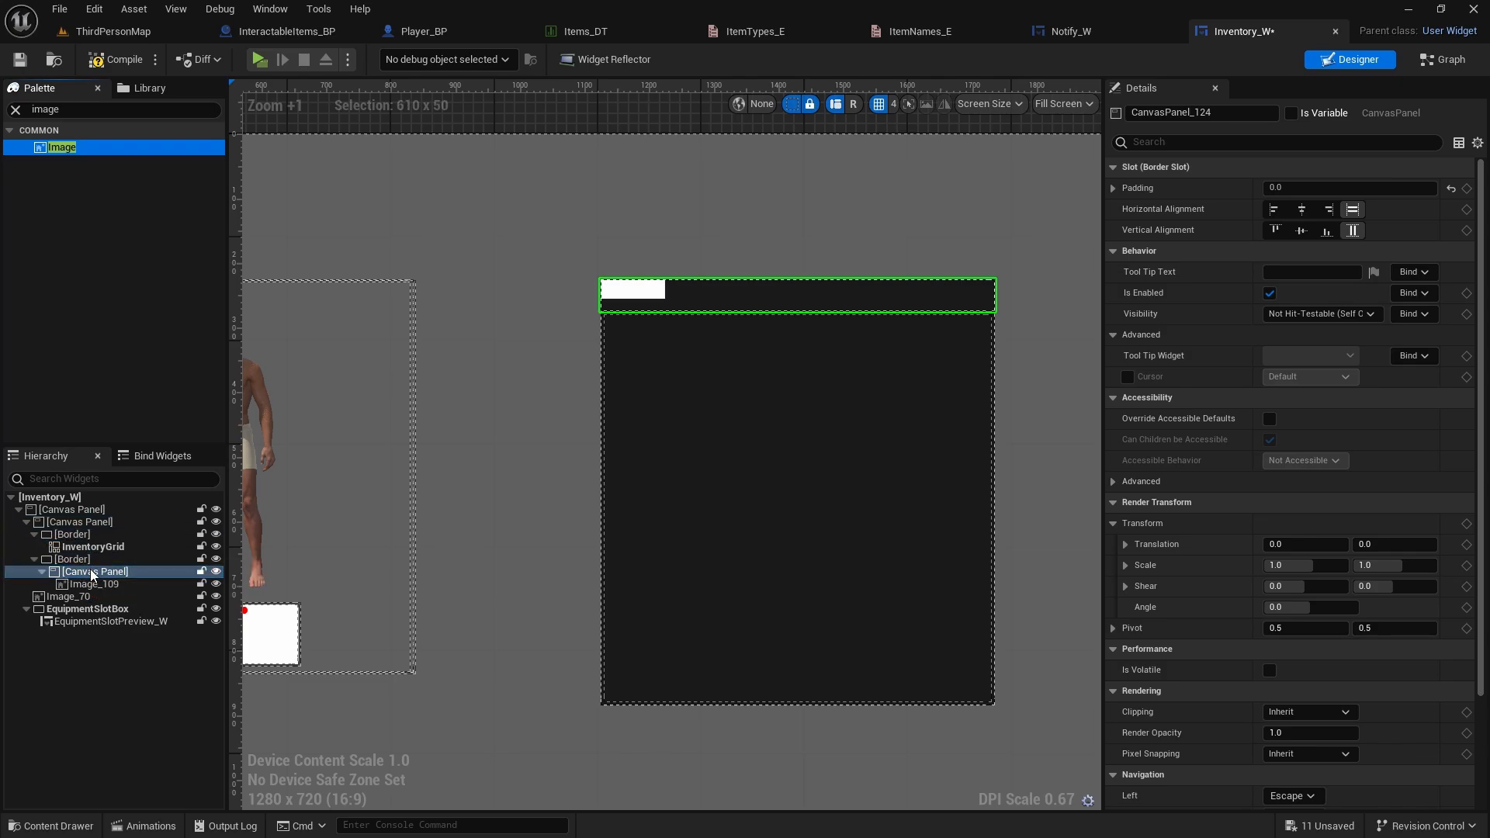
# Position the header image at 20, 10 with a 30×30 size
pyautogui.click(89, 583)
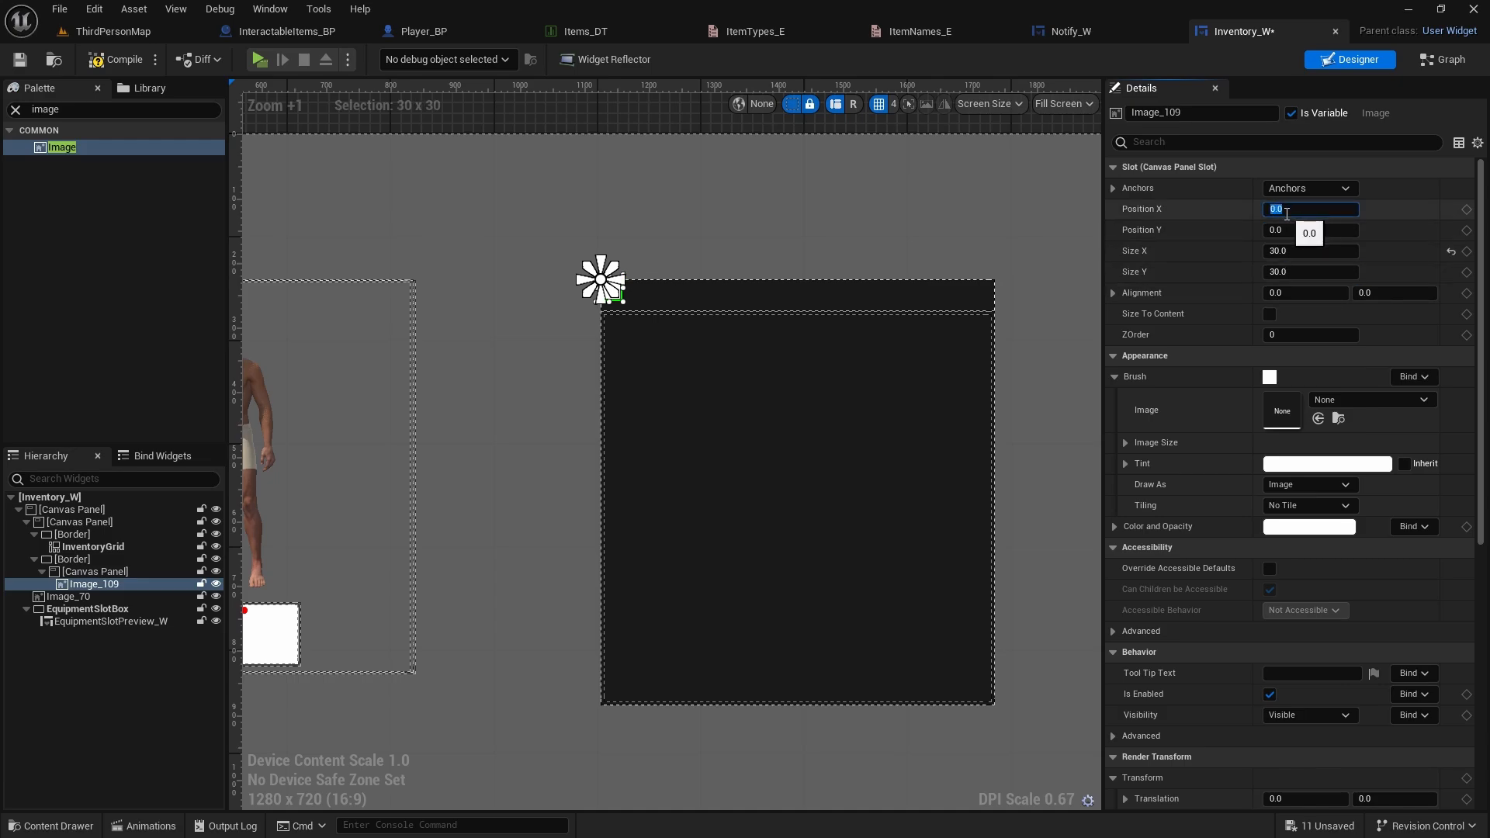
pyautogui.write('2')
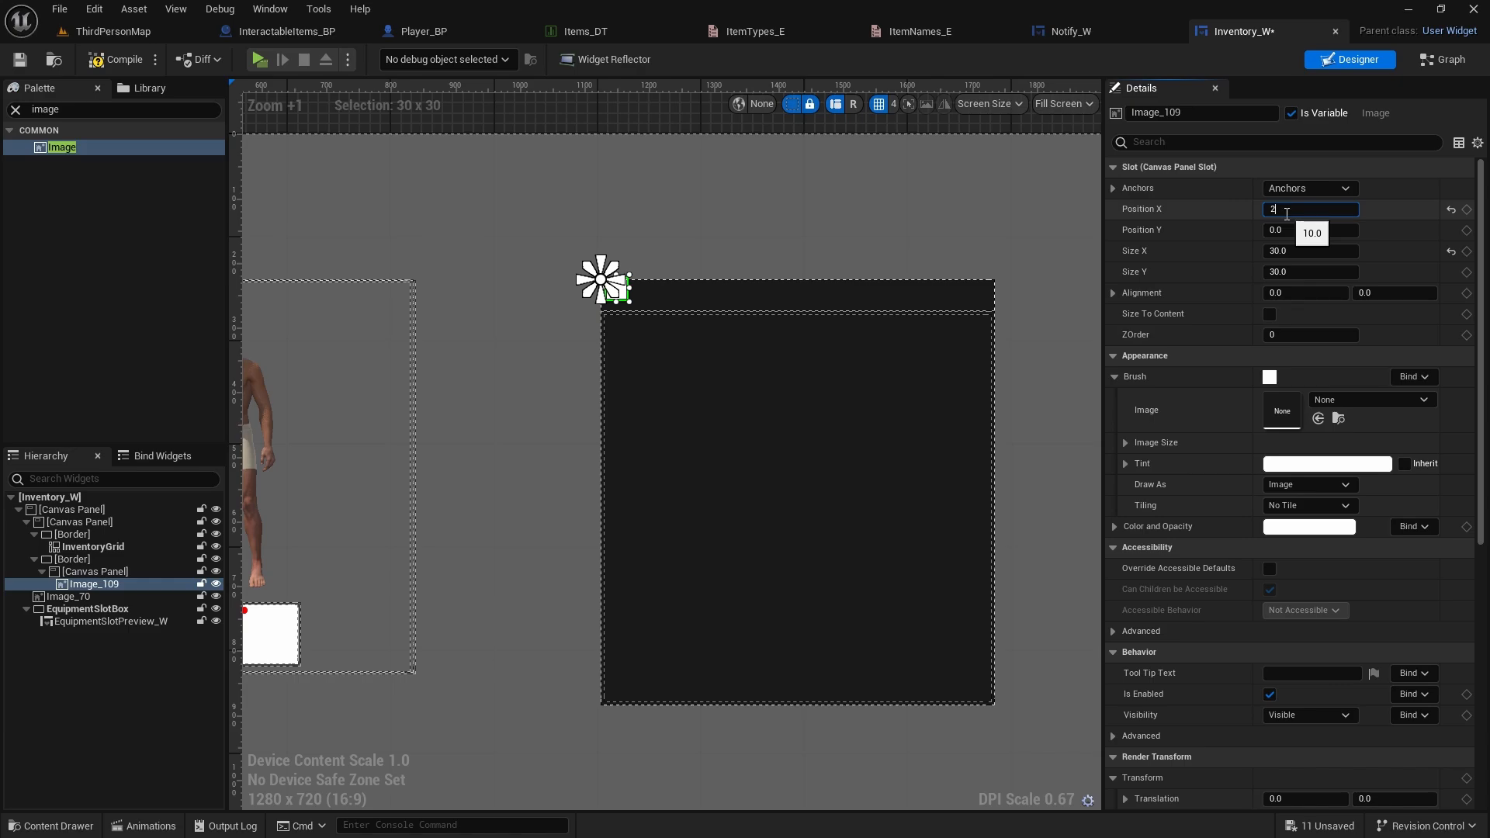
pyautogui.press('Tab')
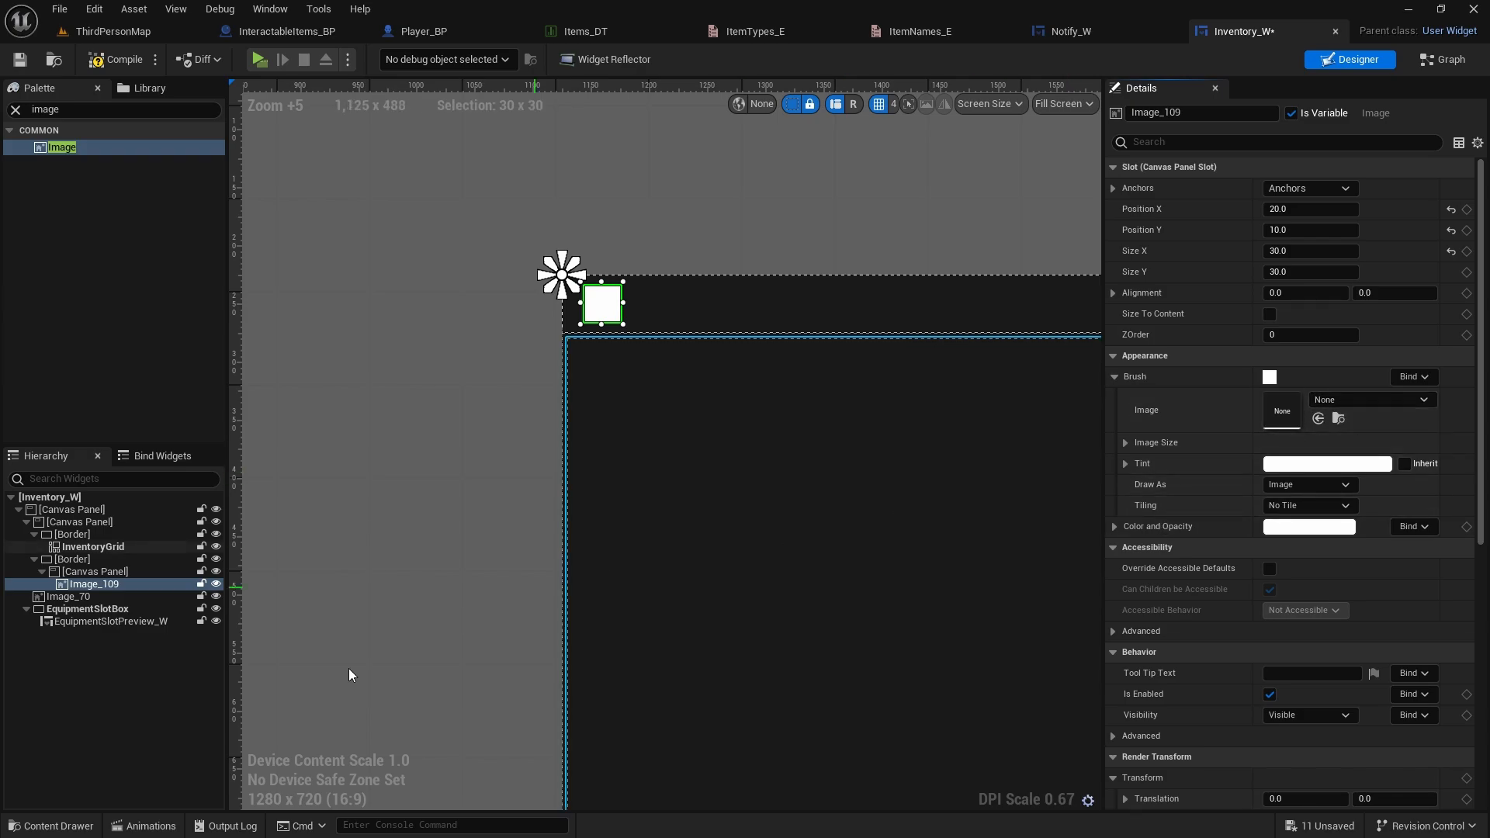
# Set the header image's brush to the Gold_Icon texture
pyautogui.click(1372, 399)
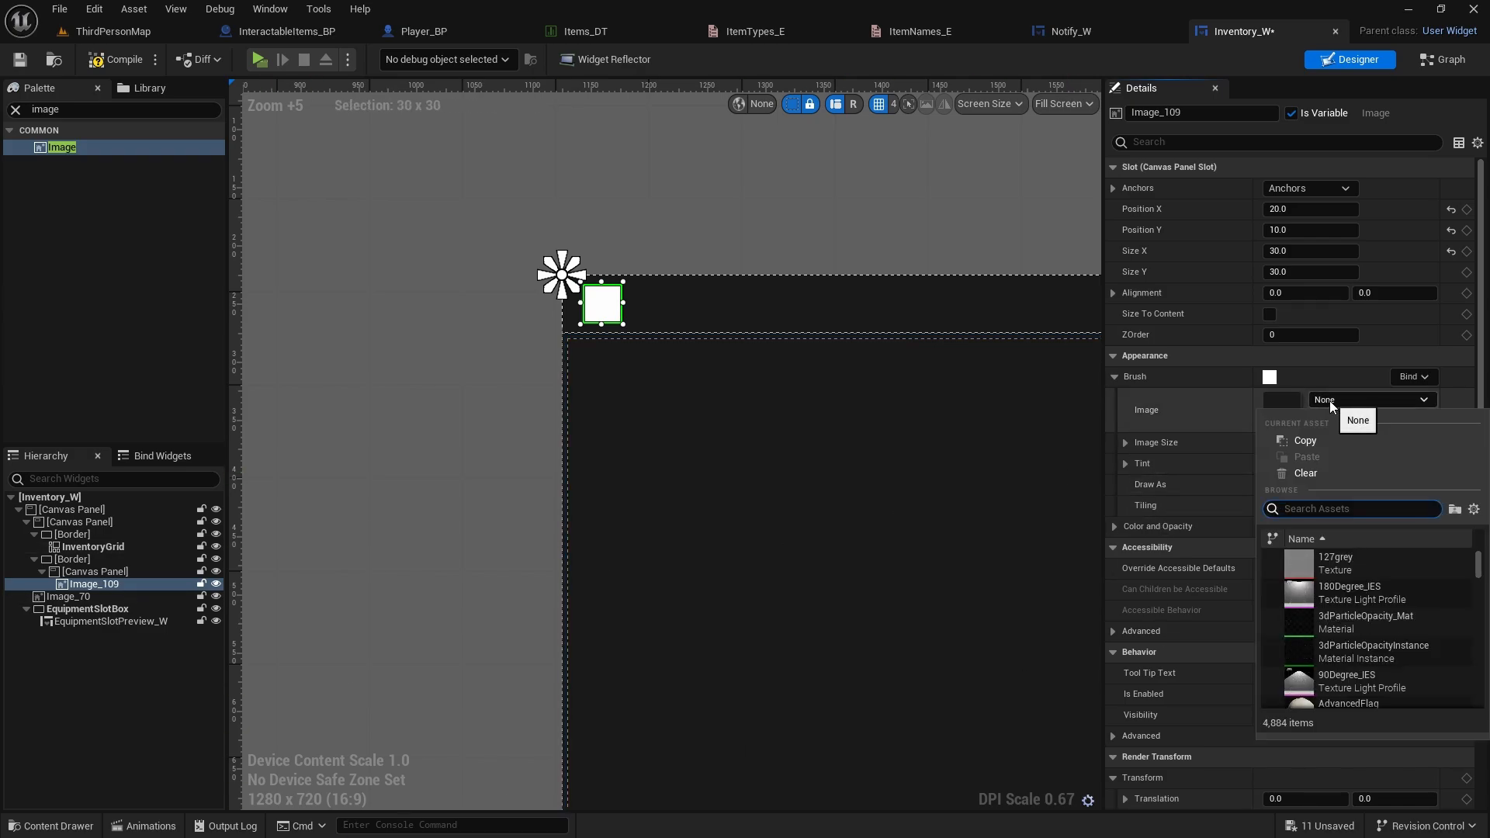
pyautogui.write('gold')
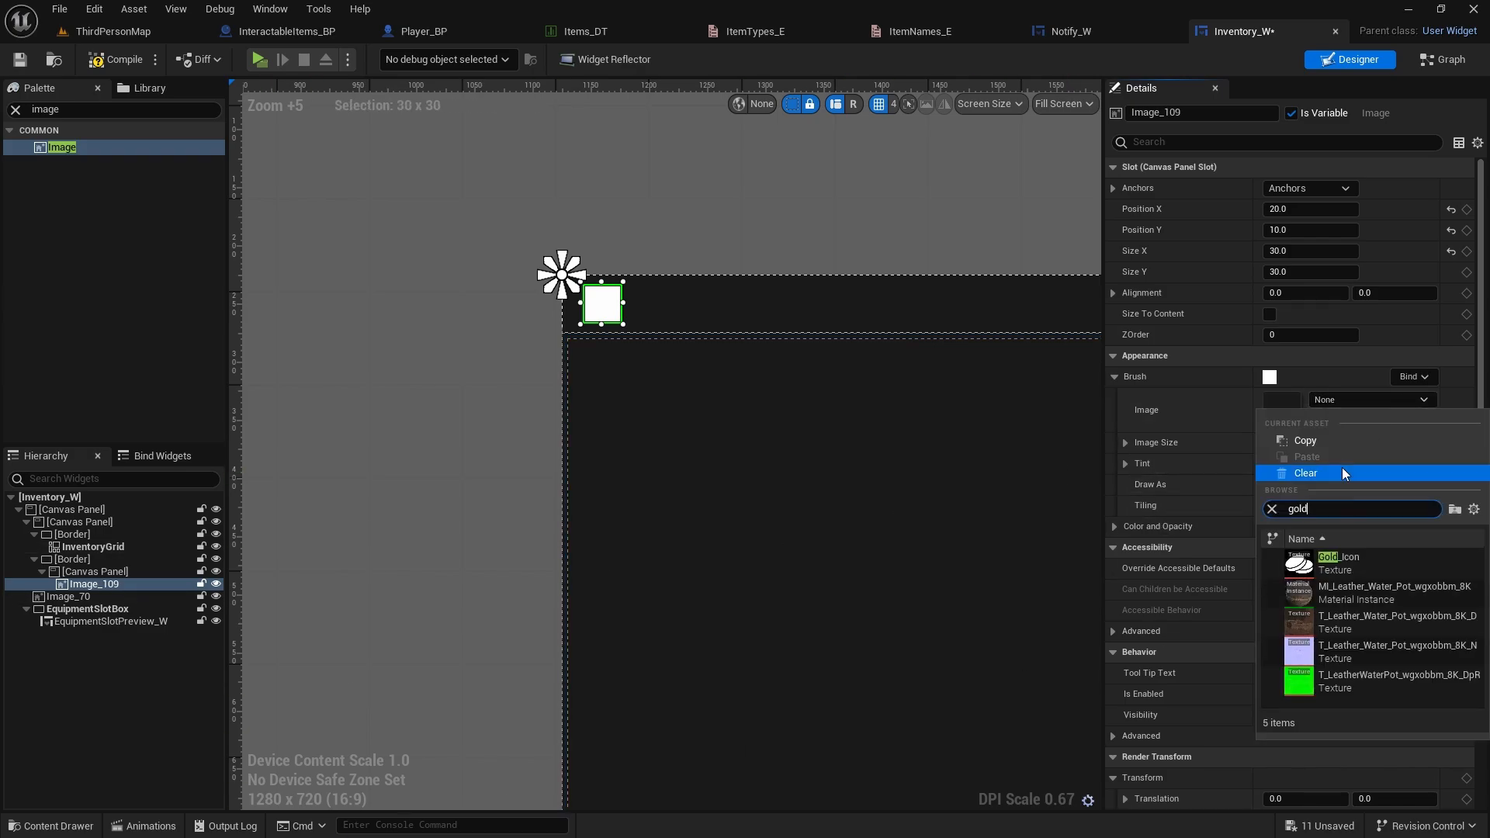
pyautogui.click(1337, 562)
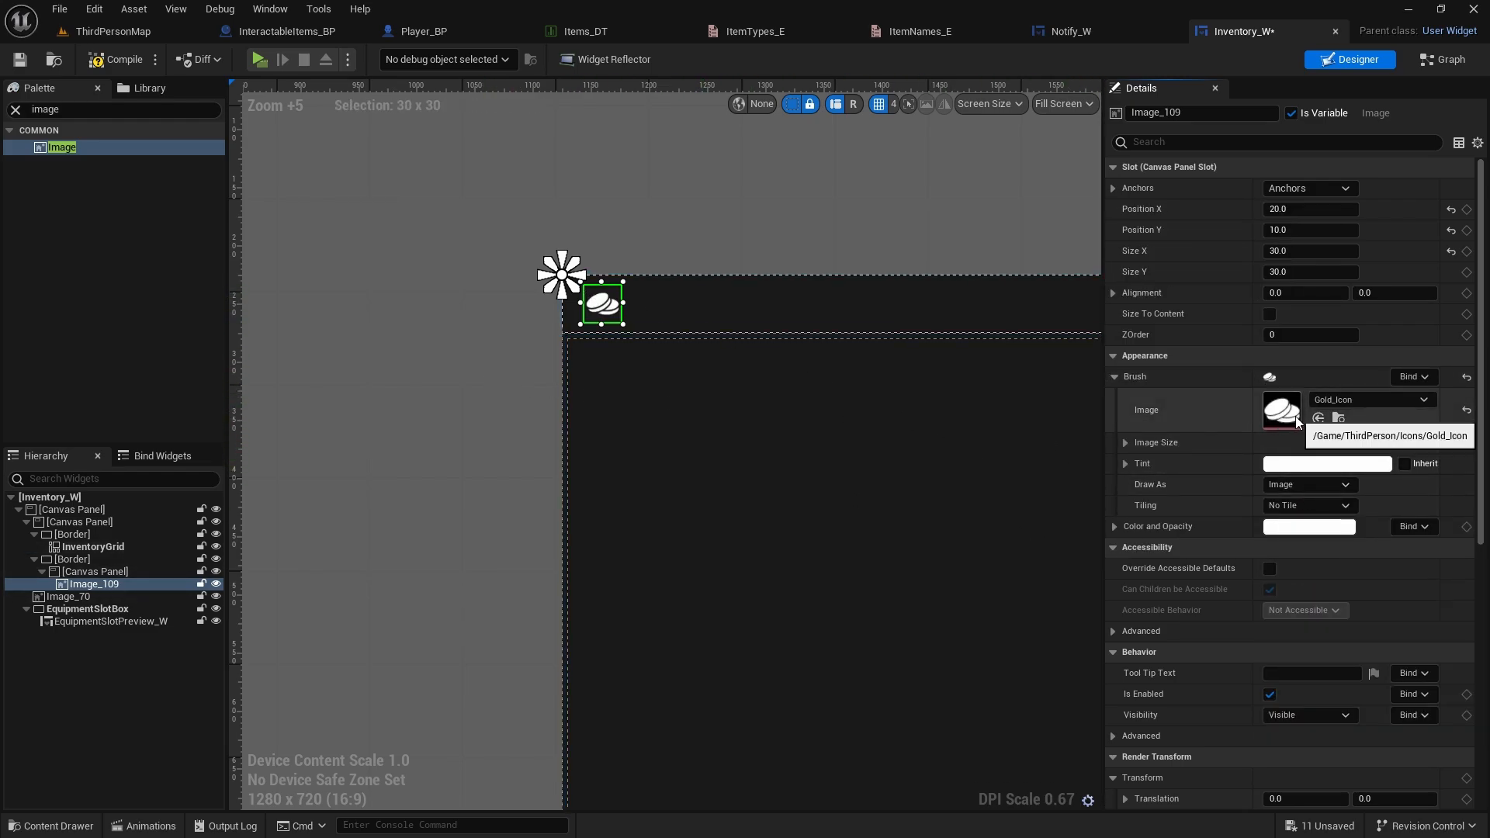
# Tint the icon yellow and add a Text widget to the header
pyautogui.click(1328, 464)
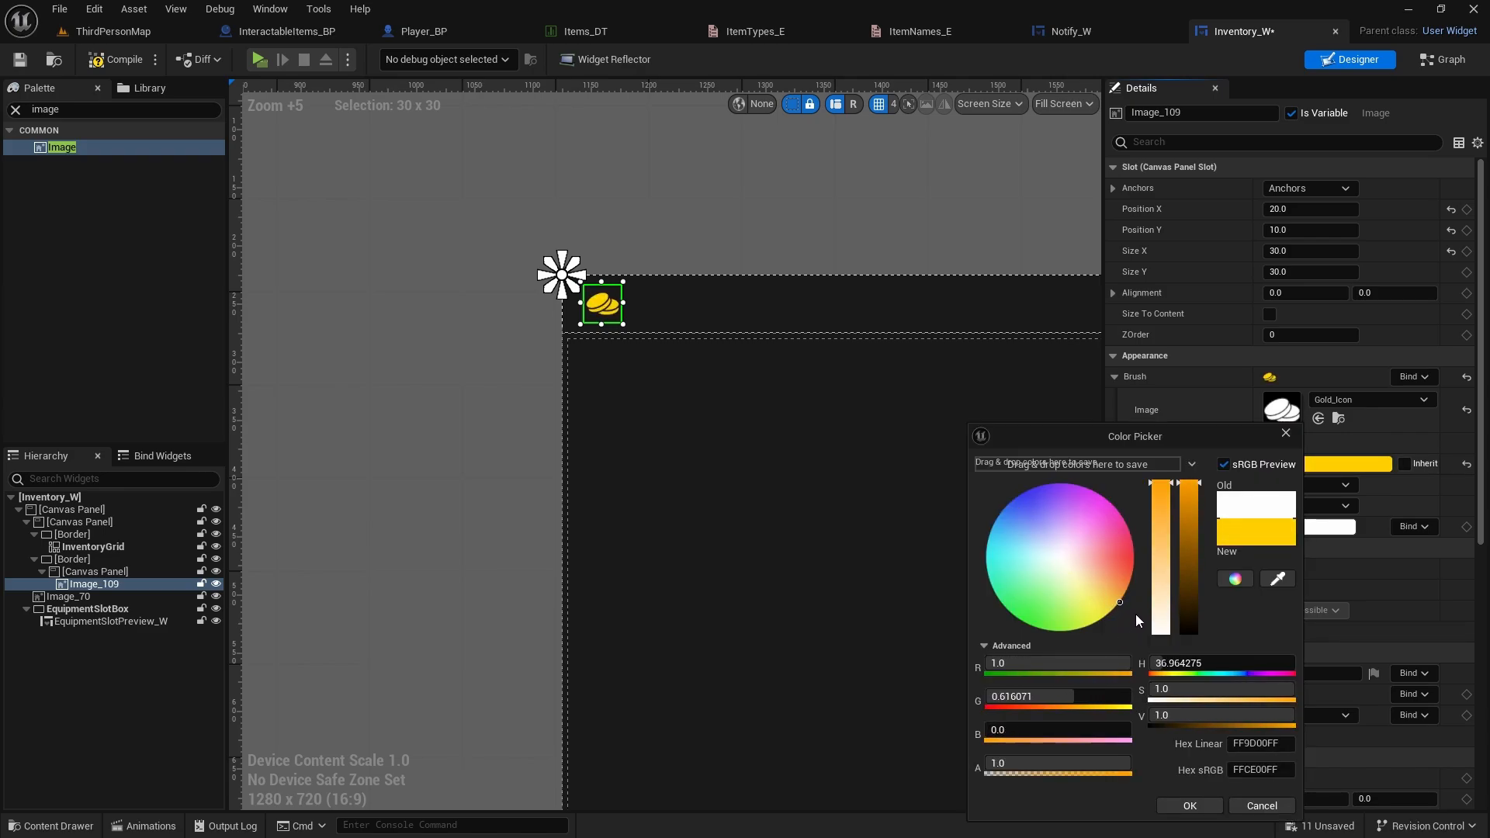
pyautogui.click(1189, 805)
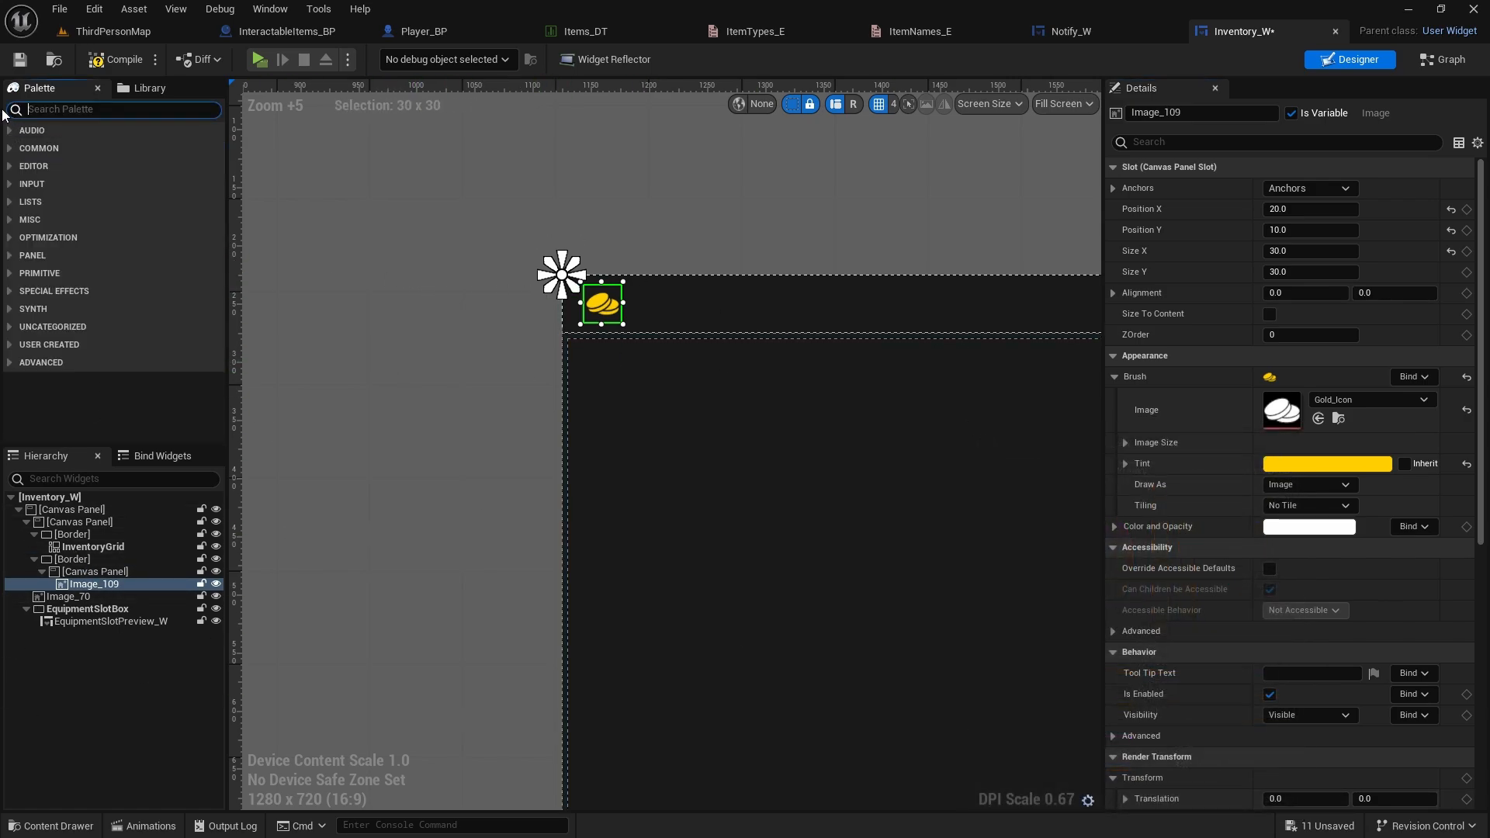
pyautogui.write('text')
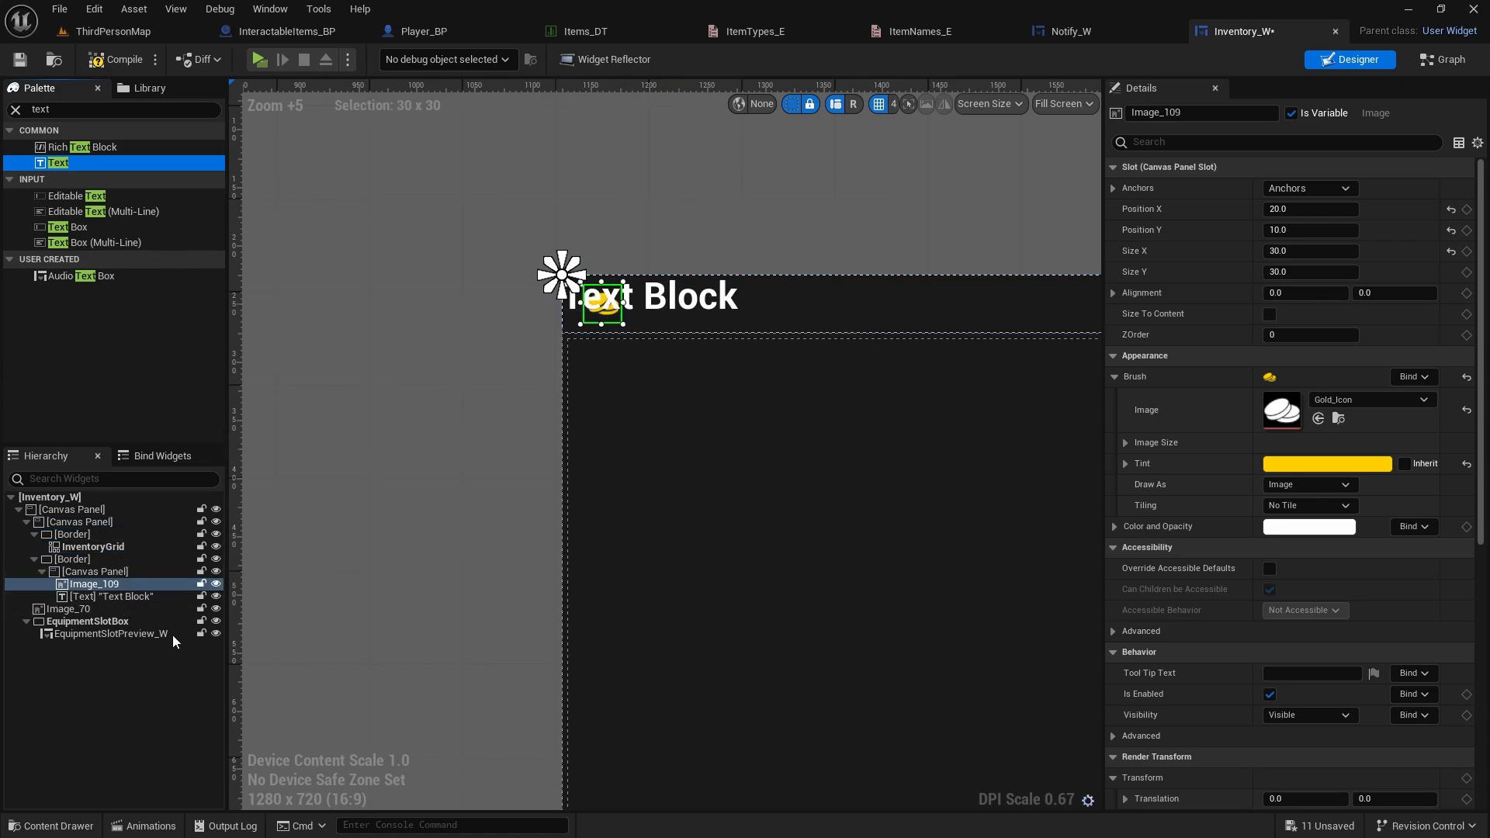
# Set the header text to font size 16, place it at 52, 12 beside the icon, and compile
pyautogui.click(114, 596)
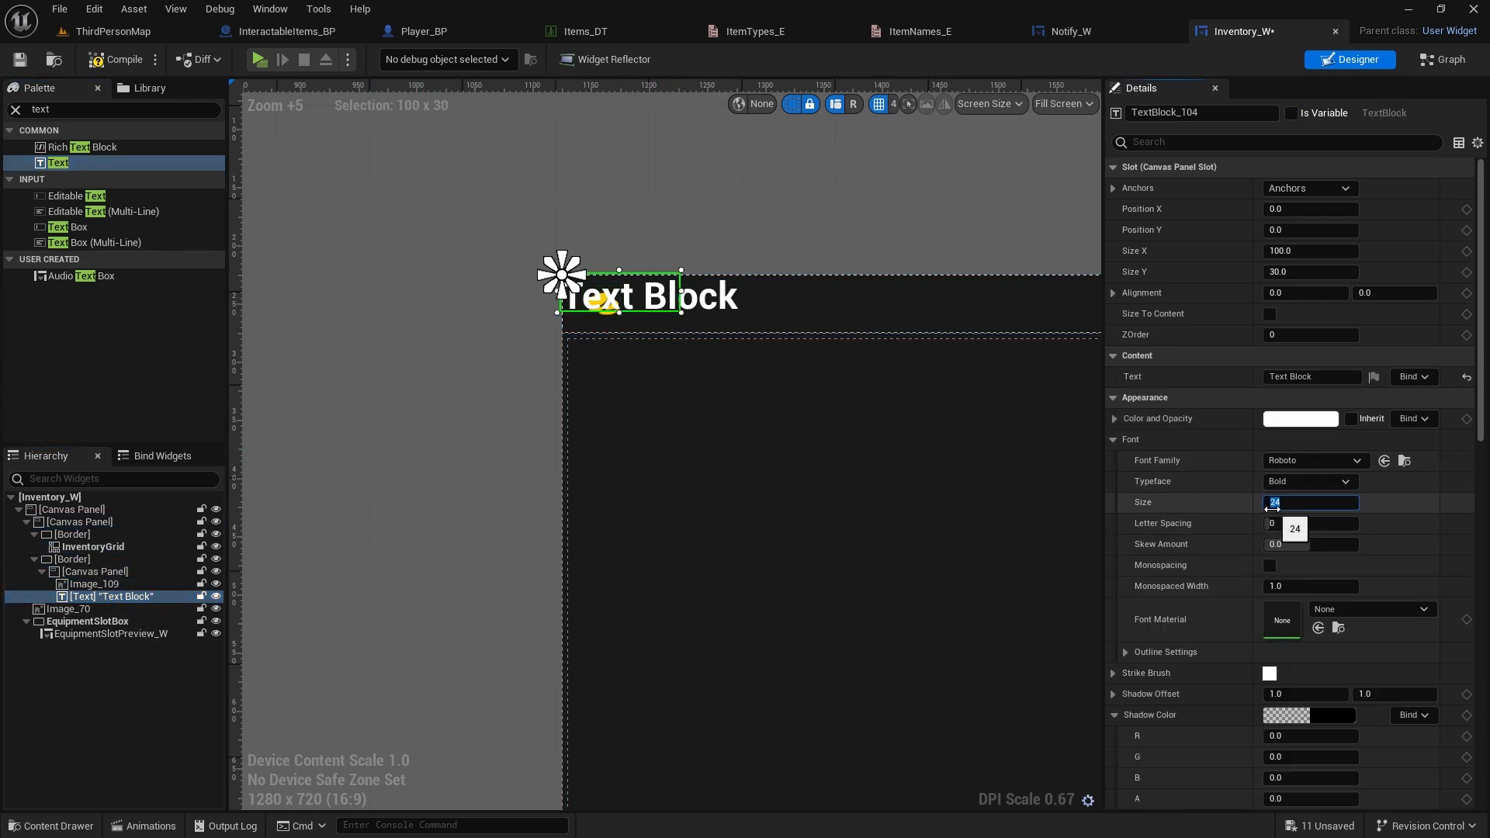
pyautogui.write('16')
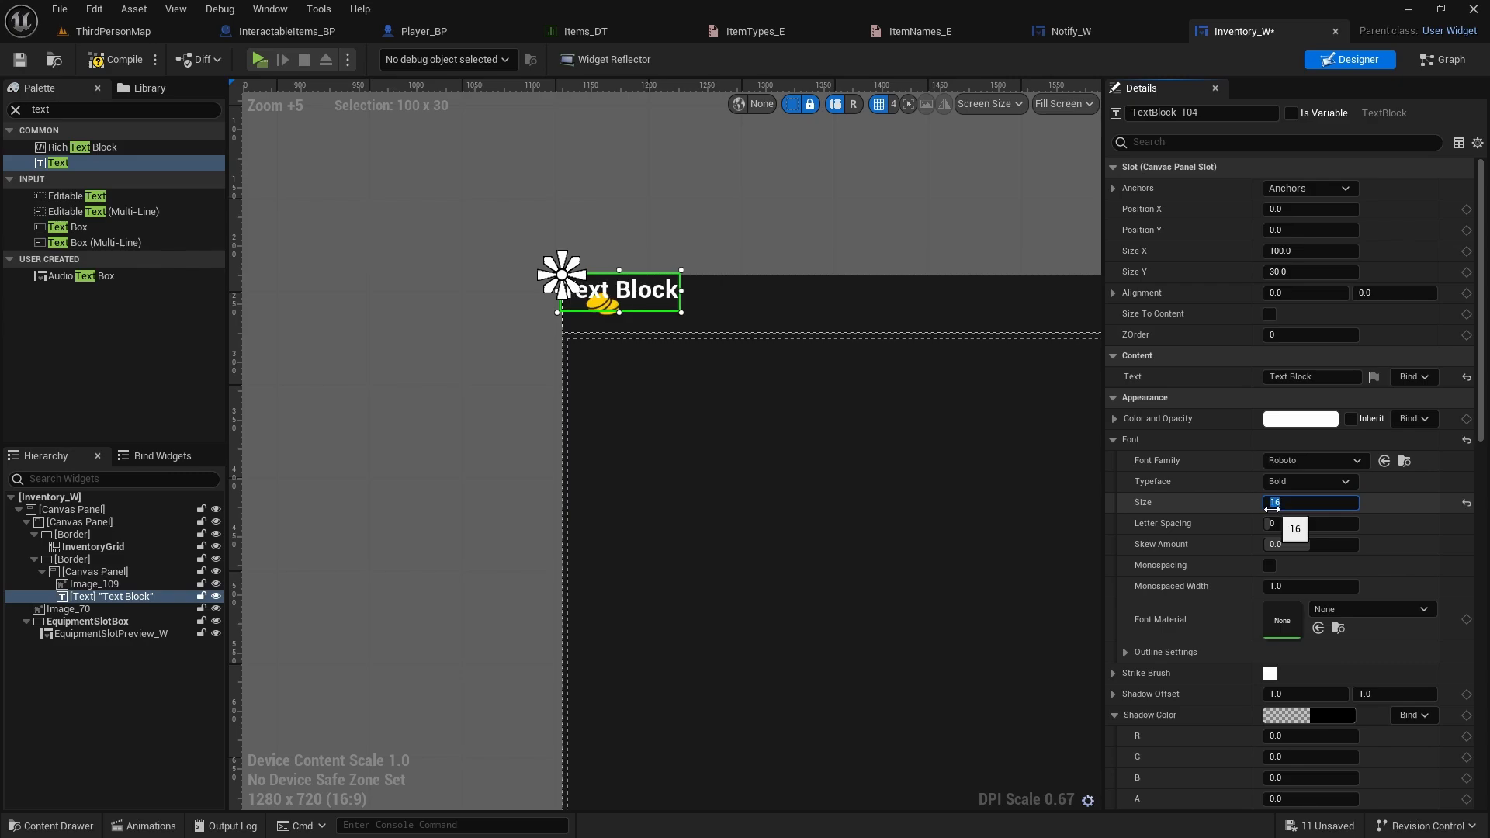
pyautogui.moveTo(618, 290); pyautogui.dragTo(685, 300)
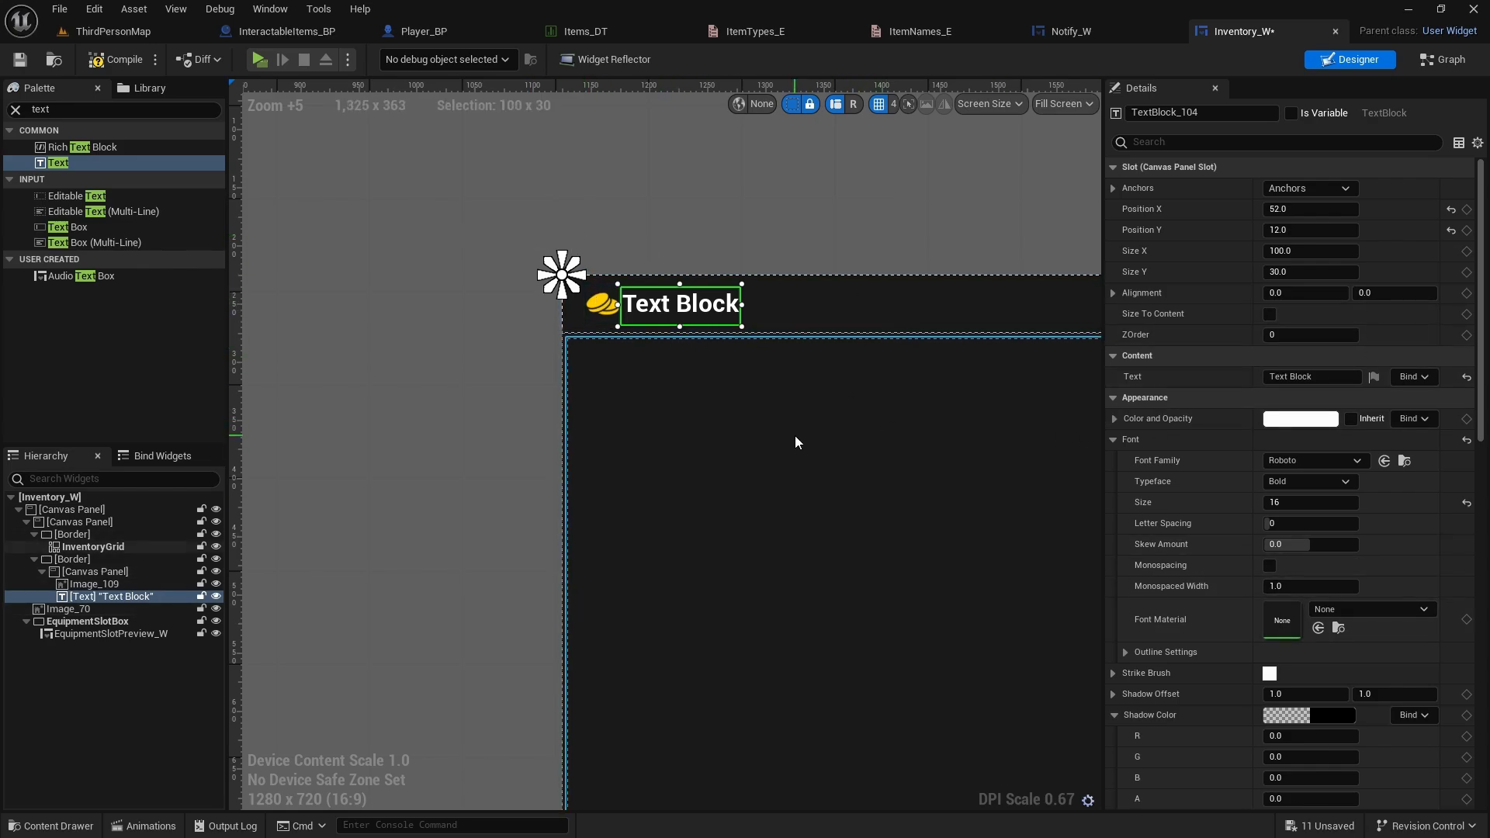
pyautogui.moveTo(116, 59)
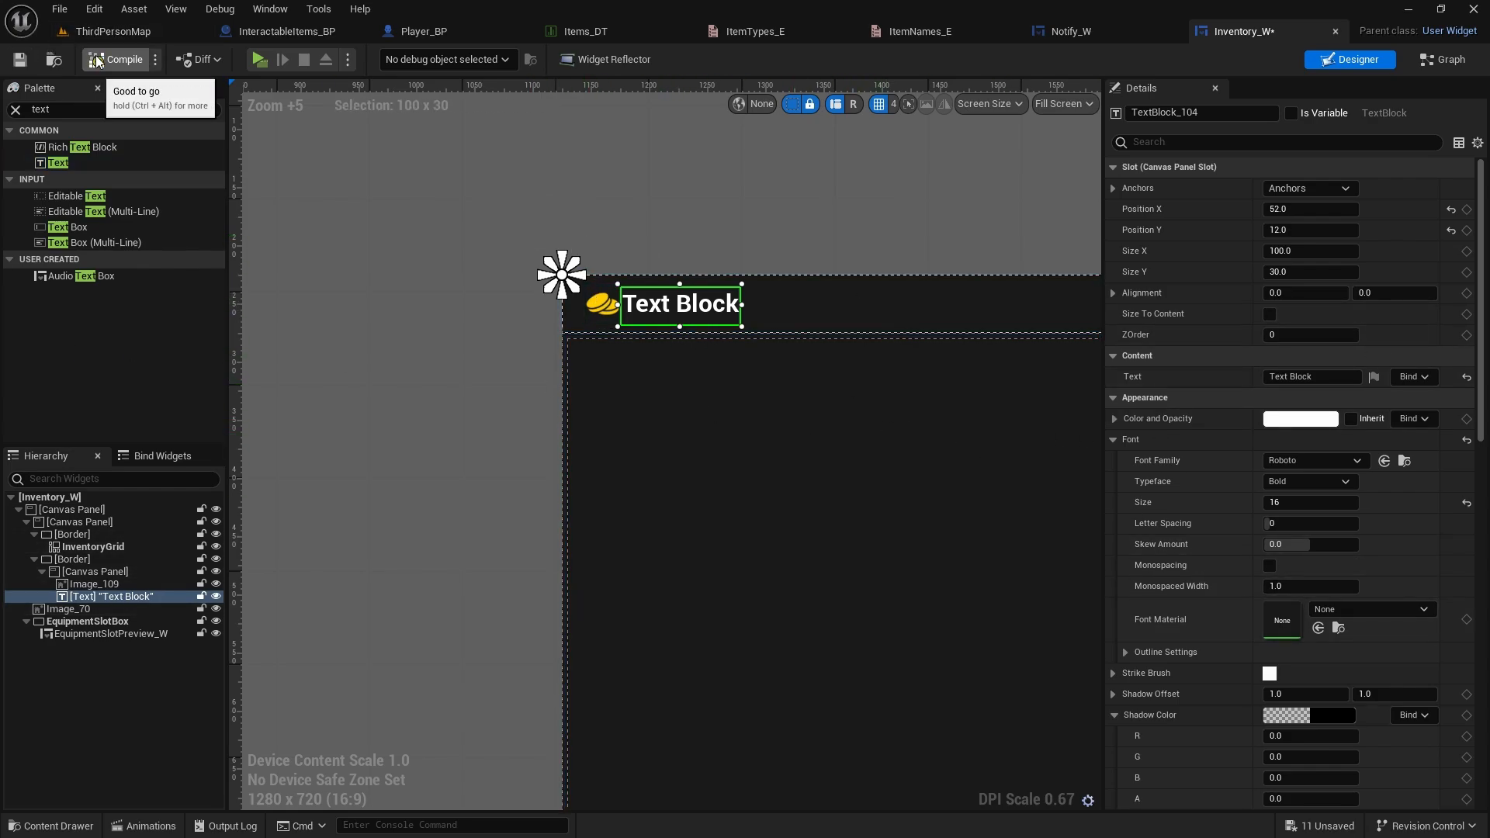
pyautogui.click(19, 60)
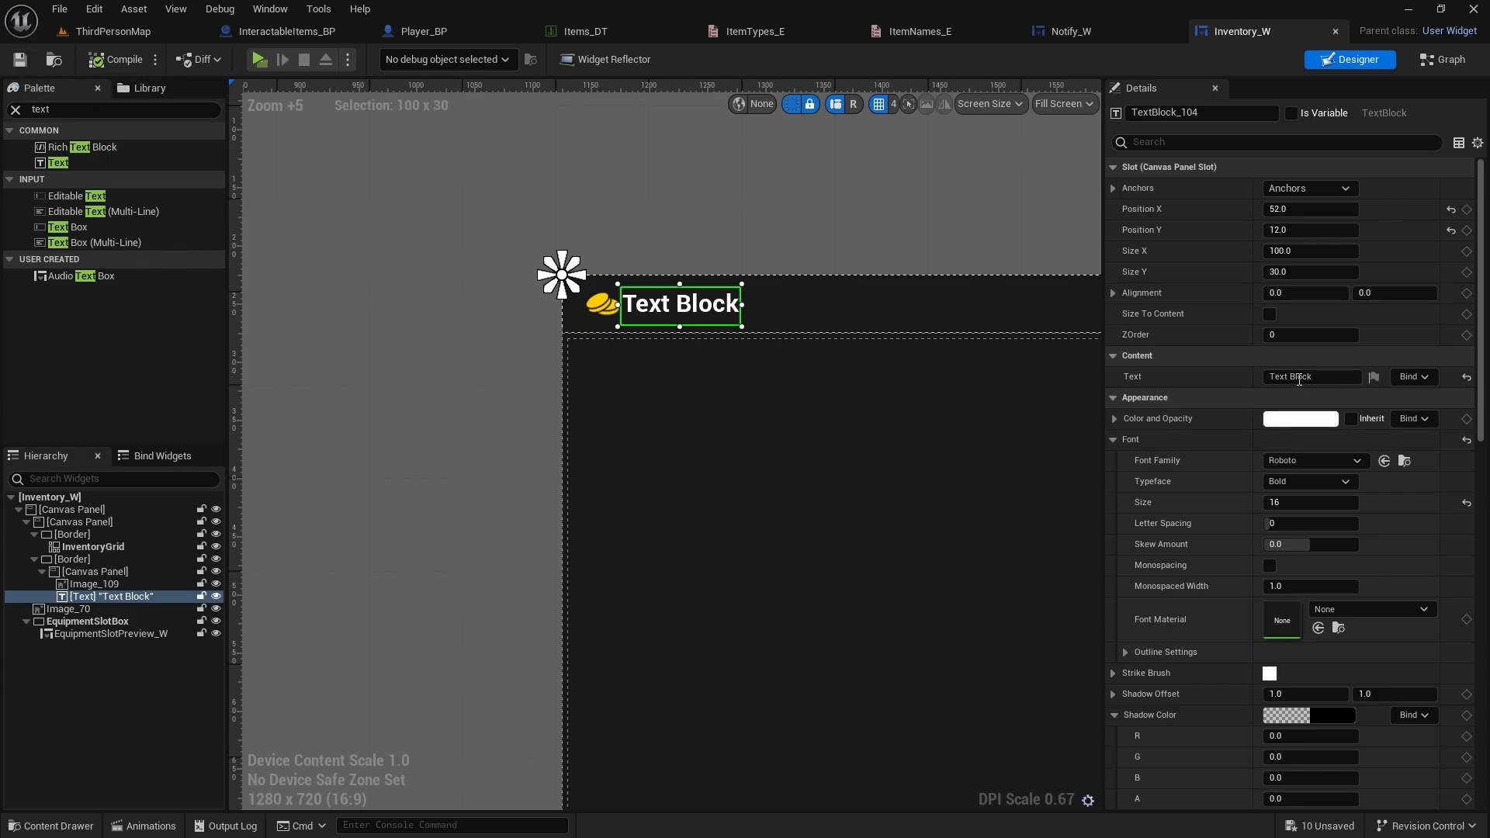
pyautogui.click(1412, 377)
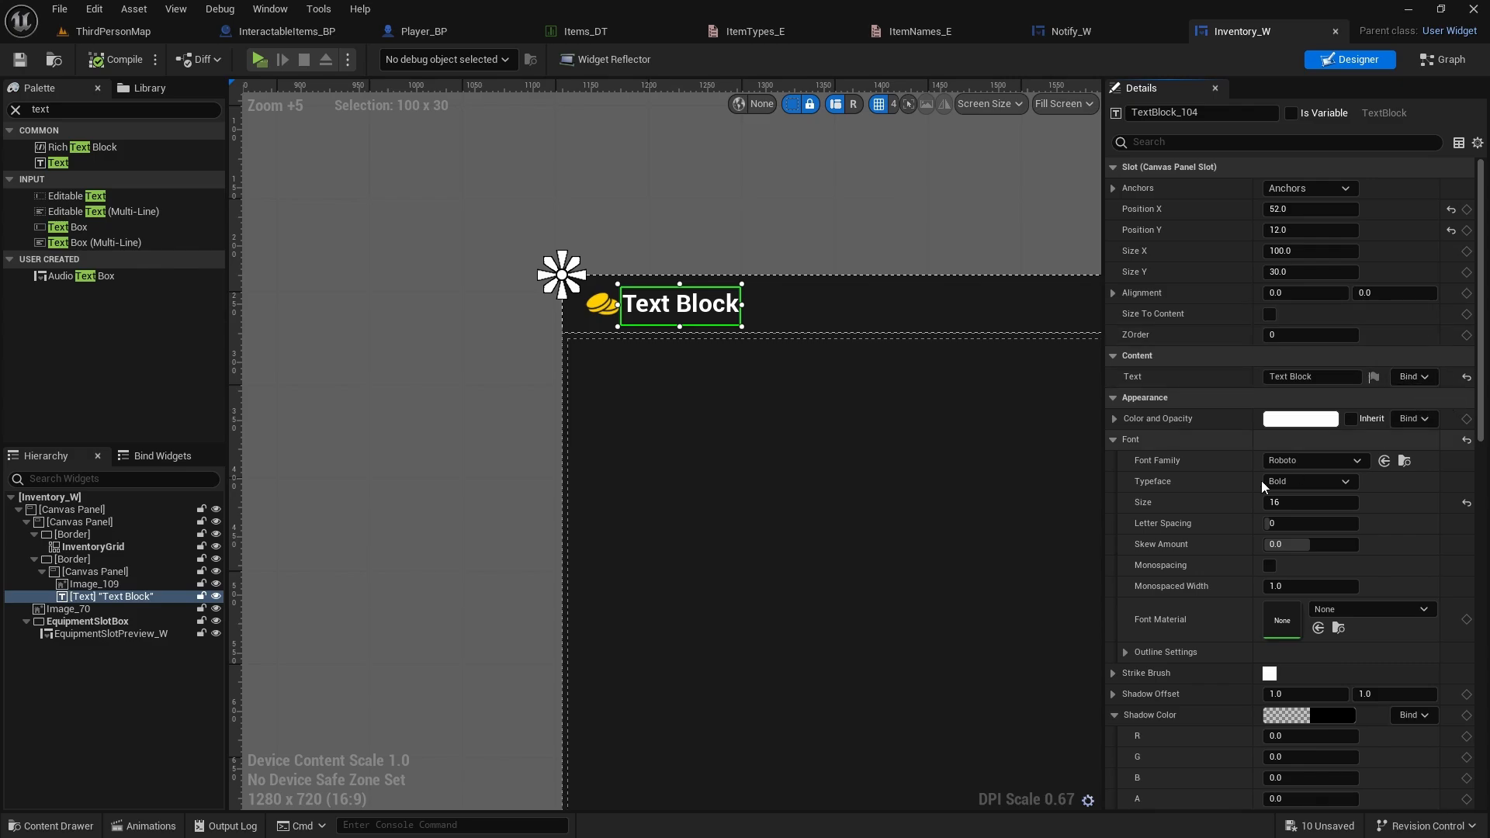
pyautogui.moveTo(1414, 376)
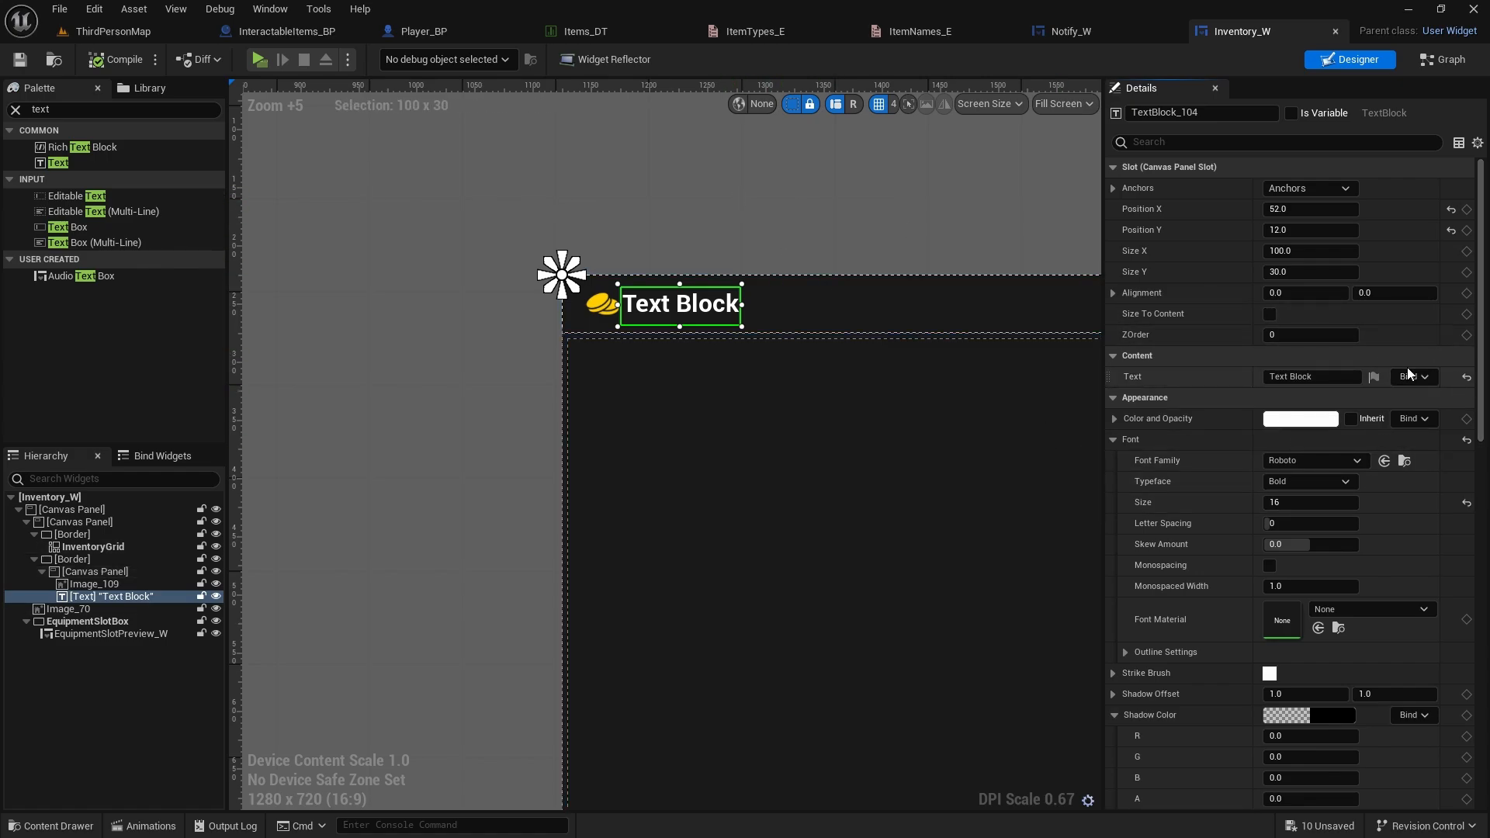
# Create a text binding returning the player's Gold as text, then return to ThirdPersonMap
pyautogui.click(1414, 377)
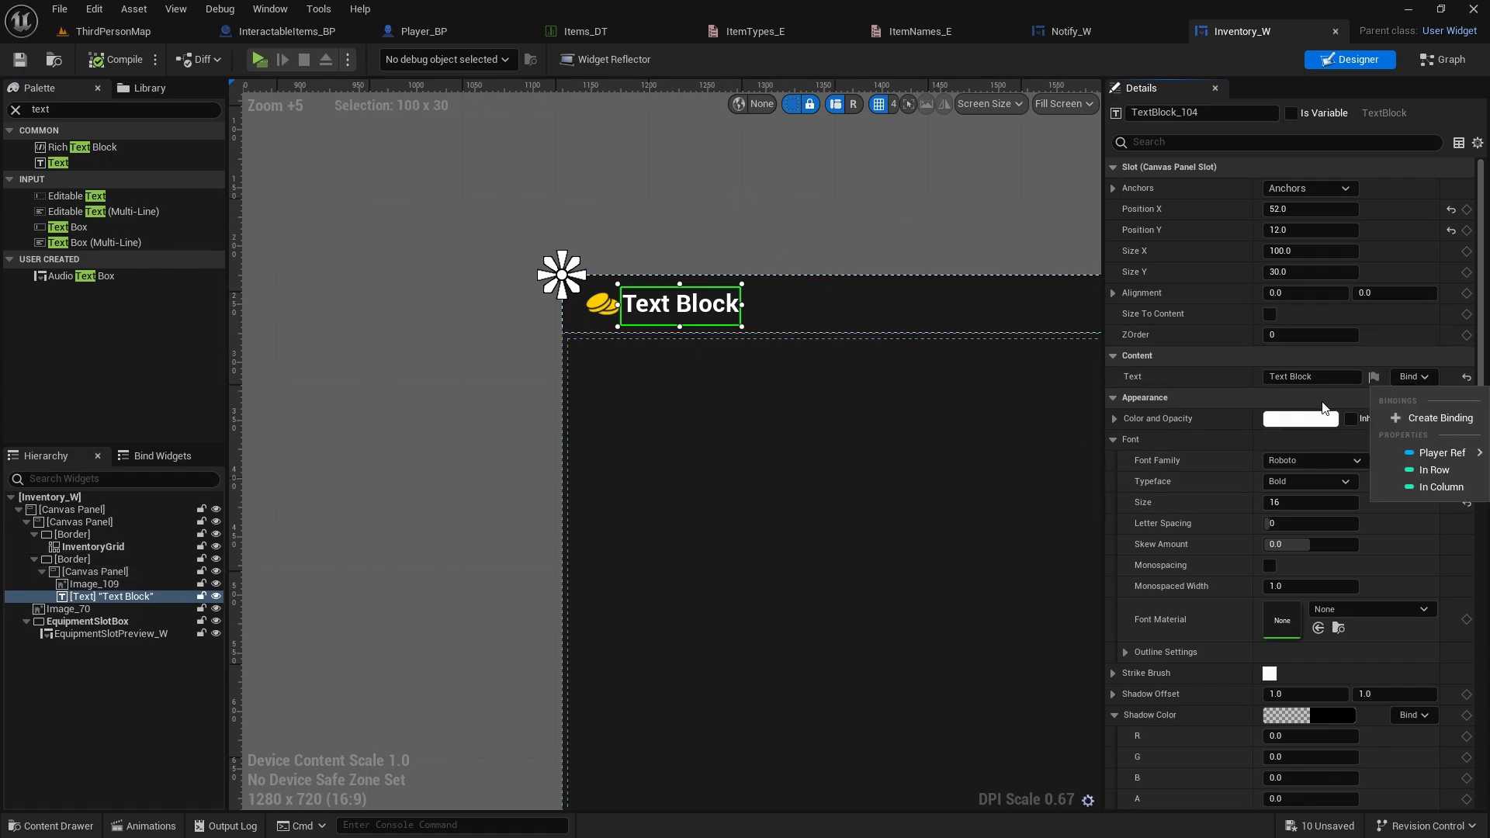
pyautogui.moveTo(1439, 419)
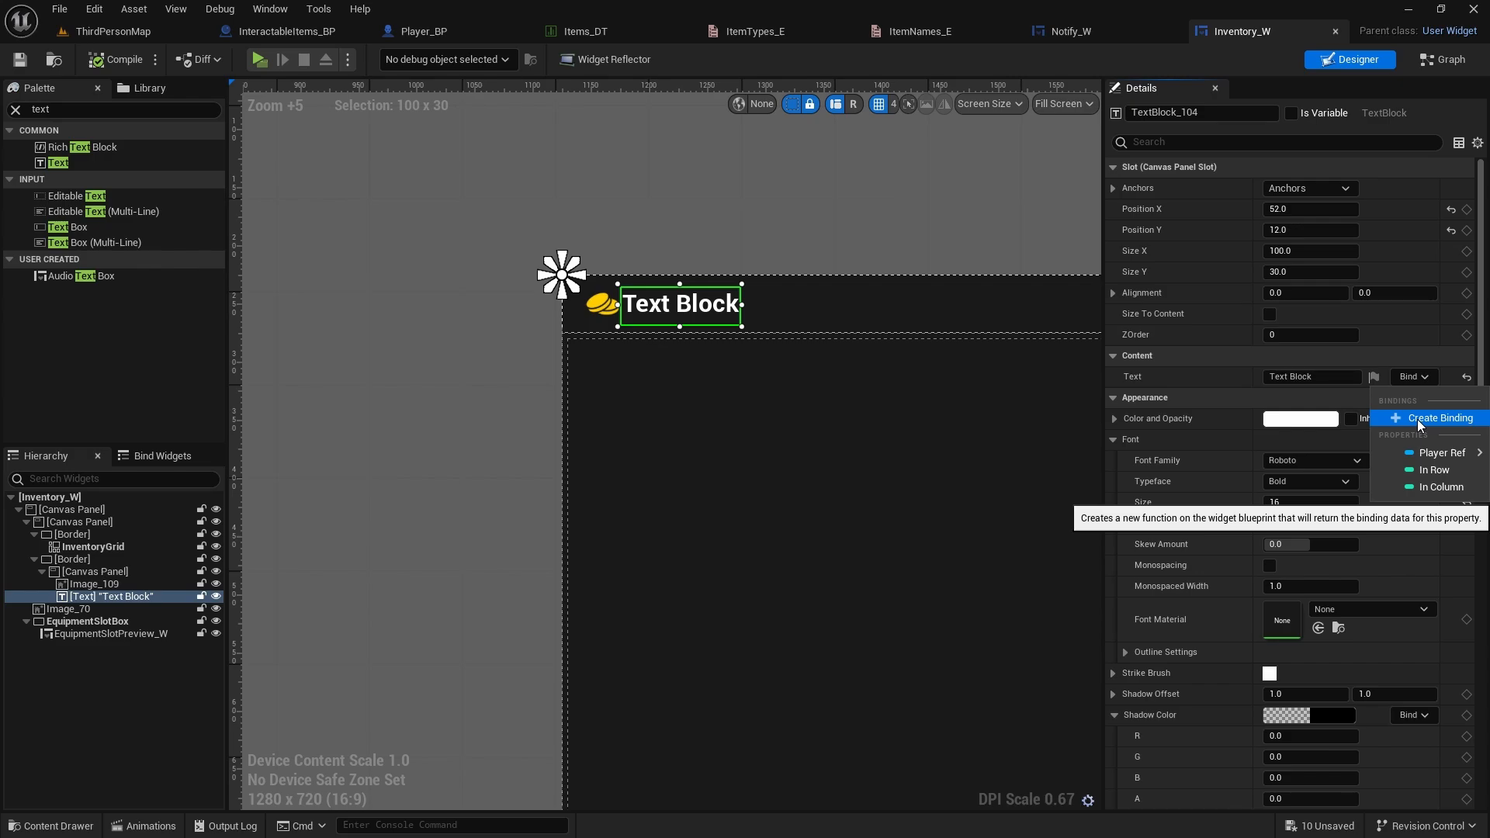
pyautogui.click(1439, 418)
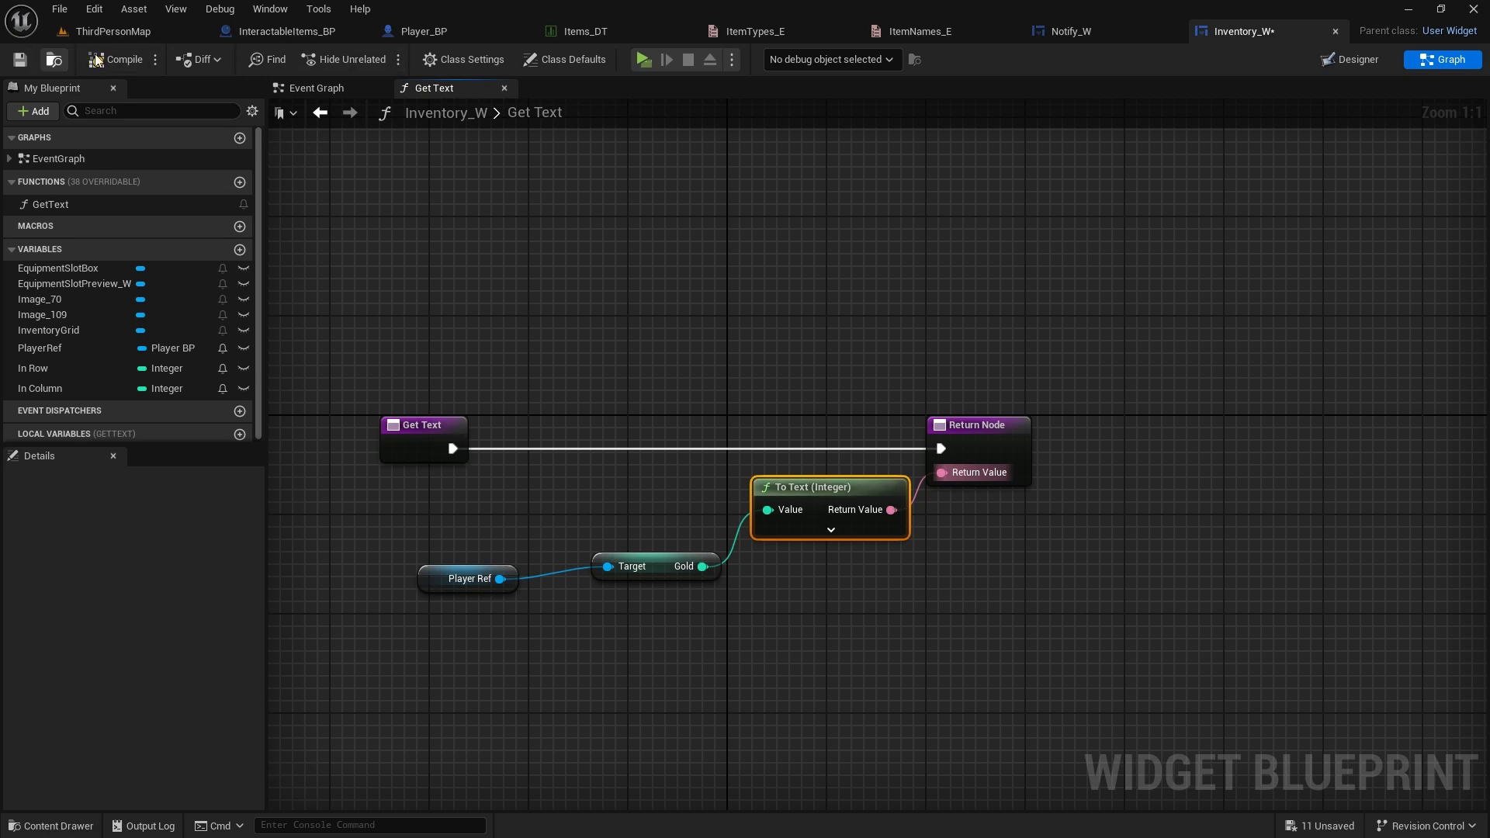
pyautogui.click(110, 31)
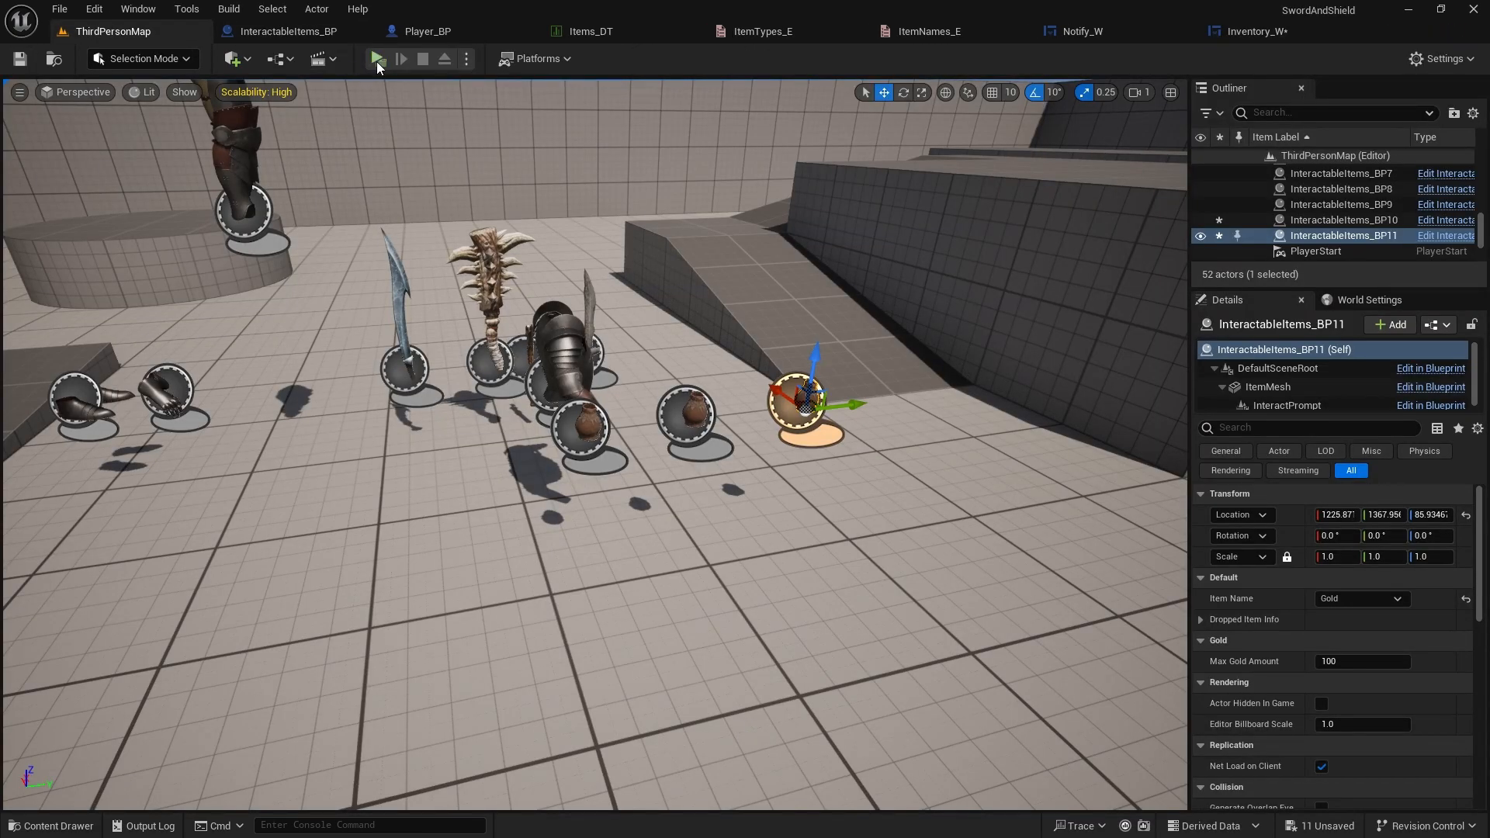
# Play the level, loot gold pickups, and confirm the inventory header shows 214 gold
pyautogui.click(376, 59)
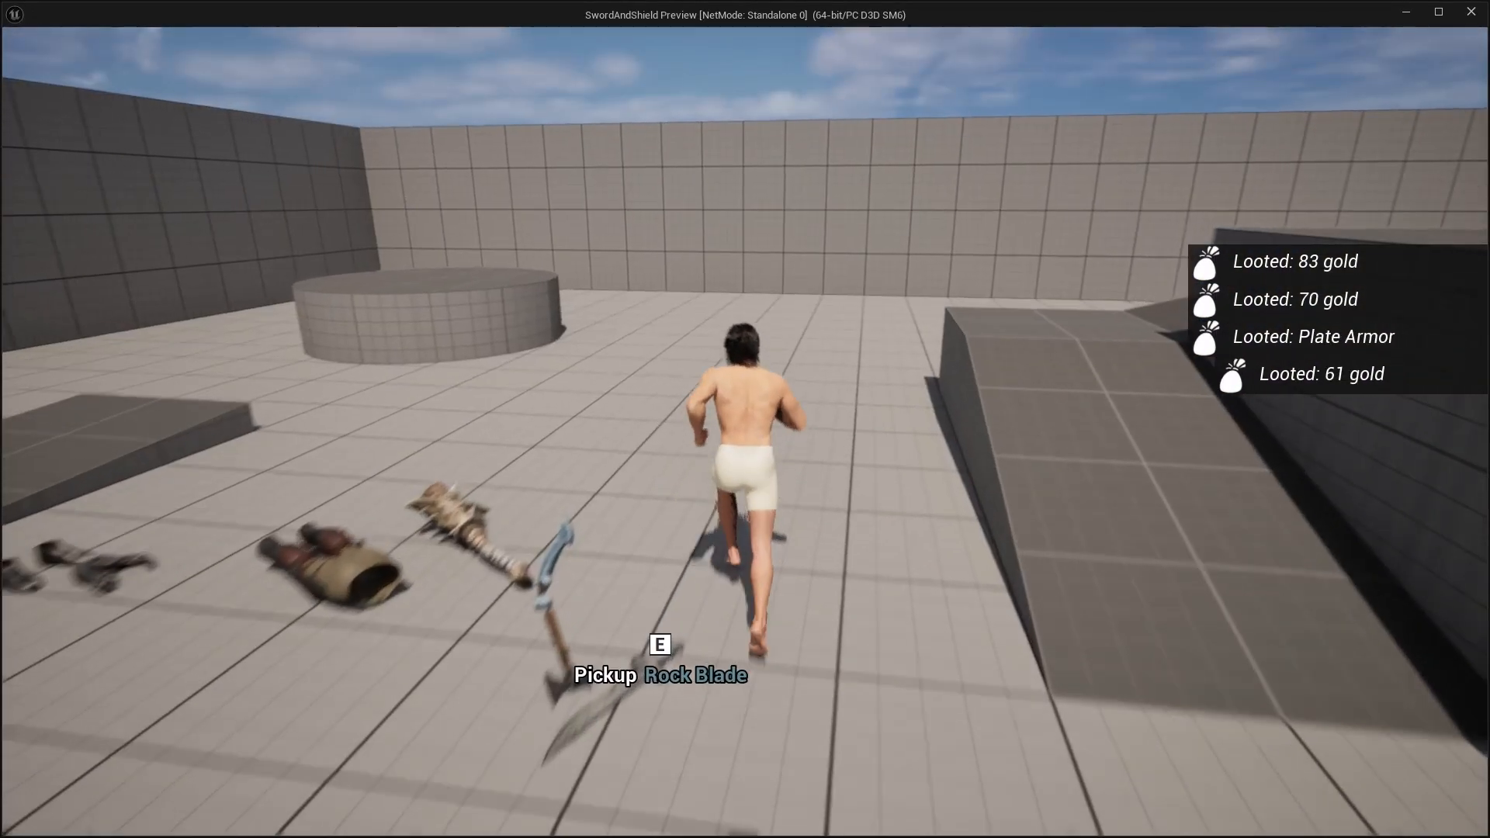
pyautogui.press('i')
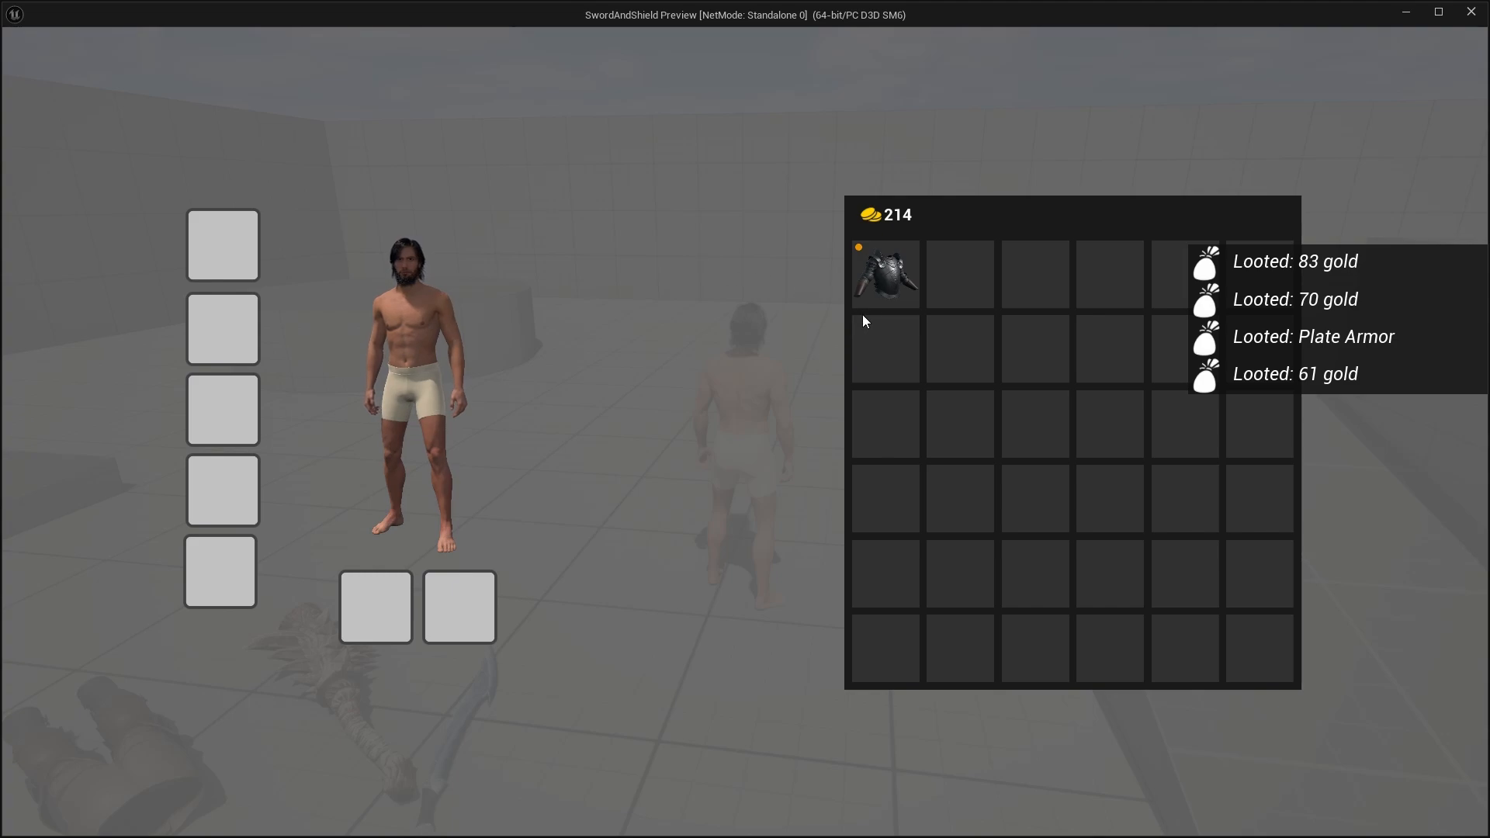